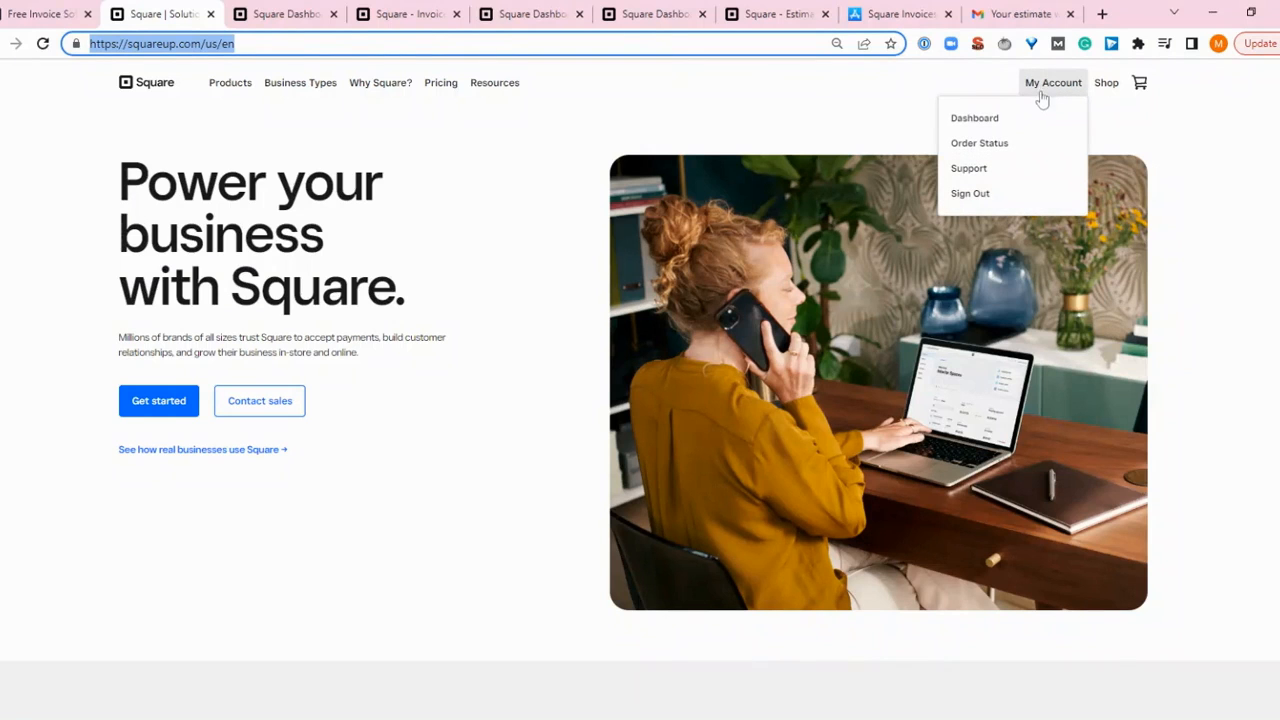
Go to the FSB Bistro business dashboard from the squareup.com My Account menu
{"action": "left_click", "coordinate": [1052, 82]}
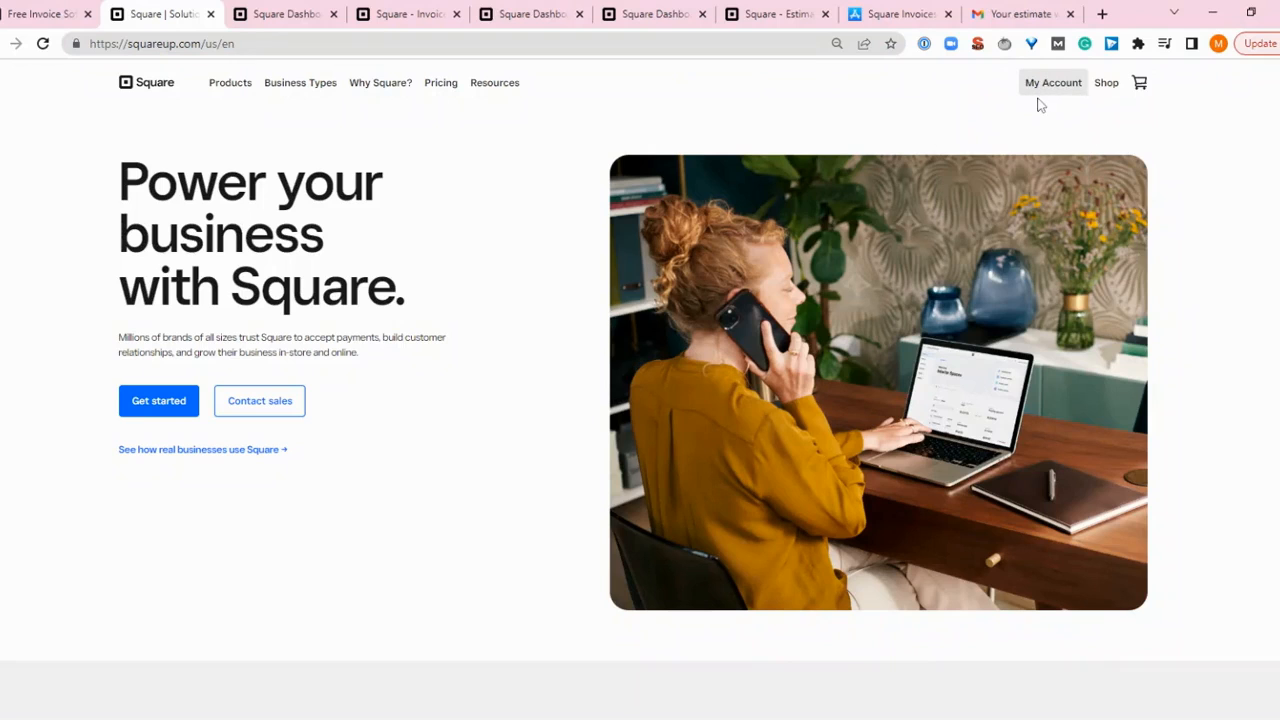
{"action": "left_click", "coordinate": [1052, 82]}
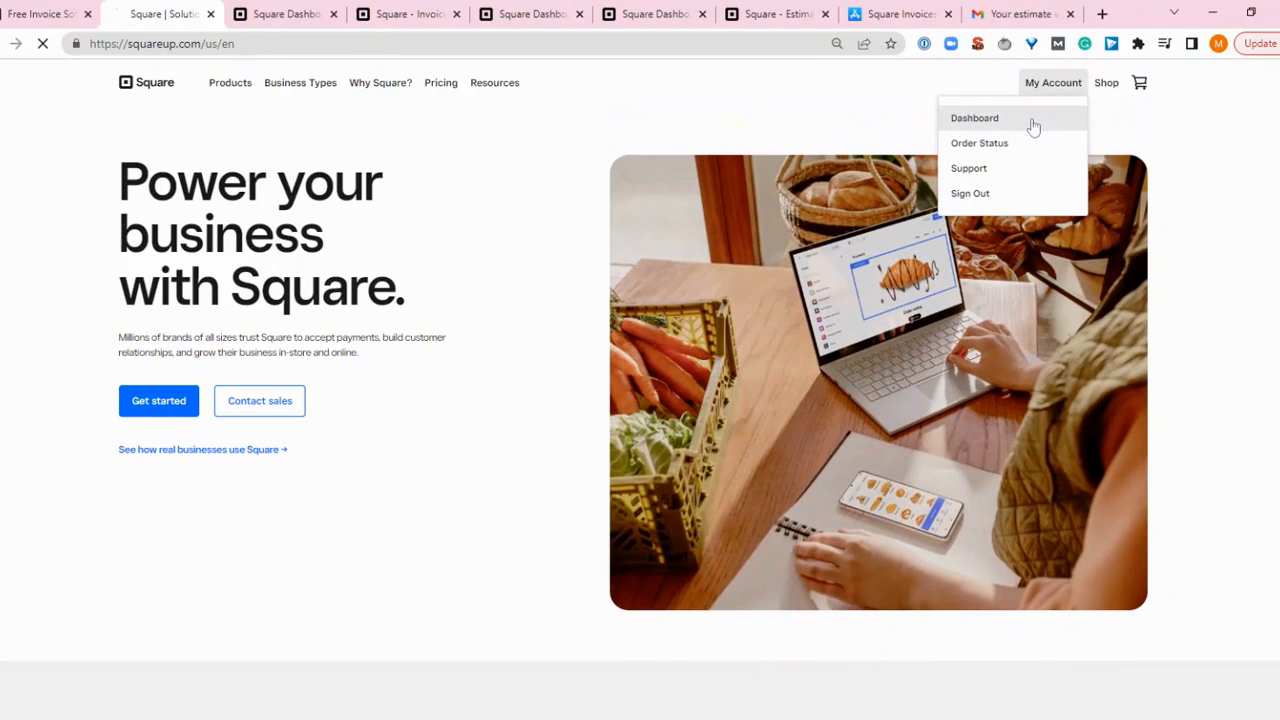
{"action": "left_click", "coordinate": [974, 118]}
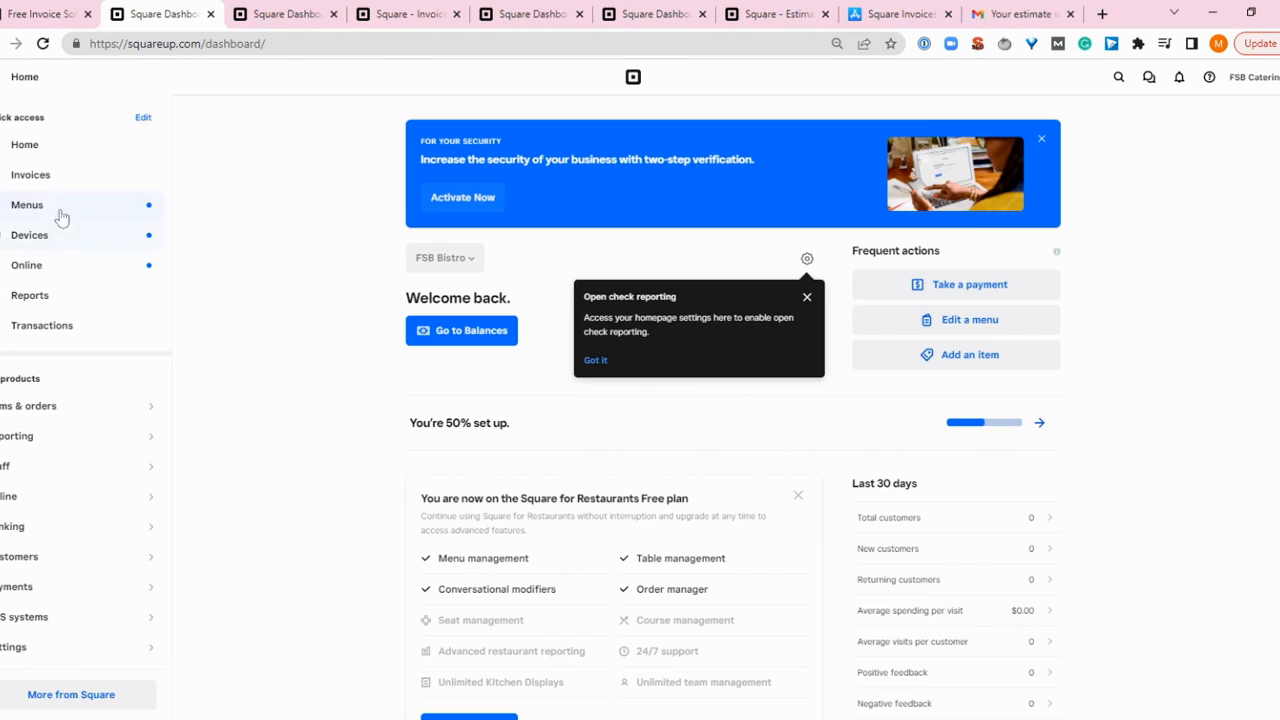
Show the FSB Catering Invoices overview with paid, outstanding and pending estimate totals
{"action": "left_click", "coordinate": [30, 174]}
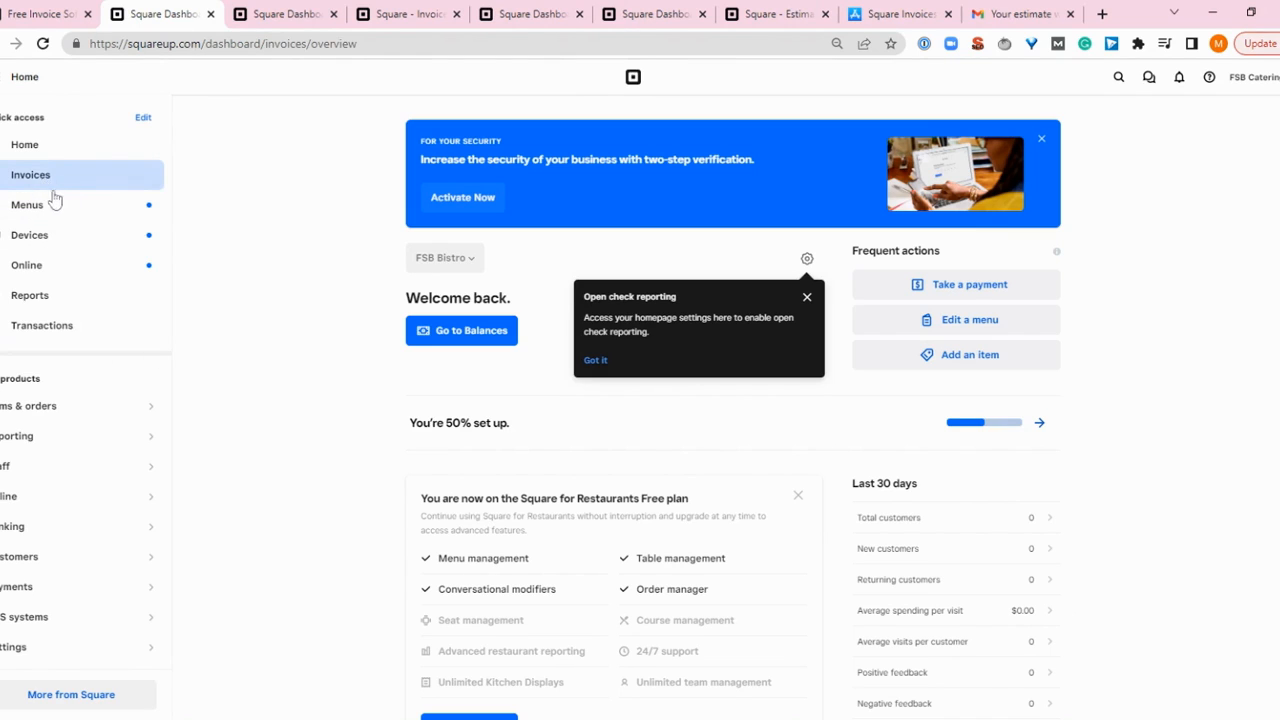
{"action": "left_click", "coordinate": [30, 174]}
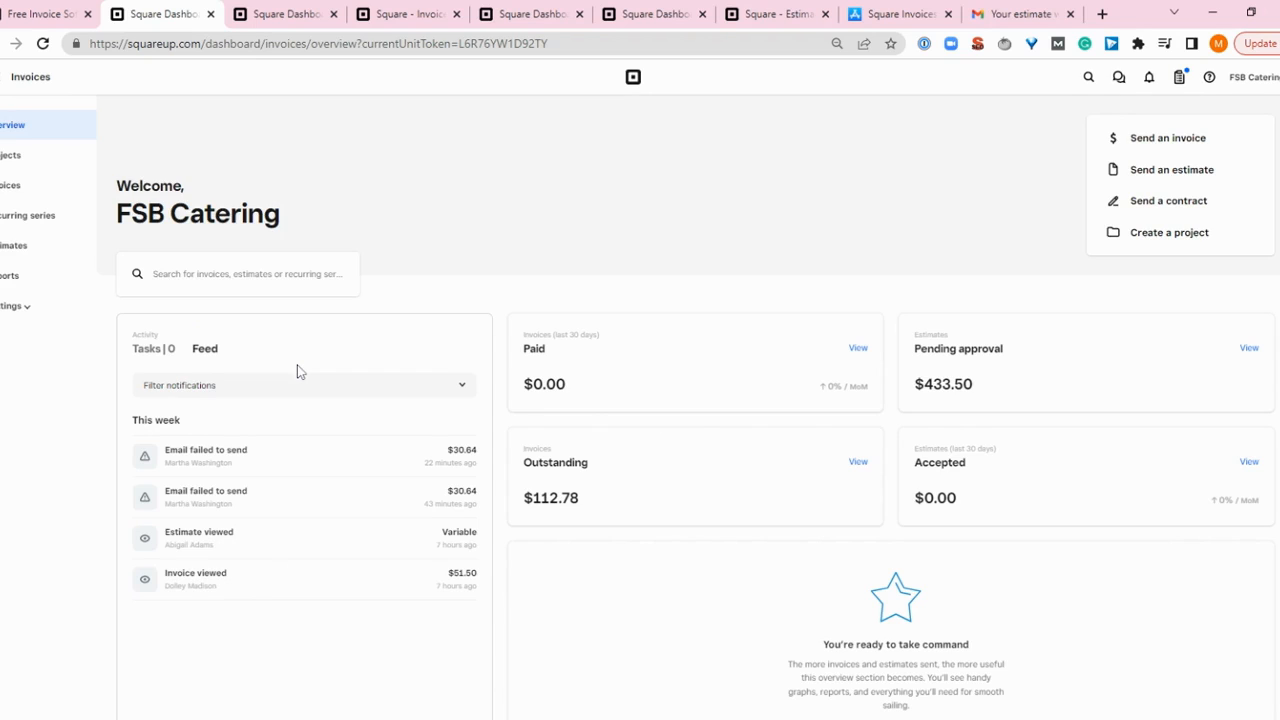
{"action": "mouse_move", "coordinate": [476, 334]}
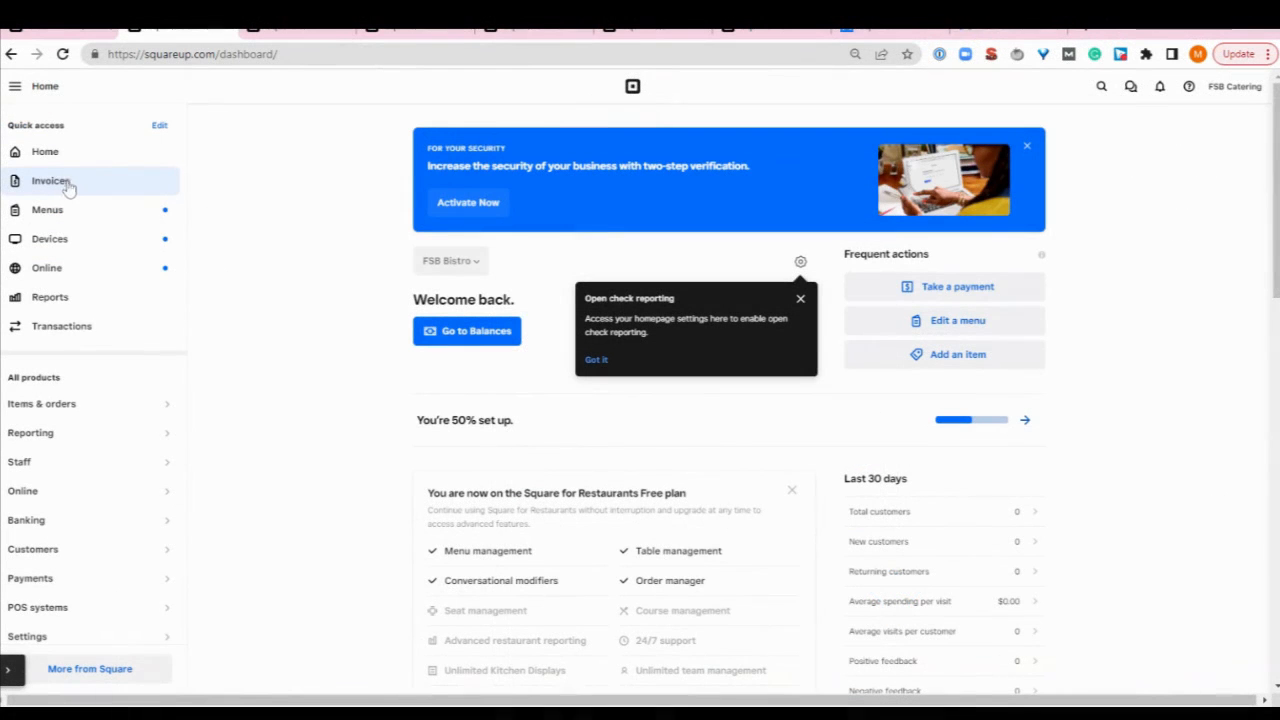
{"action": "left_click", "coordinate": [50, 180]}
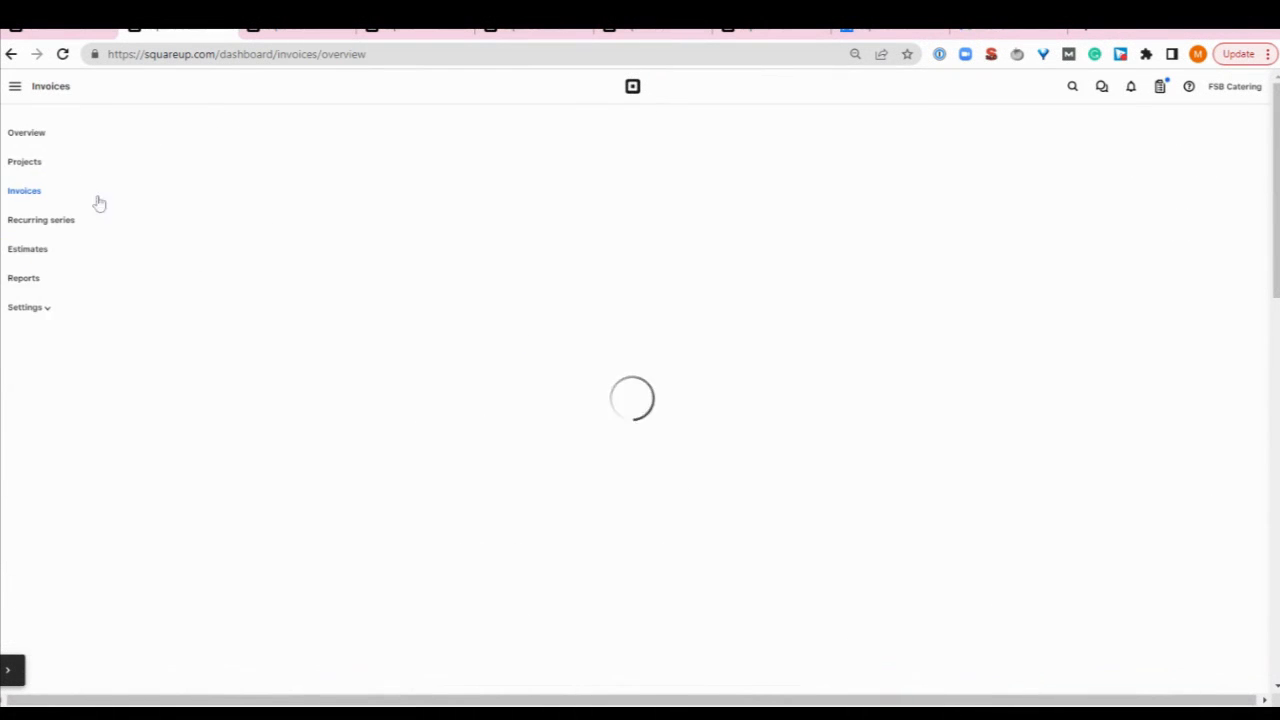
{"action": "left_click", "coordinate": [26, 132]}
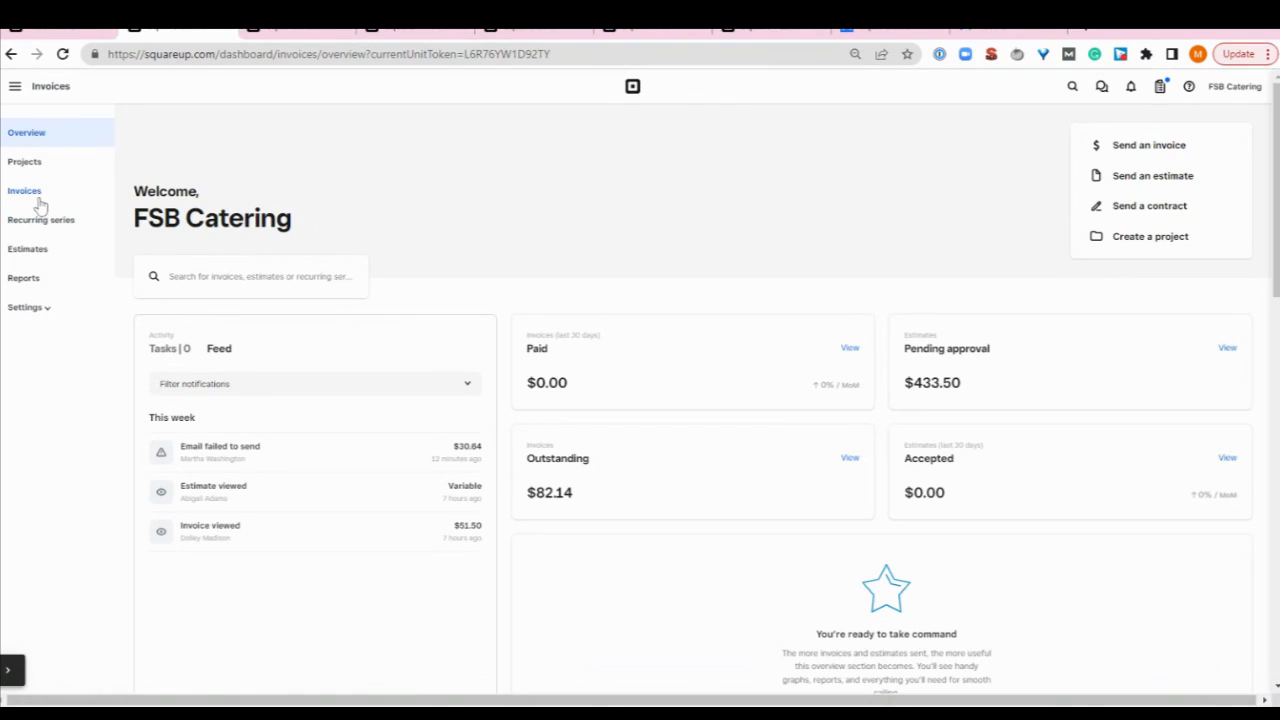
{"action": "mouse_move", "coordinate": [30, 196]}
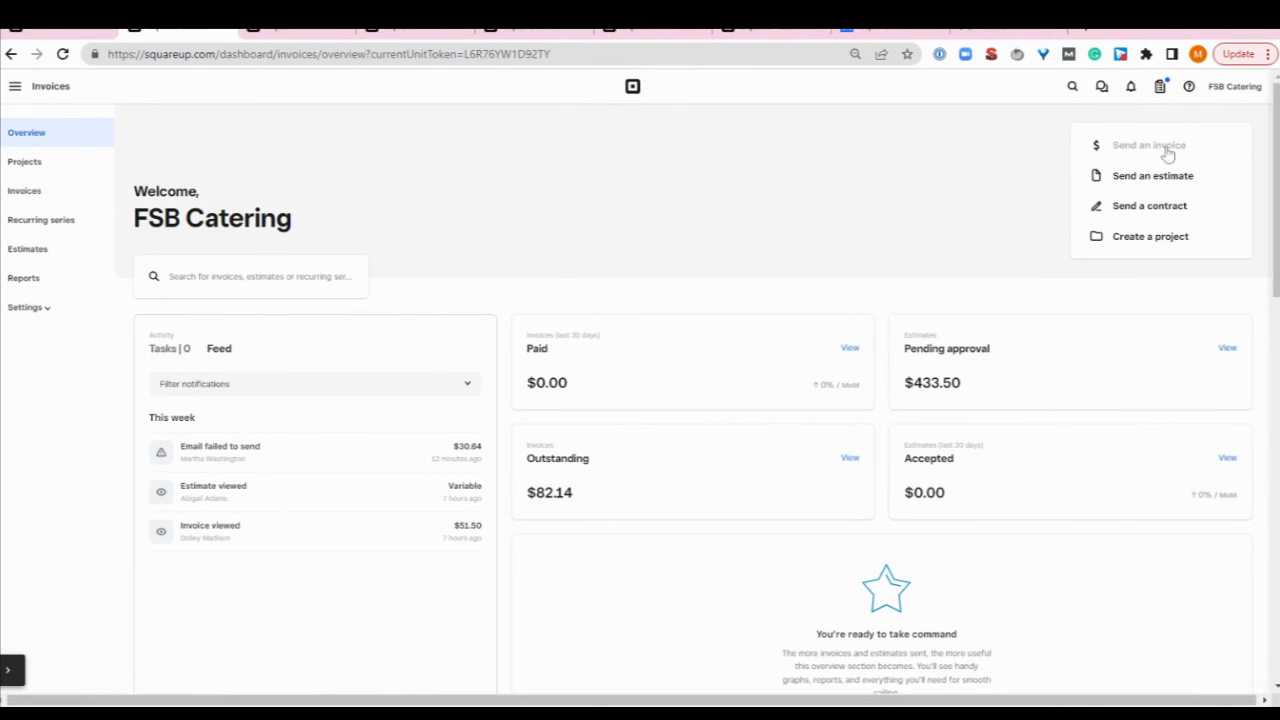
{"action": "mouse_move", "coordinate": [1156, 152]}
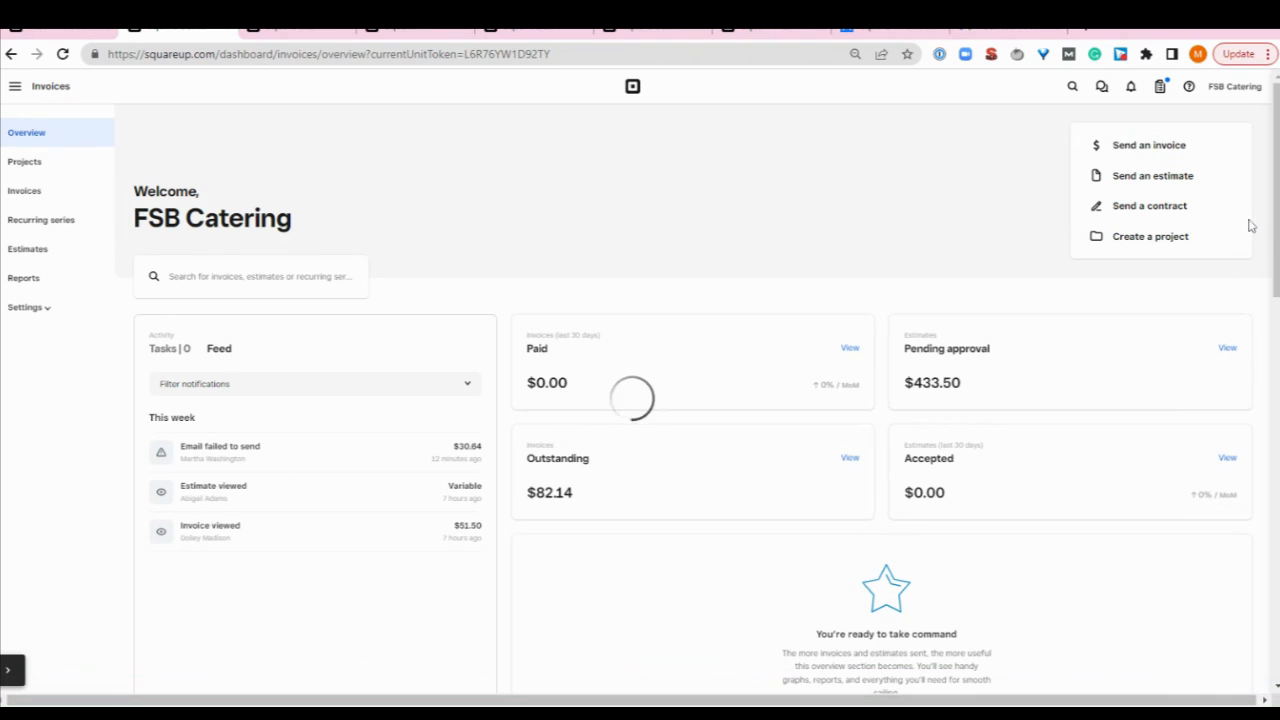
Start a new invoice and bill it to existing customer Martha Washington
{"action": "left_click", "coordinate": [1148, 144]}
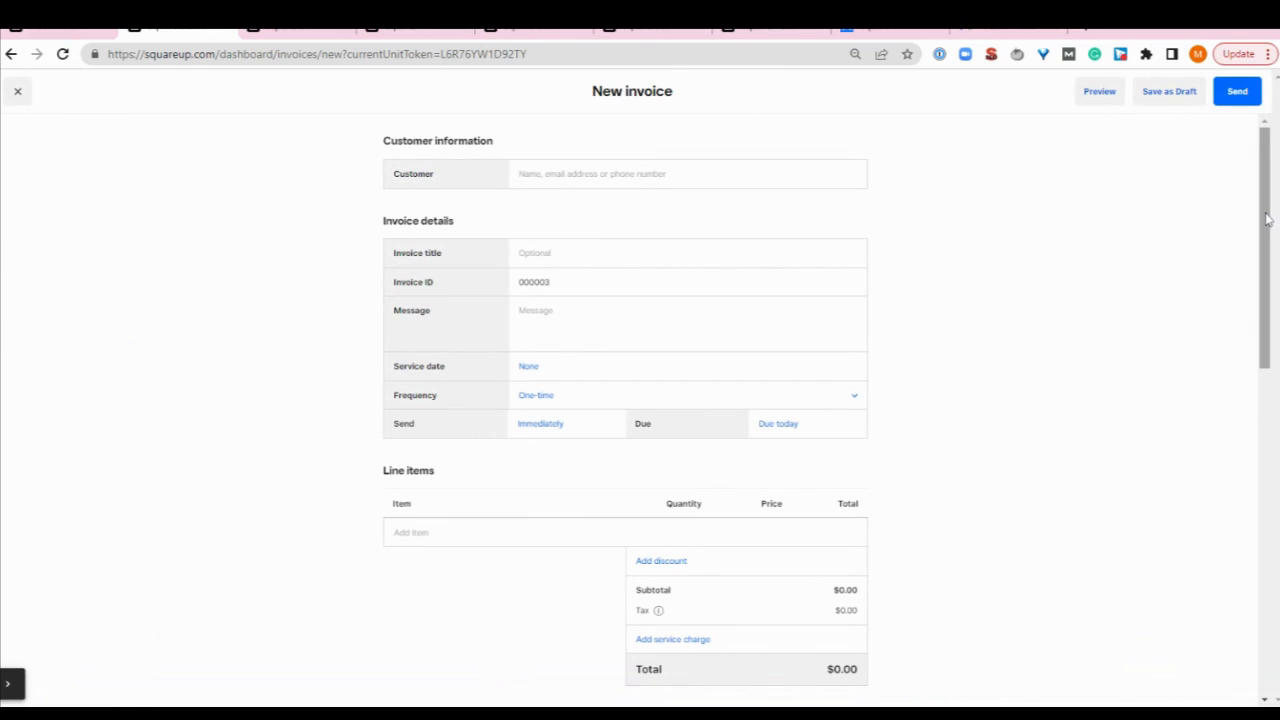
{"action": "mouse_move", "coordinate": [992, 304]}
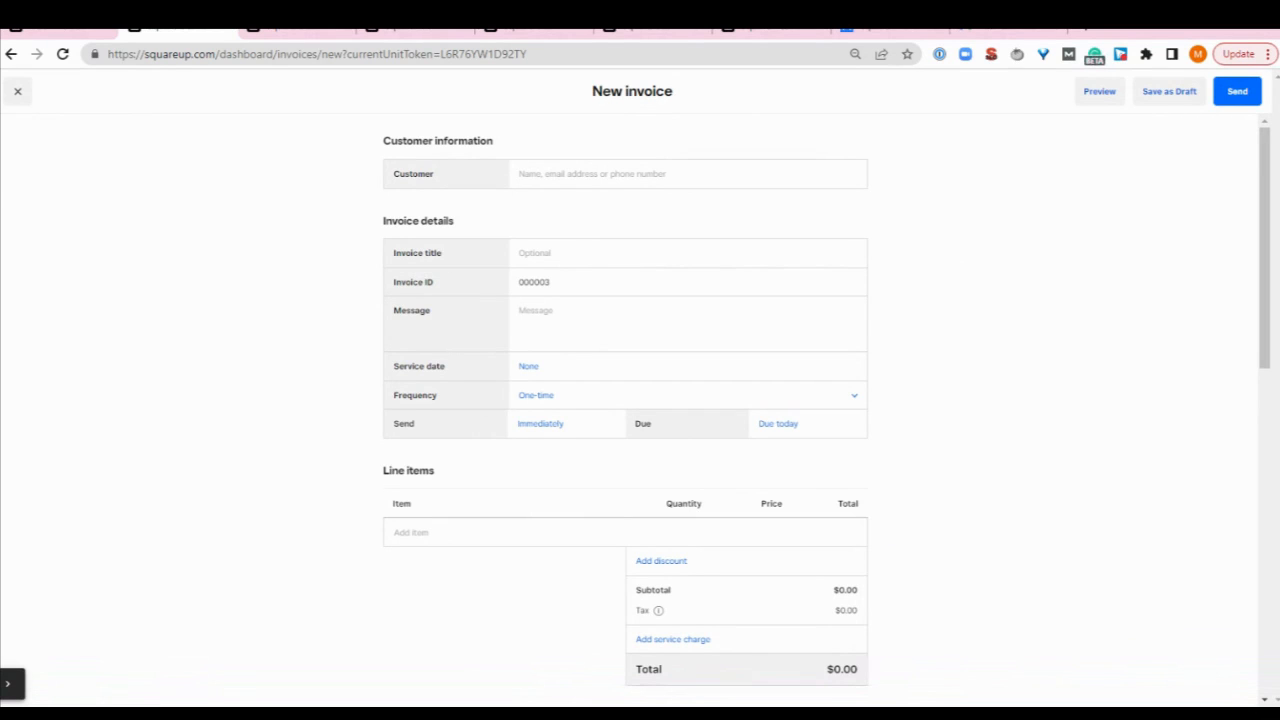
{"action": "left_click", "coordinate": [688, 172]}
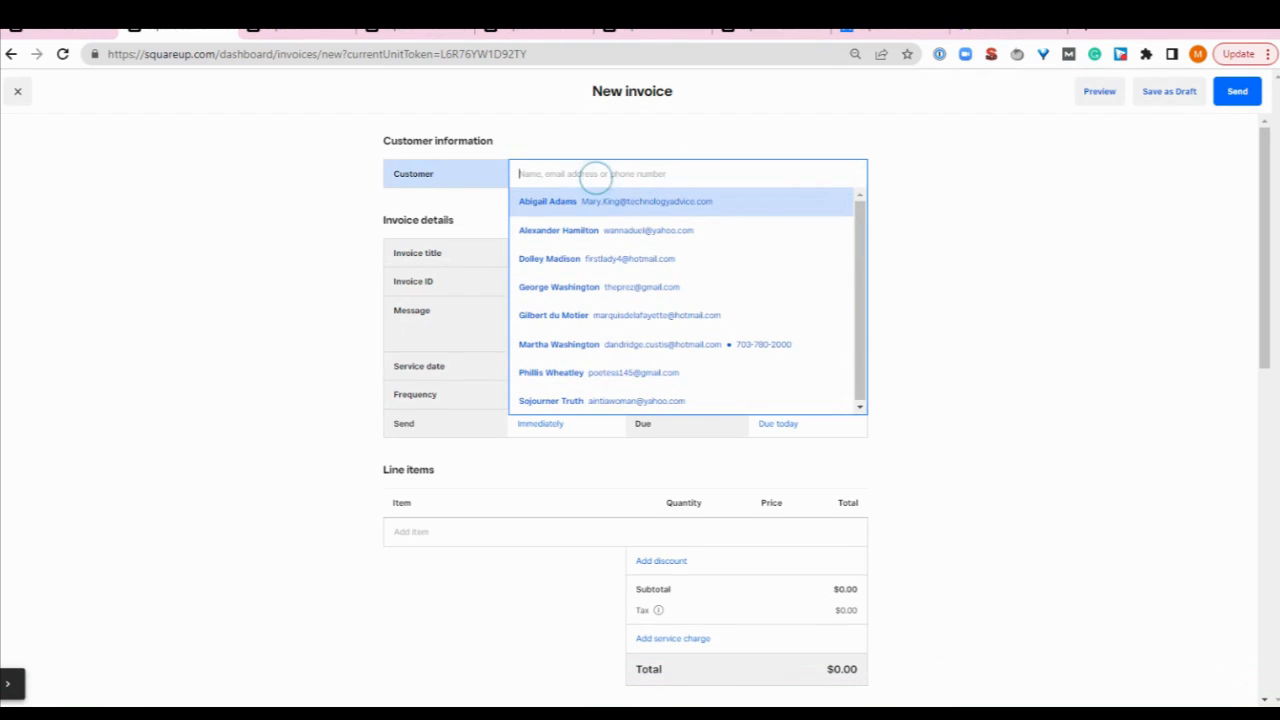
{"action": "type", "text": "MArth"}
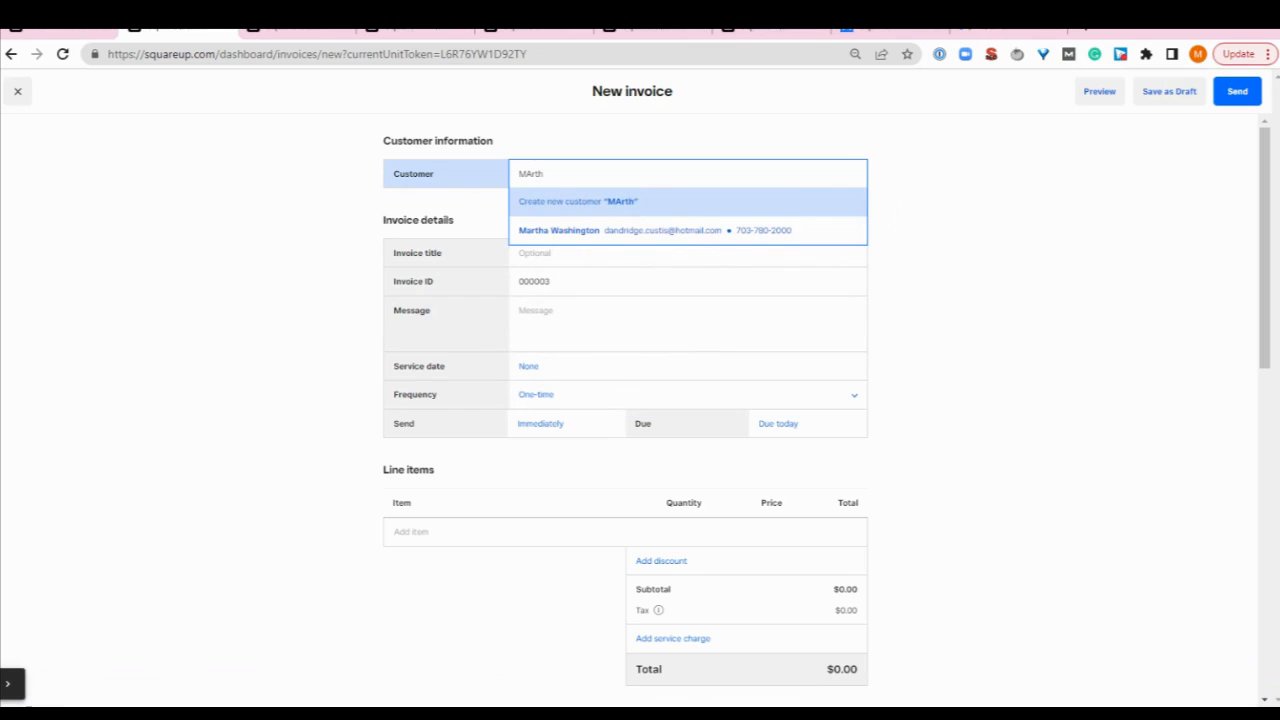
{"action": "type", "text": "Marth"}
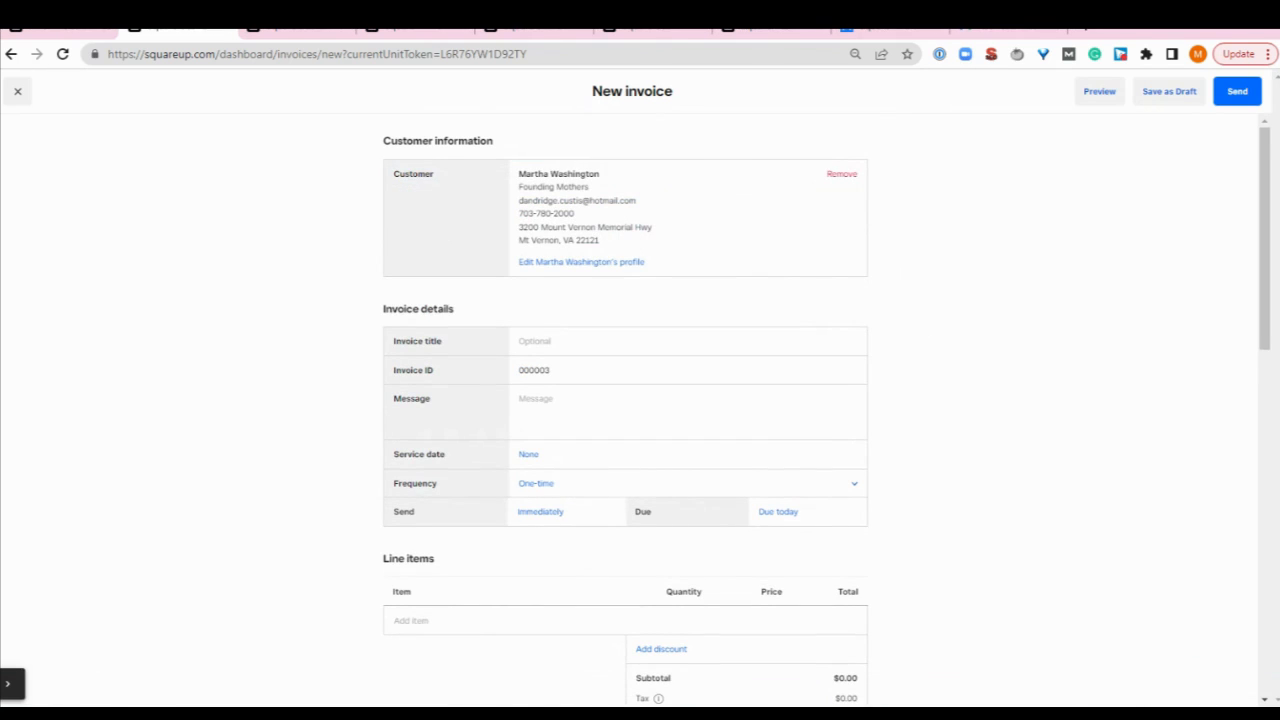
Title the invoice George's Birthday with the message 'Excited to share this day with you!'
{"action": "double_click", "coordinate": [416, 308]}
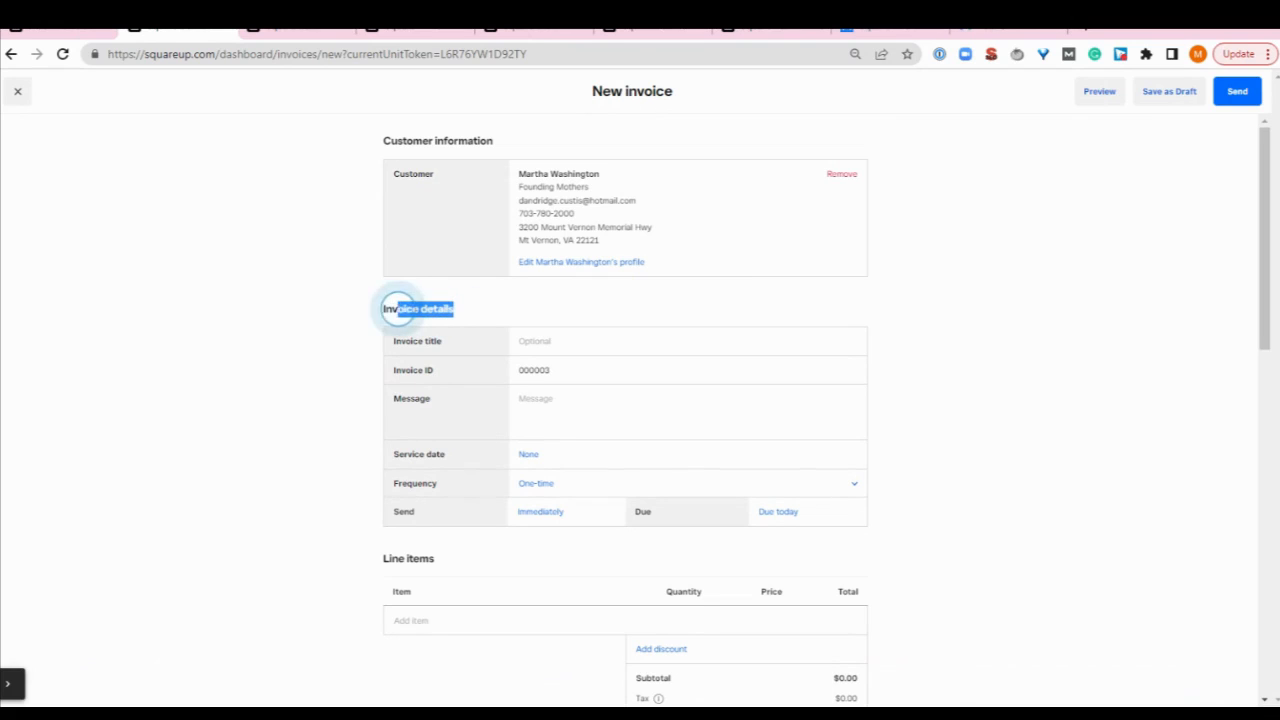
{"action": "left_click", "coordinate": [560, 340]}
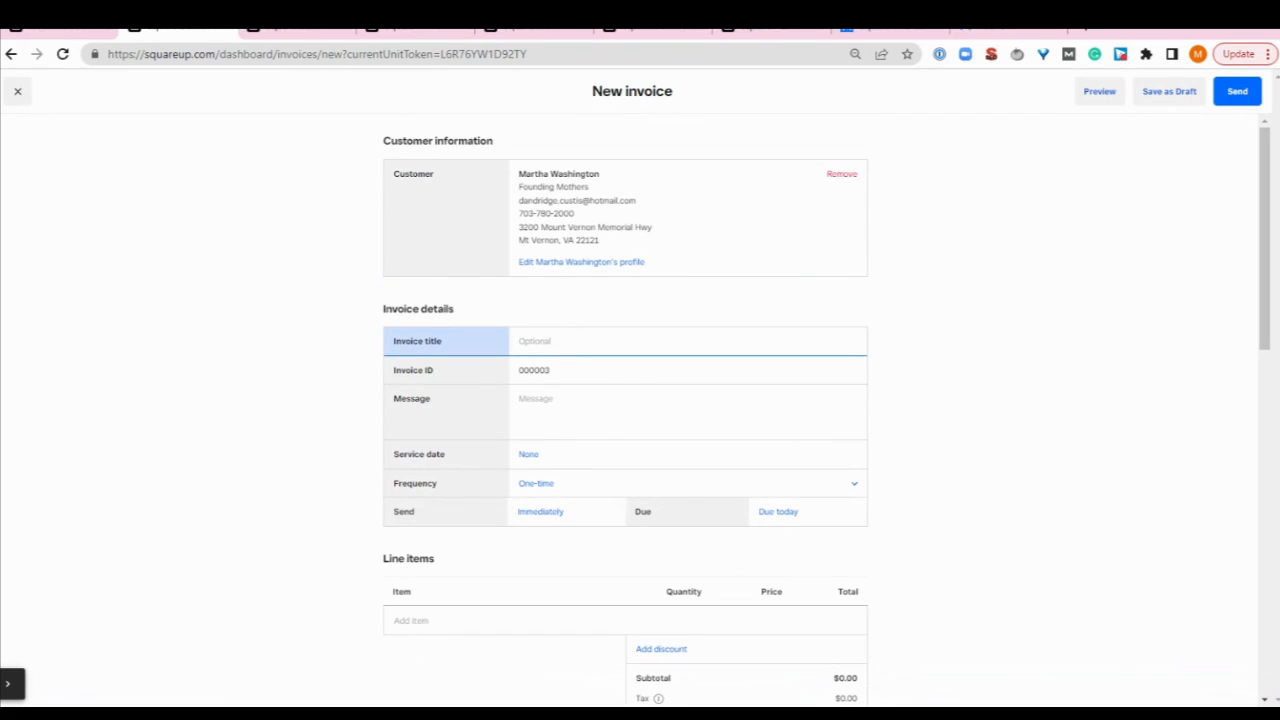
{"action": "type", "text": "George's Birthday"}
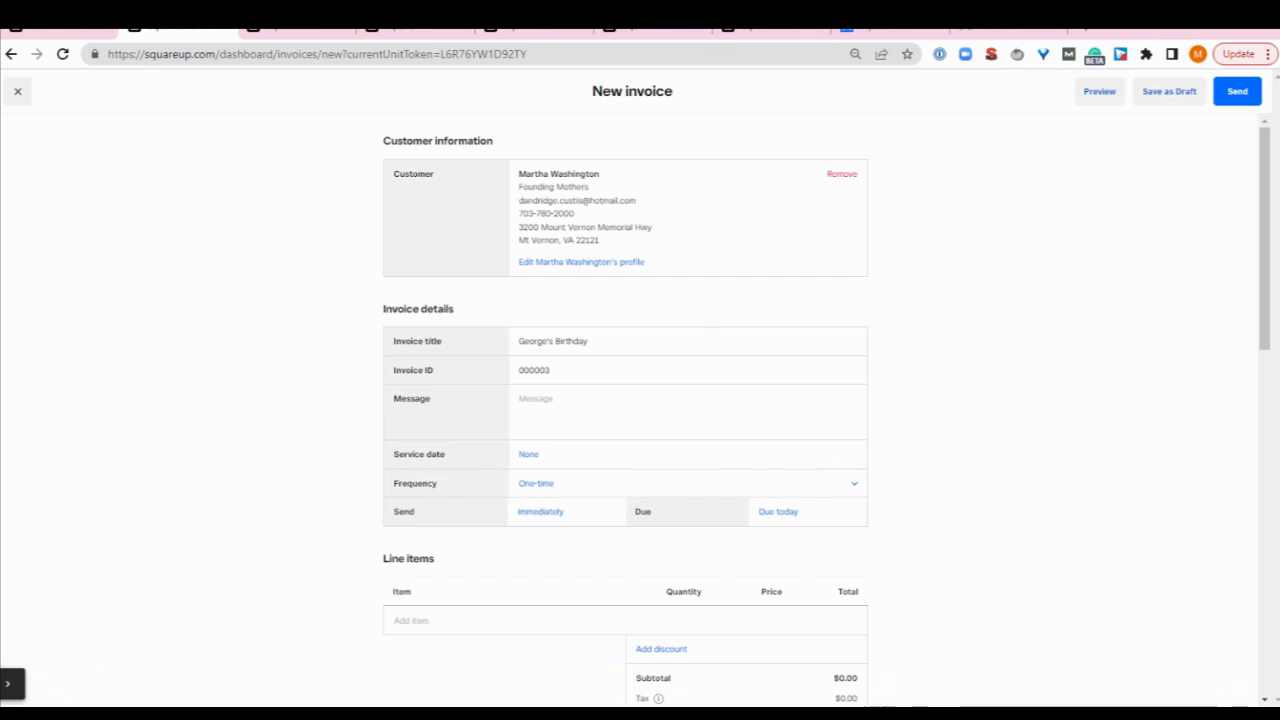
{"action": "type", "text": "Excited to share this day with you!"}
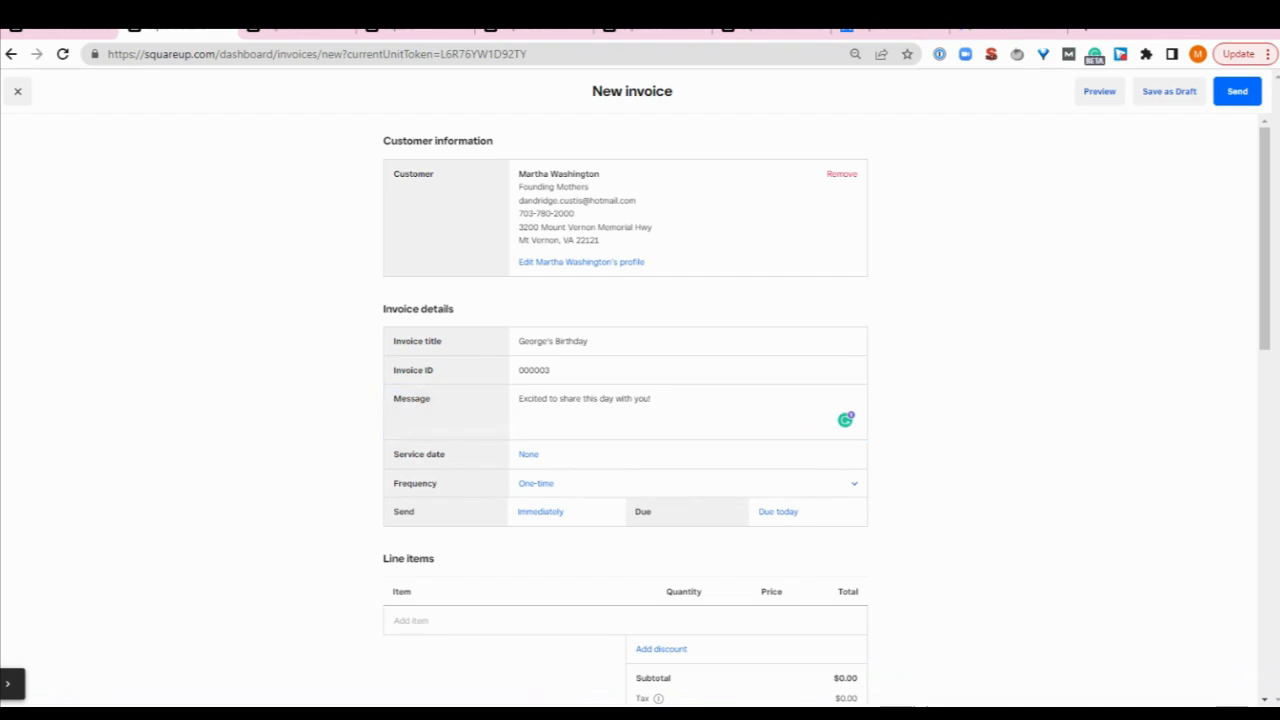
{"action": "mouse_move", "coordinate": [816, 582]}
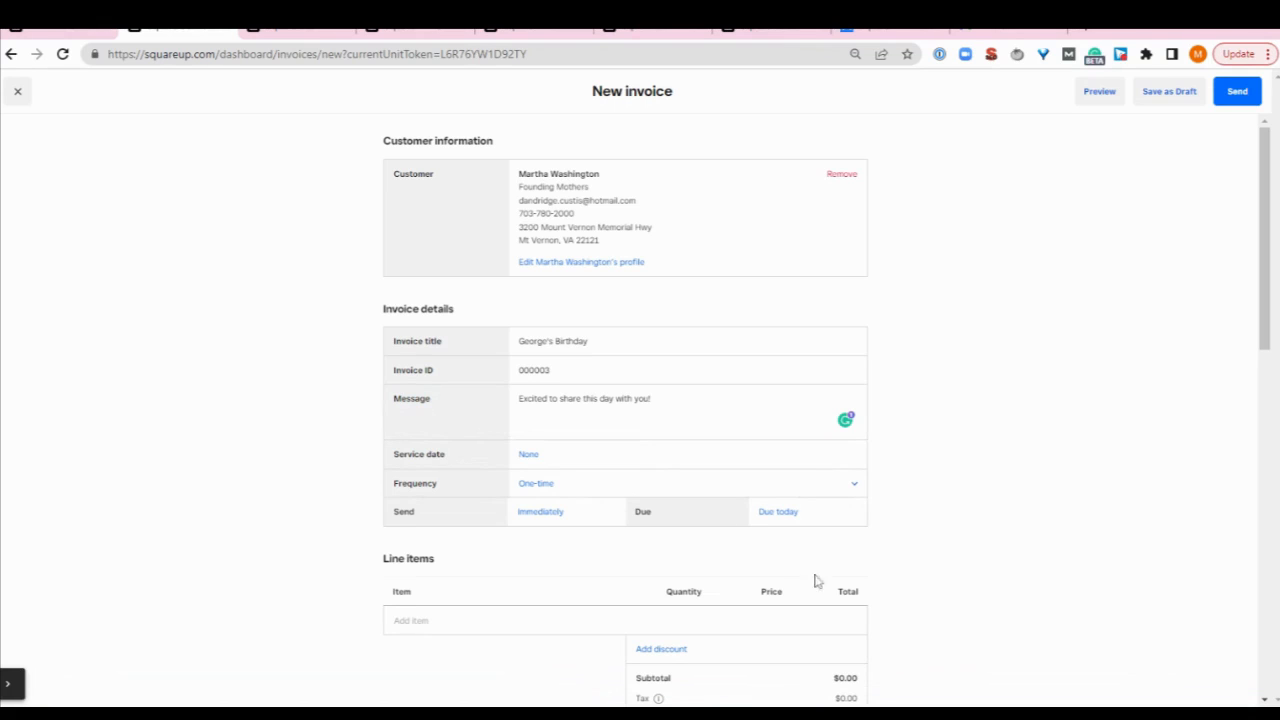
{"action": "mouse_move", "coordinate": [548, 468]}
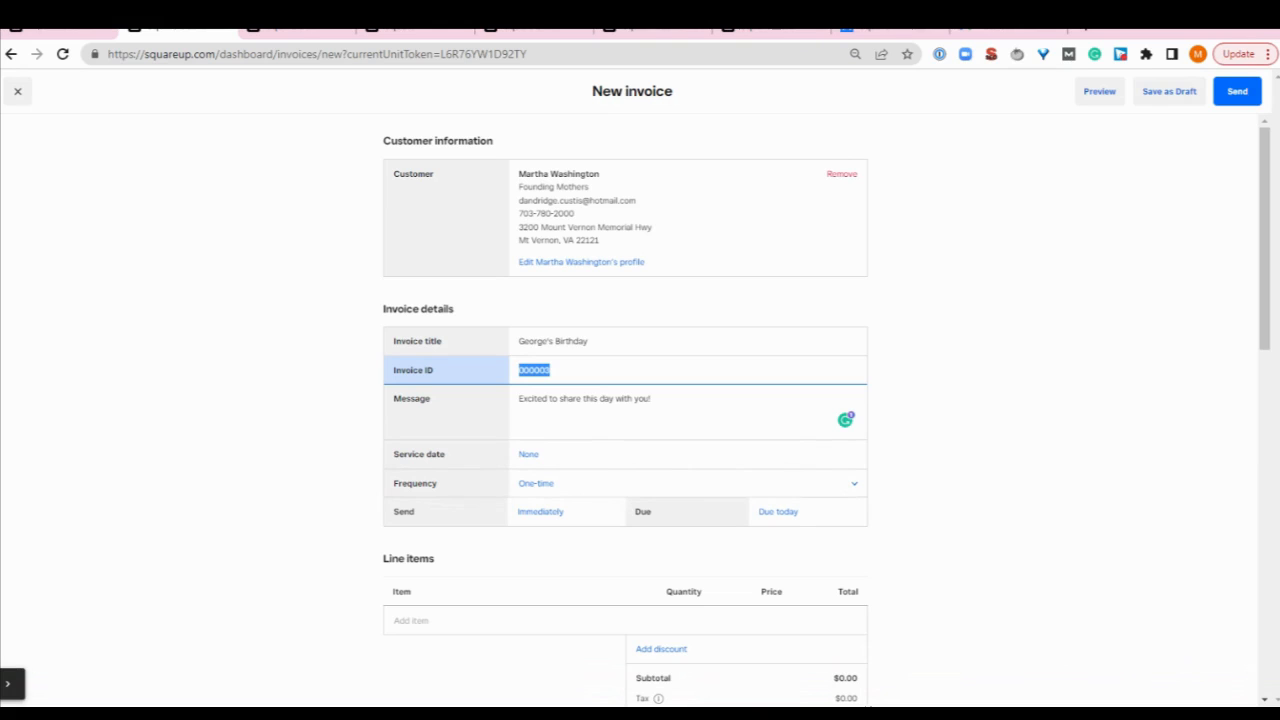
{"action": "mouse_move", "coordinate": [588, 484]}
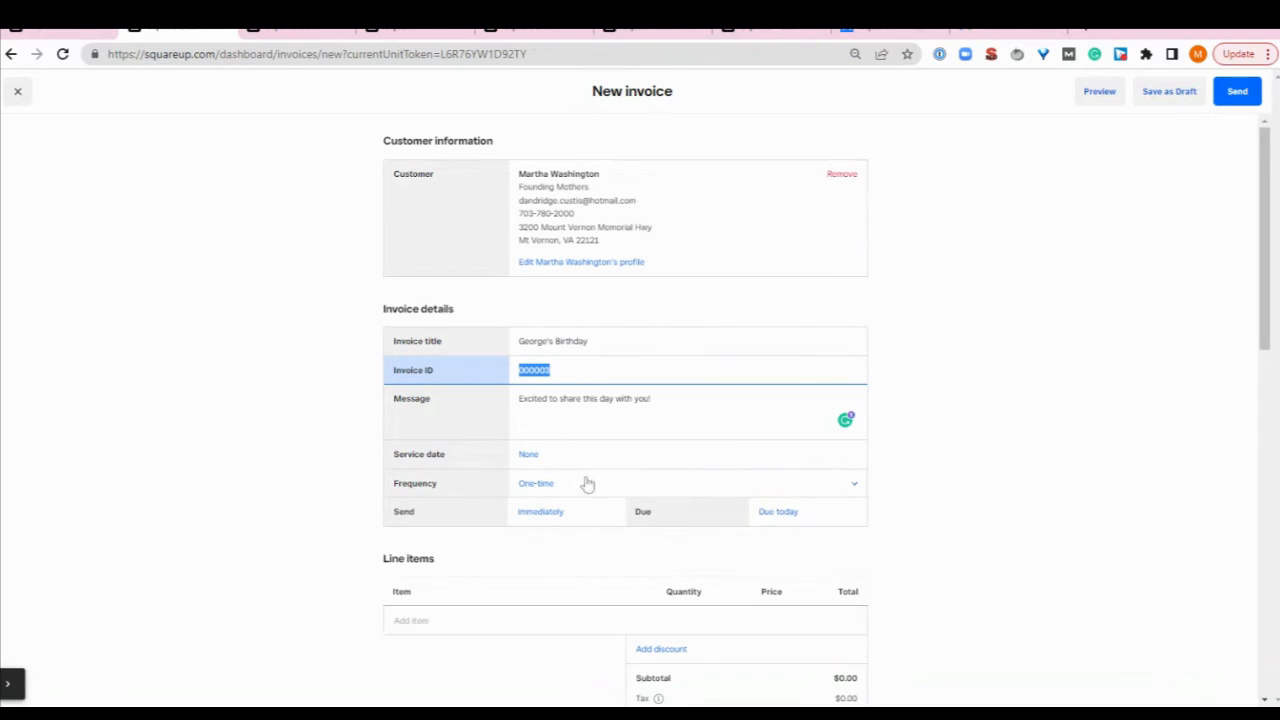
{"action": "mouse_move", "coordinate": [452, 490]}
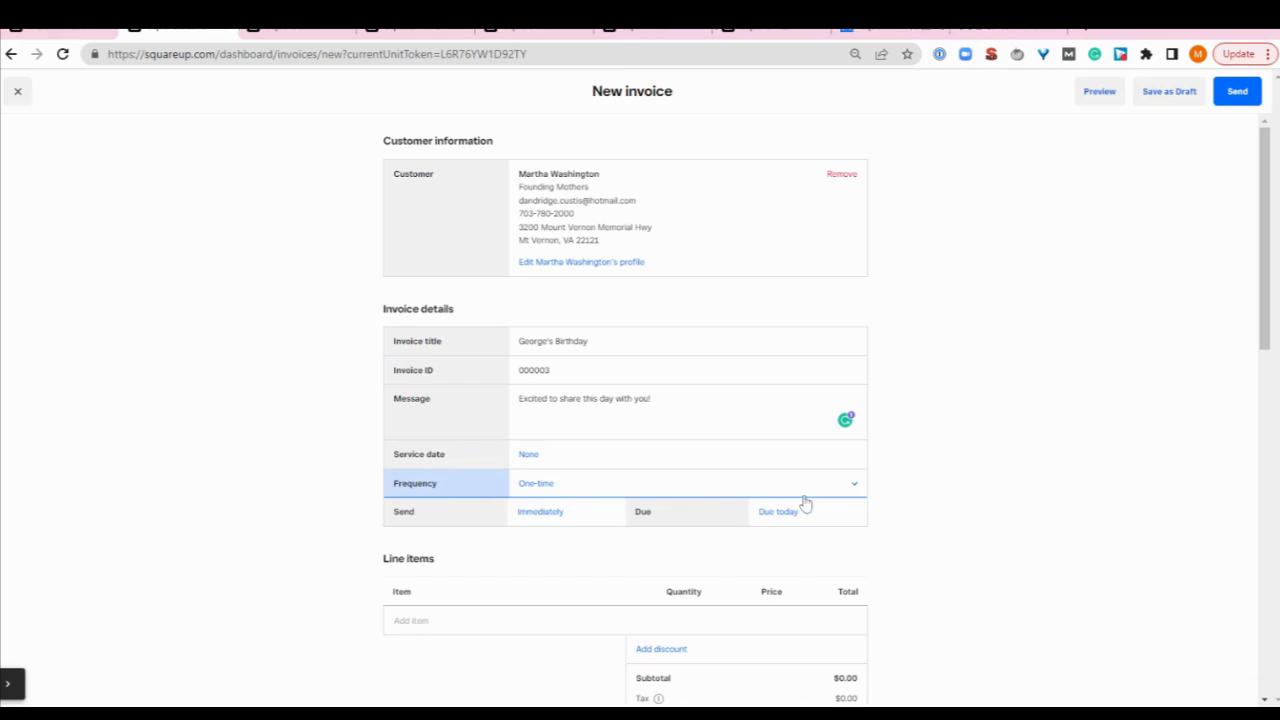
{"action": "mouse_move", "coordinate": [824, 504]}
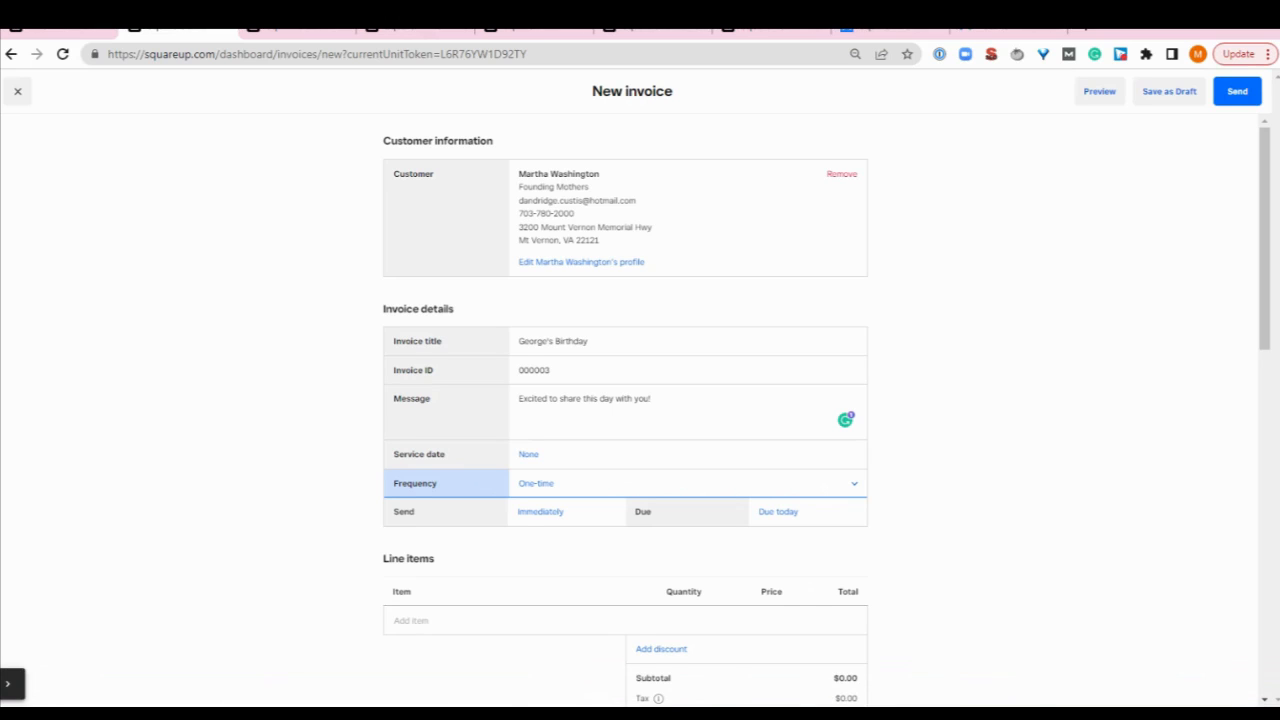
{"action": "left_click", "coordinate": [688, 482]}
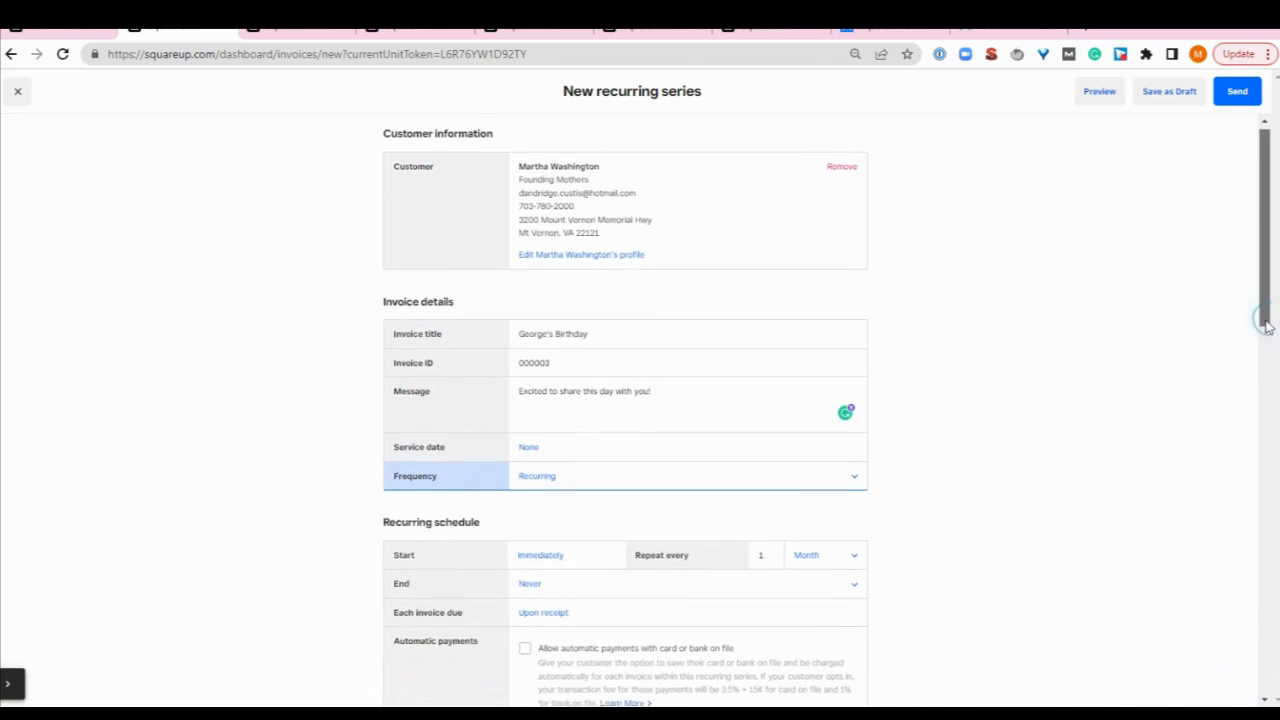
{"action": "scroll", "scroll_direction": "down", "scroll_amount": 3}
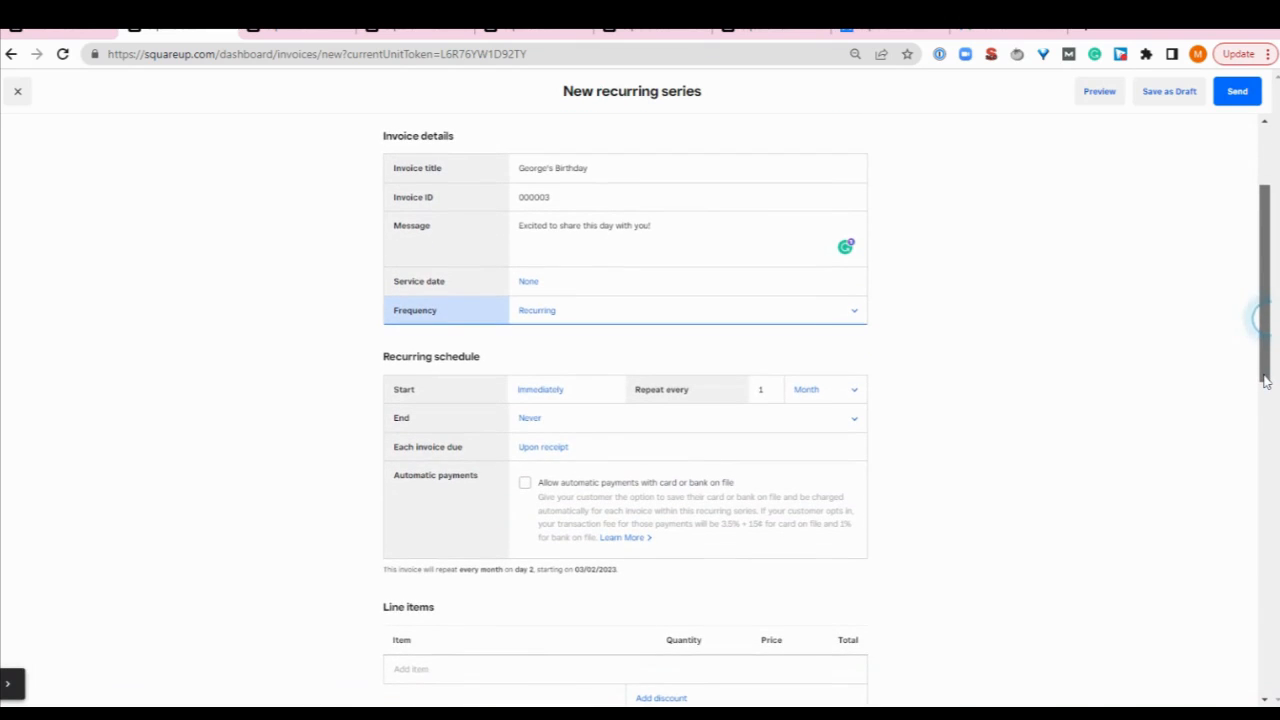
{"action": "mouse_move", "coordinate": [1128, 408]}
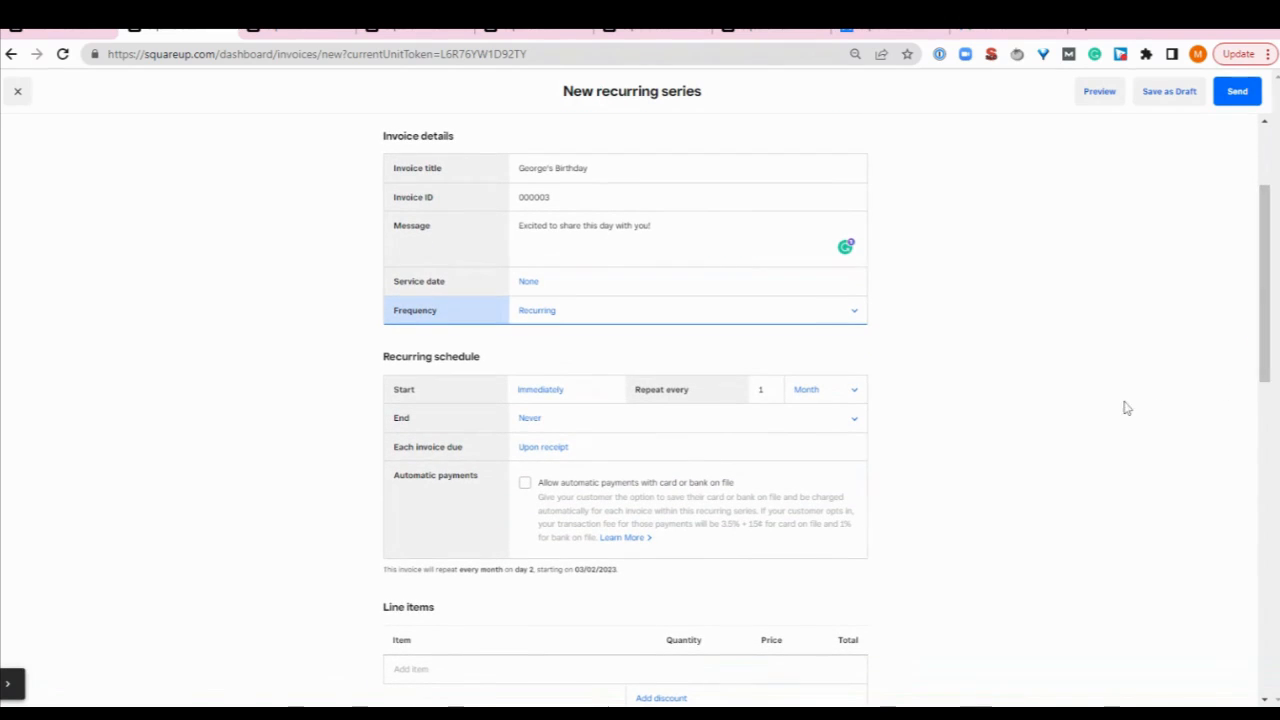
{"action": "mouse_move", "coordinate": [1116, 404]}
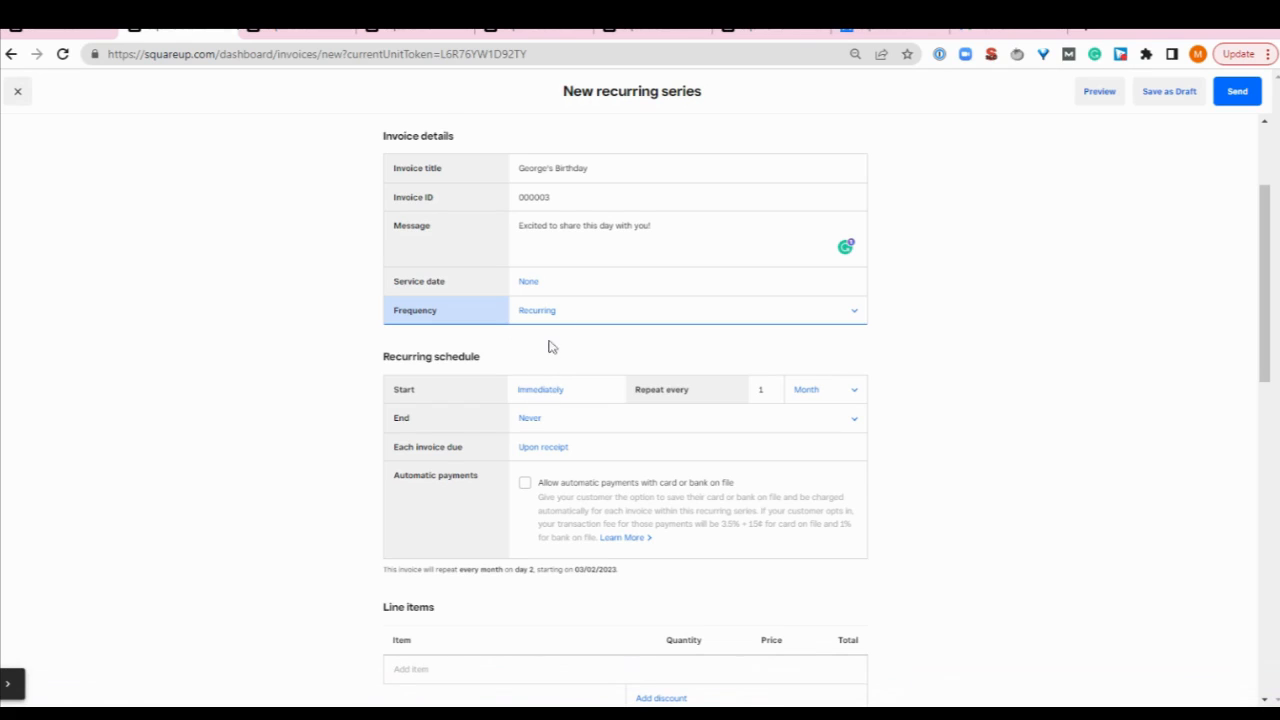
{"action": "double_click", "coordinate": [430, 356]}
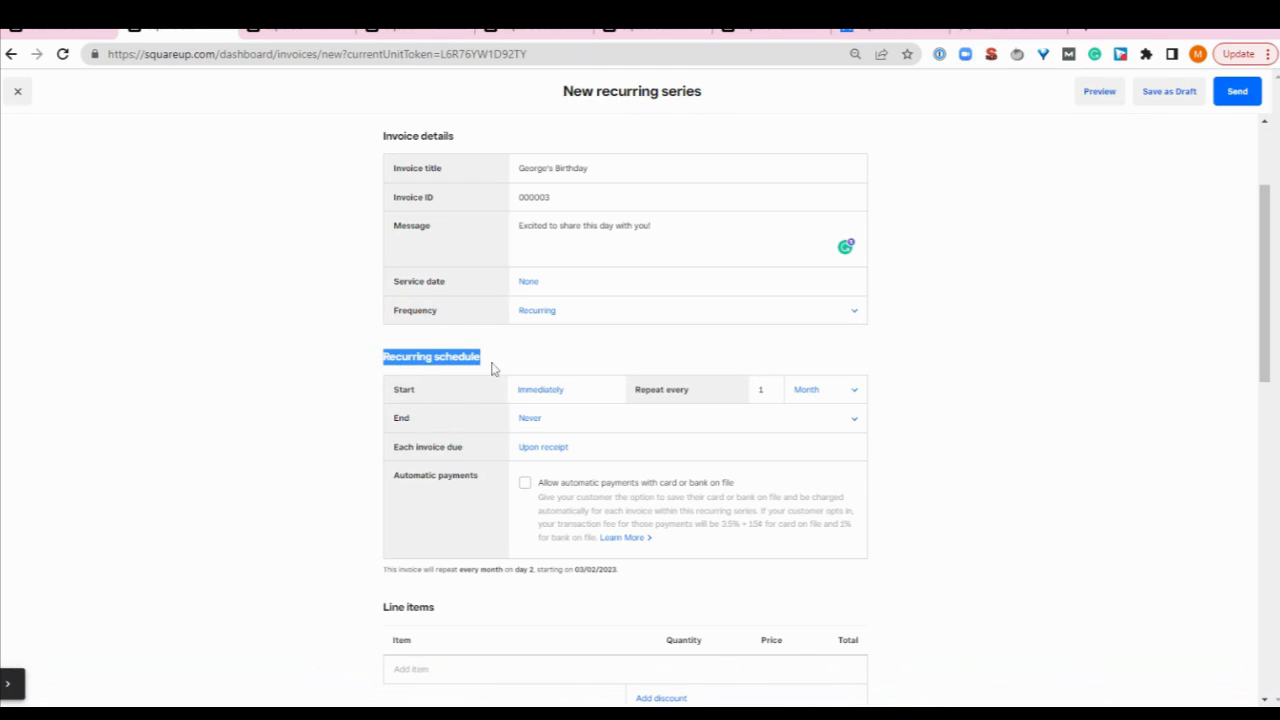
{"action": "mouse_move", "coordinate": [548, 390]}
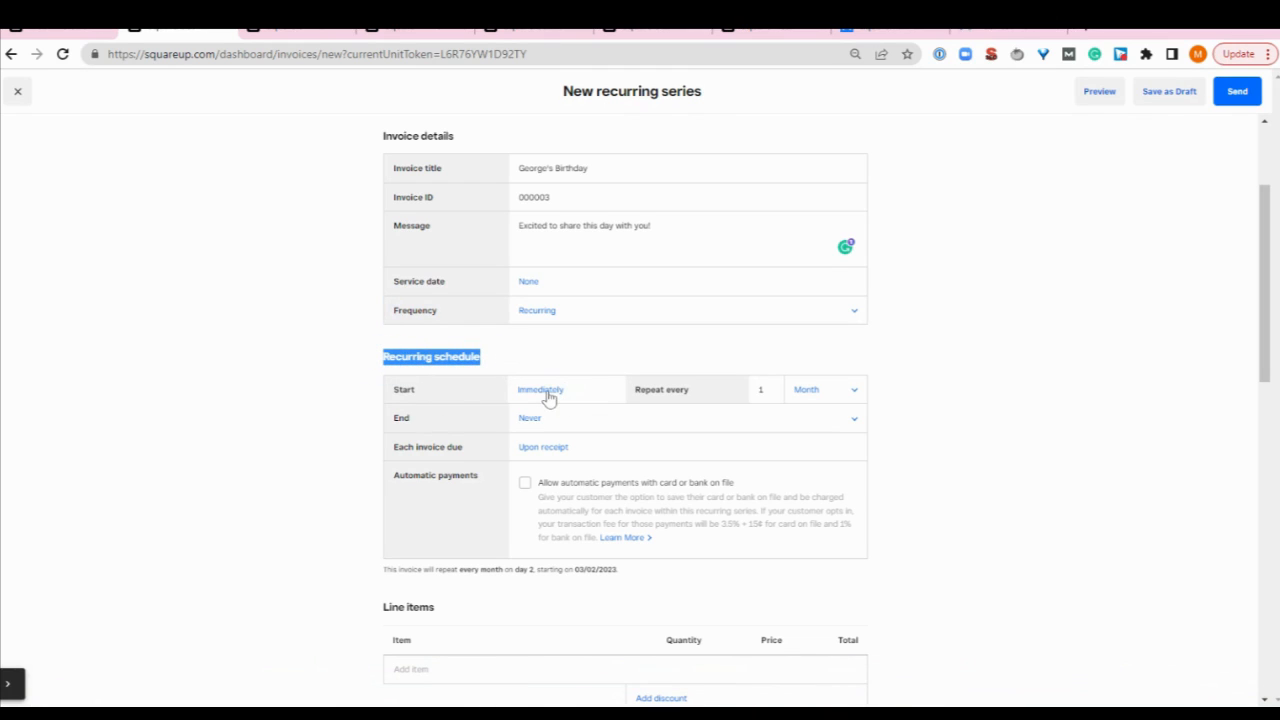
{"action": "left_click", "coordinate": [540, 388]}
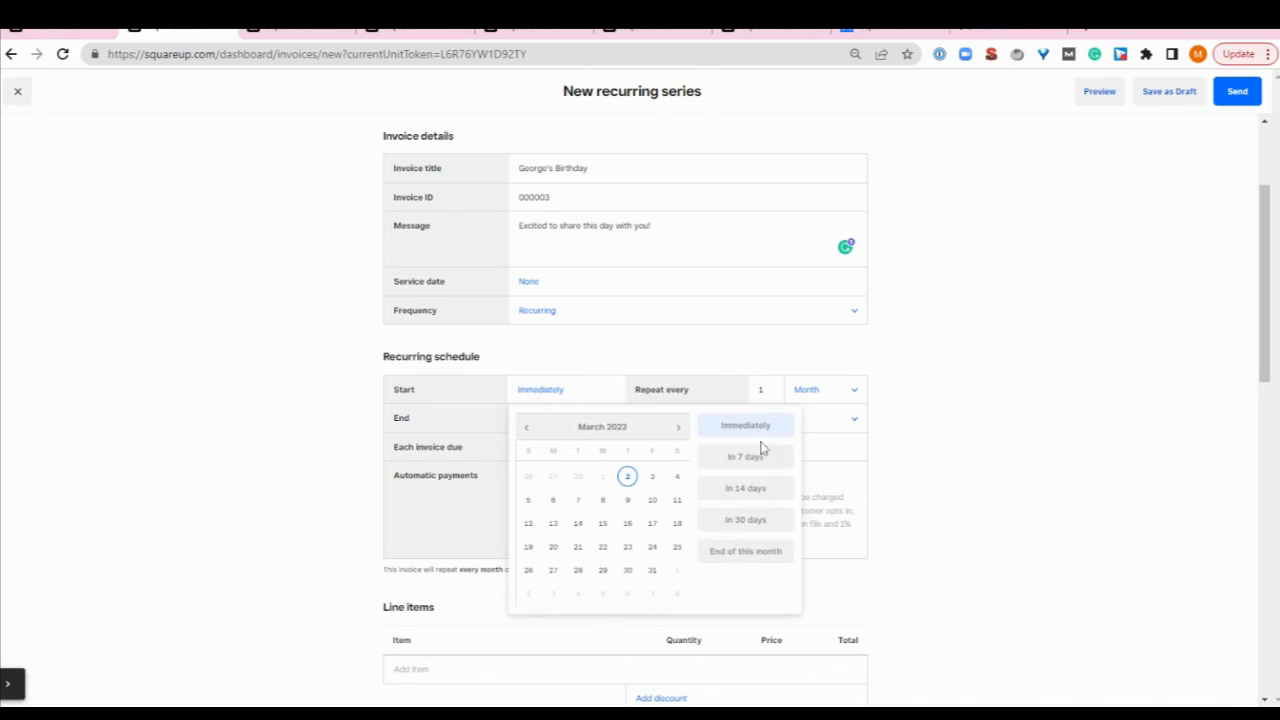
{"action": "mouse_move", "coordinate": [744, 552]}
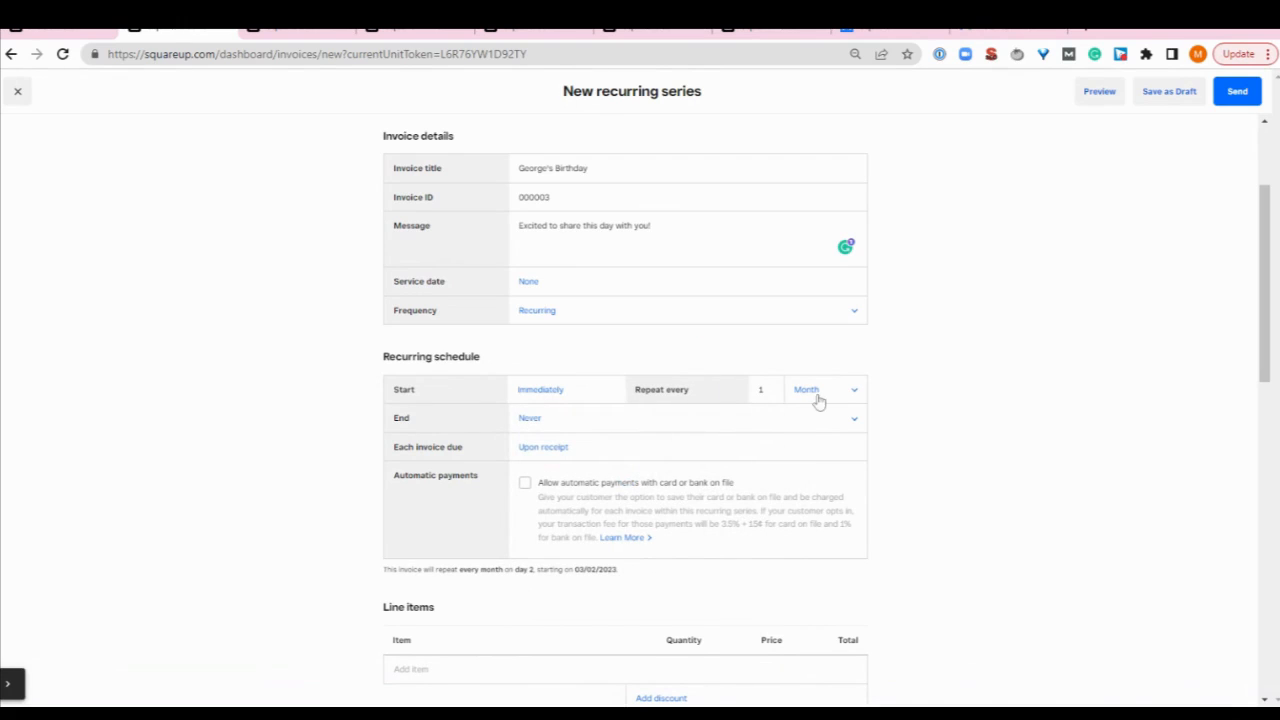
{"action": "mouse_move", "coordinate": [858, 396]}
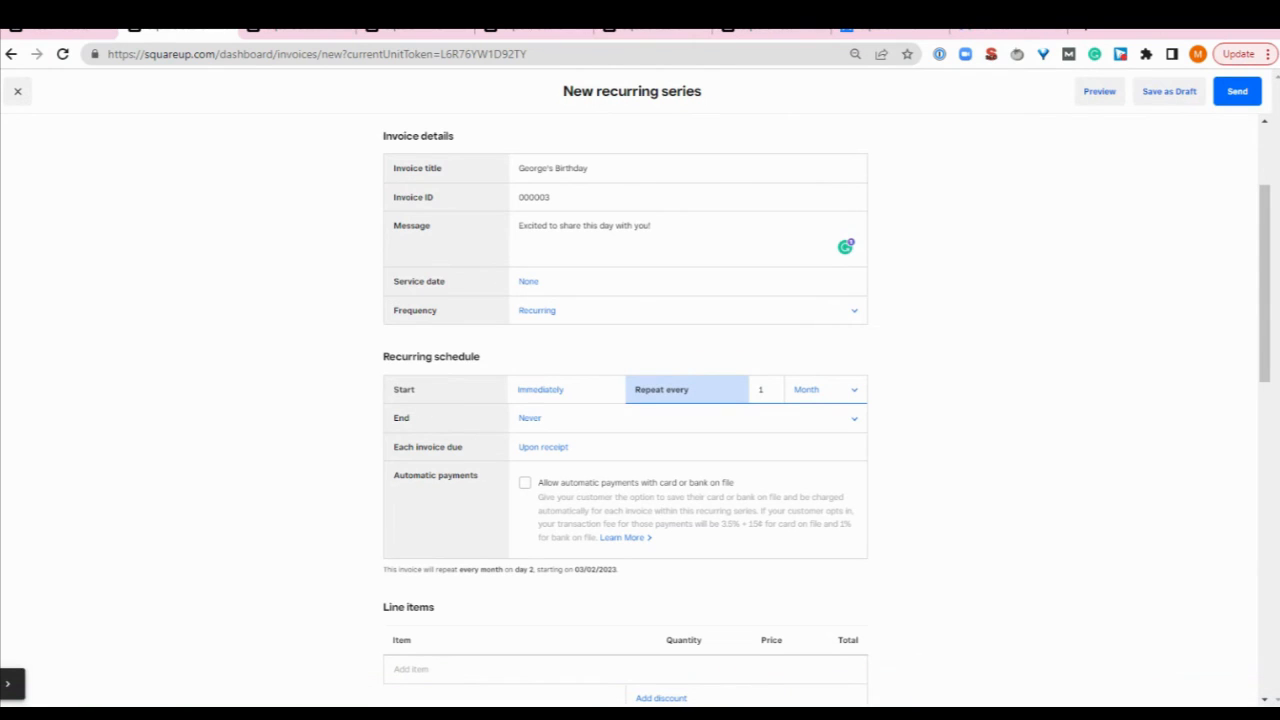
{"action": "mouse_move", "coordinate": [864, 404]}
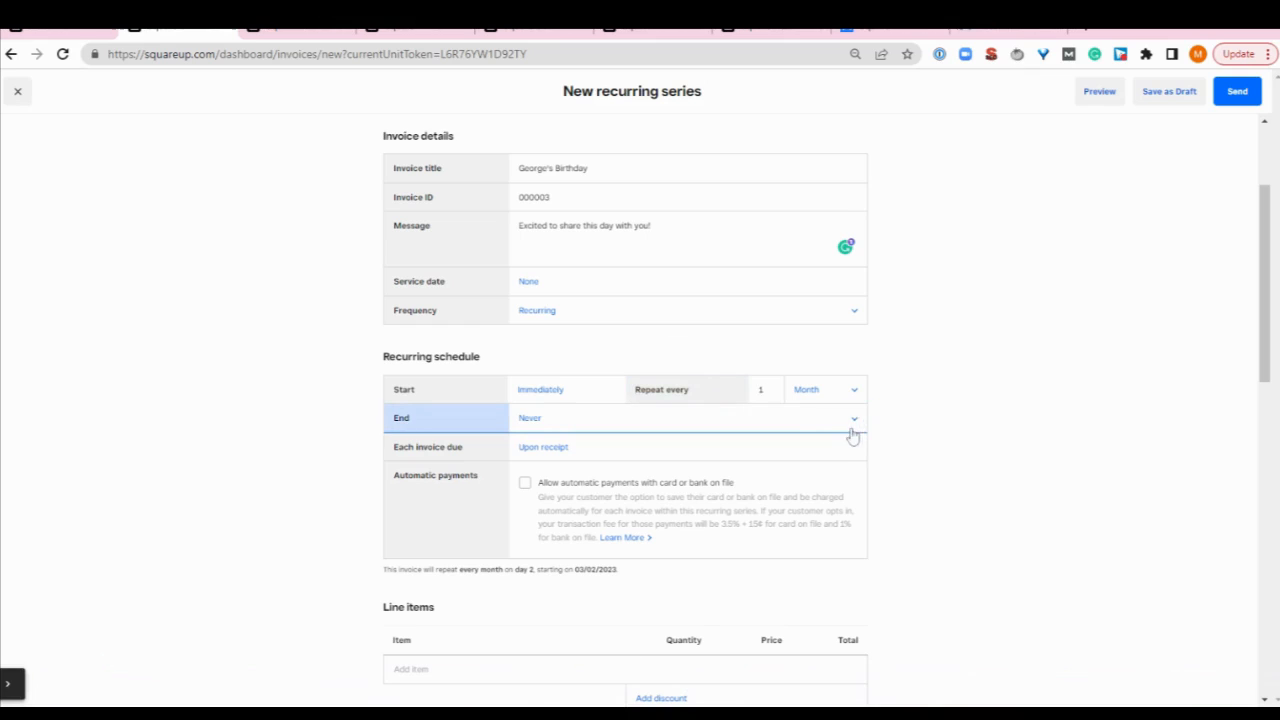
{"action": "mouse_move", "coordinate": [844, 442]}
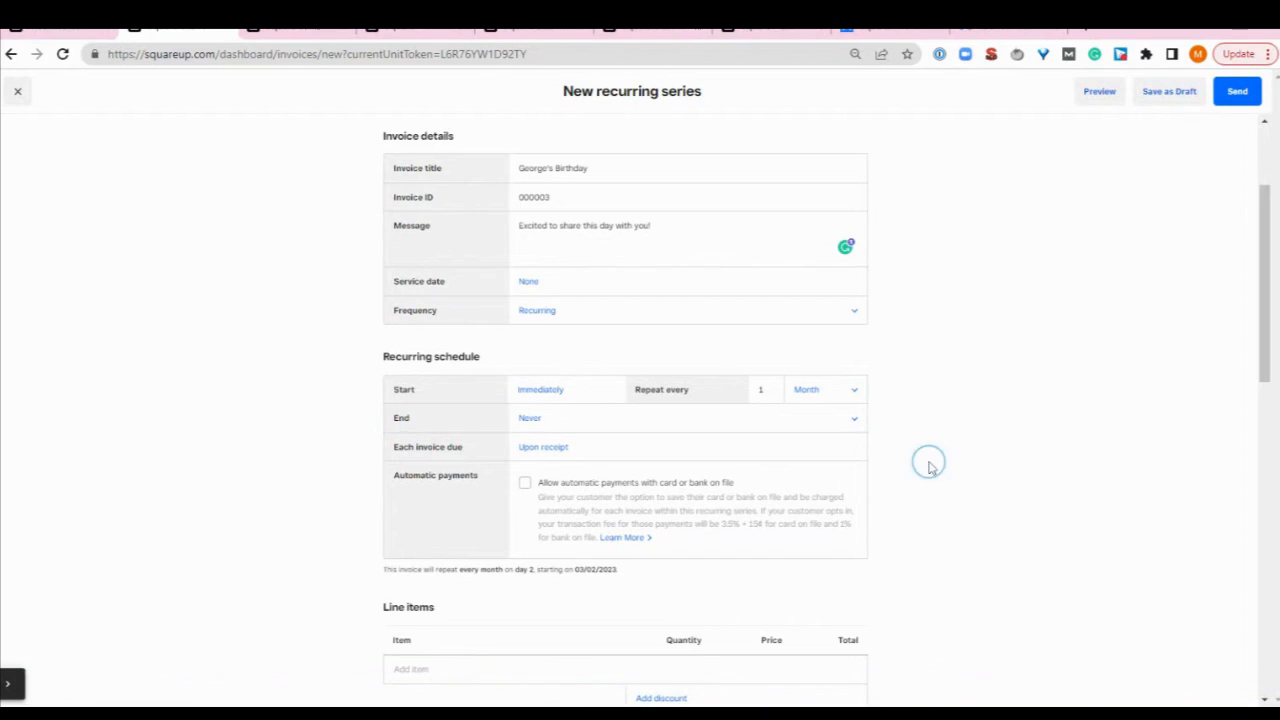
{"action": "mouse_move", "coordinate": [624, 458]}
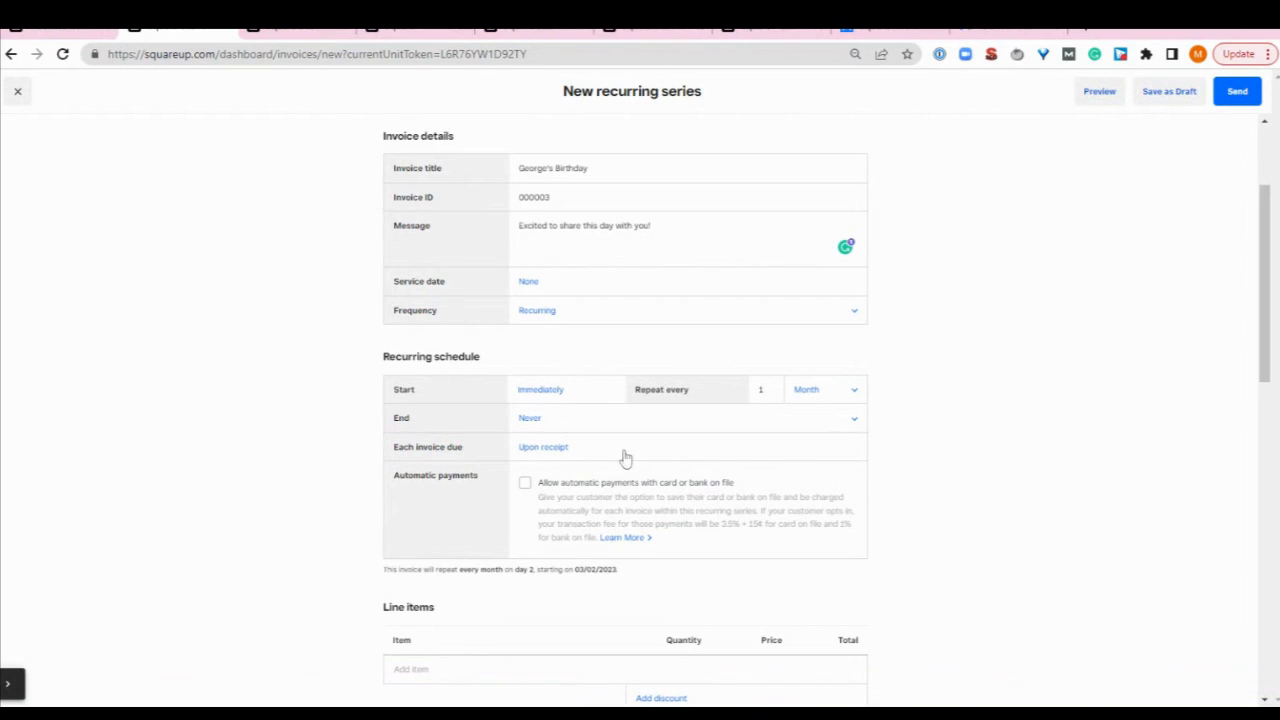
{"action": "left_click", "coordinate": [544, 448]}
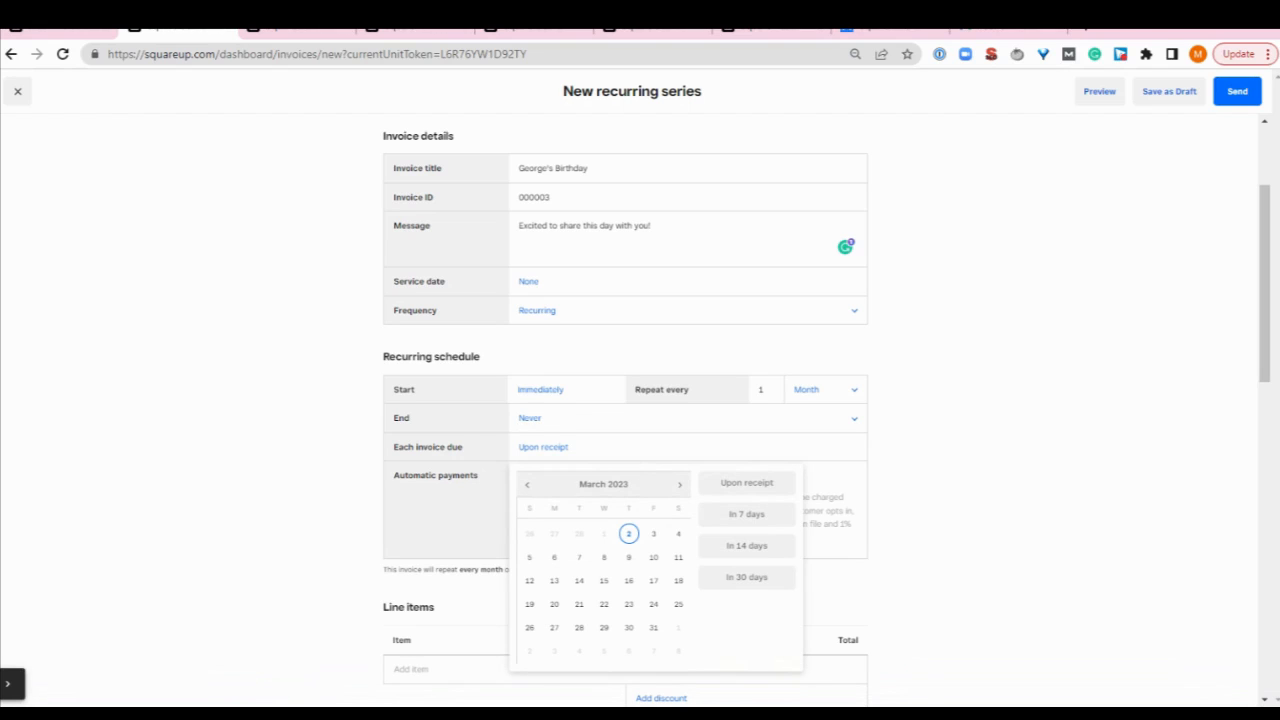
{"action": "mouse_move", "coordinate": [748, 514]}
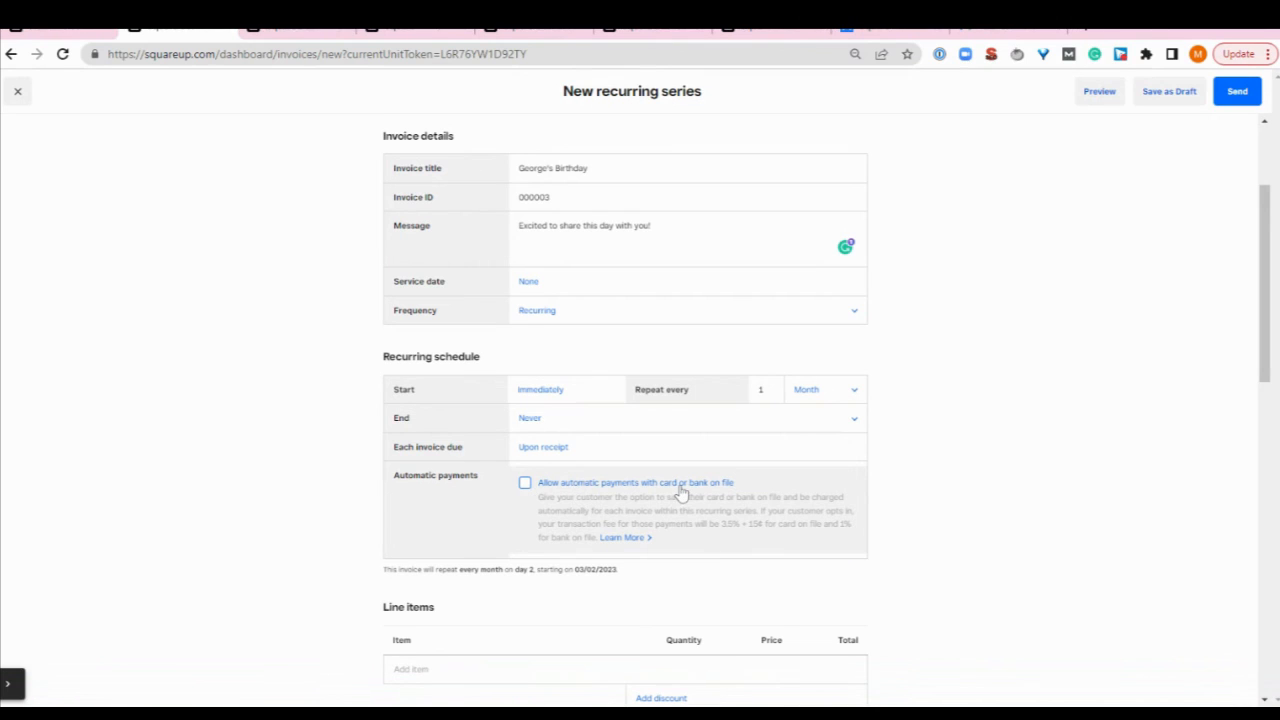
{"action": "mouse_move", "coordinate": [716, 536]}
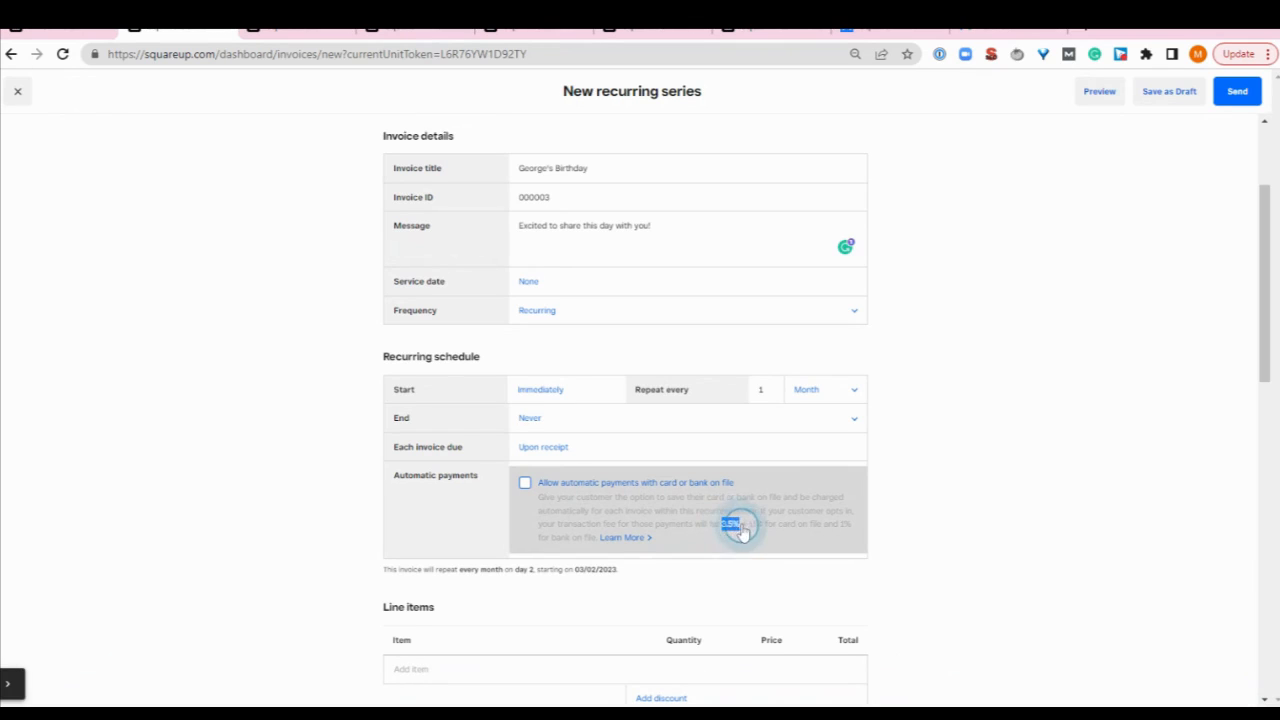
{"action": "double_click", "coordinate": [742, 524]}
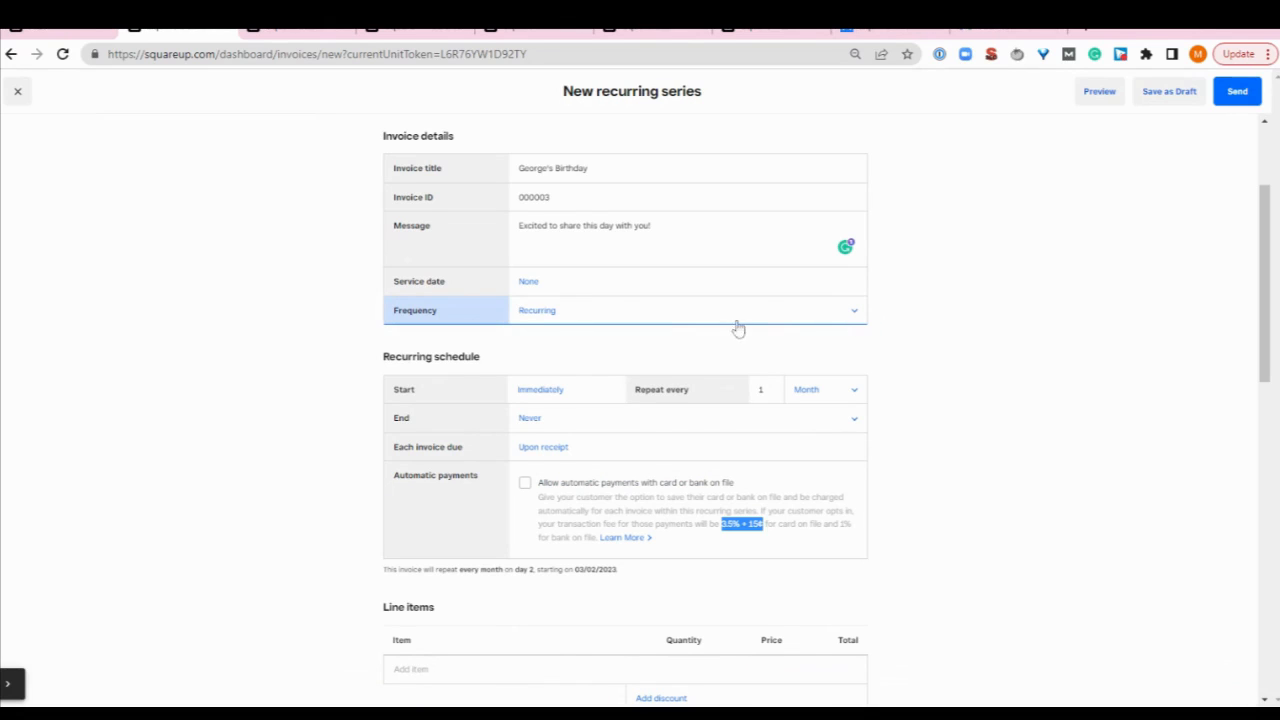
Set the invoice frequency to One-time, sent immediately and due today
{"action": "left_click", "coordinate": [688, 310]}
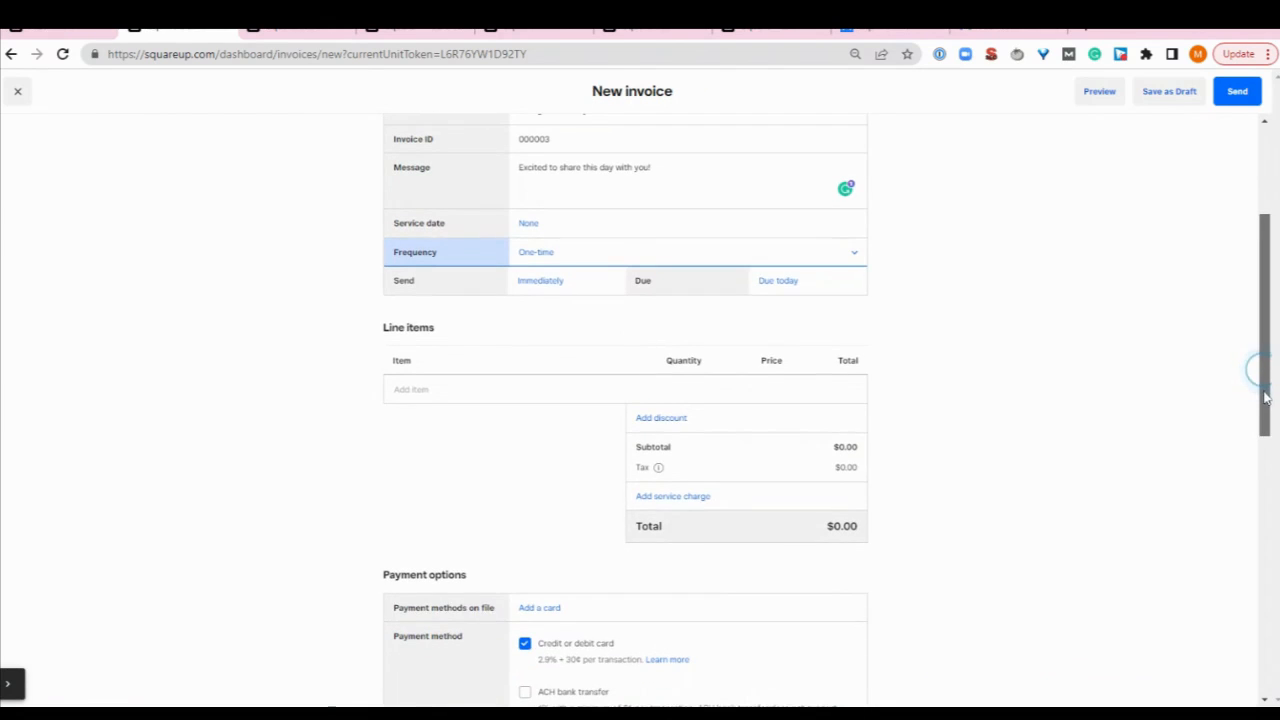
Add Marlborough Pie as a $35.00 line item, quantity one
{"action": "scroll", "scroll_direction": "down", "scroll_amount": 3}
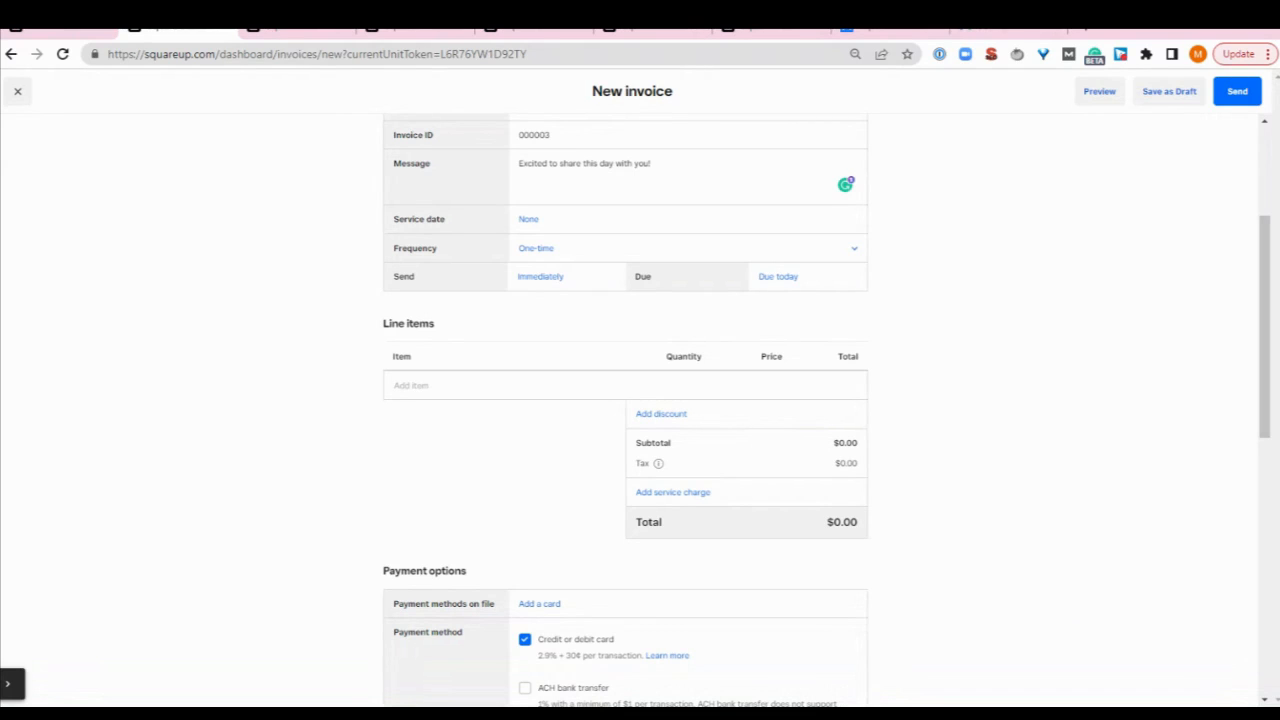
{"action": "mouse_move", "coordinate": [680, 384]}
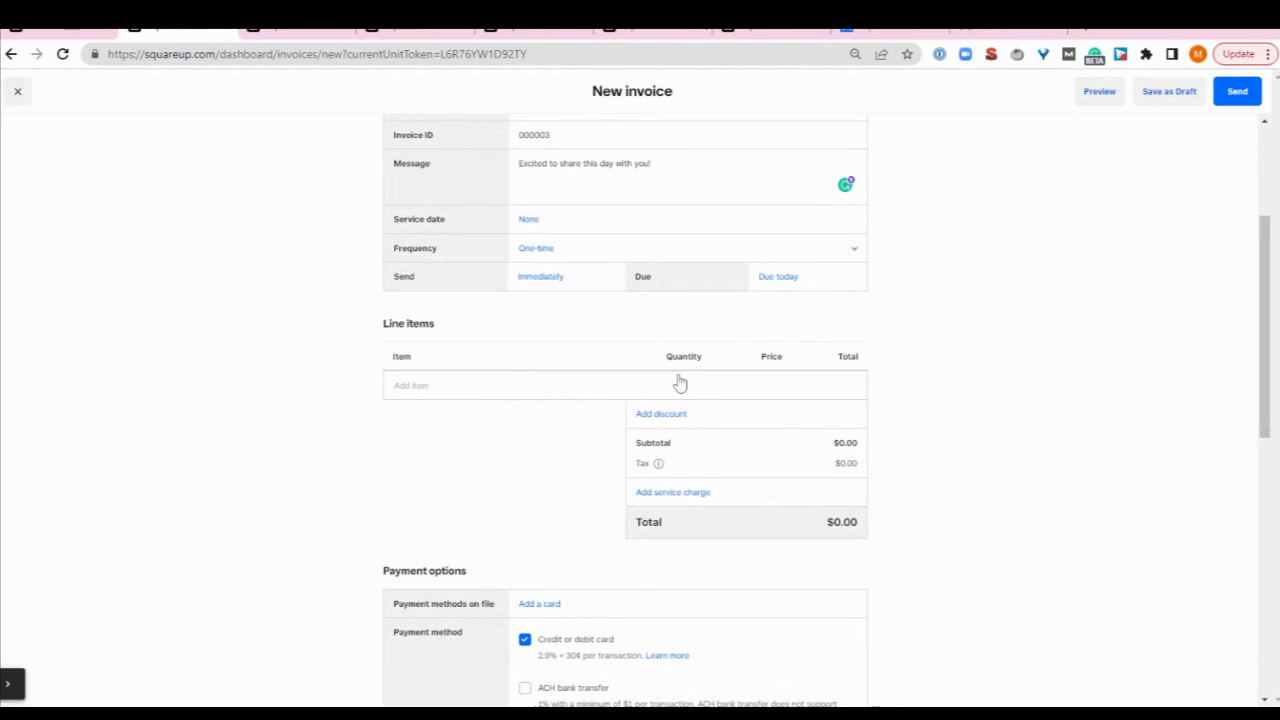
{"action": "mouse_move", "coordinate": [680, 384]}
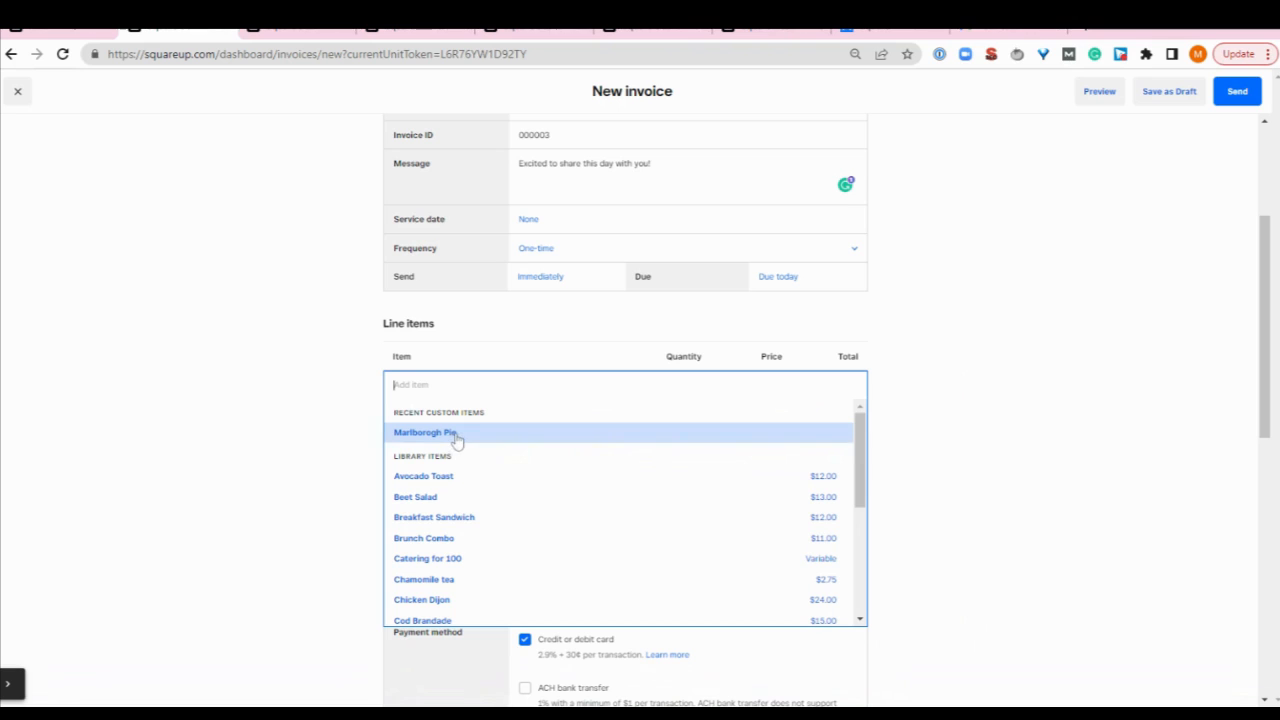
{"action": "mouse_move", "coordinate": [496, 442]}
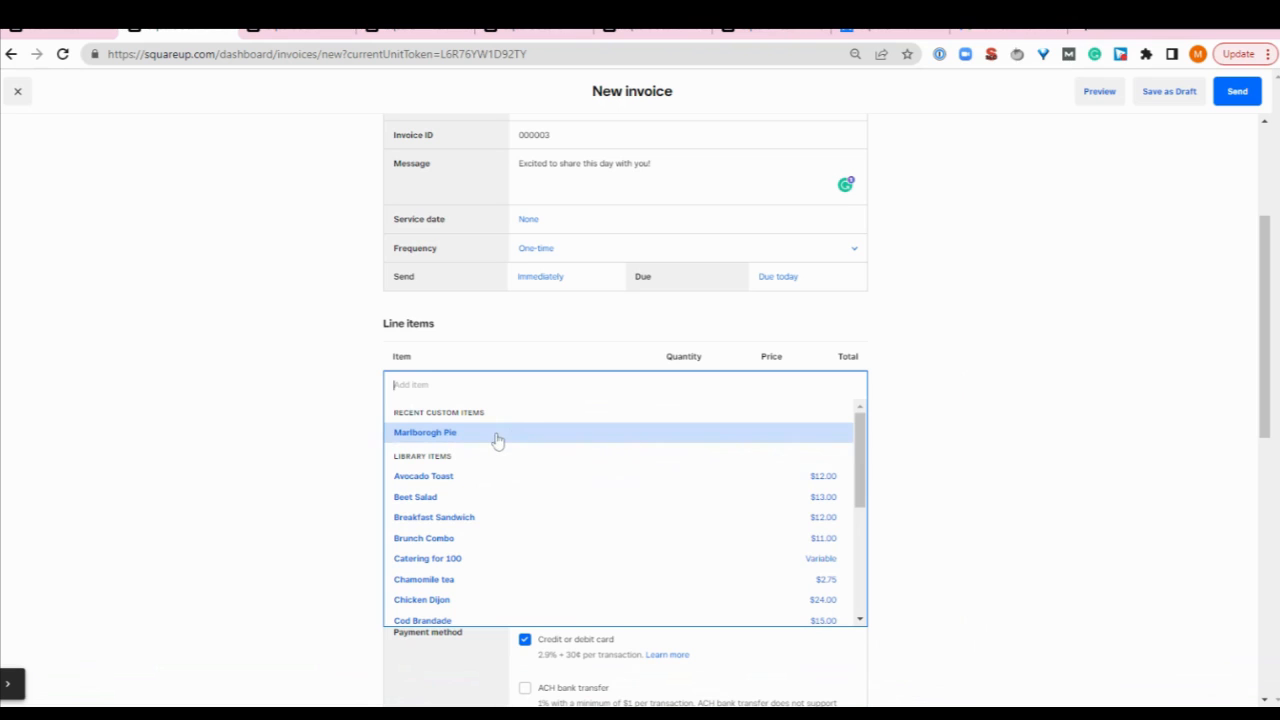
{"action": "left_click", "coordinate": [424, 432]}
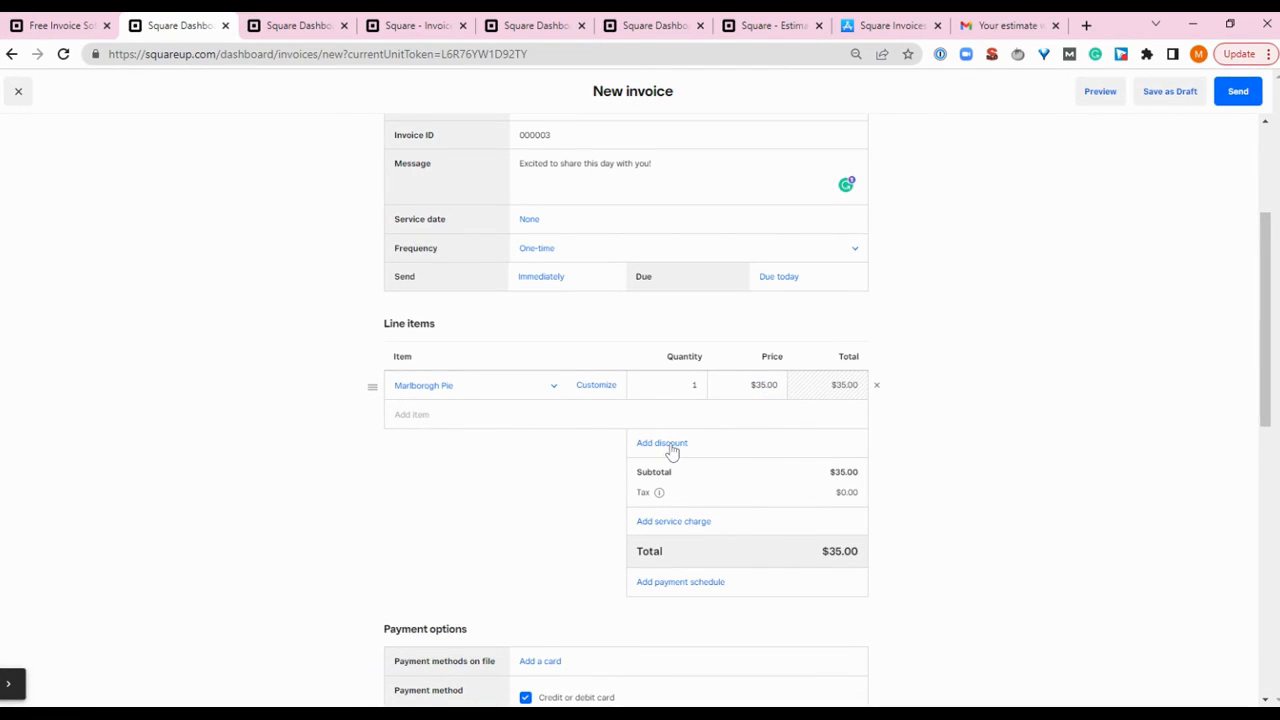
Apply a custom 15% VIP discount, lowering the total to $29.75
{"action": "left_click", "coordinate": [660, 444]}
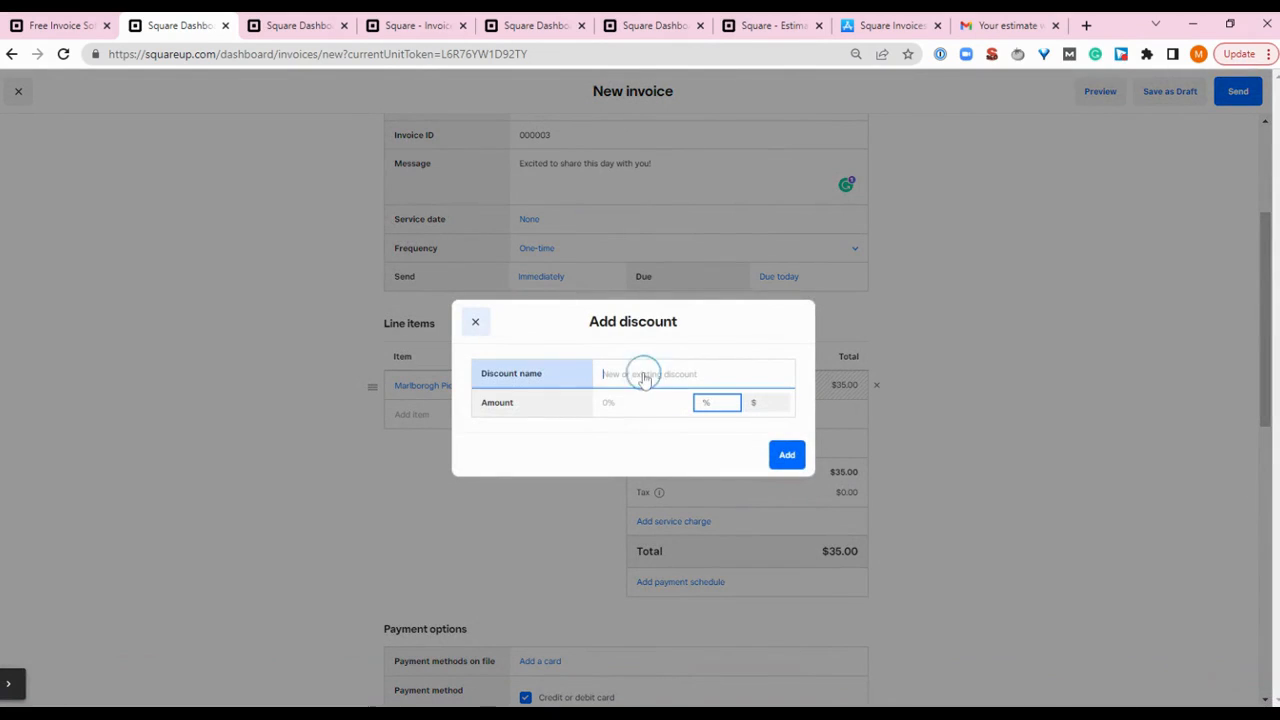
{"action": "type", "text": "VIP"}
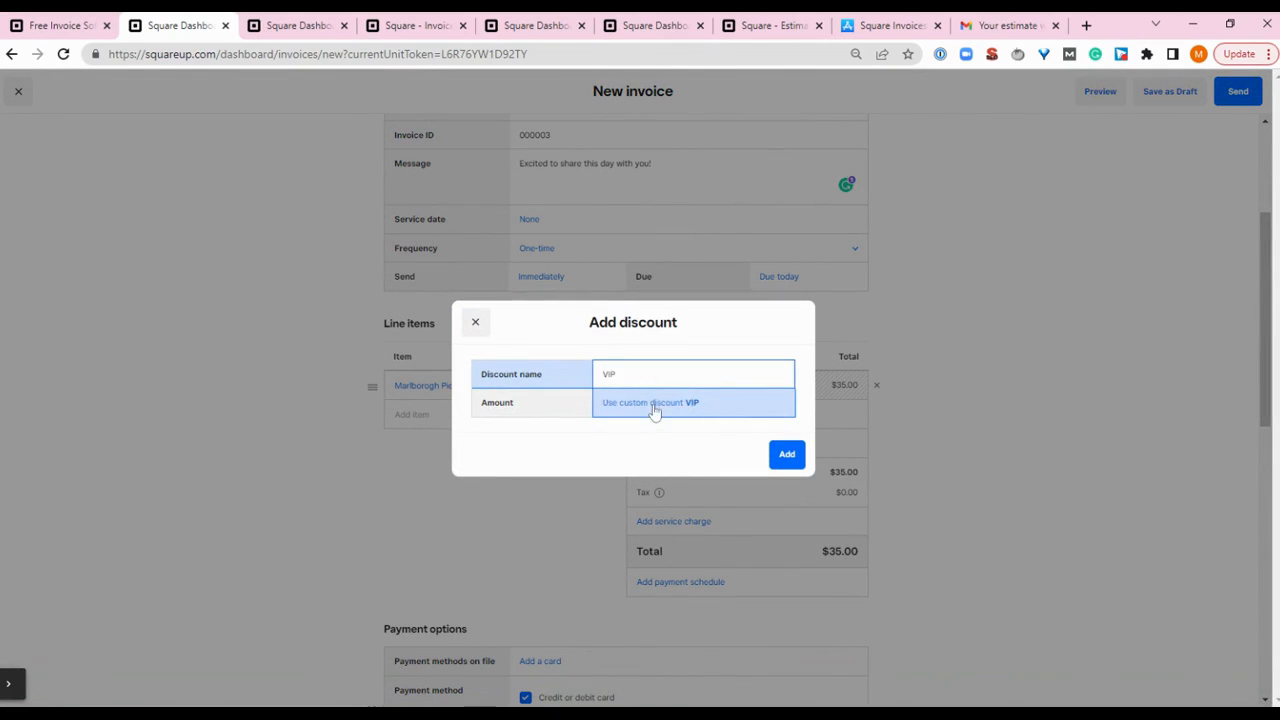
{"action": "left_click", "coordinate": [650, 402]}
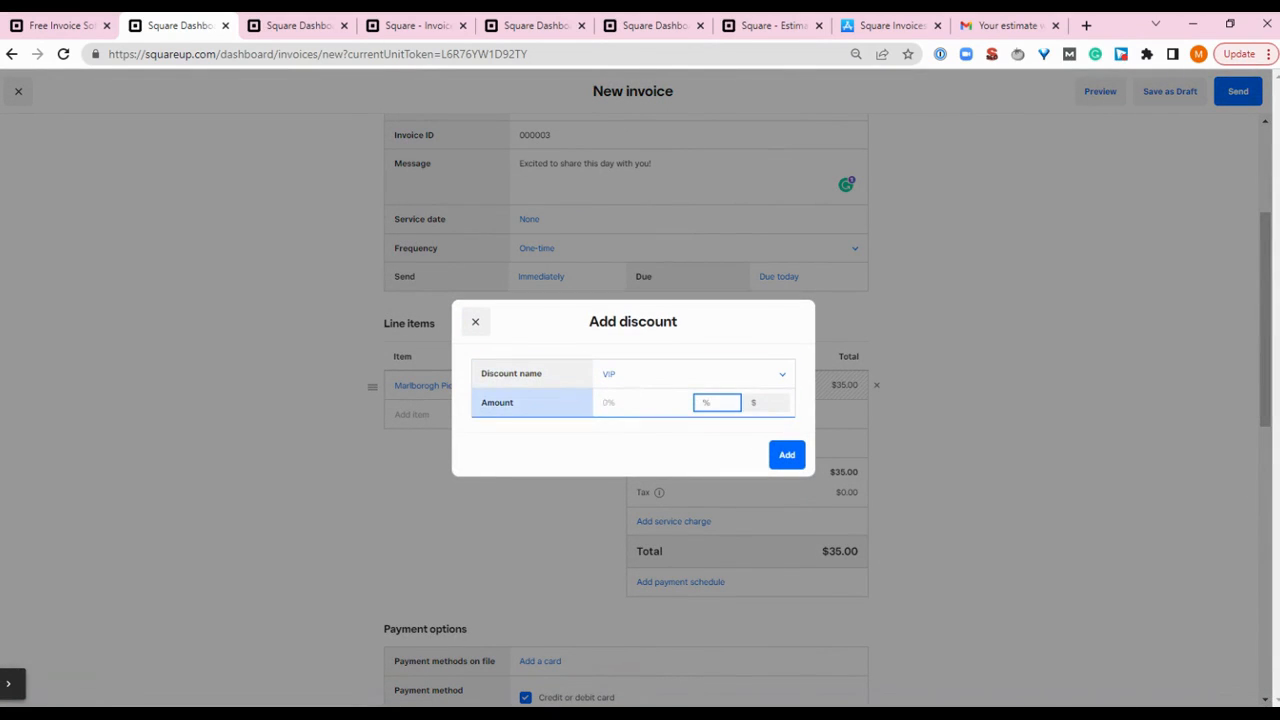
{"action": "type", "text": "15"}
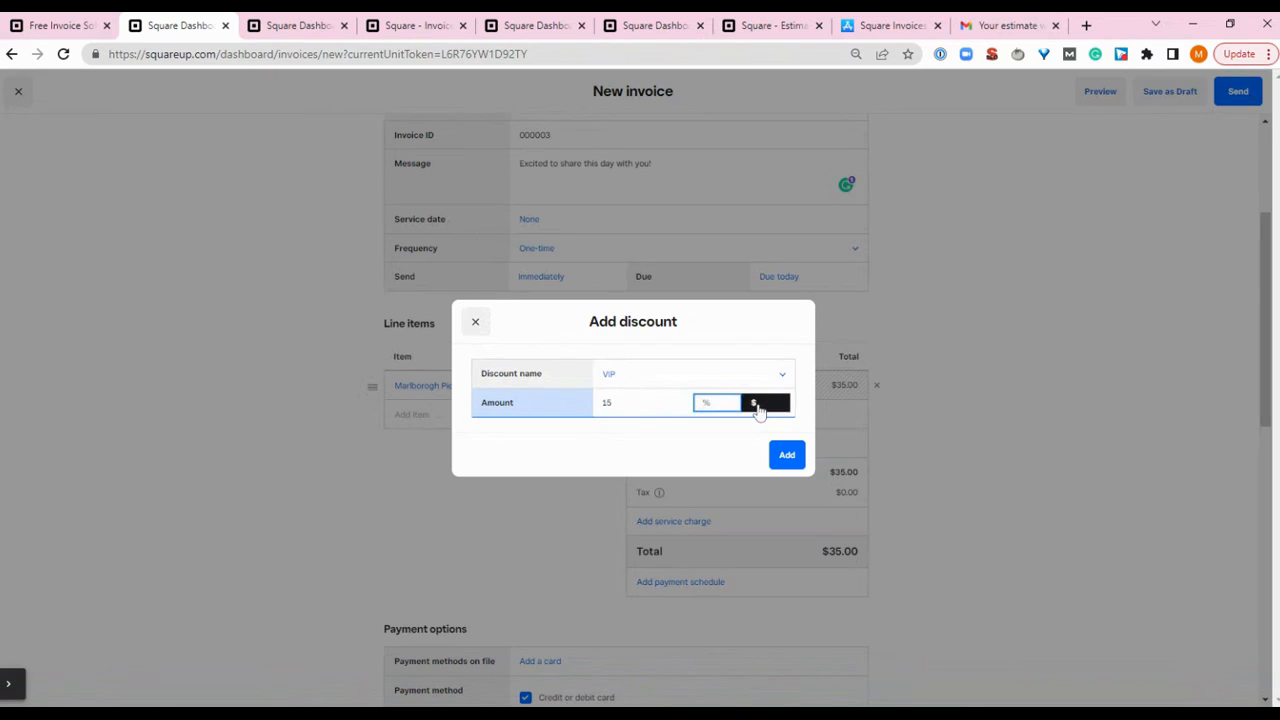
{"action": "left_click", "coordinate": [788, 456]}
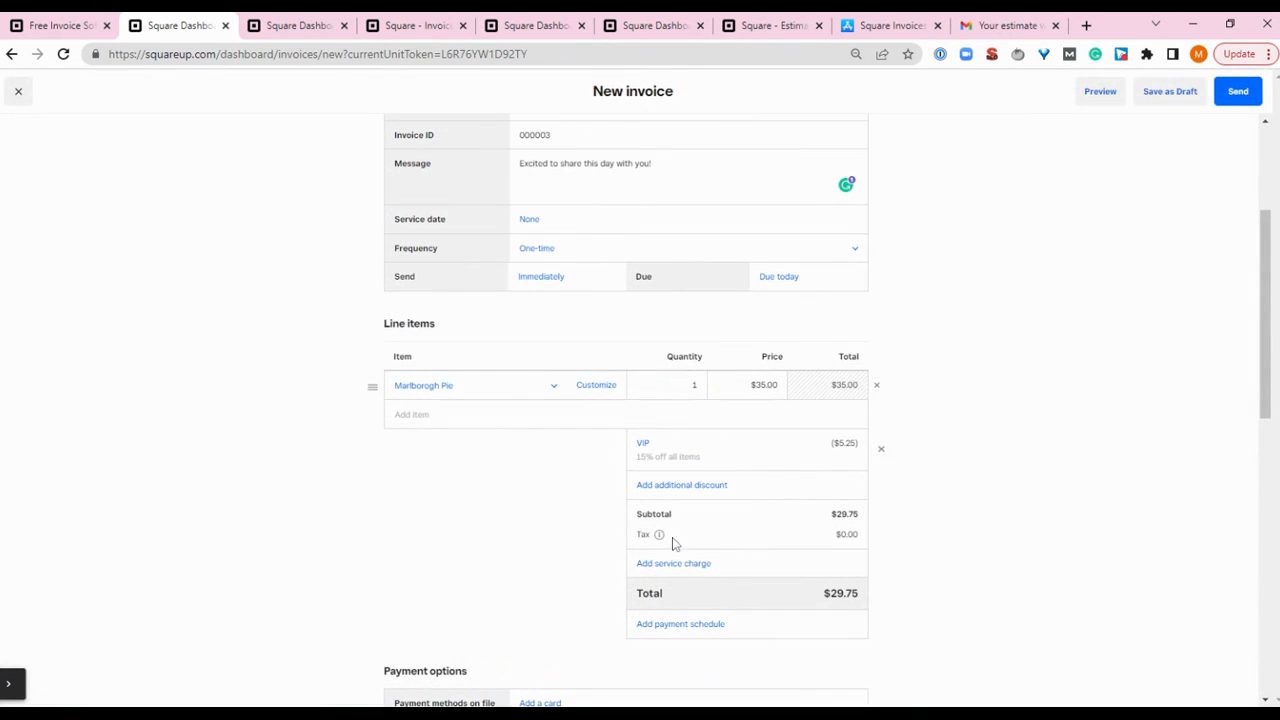
{"action": "mouse_move", "coordinate": [700, 572]}
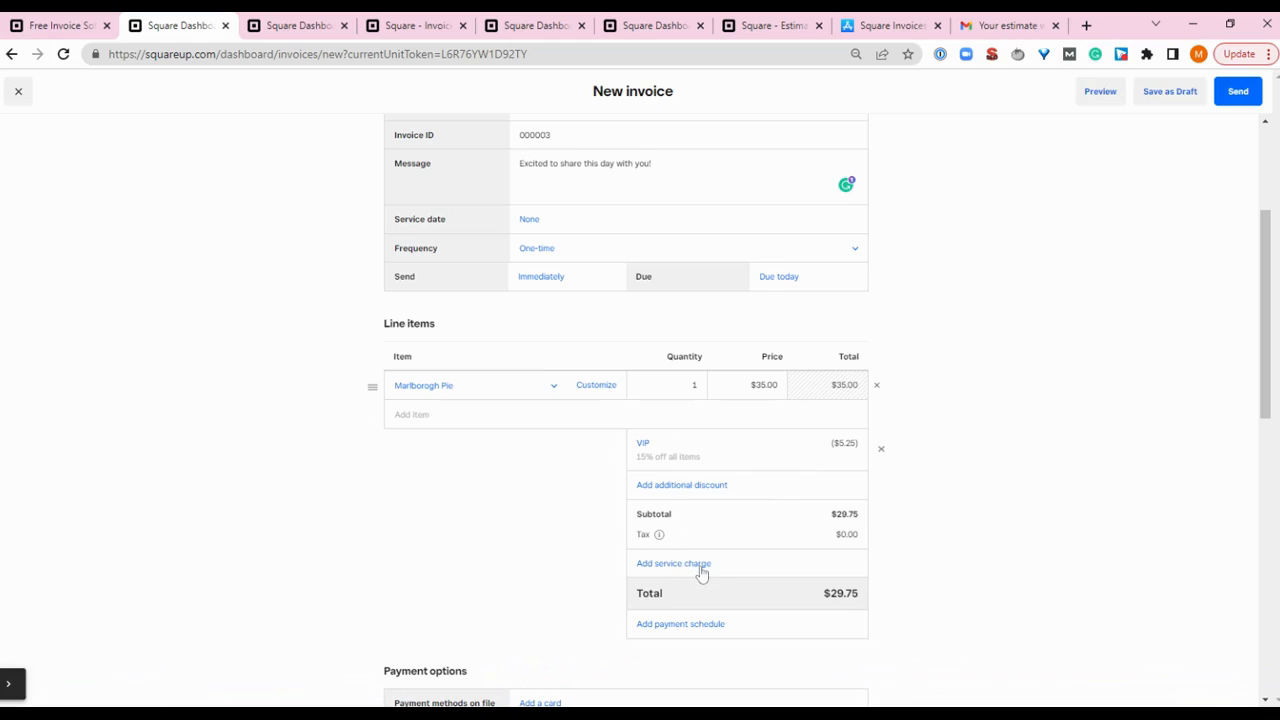
Add the existing 3% admin fee service charge, raising the total to $30.64
{"action": "left_click", "coordinate": [672, 564]}
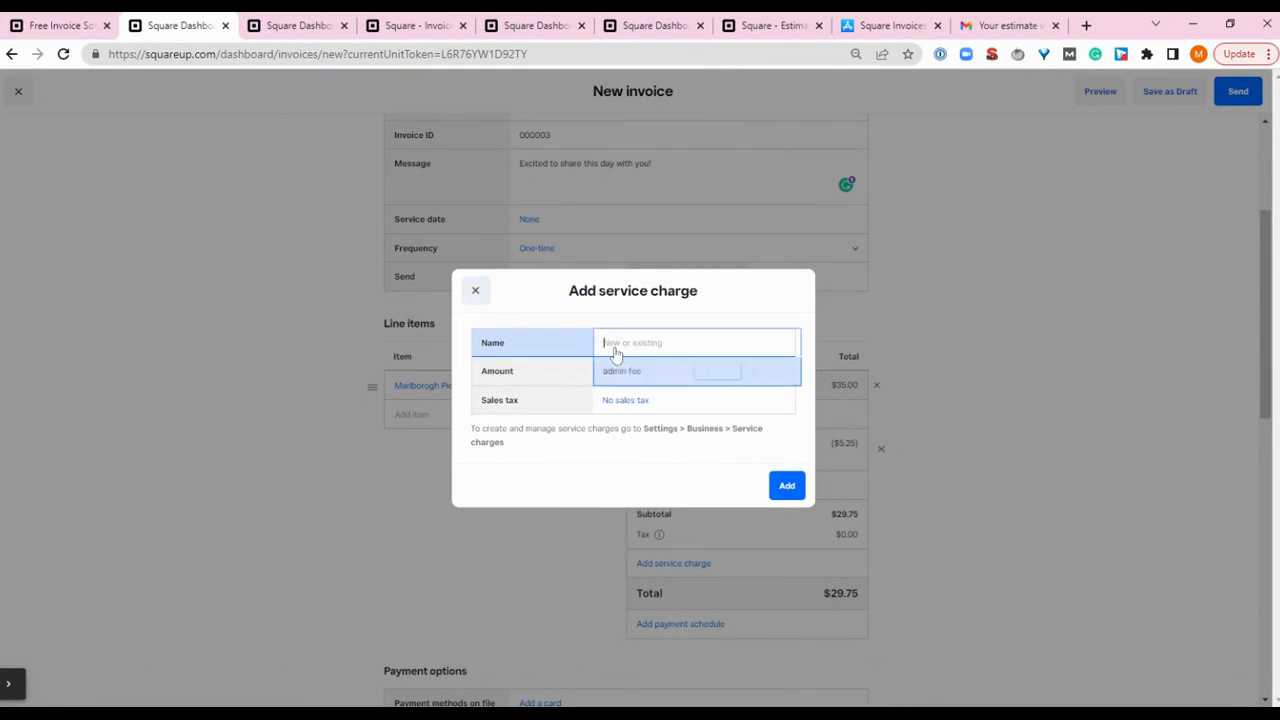
{"action": "type", "text": "ad"}
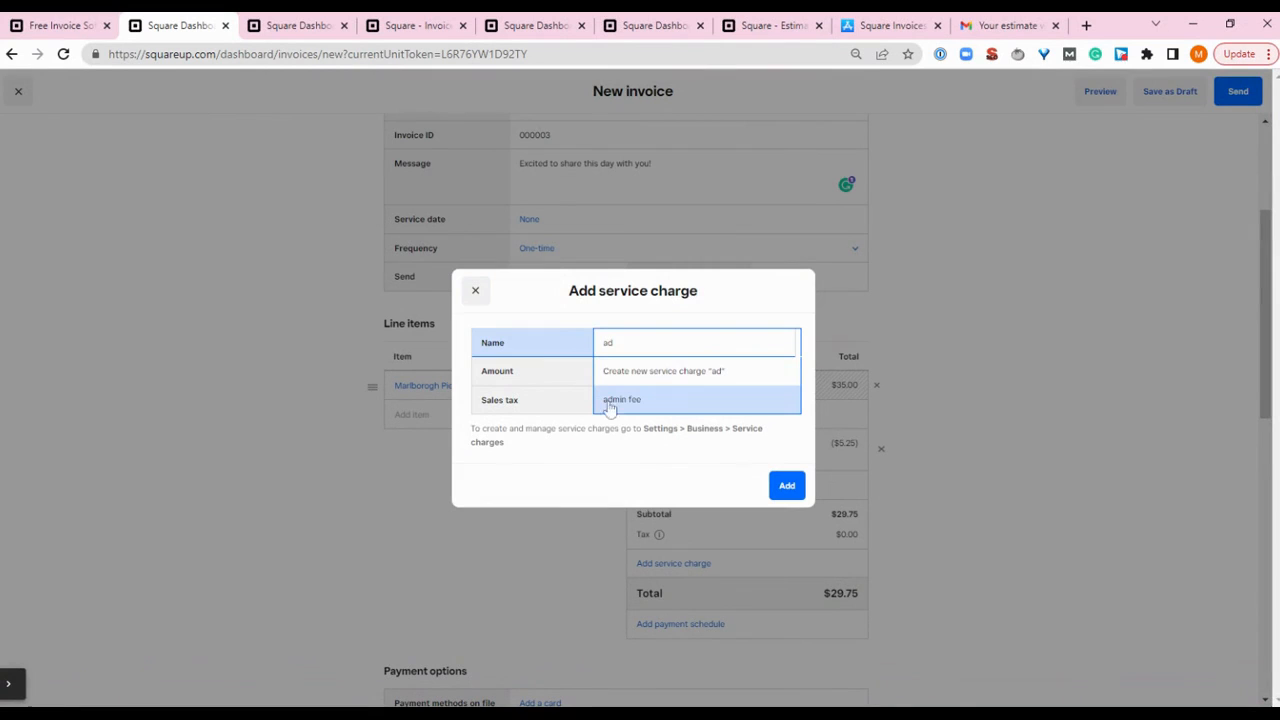
{"action": "left_click", "coordinate": [622, 400]}
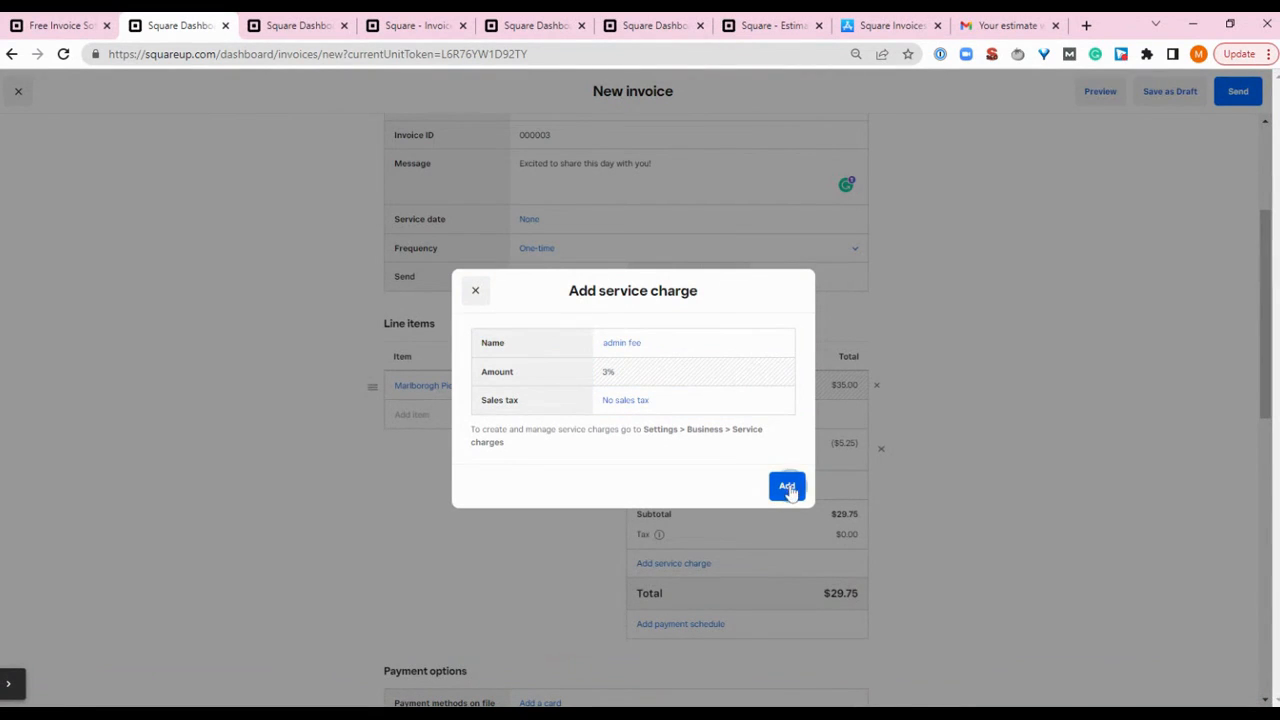
{"action": "left_click", "coordinate": [788, 488]}
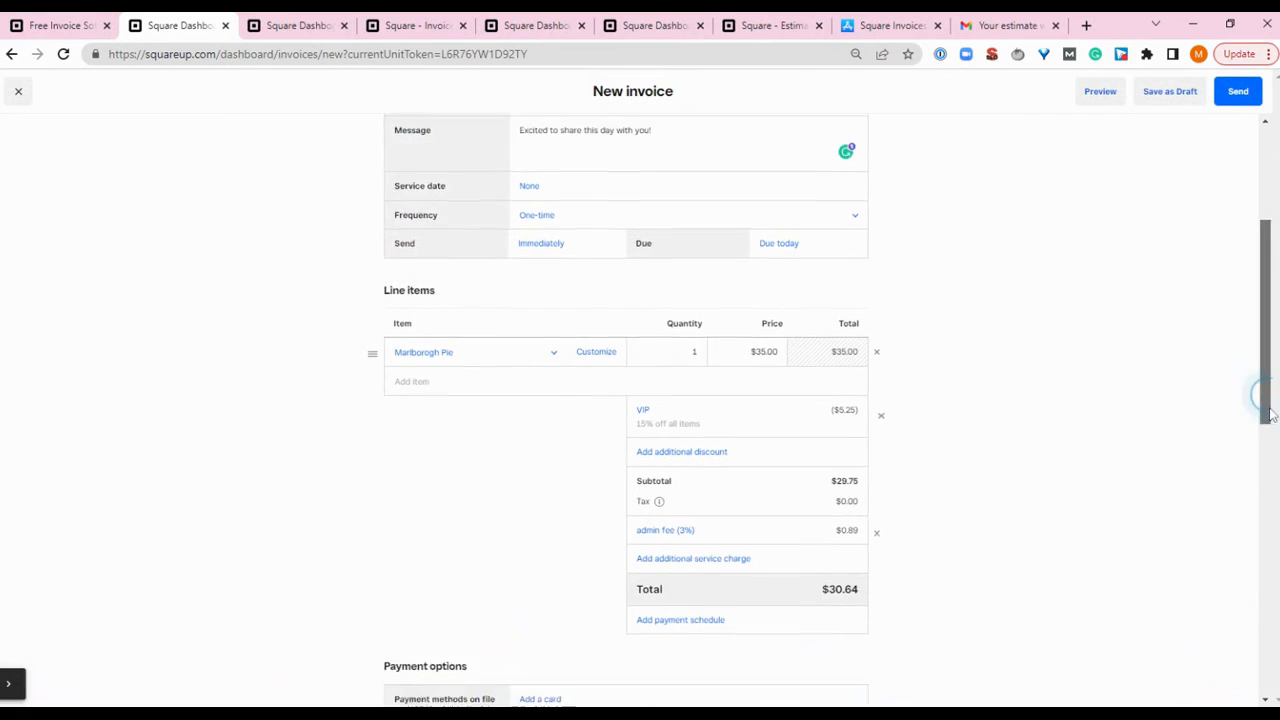
Scroll to Payment options and briefly view the save-customer-card form without saving
{"action": "scroll", "scroll_direction": "down", "scroll_amount": 3}
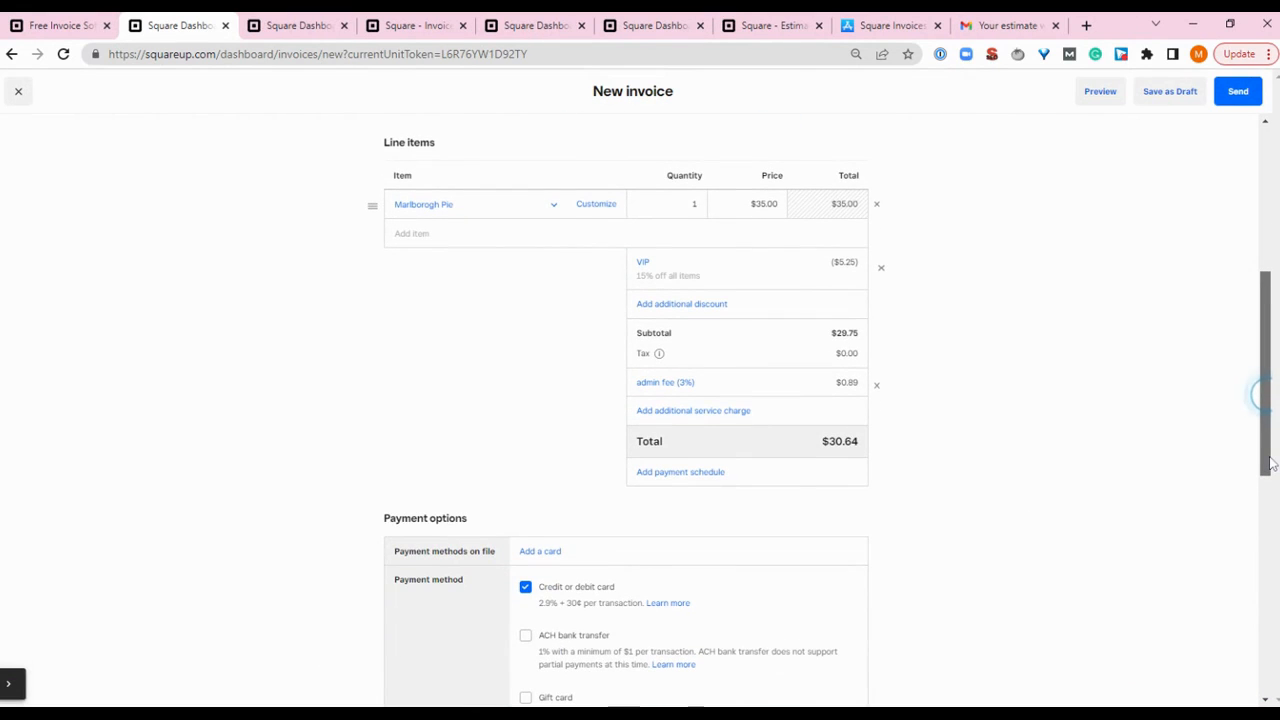
{"action": "scroll", "scroll_direction": "down", "scroll_amount": 3}
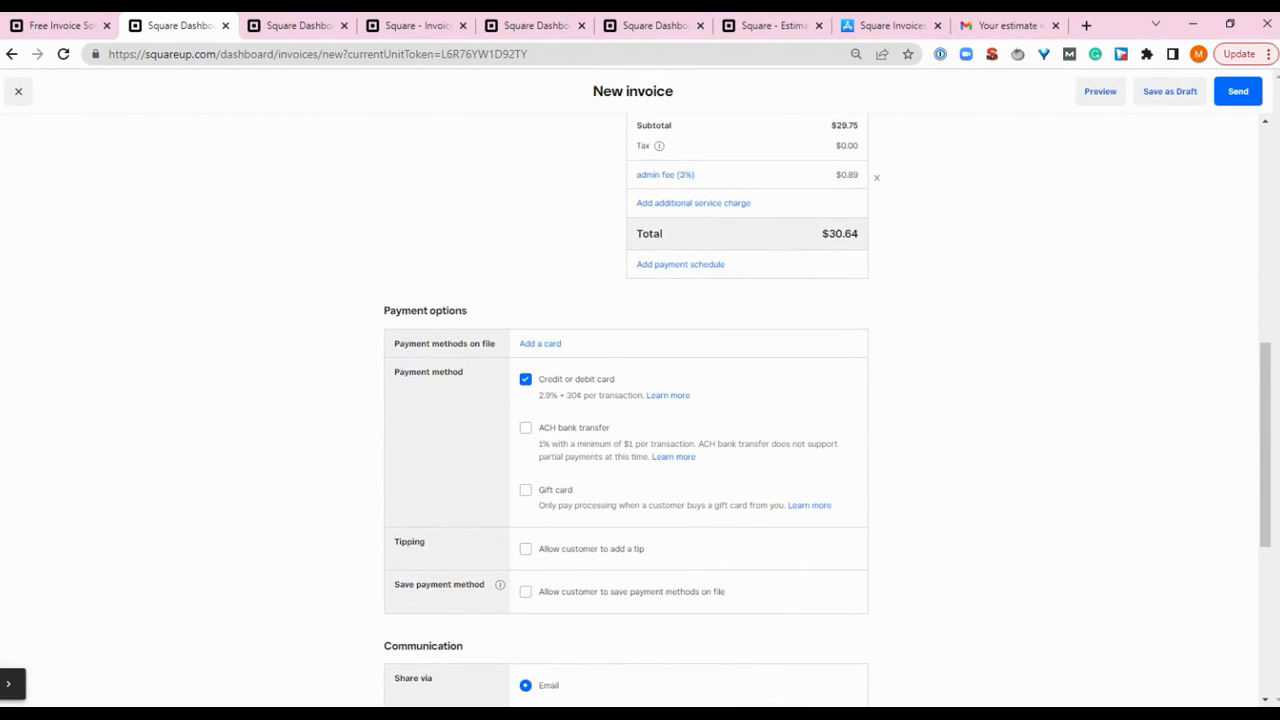
{"action": "scroll", "scroll_direction": "down", "scroll_amount": 3}
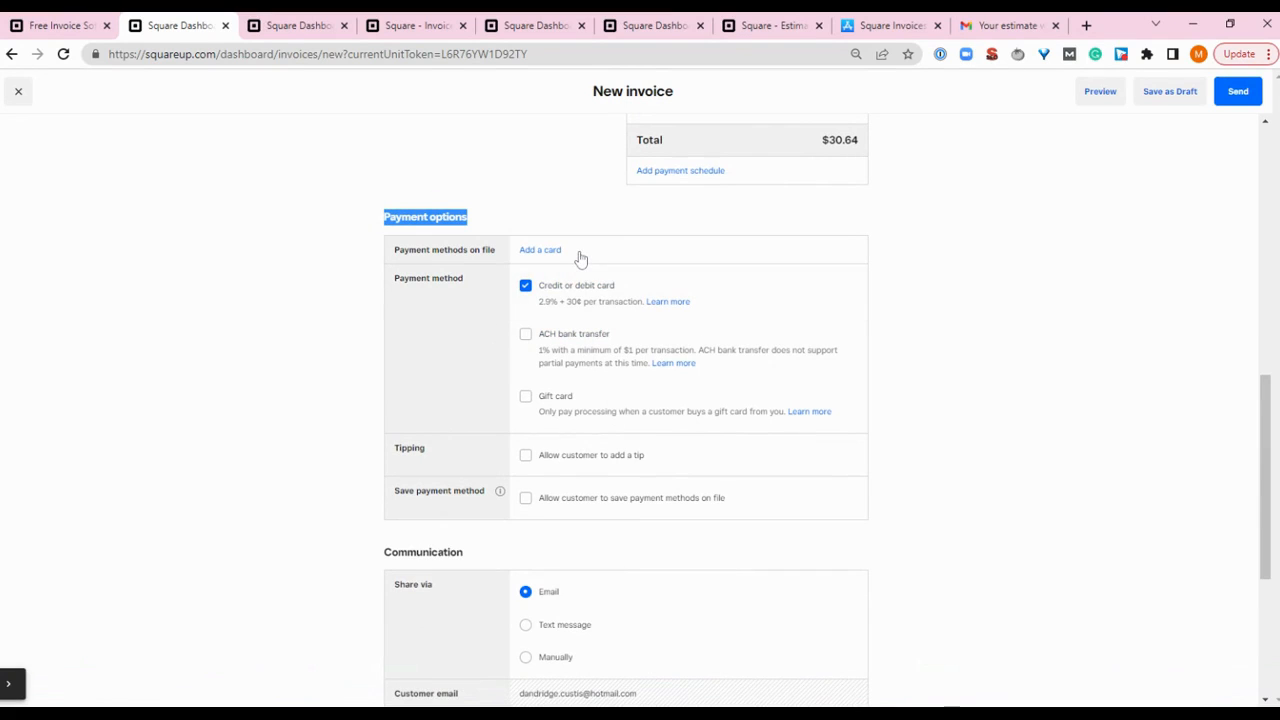
{"action": "mouse_move", "coordinate": [456, 258]}
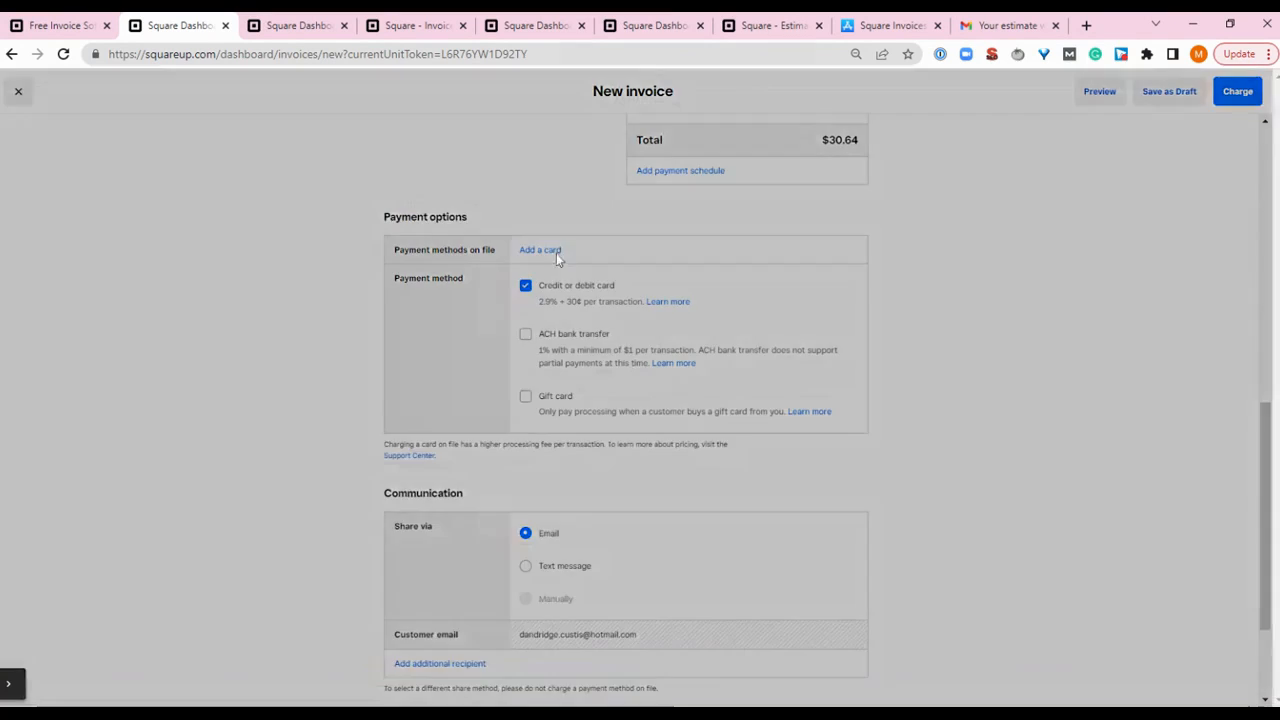
{"action": "left_click", "coordinate": [540, 250]}
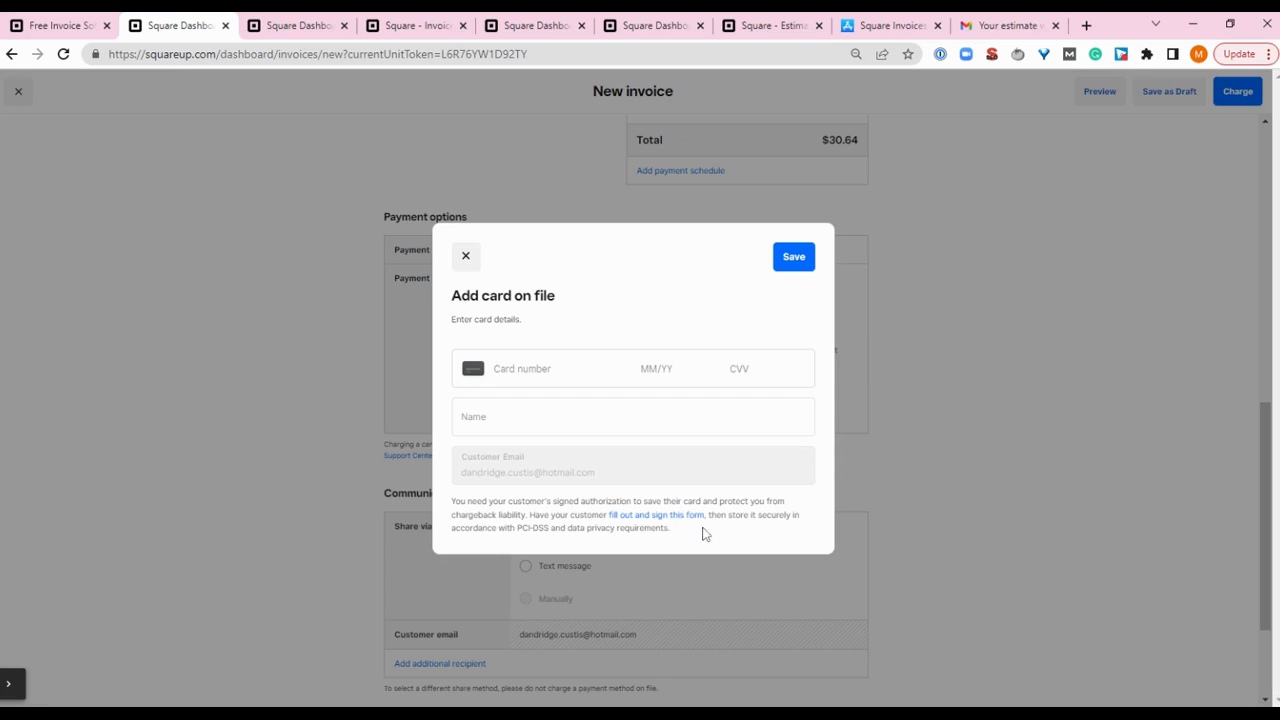
{"action": "mouse_move", "coordinate": [680, 396]}
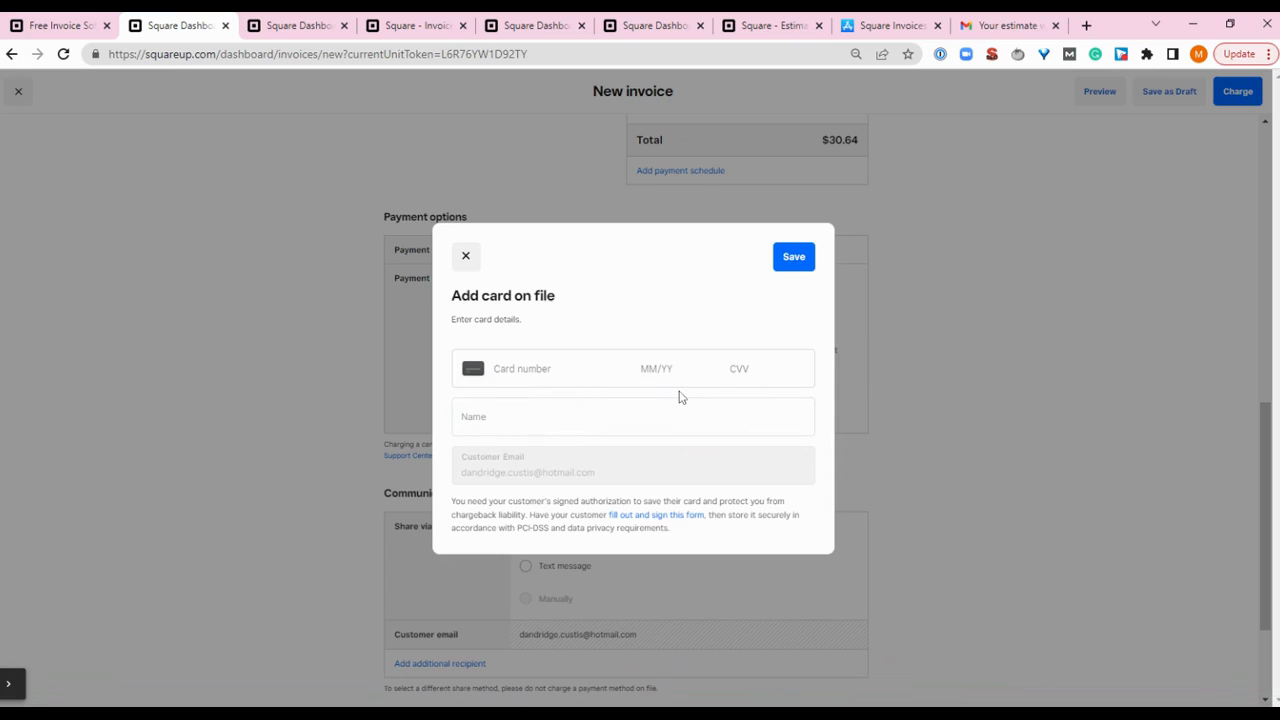
{"action": "left_click", "coordinate": [464, 256]}
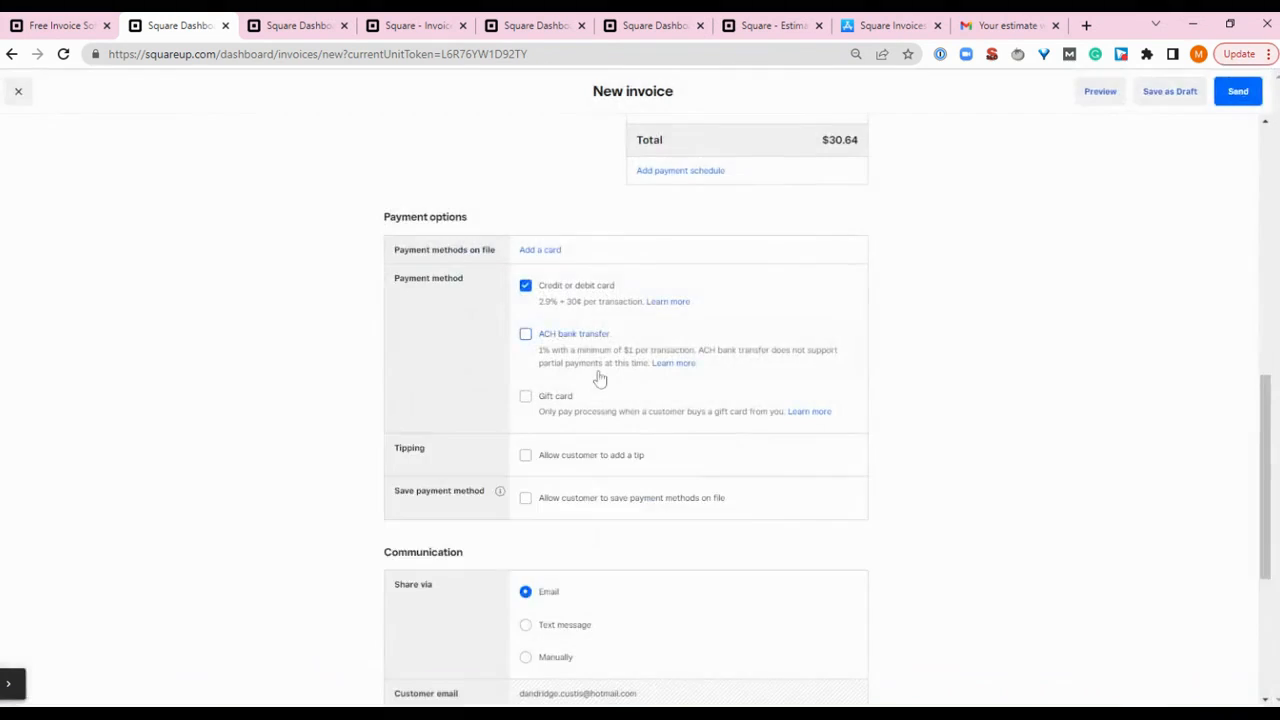
{"action": "mouse_move", "coordinate": [962, 388]}
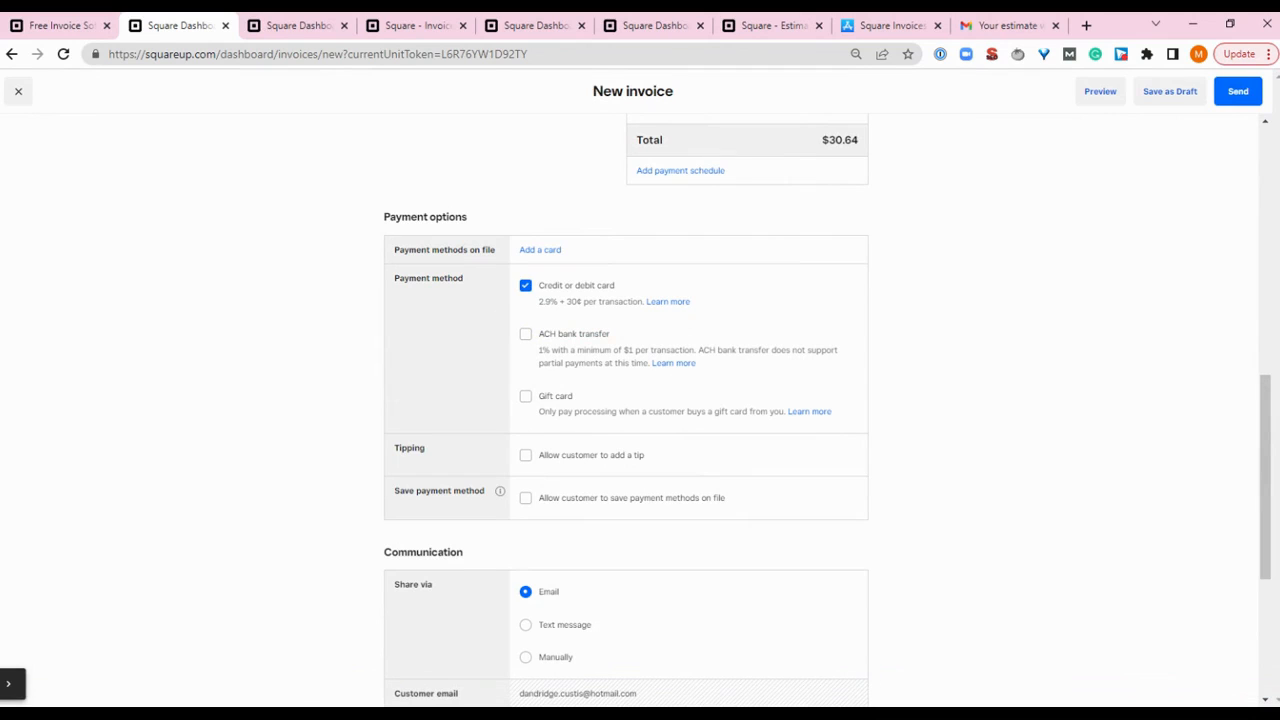
{"action": "mouse_move", "coordinate": [572, 258]}
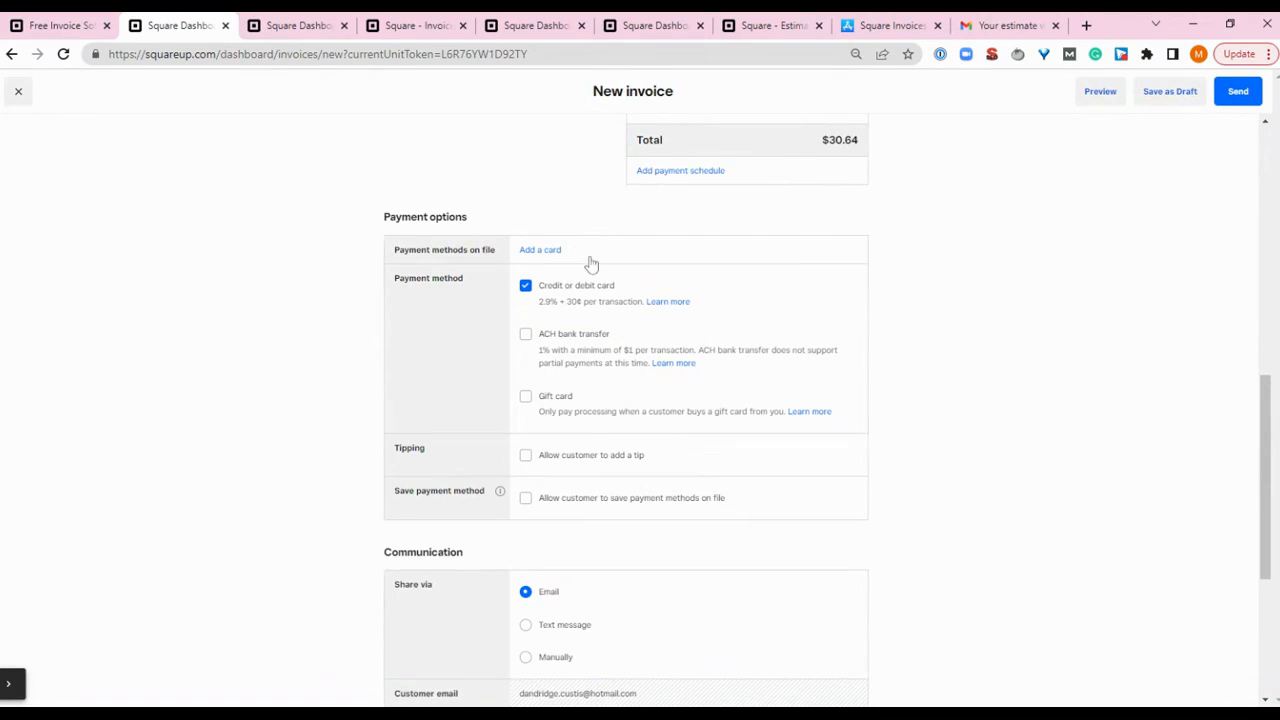
{"action": "mouse_move", "coordinate": [546, 332]}
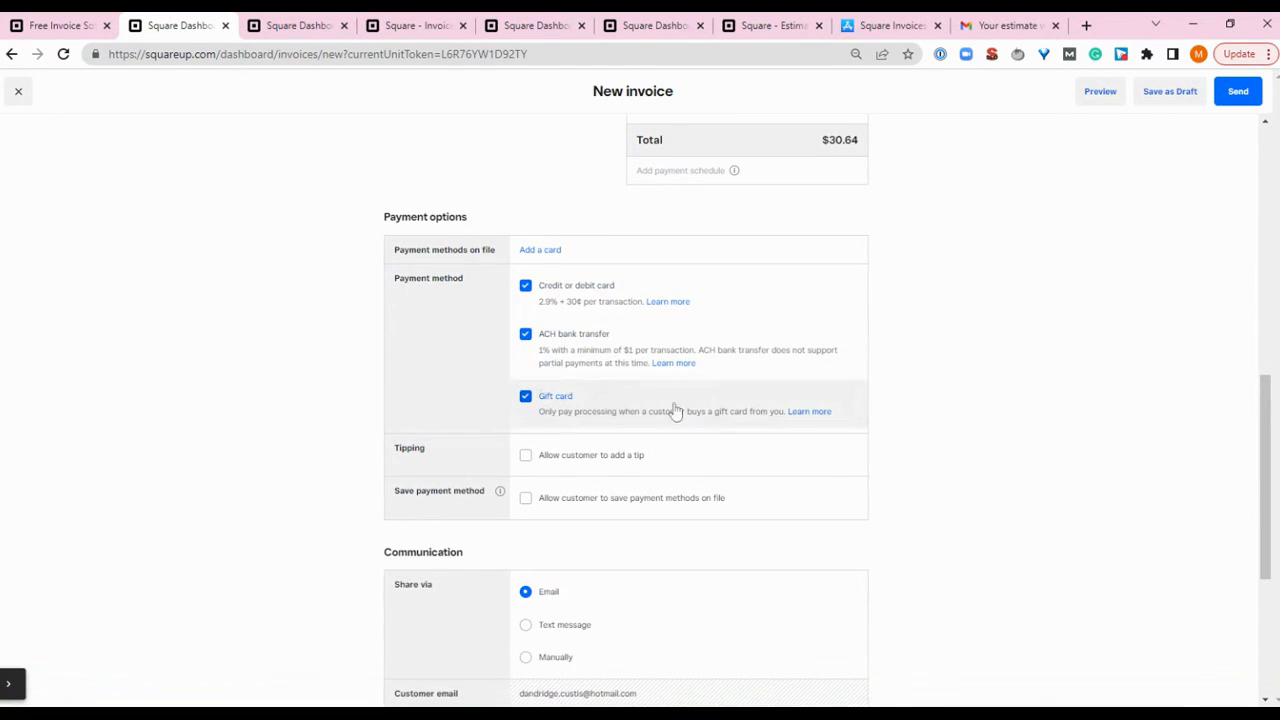
{"action": "mouse_move", "coordinate": [872, 408]}
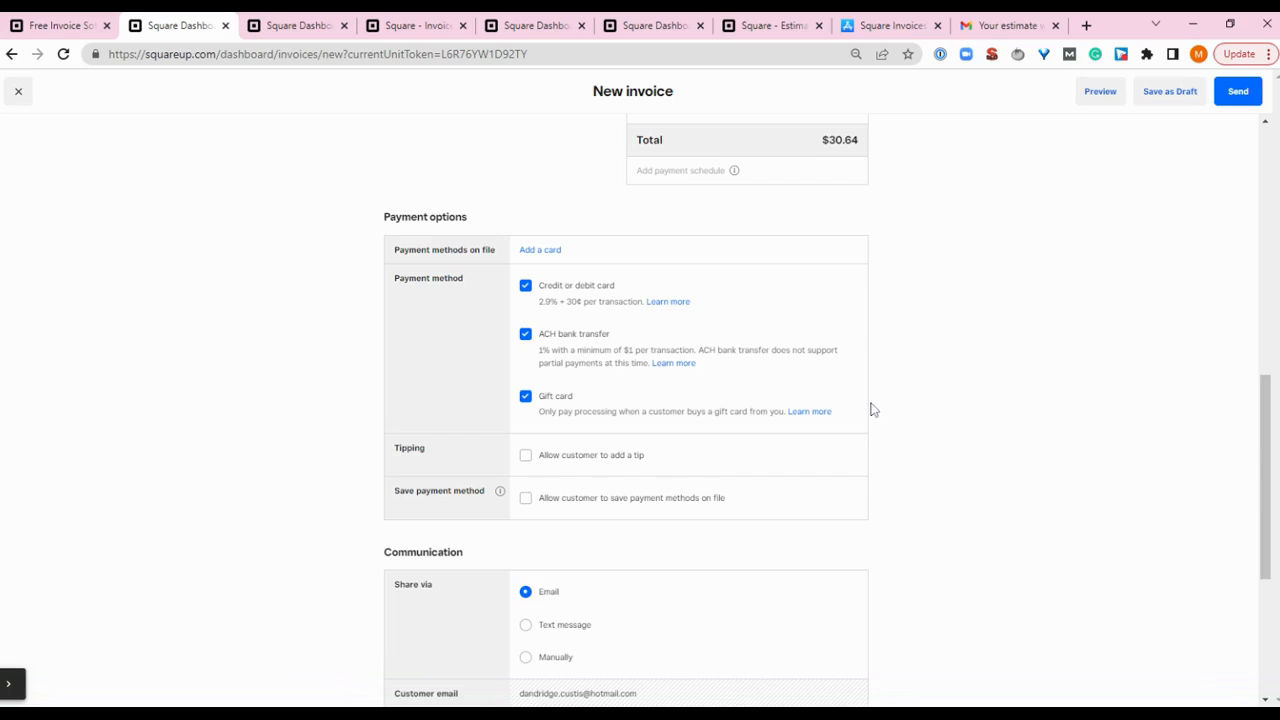
{"action": "mouse_move", "coordinate": [720, 300]}
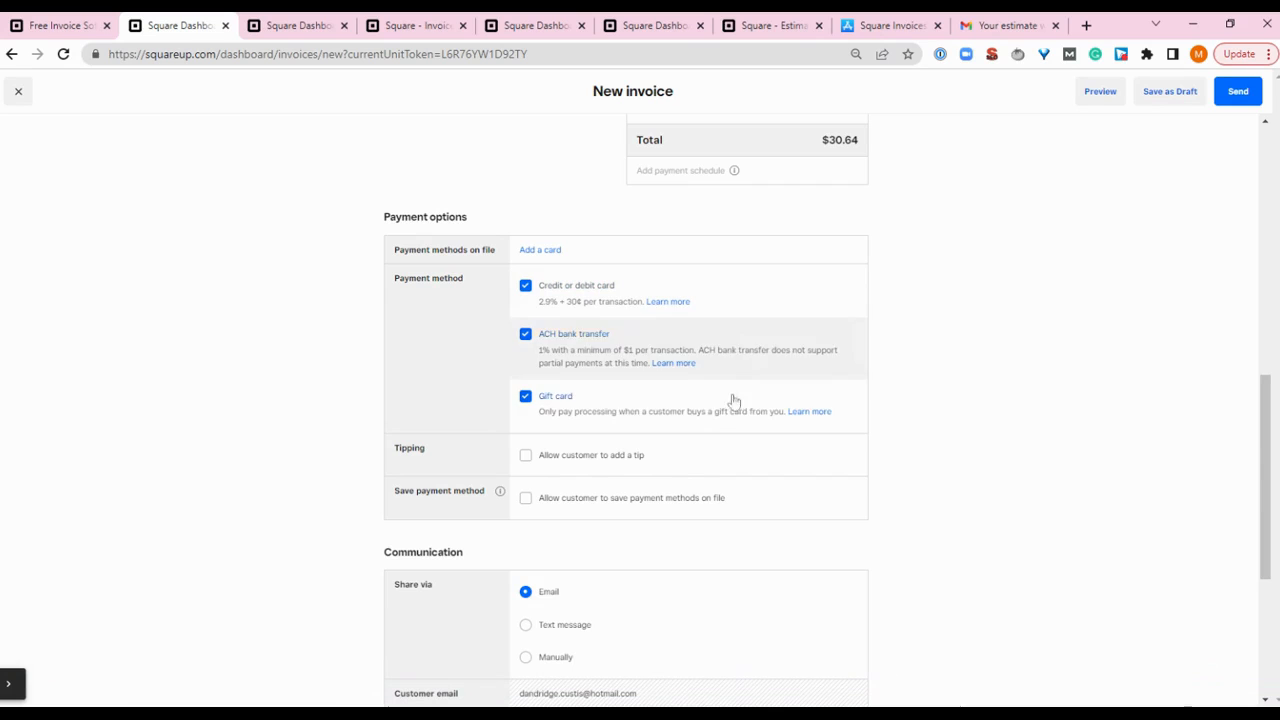
Toggle the ACH bank transfer and card checkboxes, leaving card payments accepted
{"action": "left_click", "coordinate": [524, 334]}
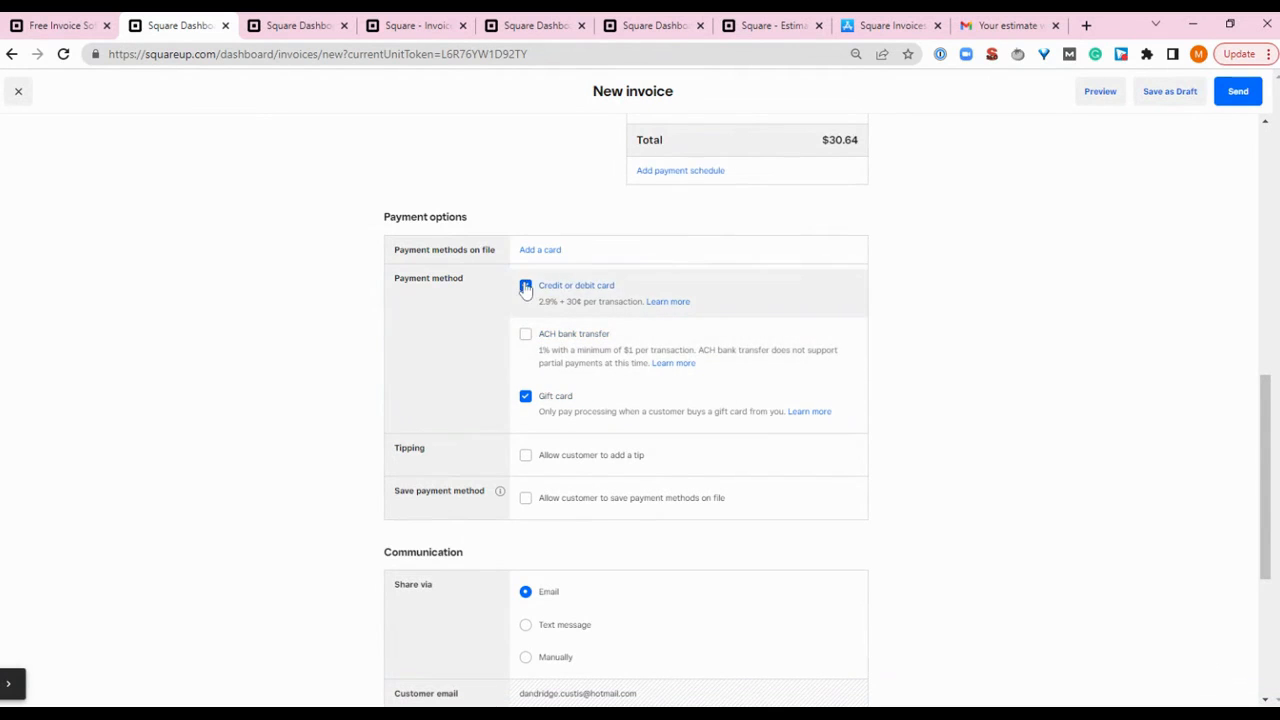
{"action": "left_click", "coordinate": [524, 284]}
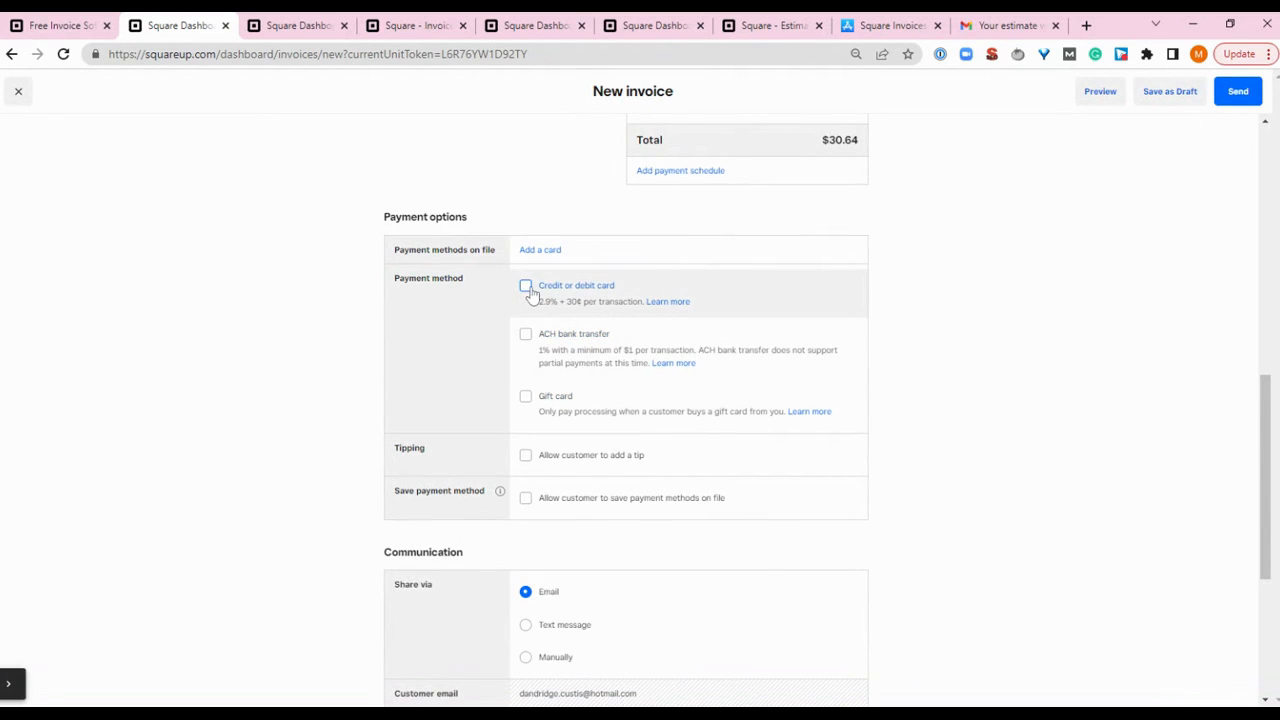
{"action": "left_click", "coordinate": [524, 284]}
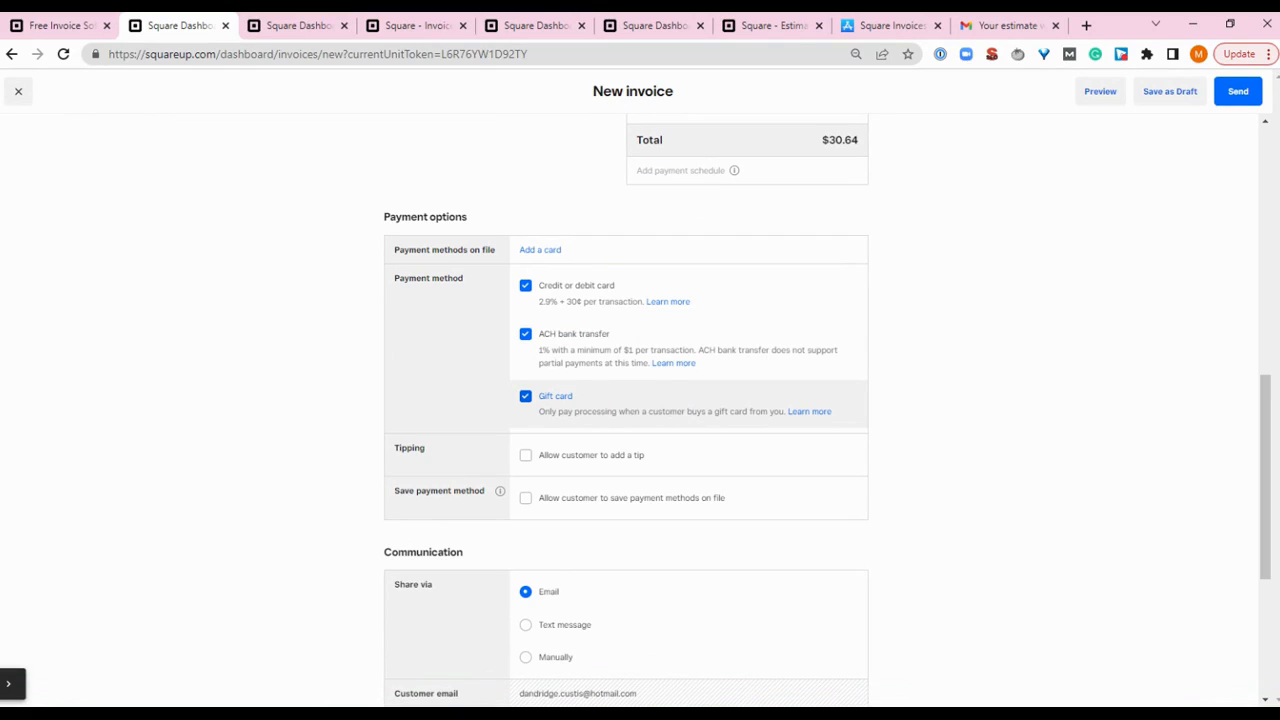
{"action": "mouse_move", "coordinate": [1172, 460]}
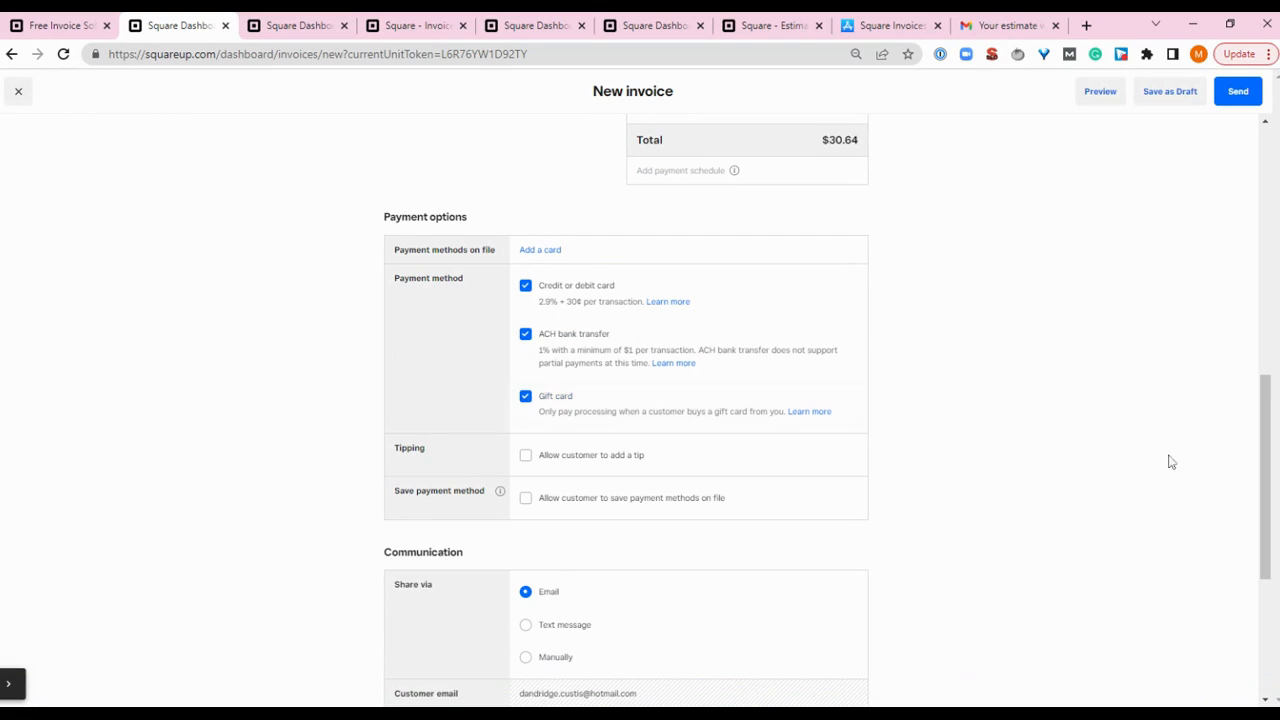
Scroll to the Communication section showing Share via email, Customer email and Reminders
{"action": "scroll", "scroll_direction": "down", "scroll_amount": 3}
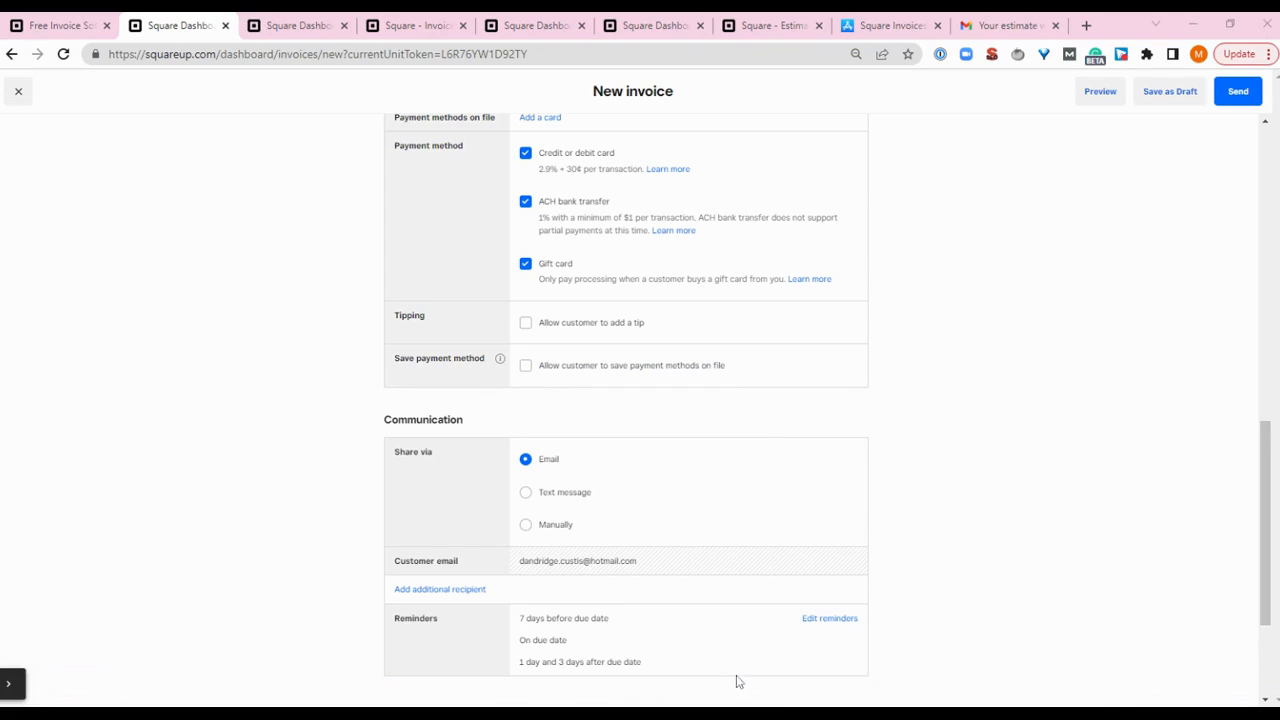
{"action": "mouse_move", "coordinate": [632, 524]}
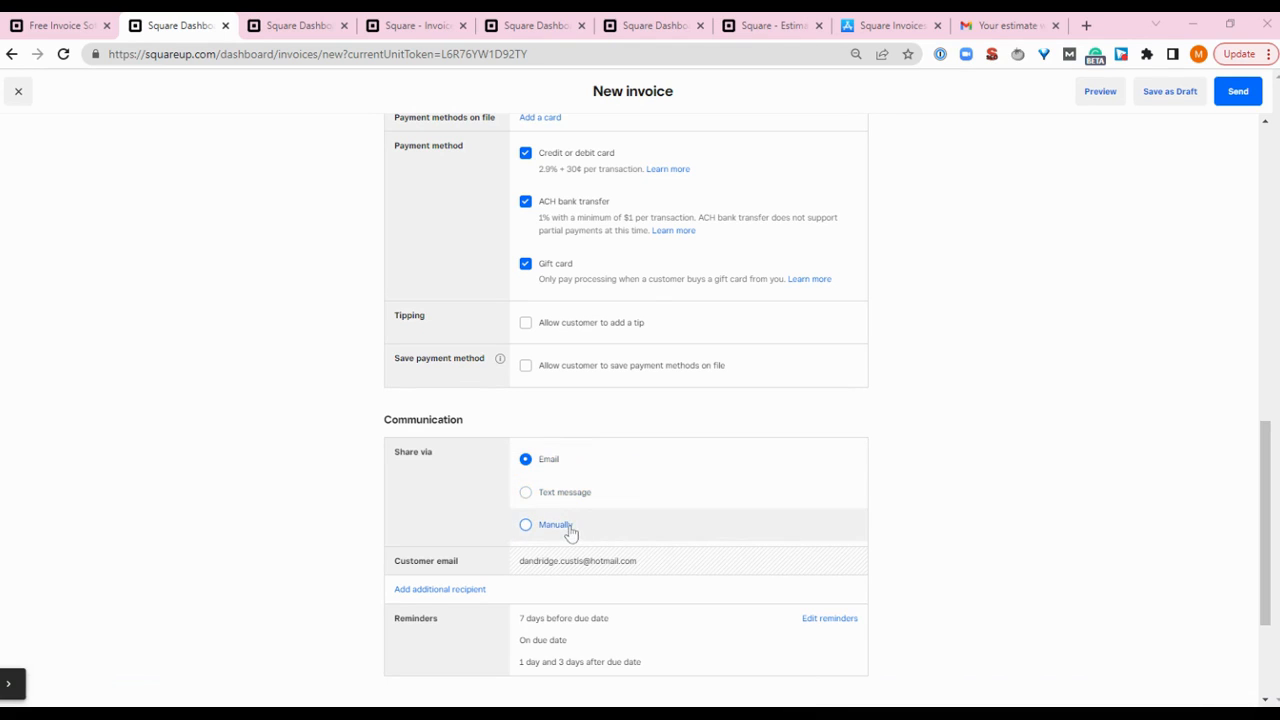
{"action": "mouse_move", "coordinate": [556, 530]}
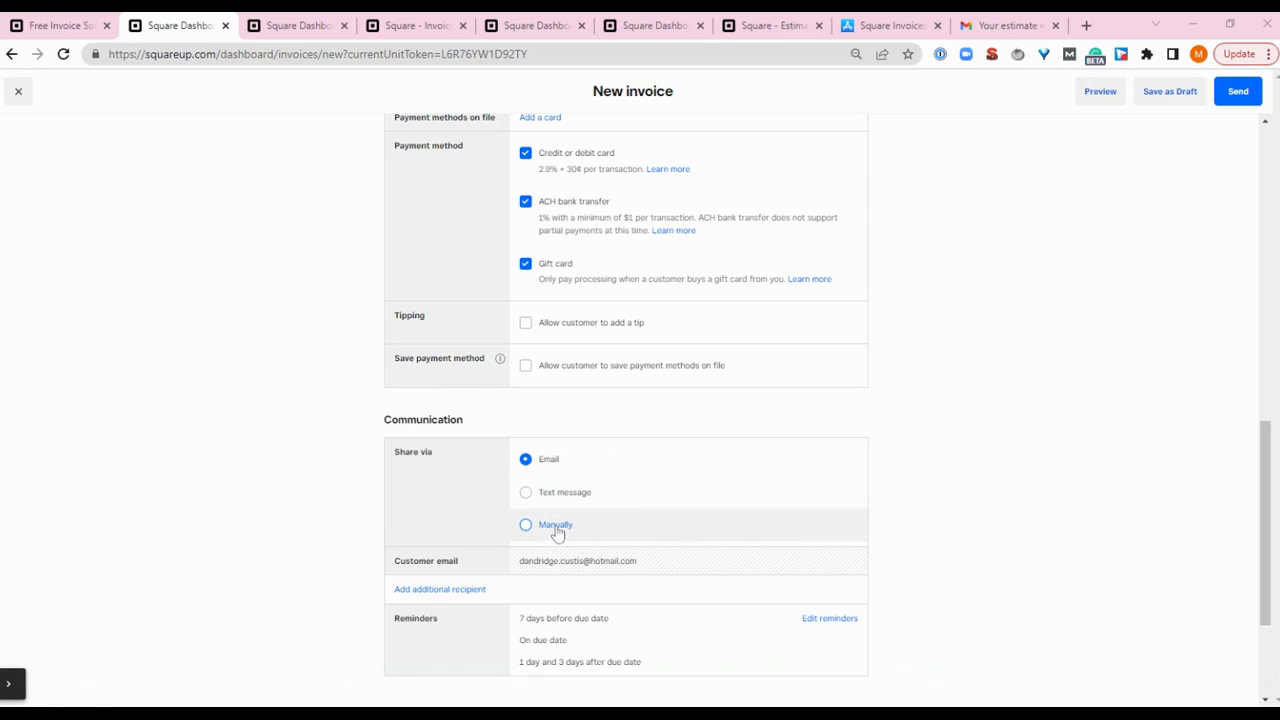
{"action": "mouse_move", "coordinate": [588, 530]}
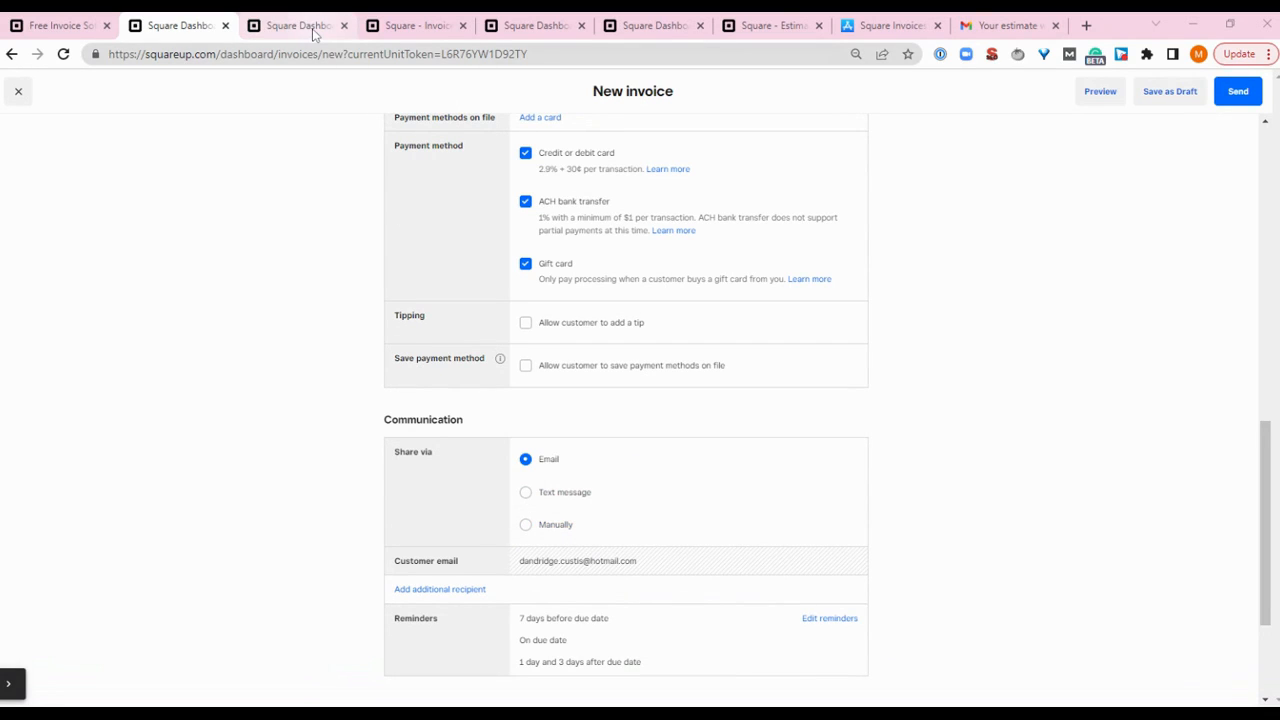
Switch through the invoices overview to the customer pay page for FSB Catering's $51.50 invoice
{"action": "left_click", "coordinate": [296, 24]}
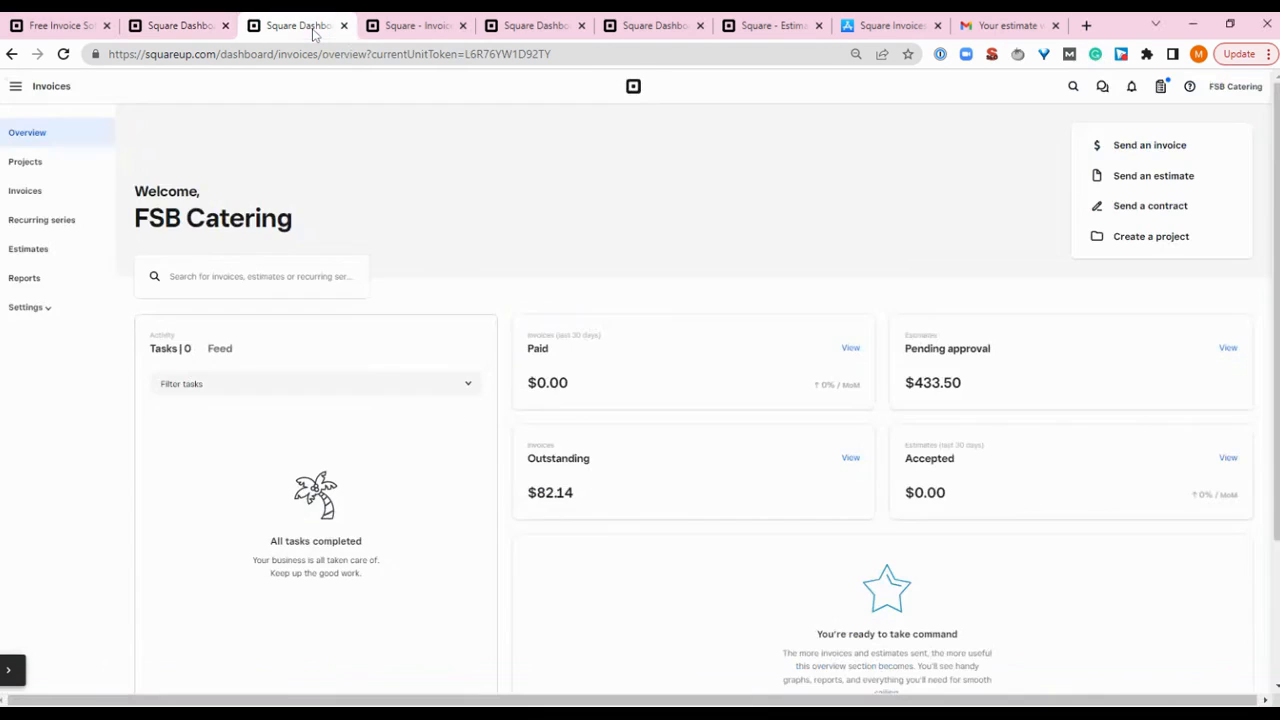
{"action": "left_click", "coordinate": [416, 24]}
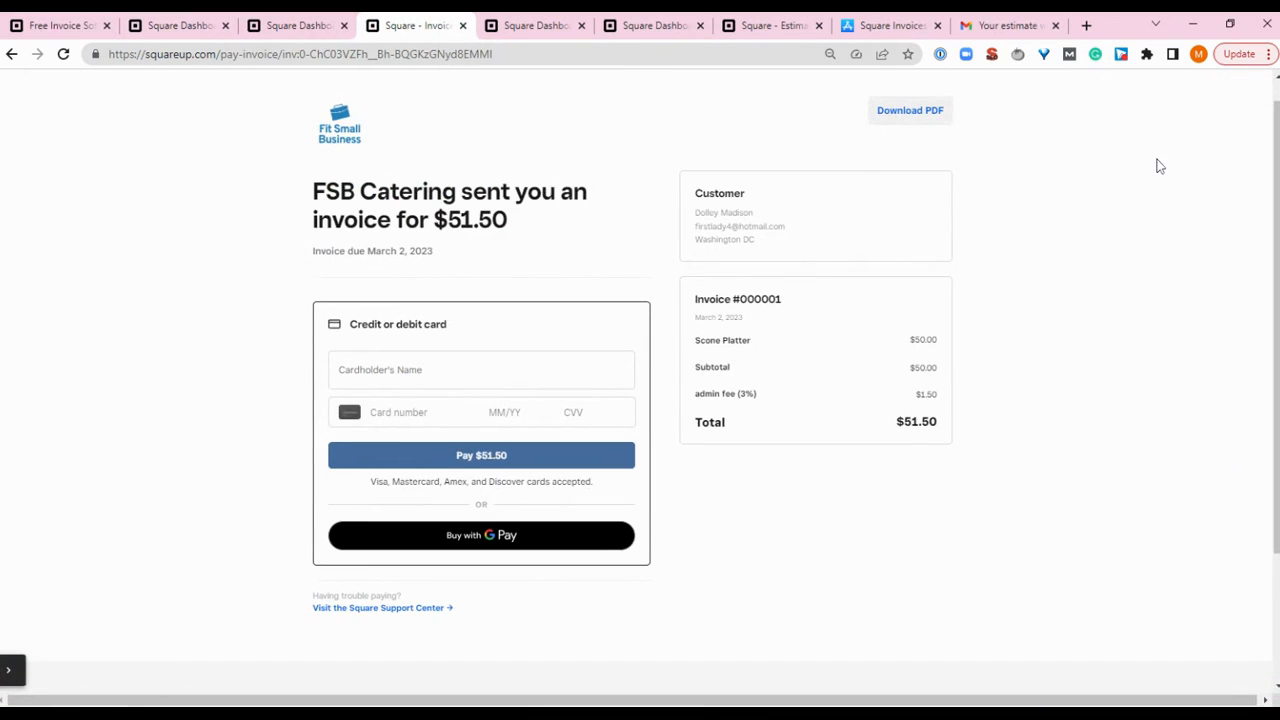
{"action": "mouse_move", "coordinate": [1108, 178]}
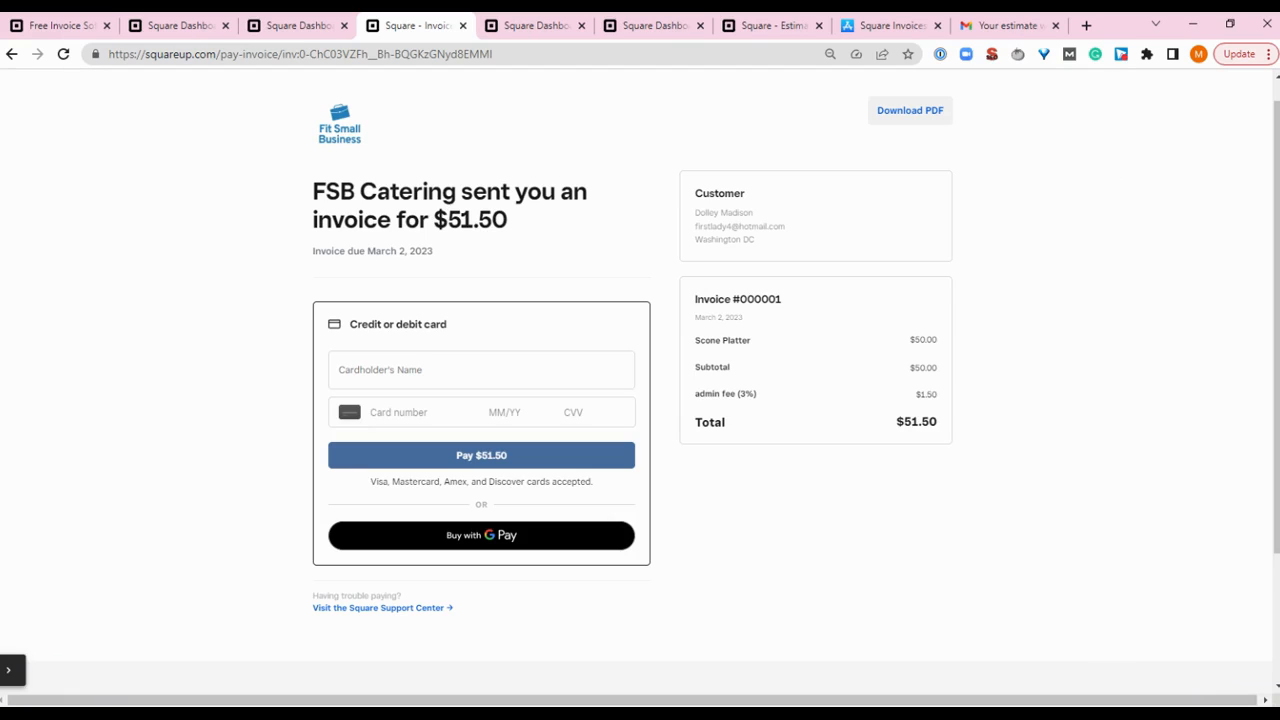
{"action": "mouse_move", "coordinate": [1108, 206]}
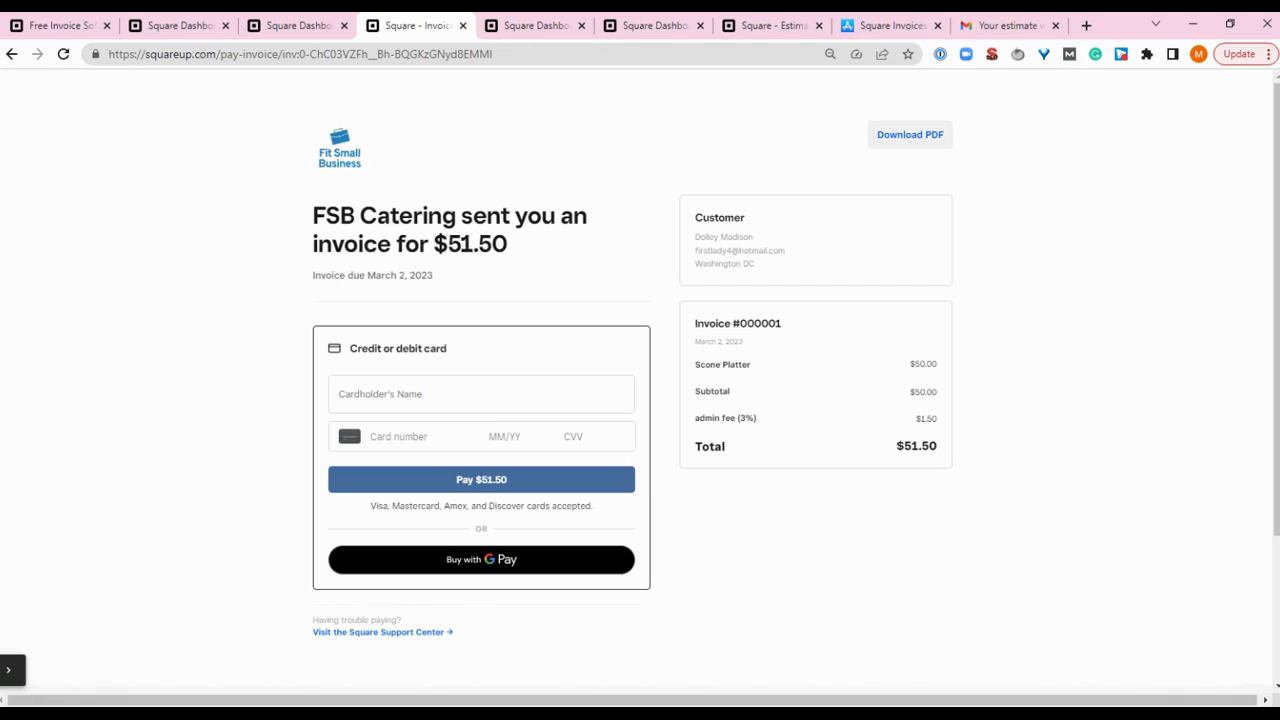
{"action": "mouse_move", "coordinate": [892, 146]}
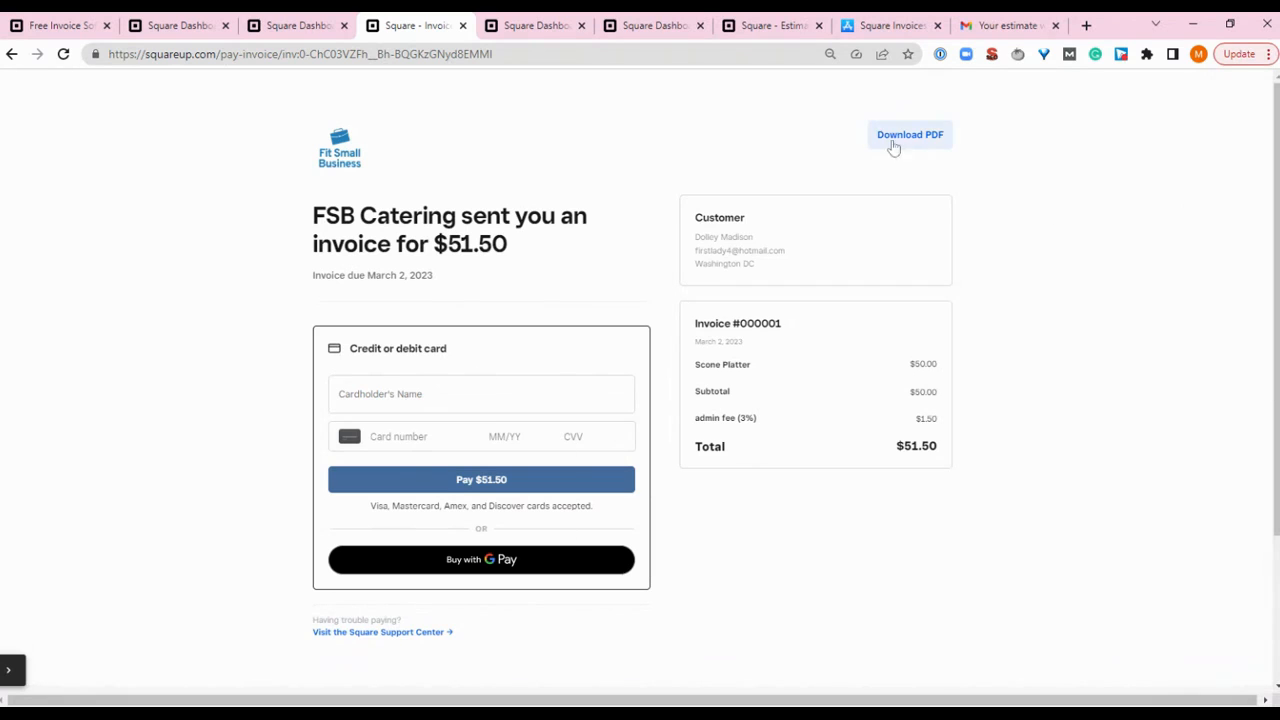
{"action": "mouse_move", "coordinate": [446, 80]}
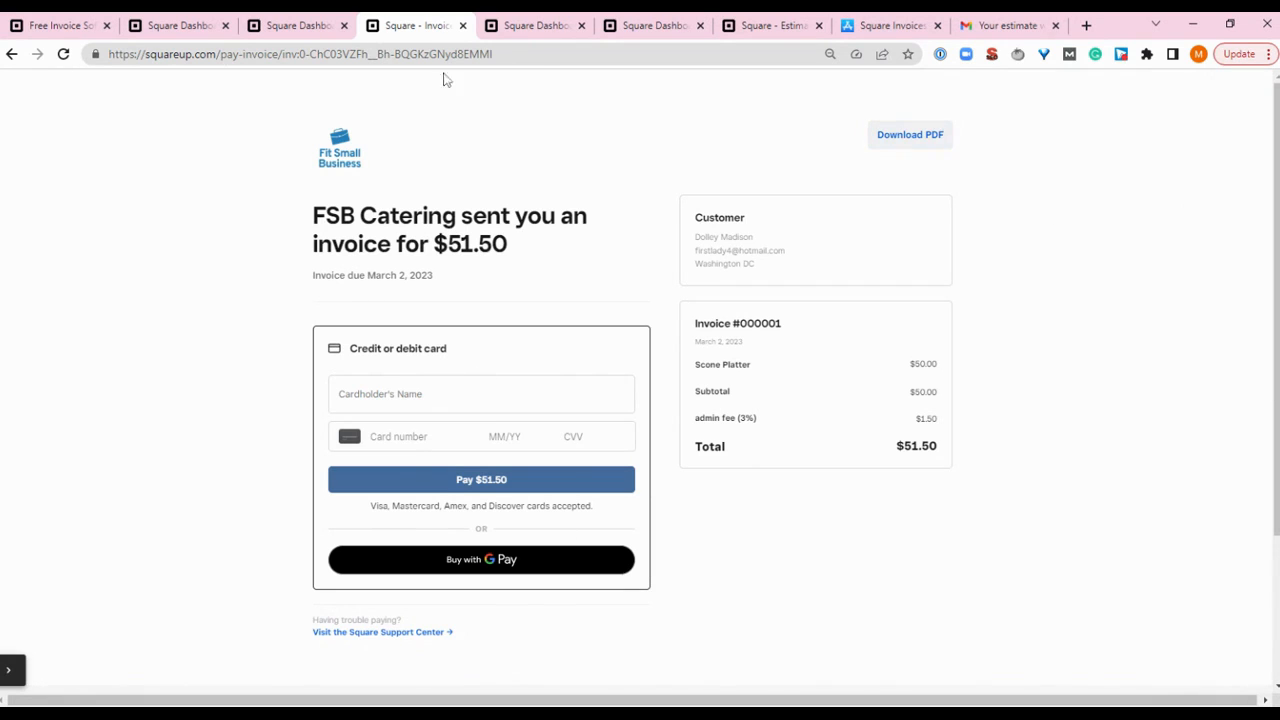
Review the draft's reminder schedule and save it unchanged: reminders before, on and after the due date
{"action": "left_click", "coordinate": [178, 24]}
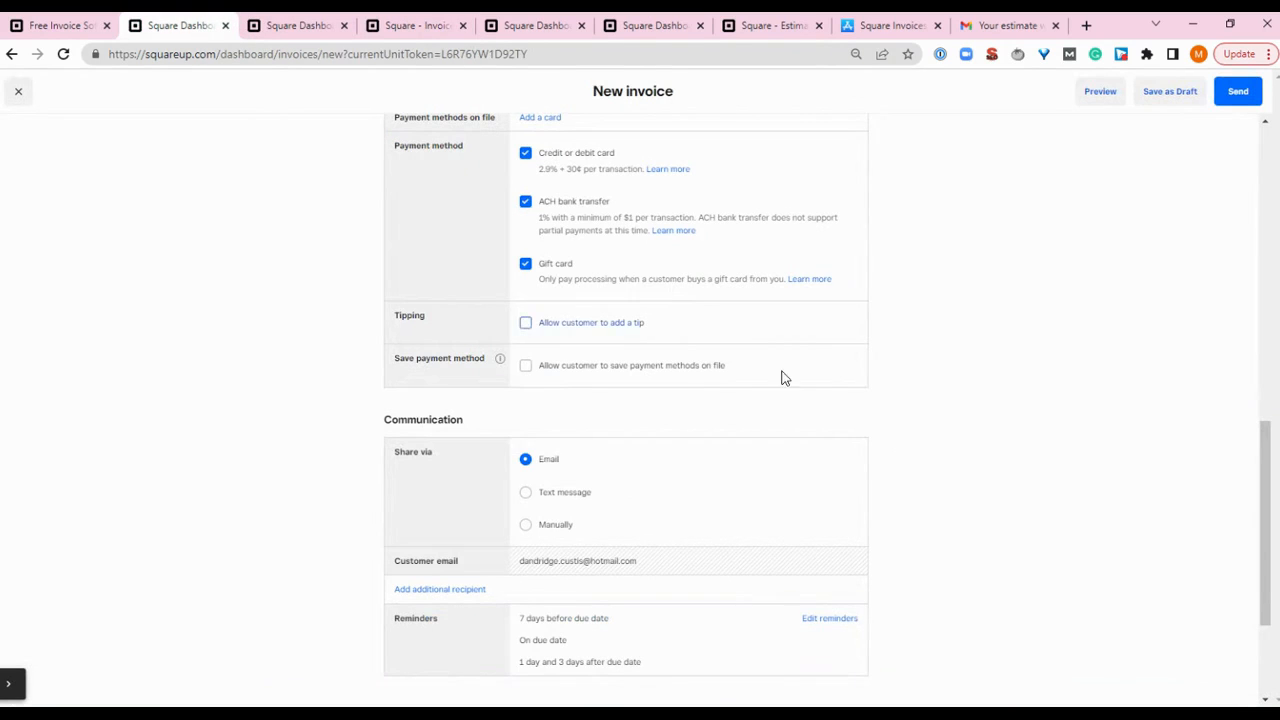
{"action": "scroll", "scroll_direction": "down", "scroll_amount": 3}
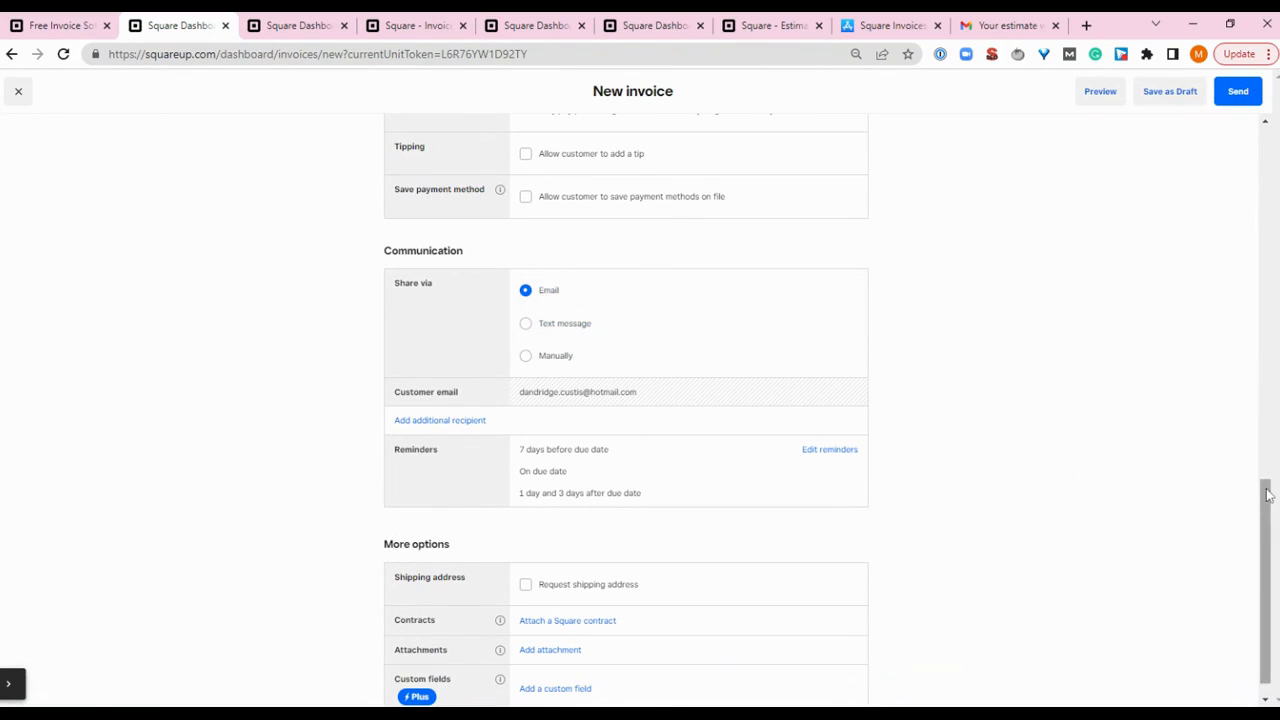
{"action": "scroll", "scroll_direction": "down", "scroll_amount": 3}
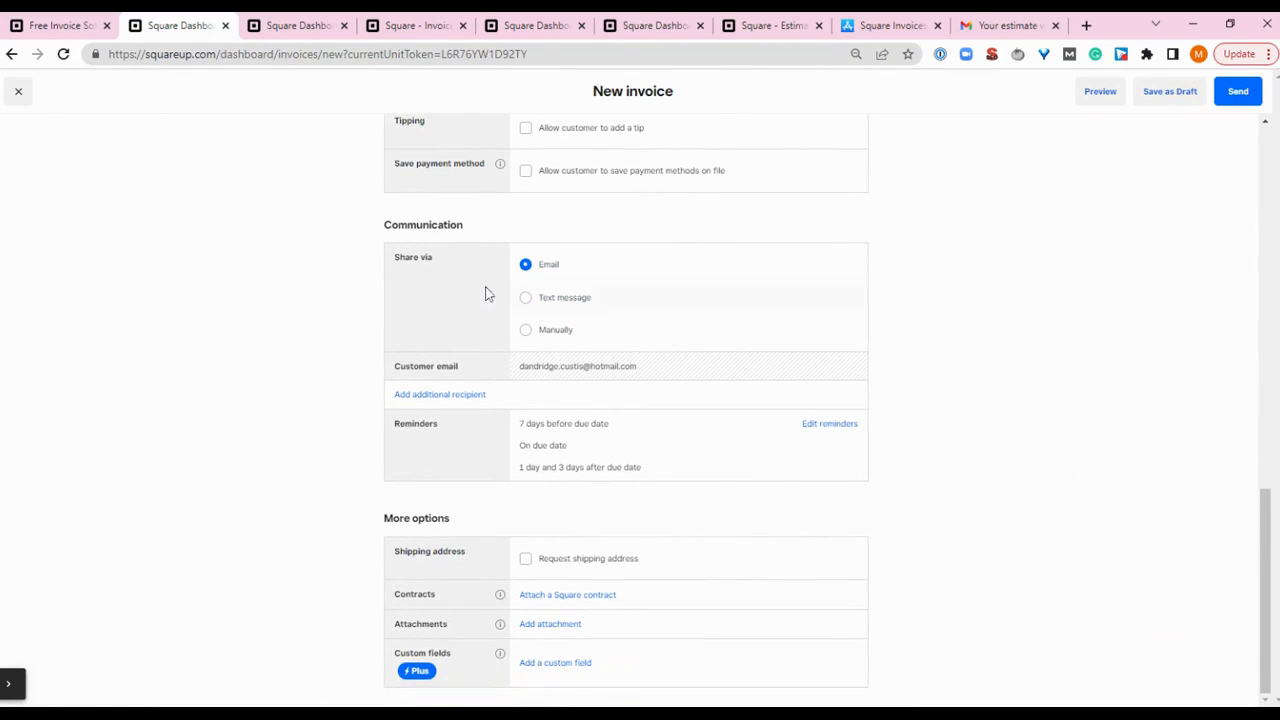
{"action": "mouse_move", "coordinate": [612, 274]}
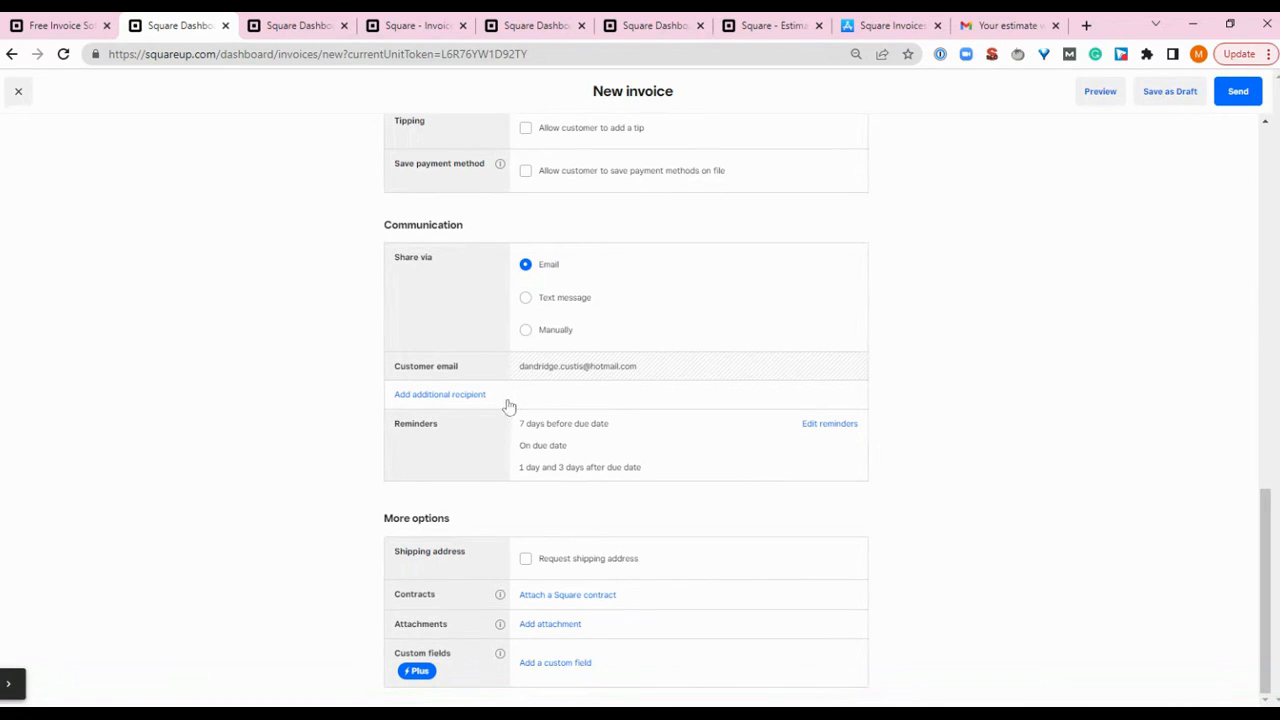
{"action": "mouse_move", "coordinate": [512, 408]}
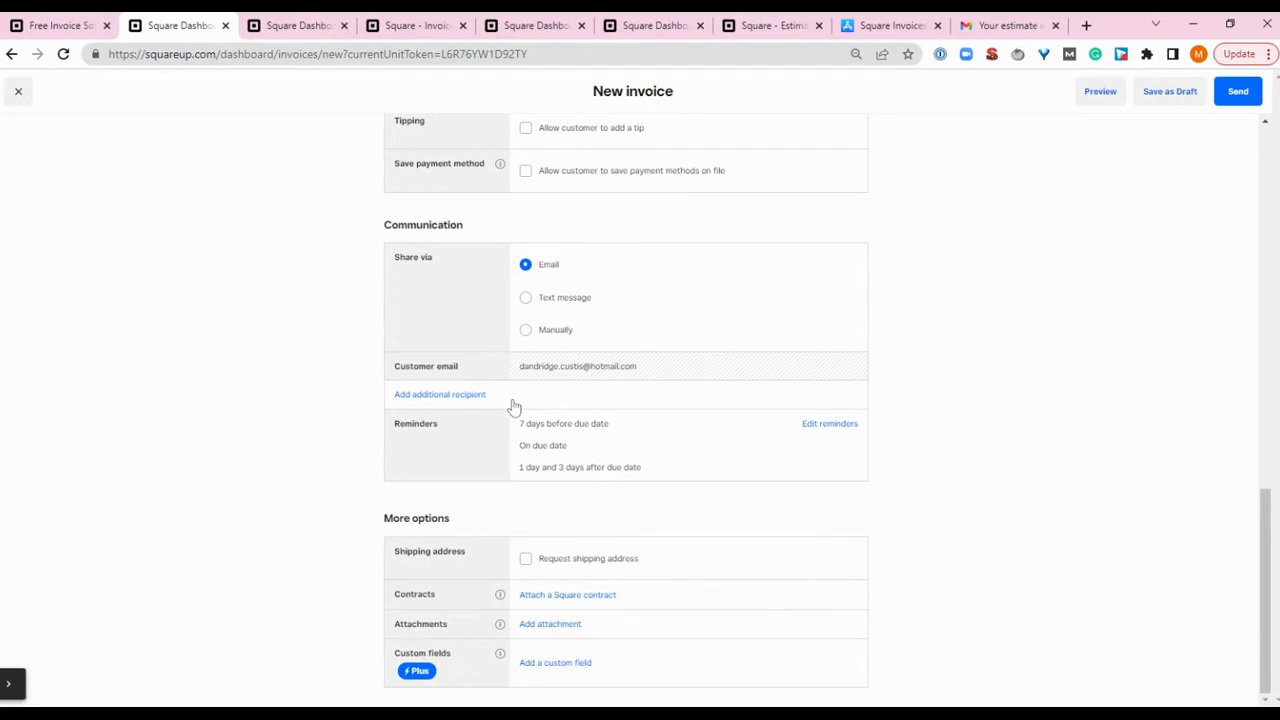
{"action": "mouse_move", "coordinate": [576, 458]}
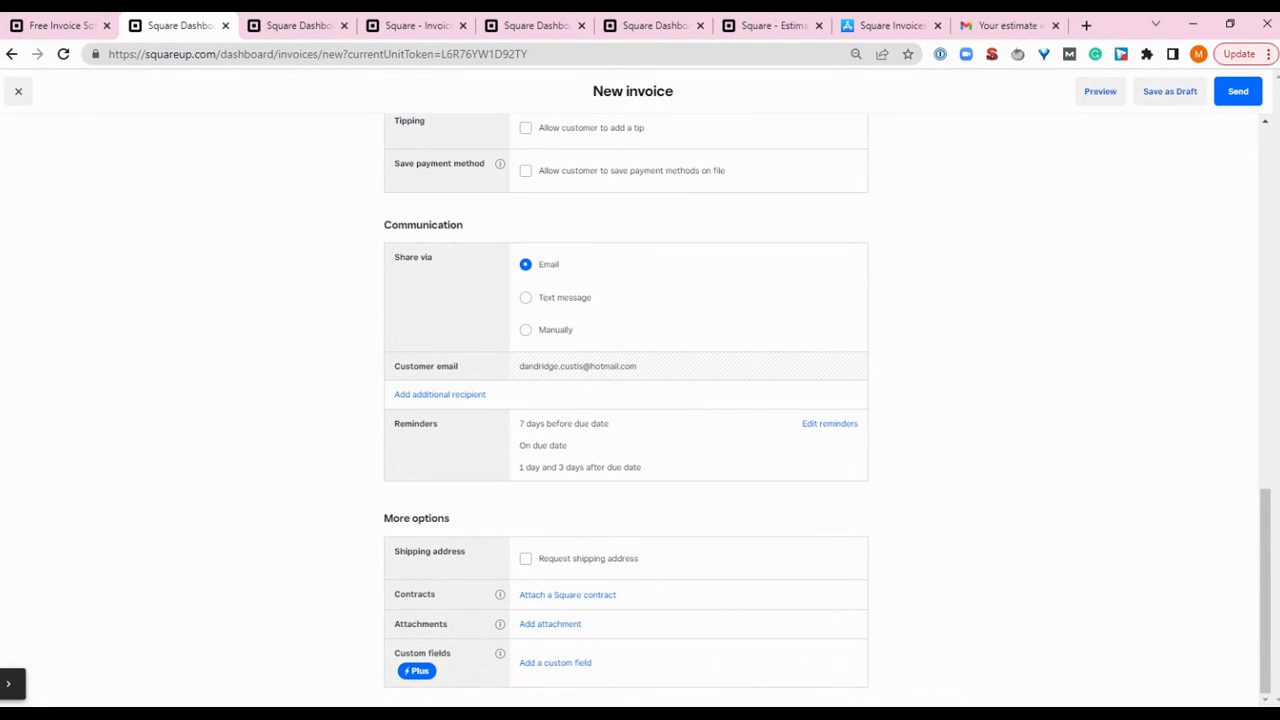
{"action": "mouse_move", "coordinate": [652, 476]}
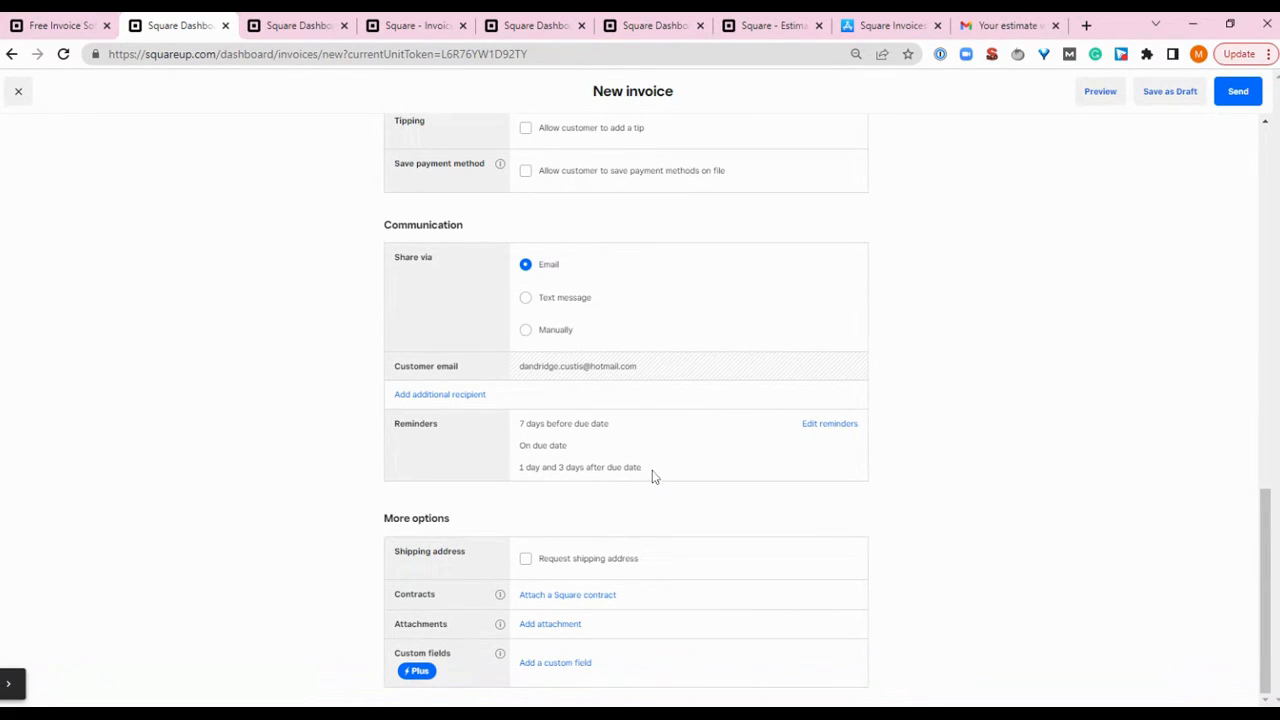
{"action": "mouse_move", "coordinate": [828, 424]}
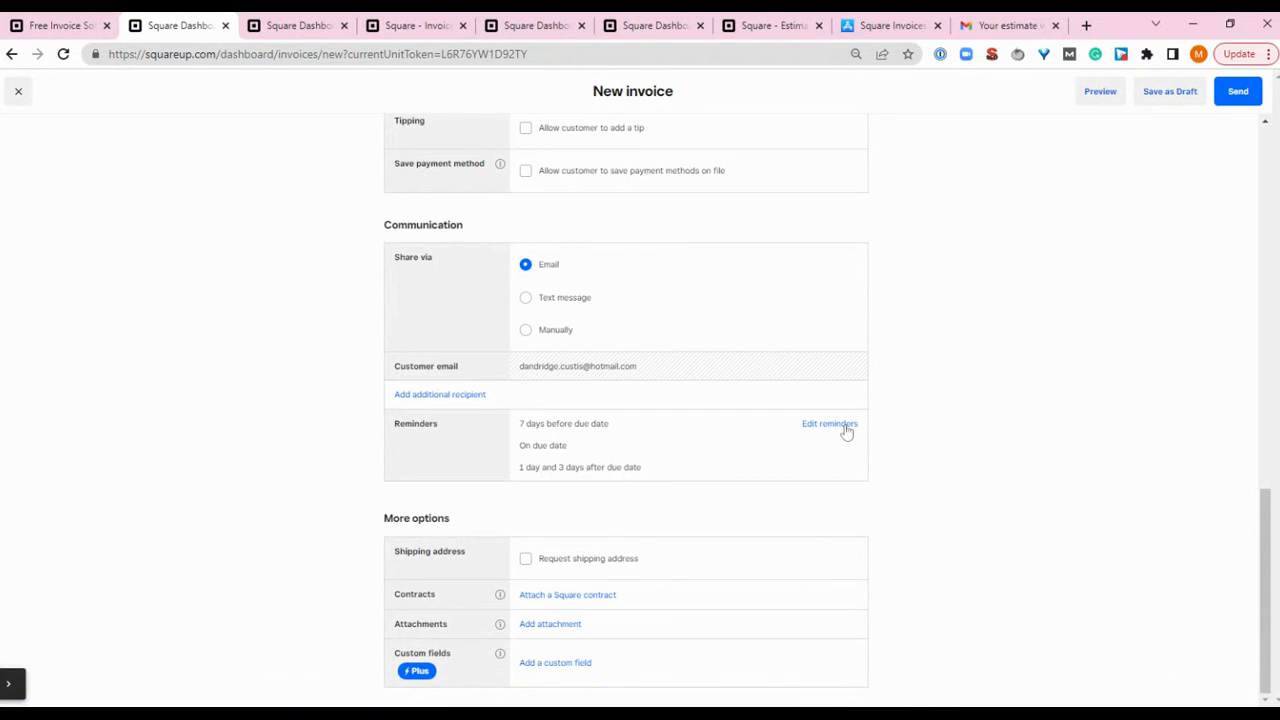
{"action": "left_click", "coordinate": [828, 424]}
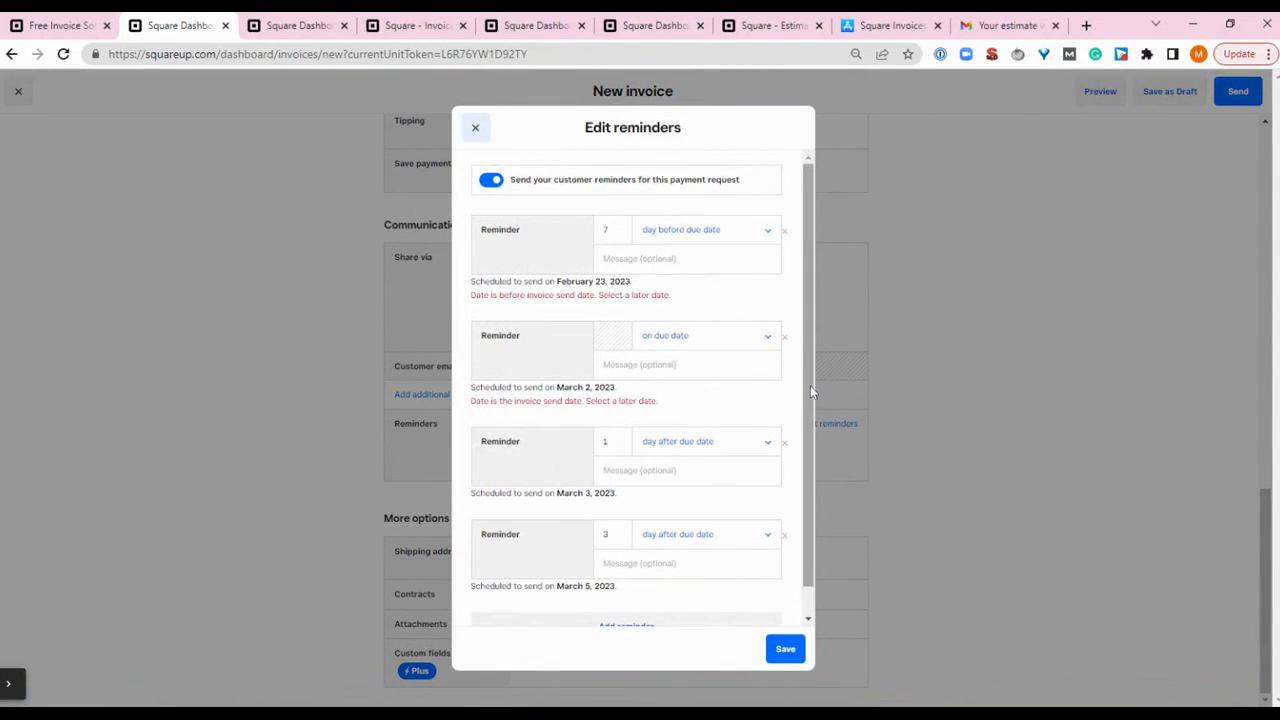
{"action": "scroll", "scroll_direction": "down", "scroll_amount": 3}
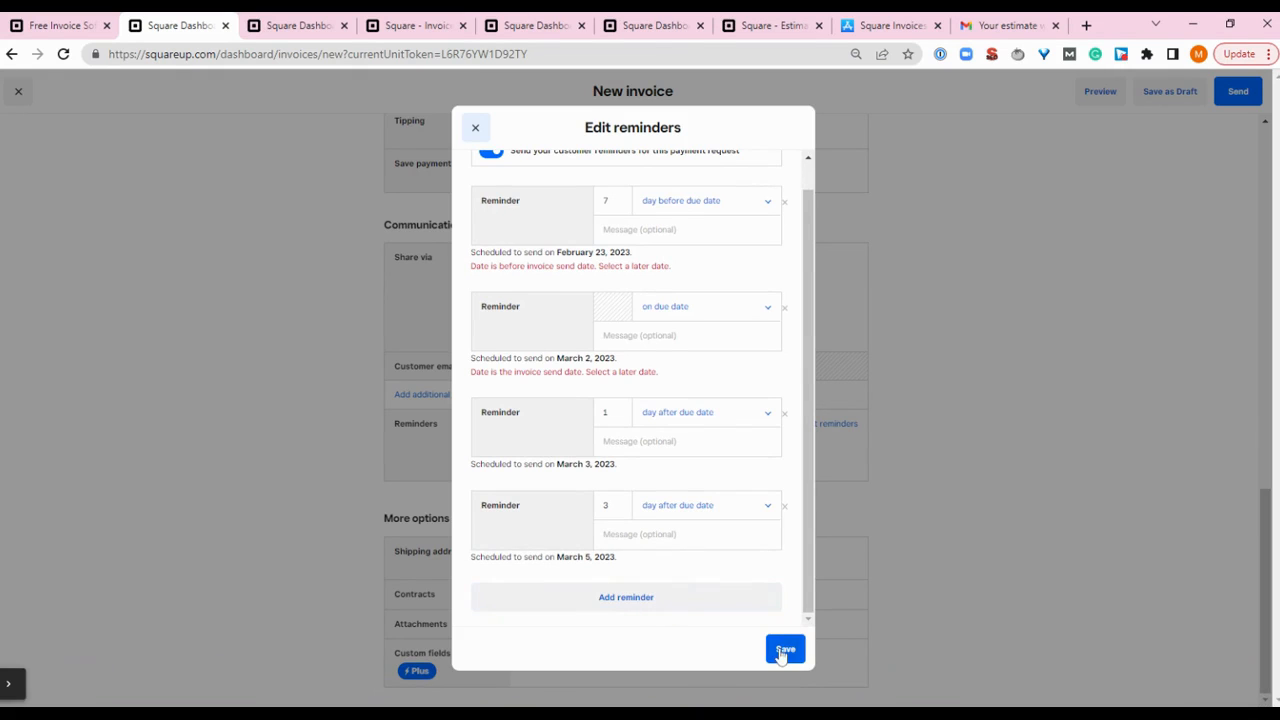
{"action": "left_click", "coordinate": [784, 648]}
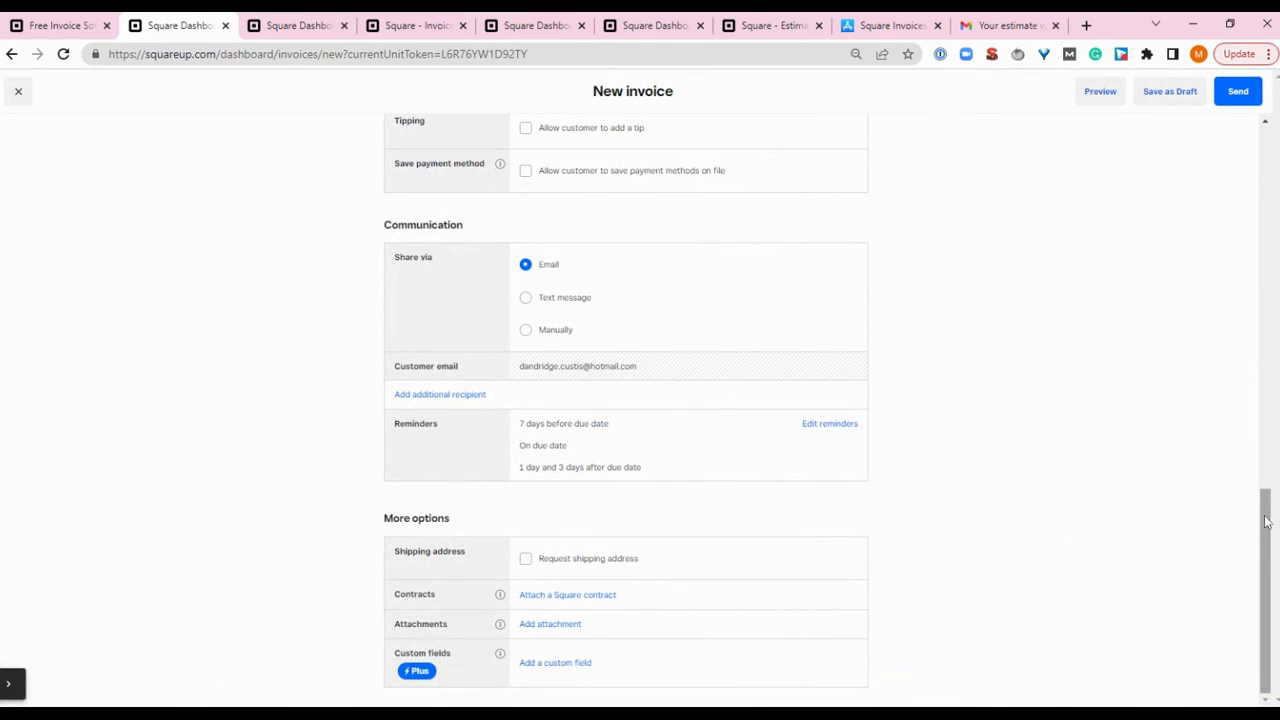
{"action": "mouse_move", "coordinate": [928, 574]}
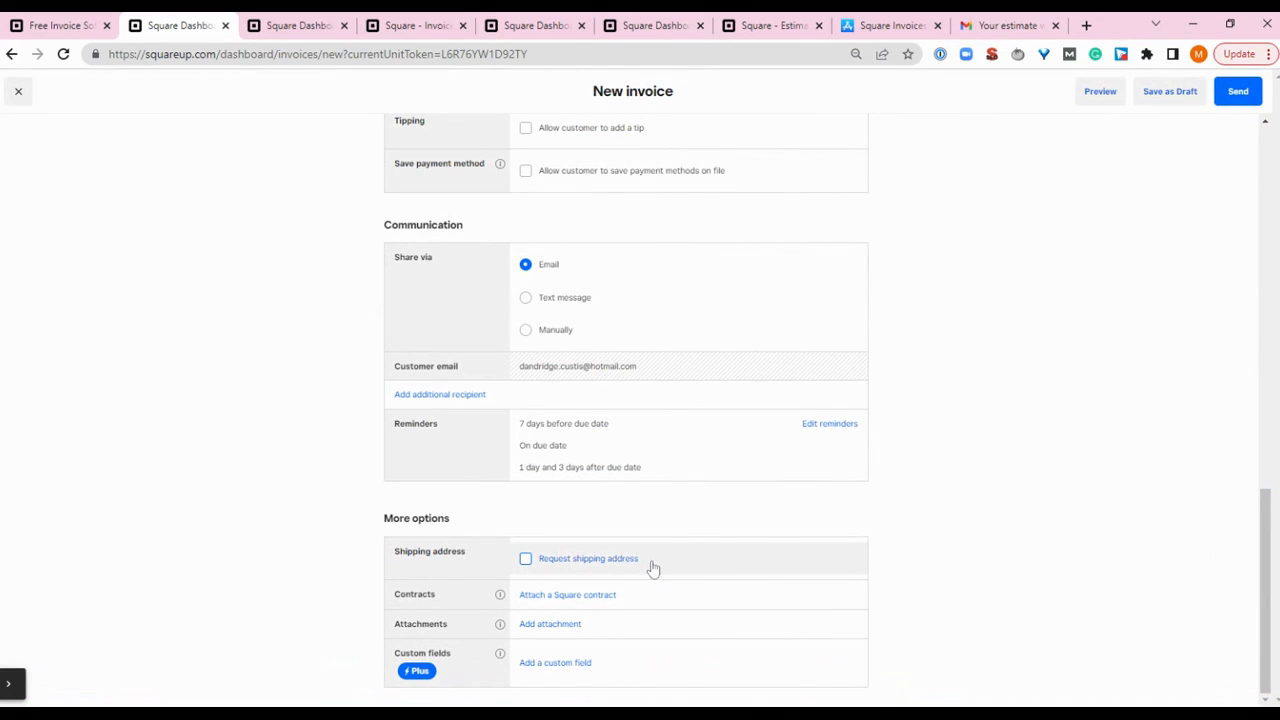
{"action": "mouse_move", "coordinate": [652, 568]}
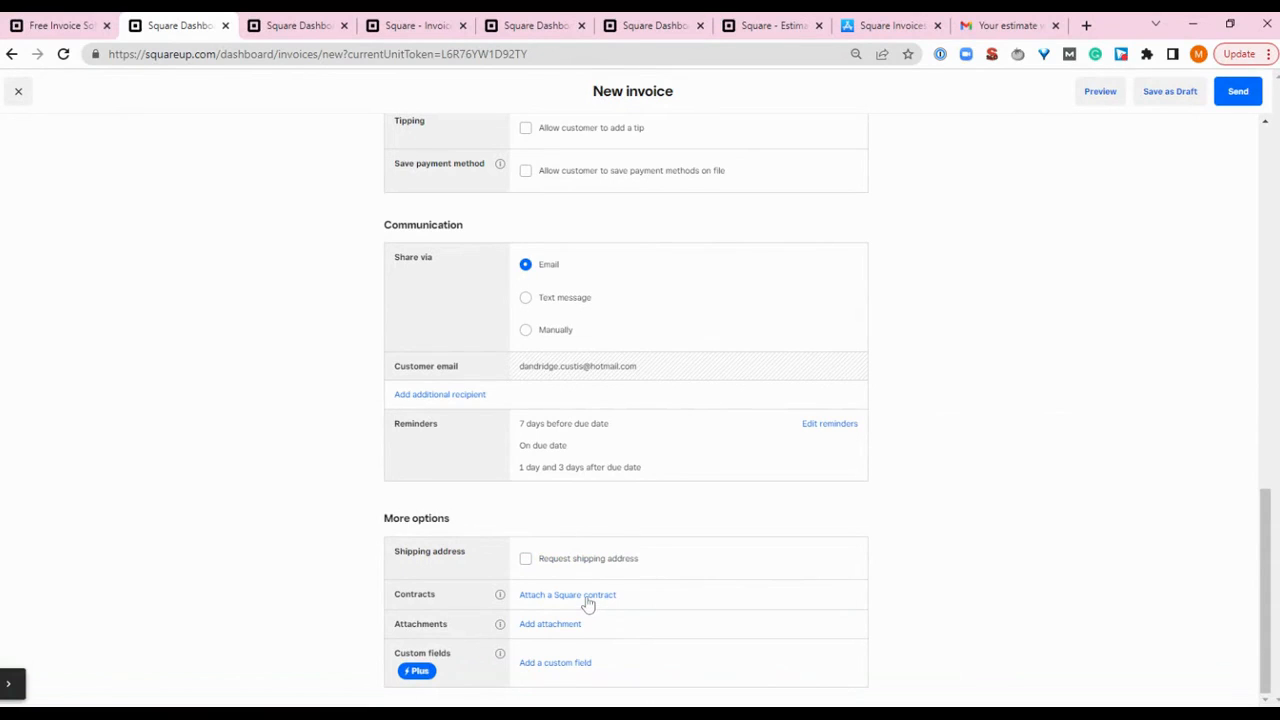
{"action": "left_click", "coordinate": [568, 594]}
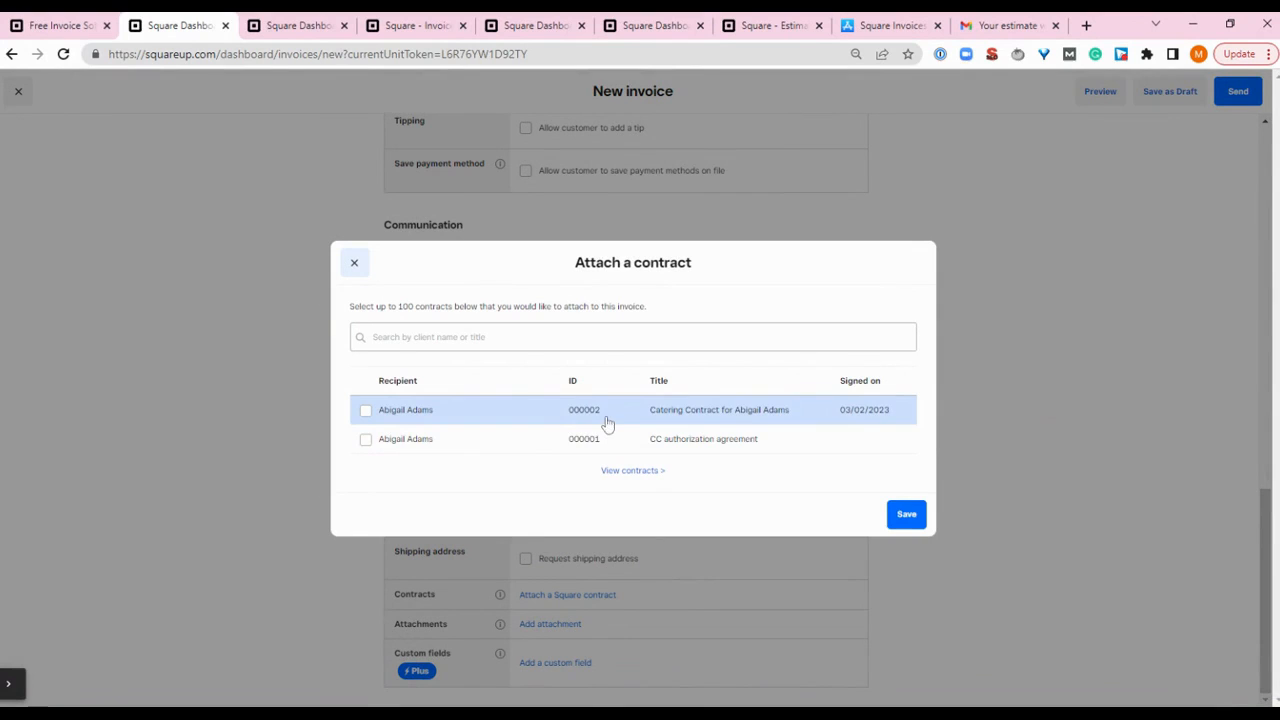
{"action": "mouse_move", "coordinate": [624, 440]}
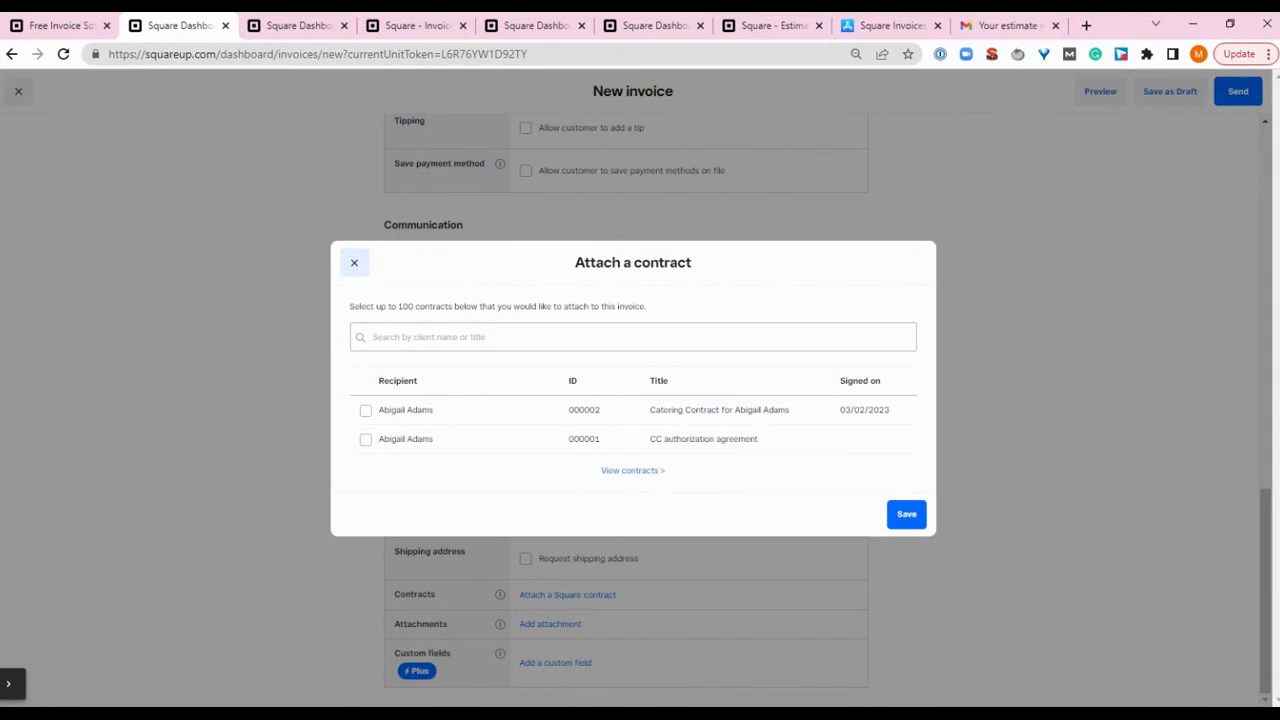
{"action": "left_click", "coordinate": [354, 262]}
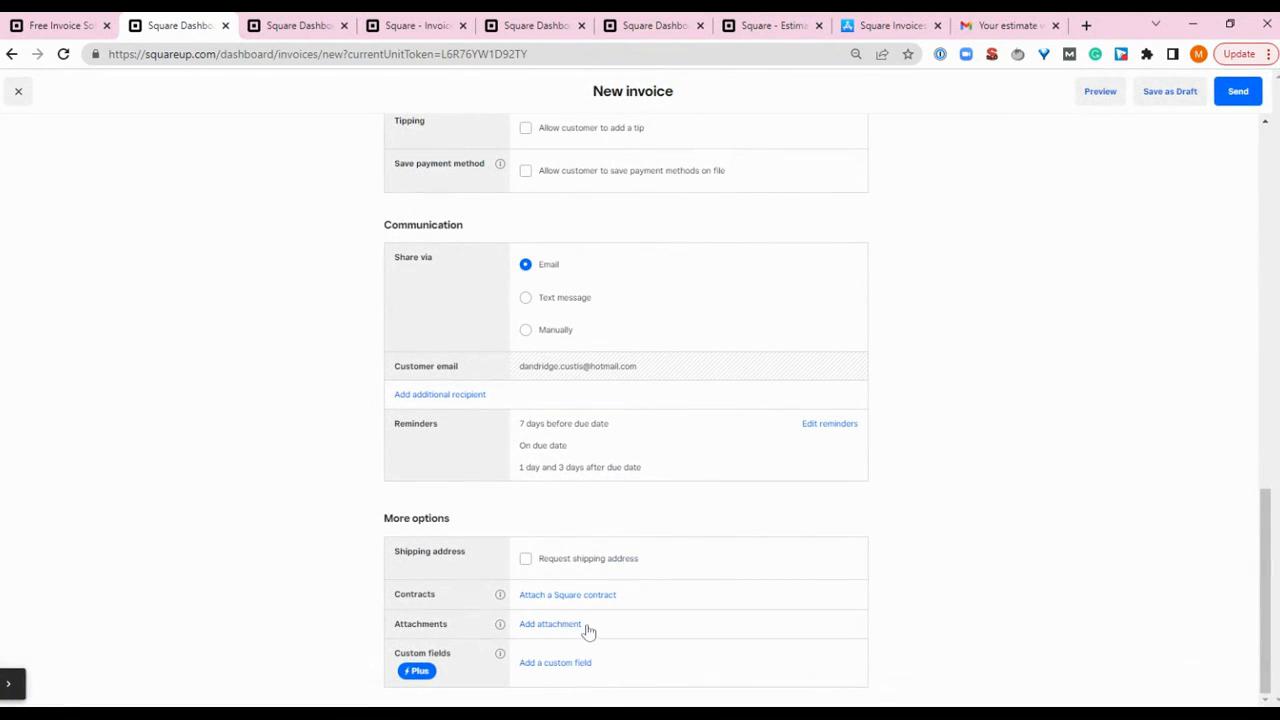
{"action": "mouse_move", "coordinate": [920, 624]}
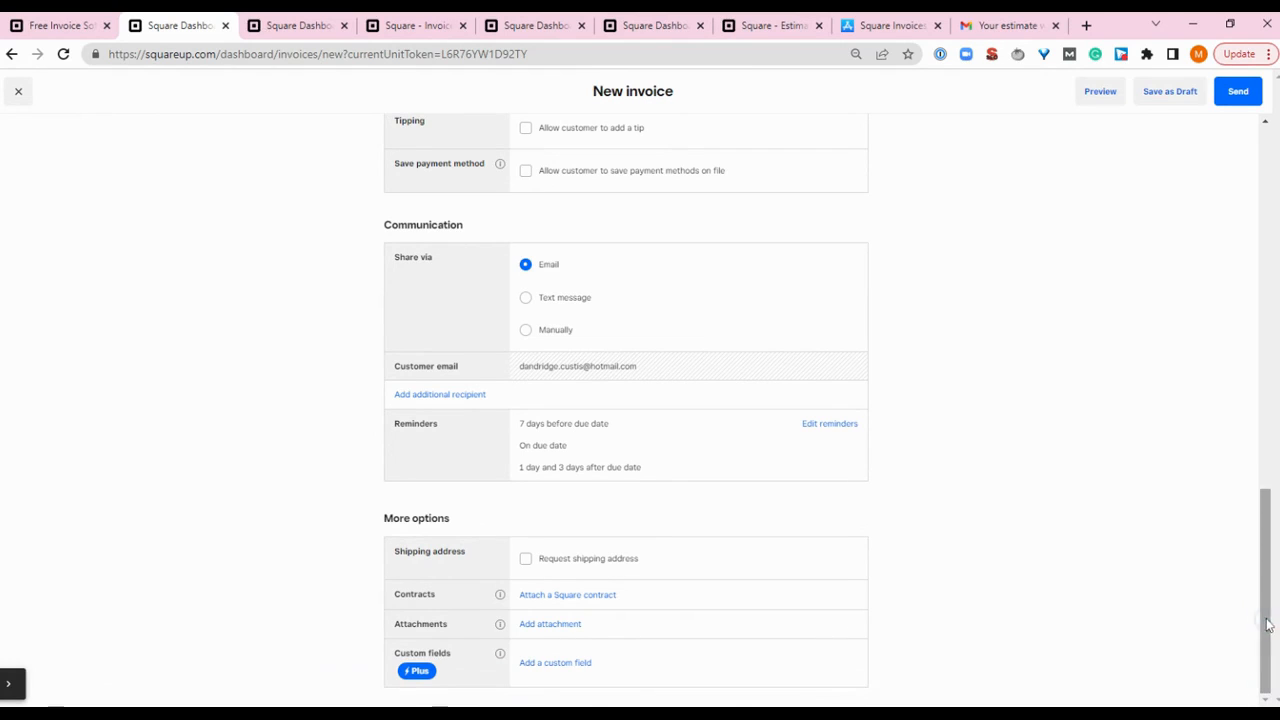
{"action": "mouse_move", "coordinate": [544, 672]}
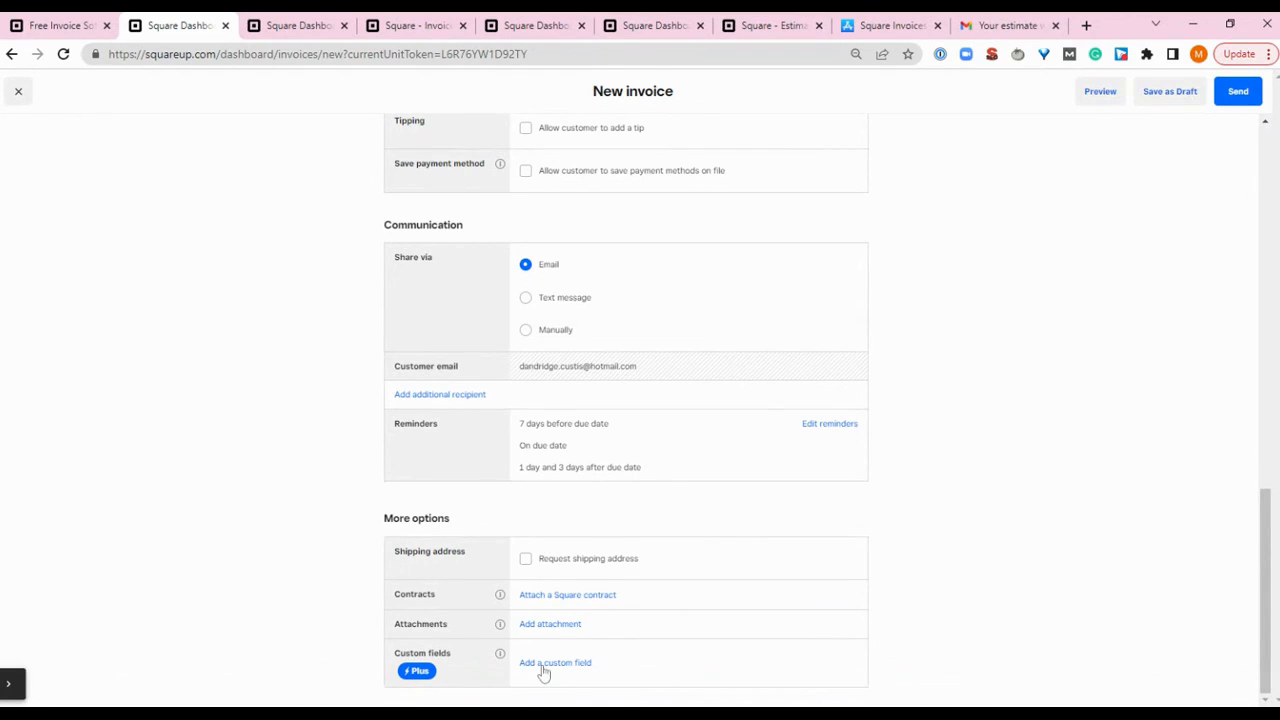
{"action": "mouse_move", "coordinate": [924, 688]}
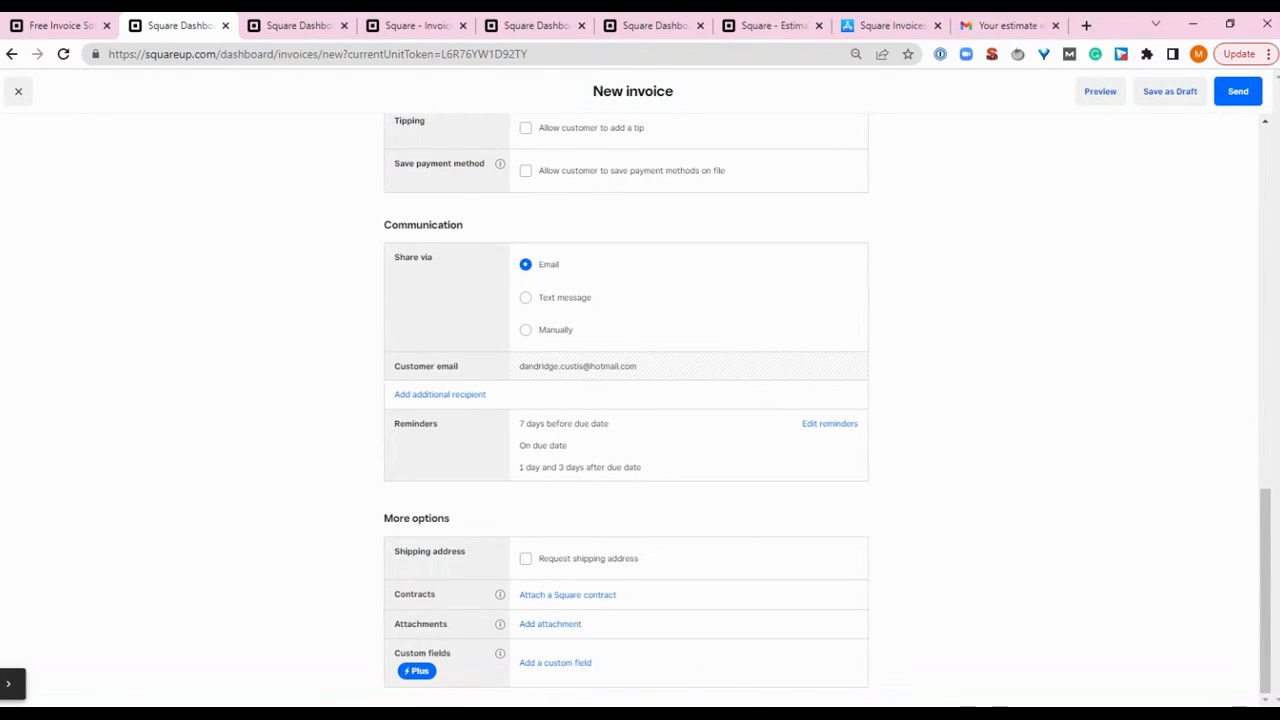
{"action": "mouse_move", "coordinate": [452, 688]}
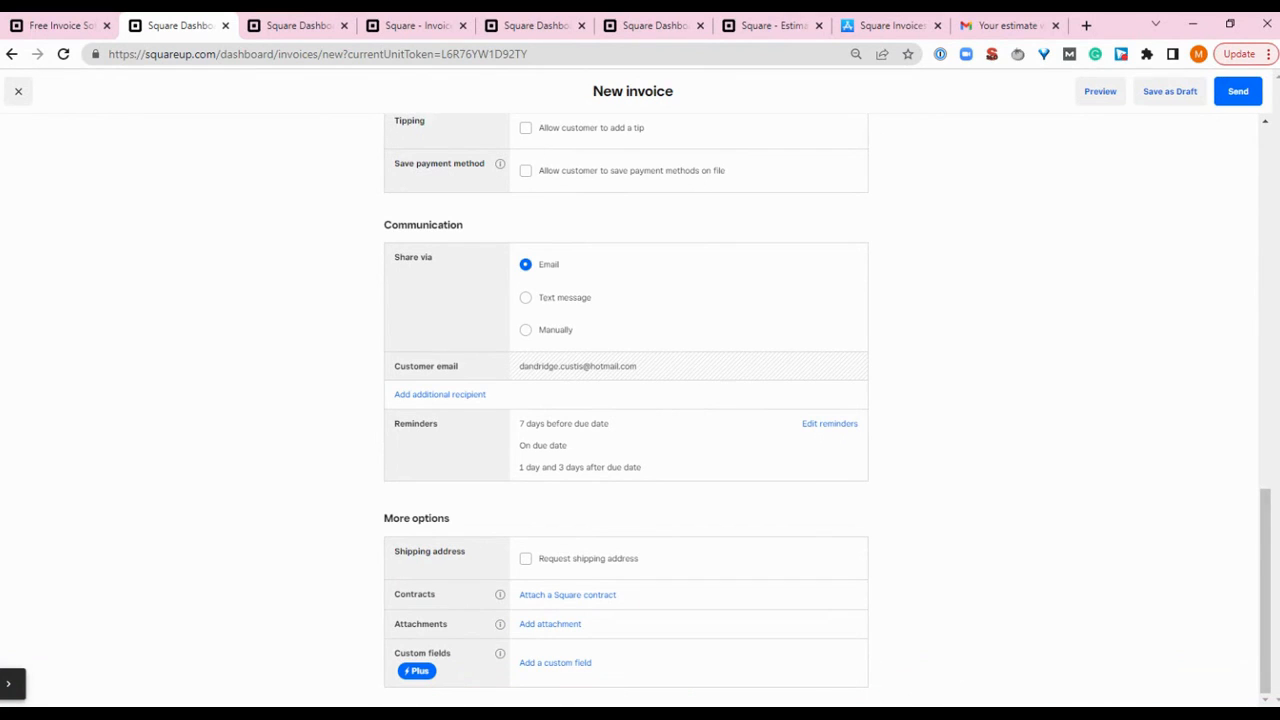
{"action": "mouse_move", "coordinate": [884, 672]}
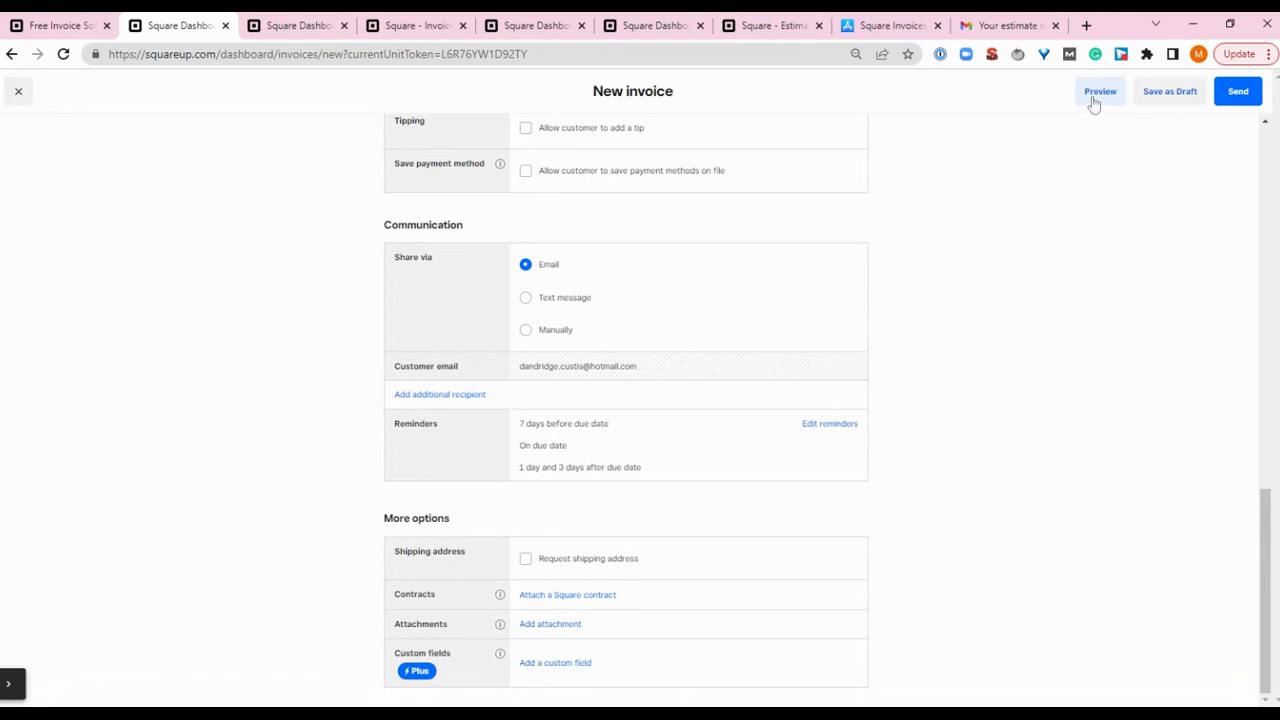
{"action": "left_click", "coordinate": [1100, 92]}
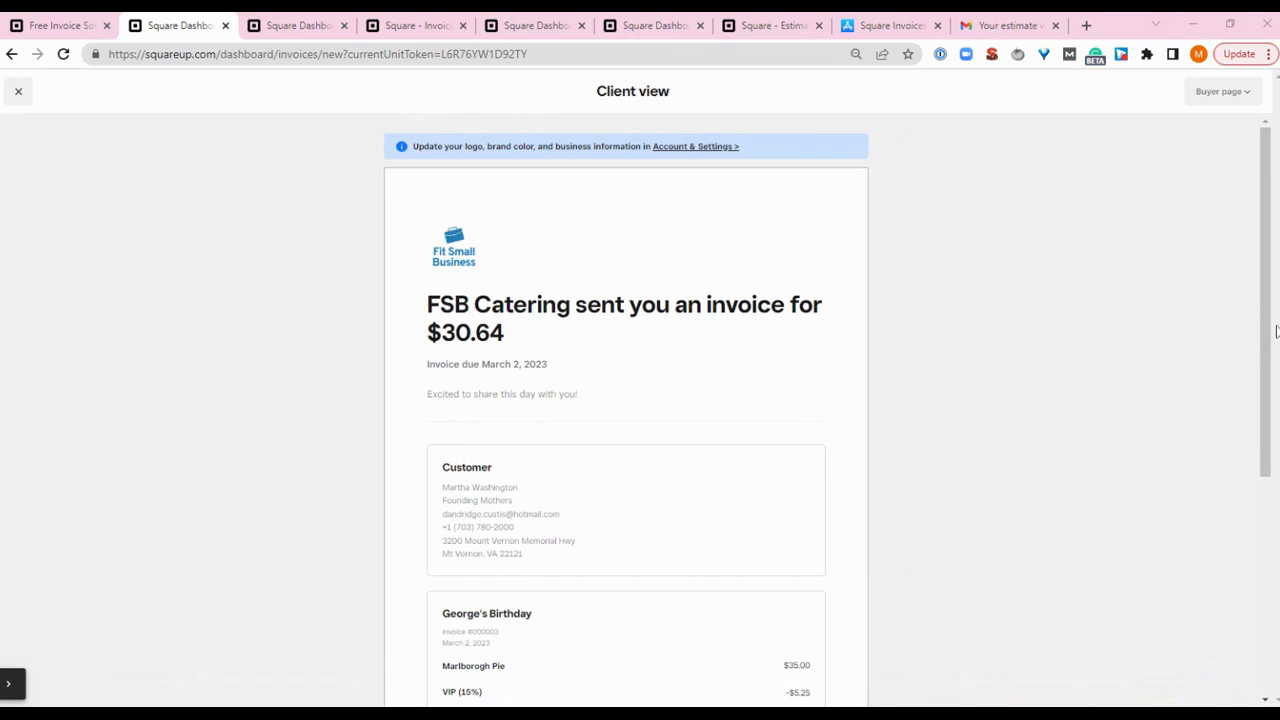
{"action": "scroll", "scroll_direction": "down", "scroll_amount": 3}
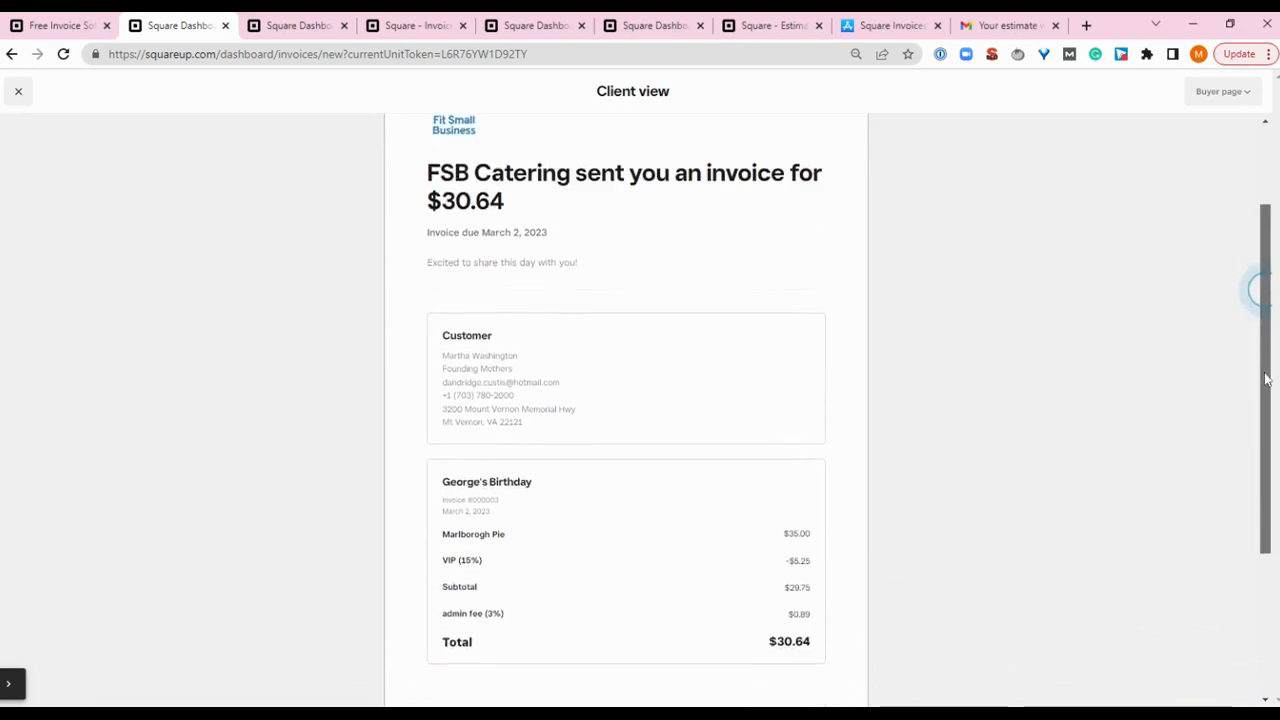
{"action": "scroll", "scroll_direction": "down", "scroll_amount": 3}
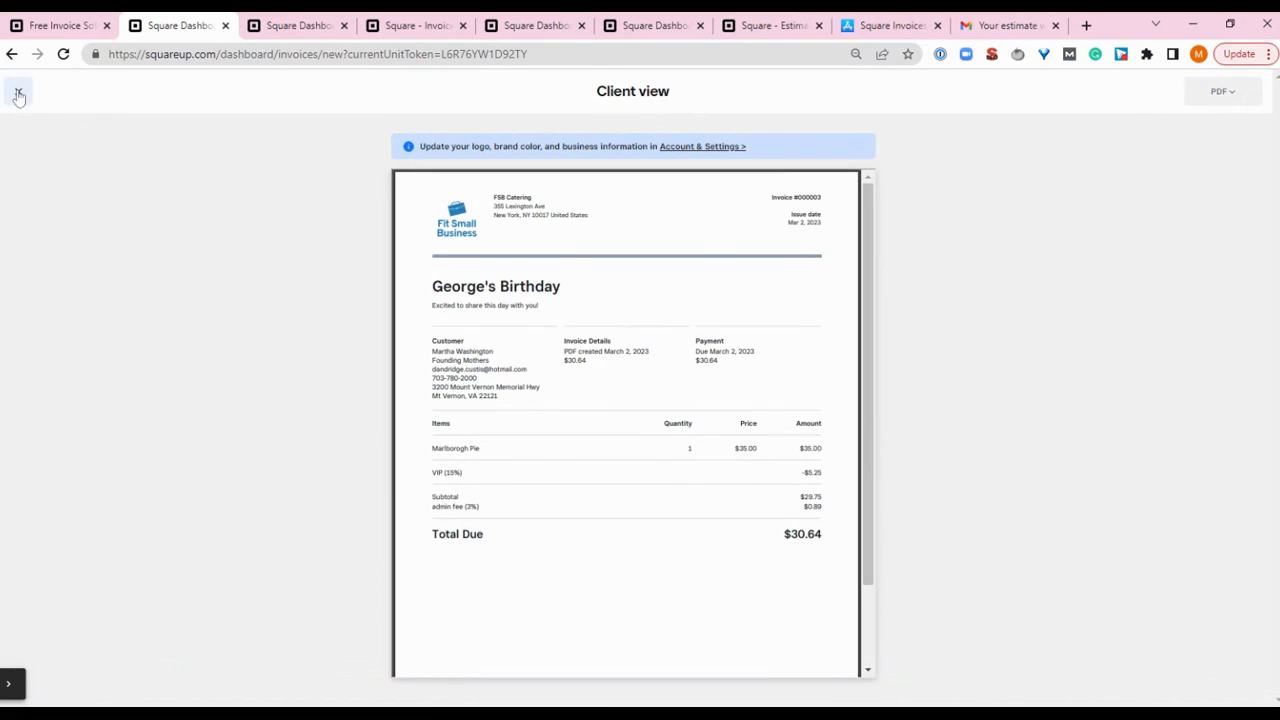
{"action": "left_click", "coordinate": [18, 92]}
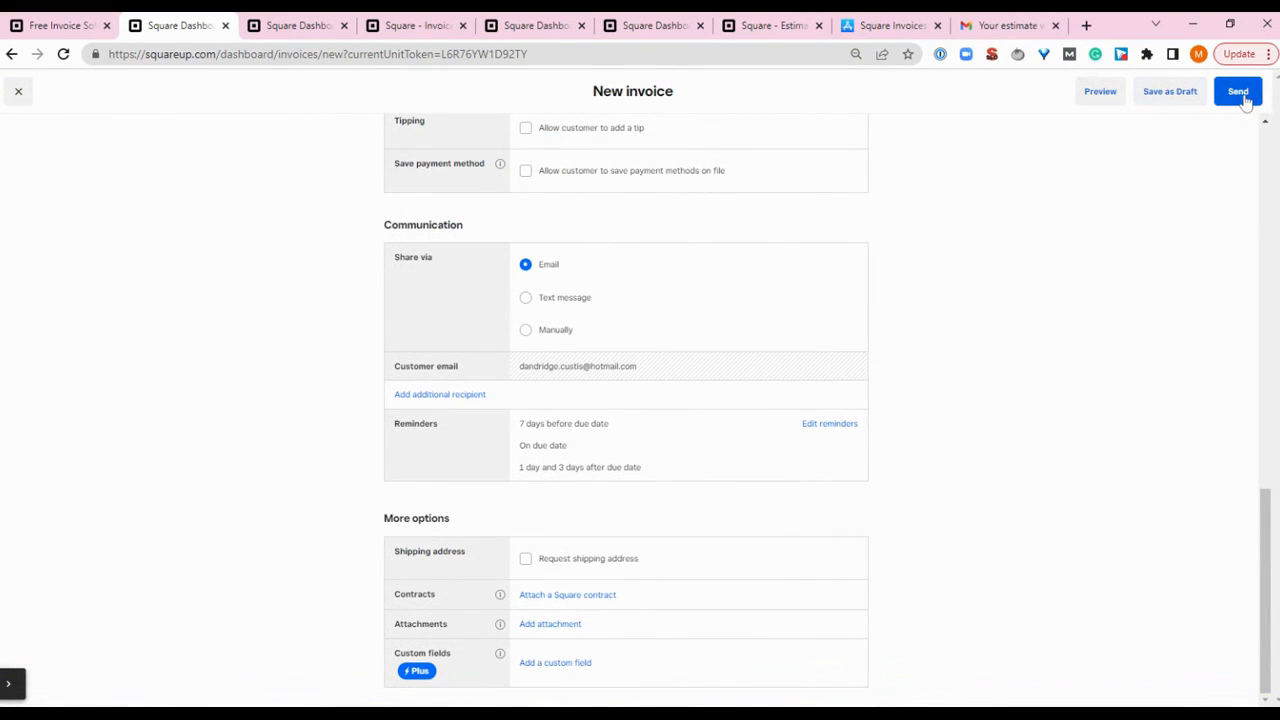
Send the George's Birthday invoice to Martha Washington and dismiss the 'Invoice sent' toast
{"action": "left_click", "coordinate": [1238, 92]}
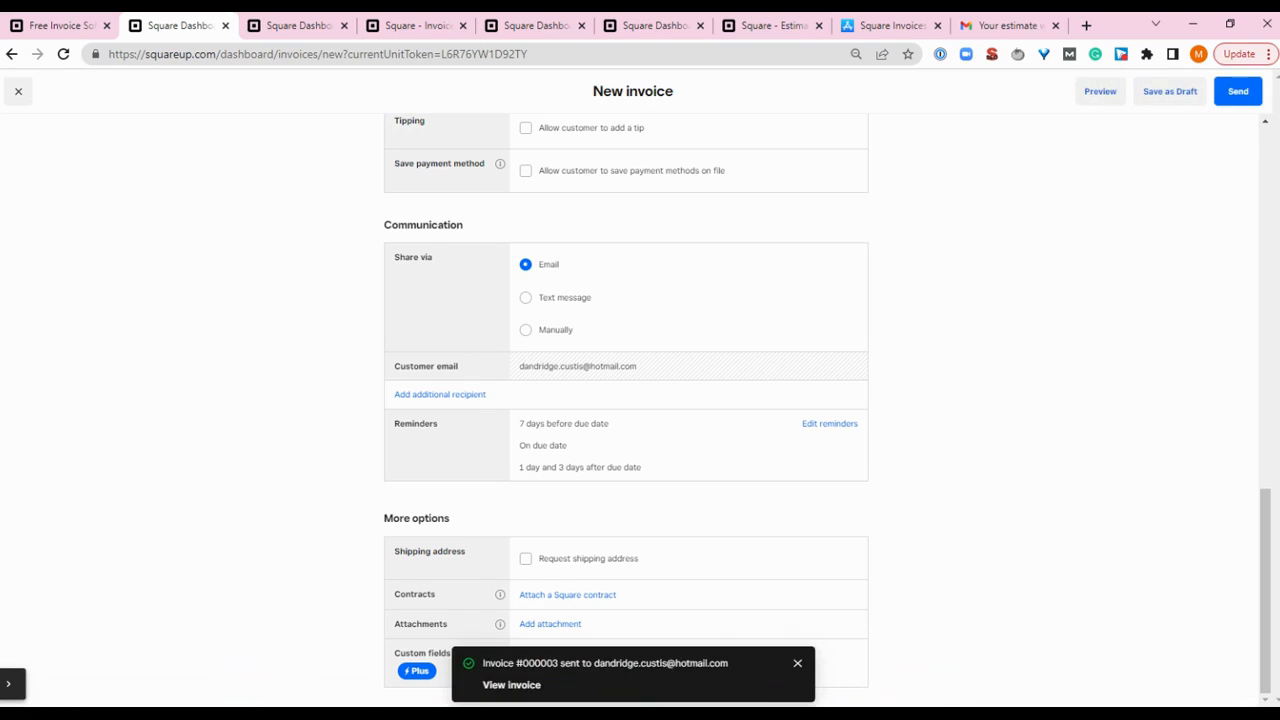
{"action": "left_click", "coordinate": [1238, 92]}
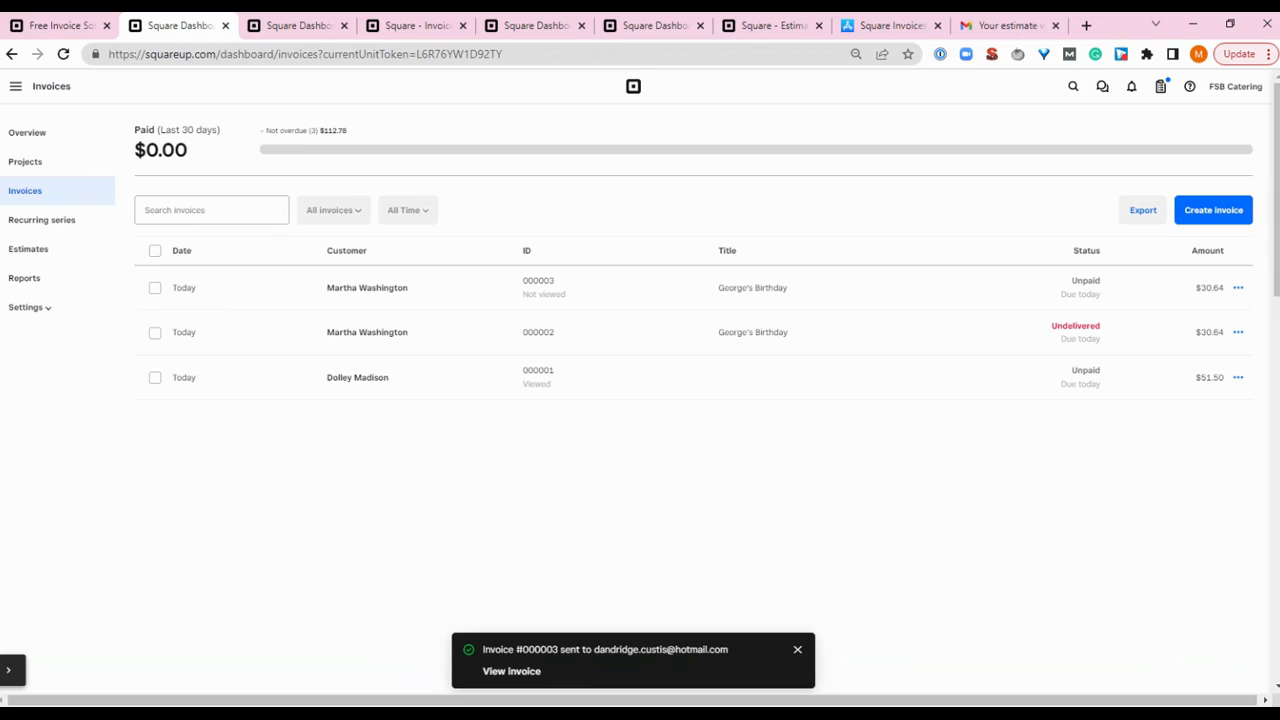
{"action": "left_click", "coordinate": [796, 648]}
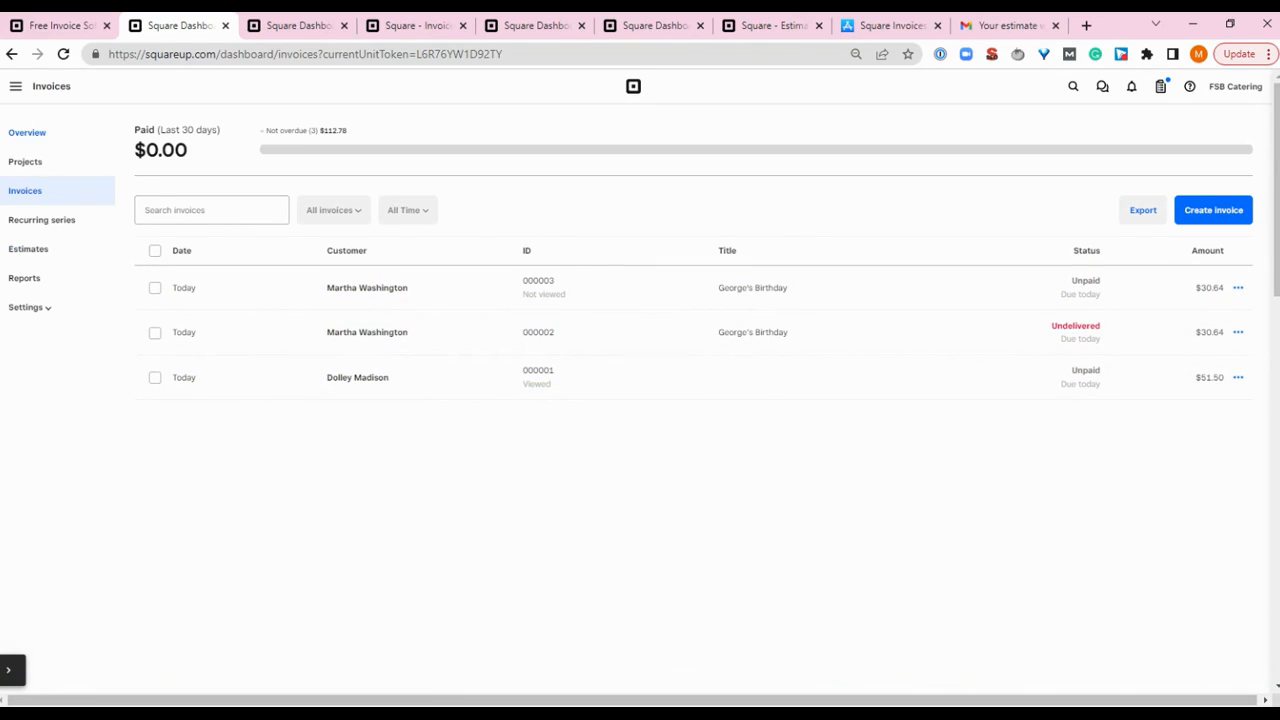
On the Overview page, dismiss the 'Email failed to send' task so zero tasks remain
{"action": "left_click", "coordinate": [28, 132]}
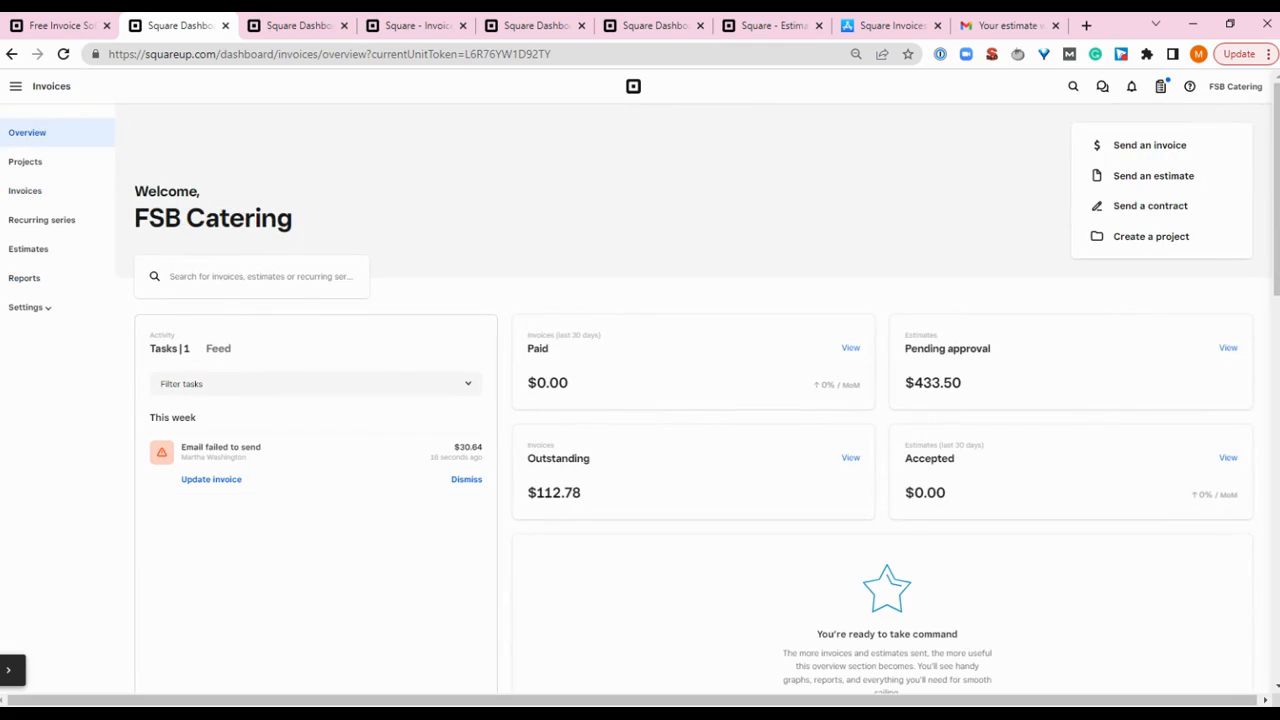
{"action": "mouse_move", "coordinate": [282, 412]}
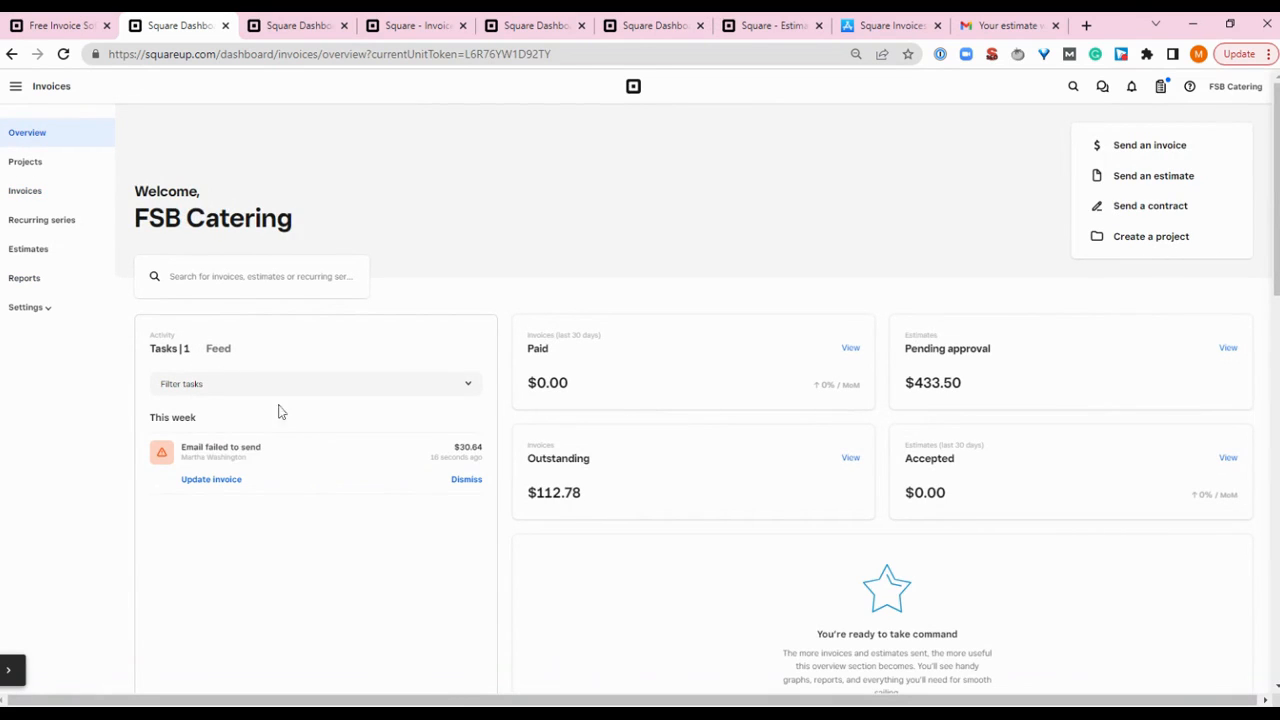
{"action": "left_click", "coordinate": [316, 384]}
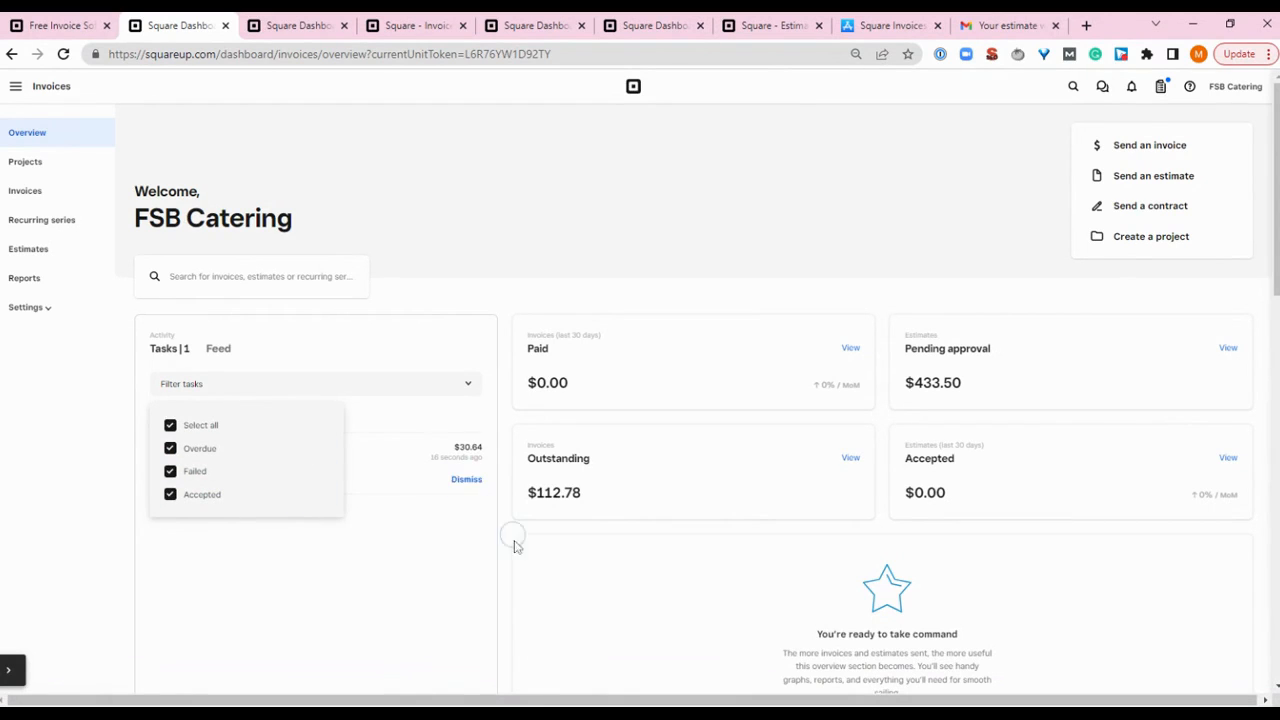
{"action": "left_click", "coordinate": [466, 480]}
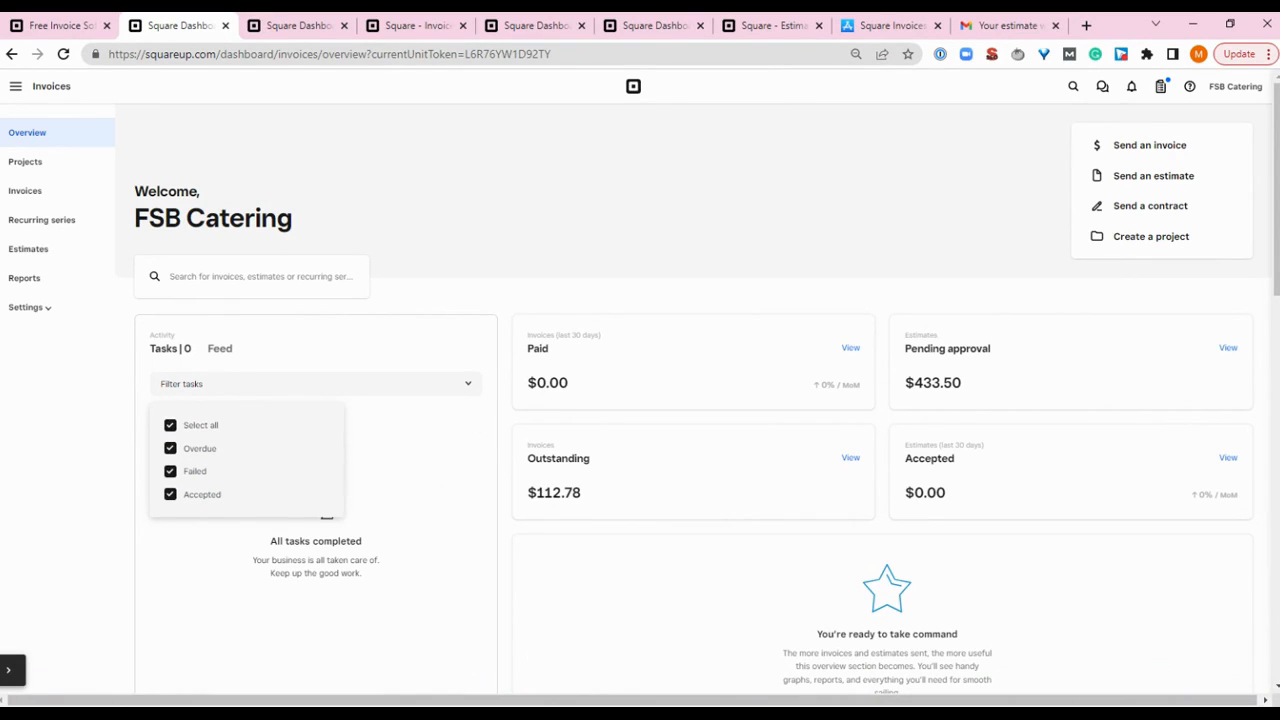
{"action": "mouse_move", "coordinate": [336, 692]}
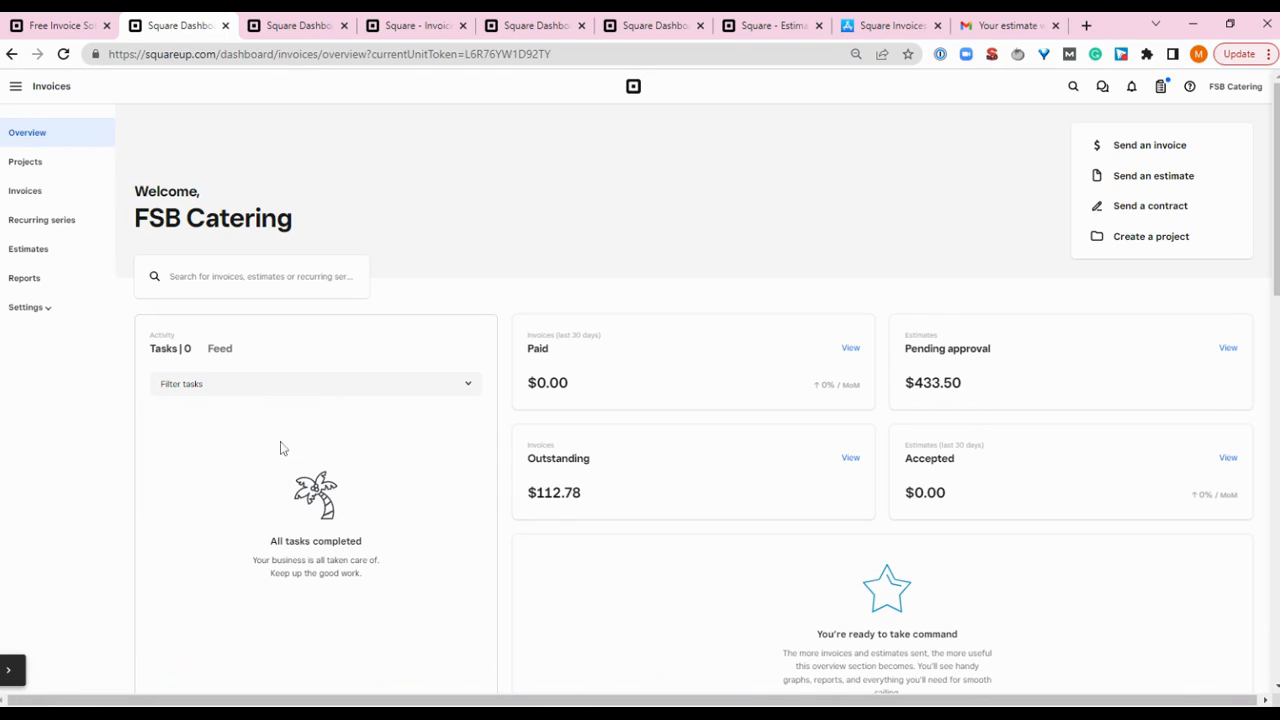
{"action": "mouse_move", "coordinate": [304, 460]}
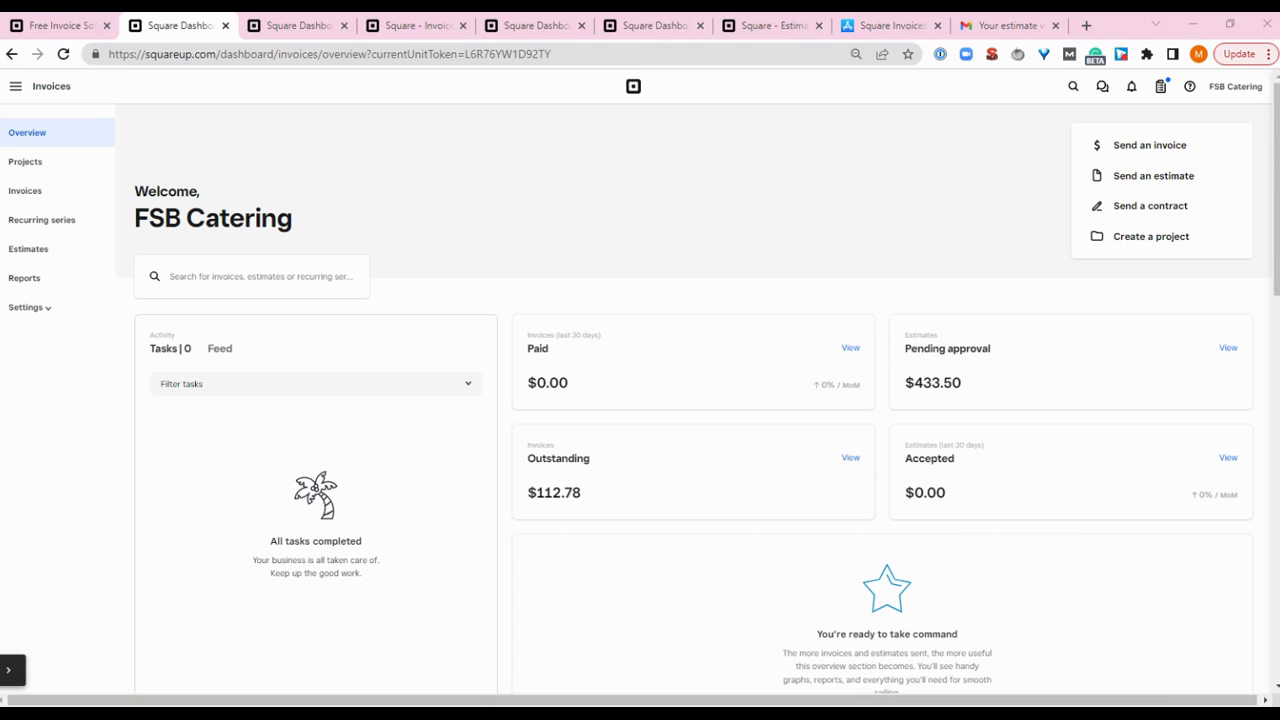
{"action": "mouse_move", "coordinate": [912, 52]}
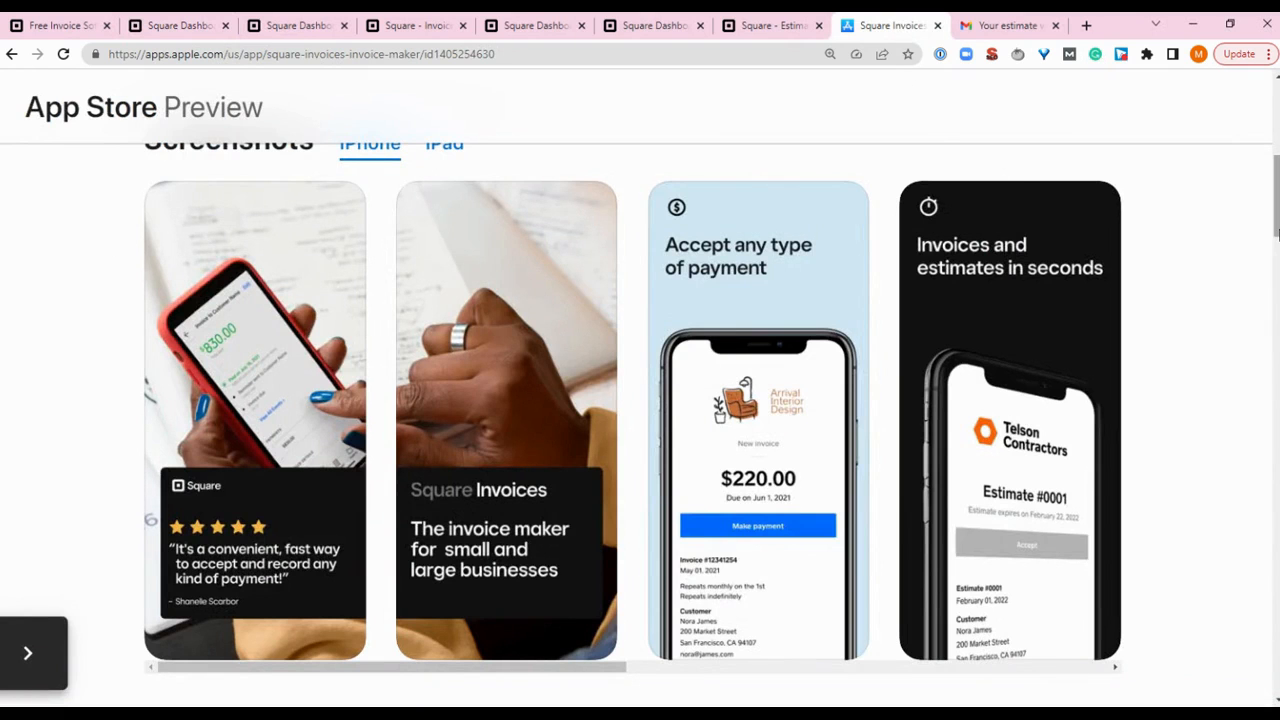
Scroll through the Square Invoices iPhone screenshots on the App Store Preview page
{"action": "scroll", "scroll_direction": "down", "scroll_amount": 3}
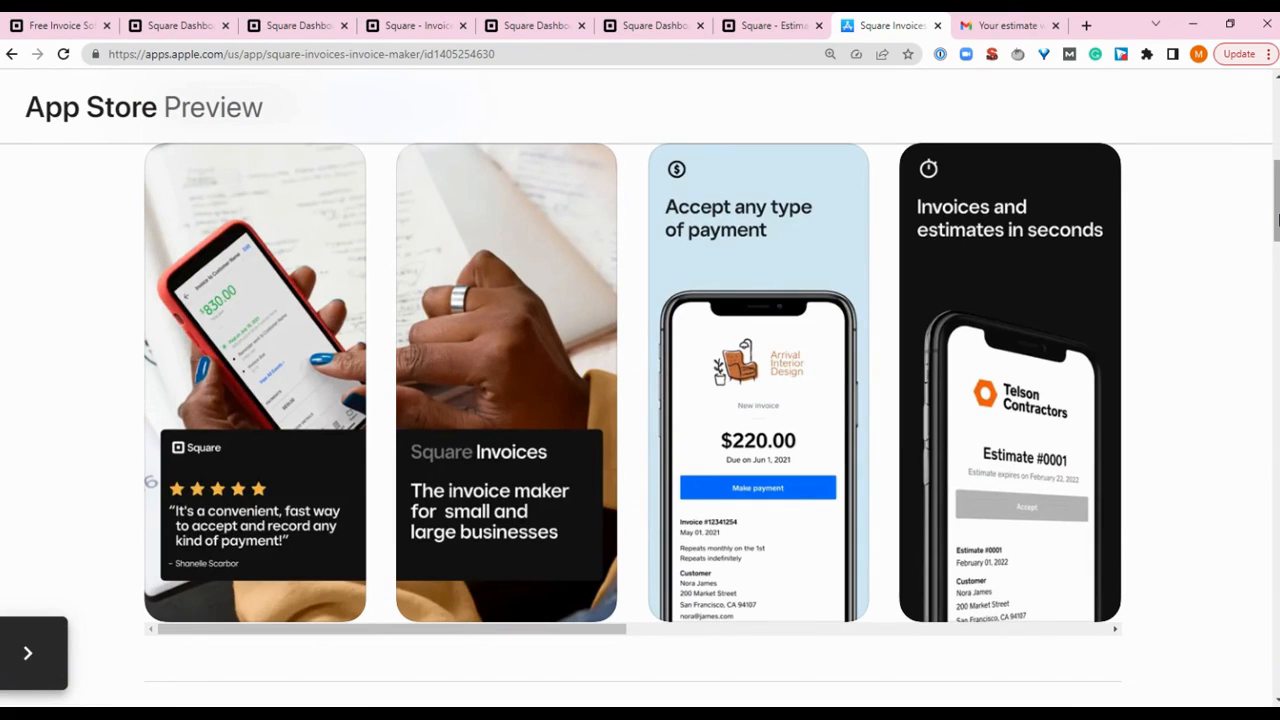
{"action": "mouse_move", "coordinate": [1274, 218]}
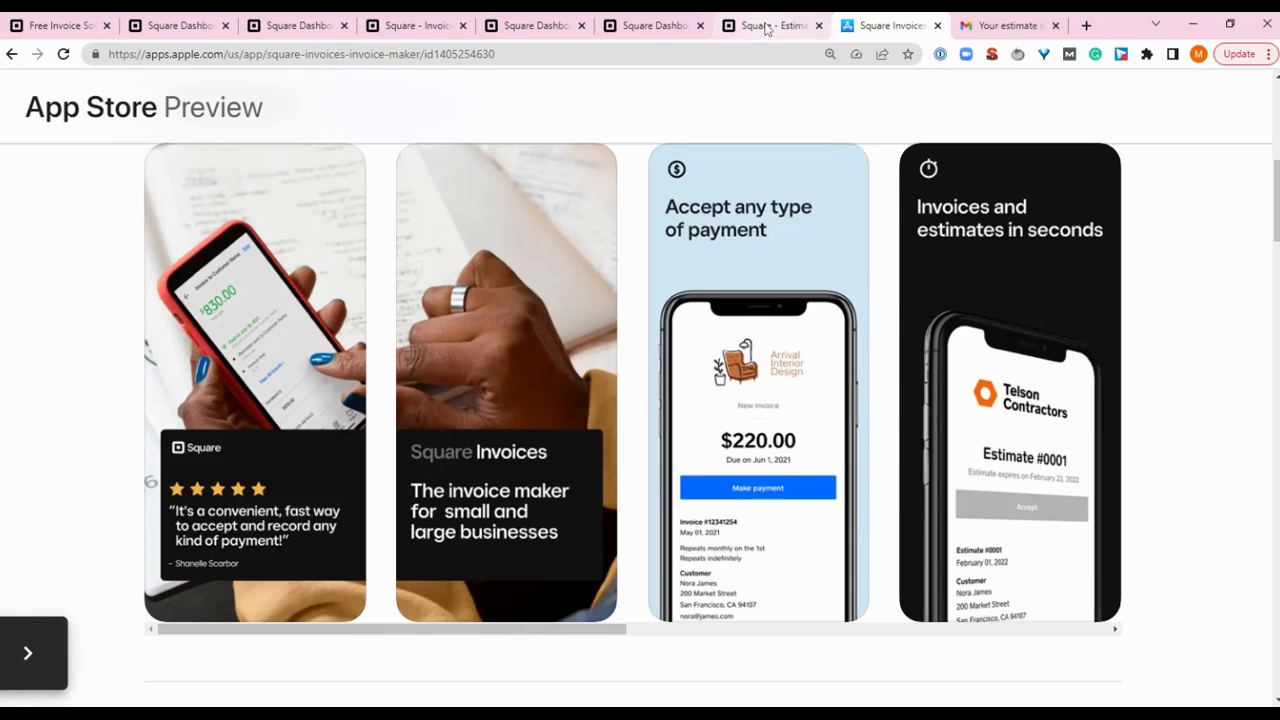
Return to the Square dashboard and show the Estimates list with Rose Garden Party #000002 pending
{"action": "left_click", "coordinate": [770, 24]}
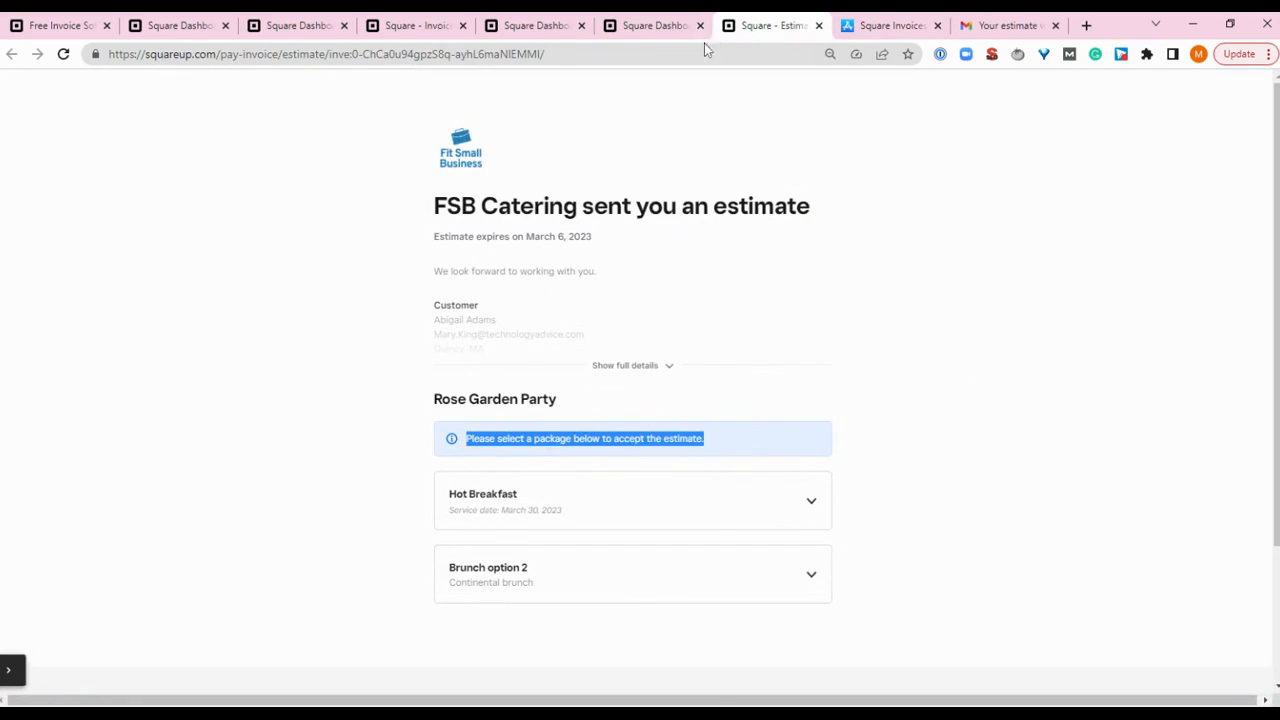
{"action": "left_click", "coordinate": [650, 24]}
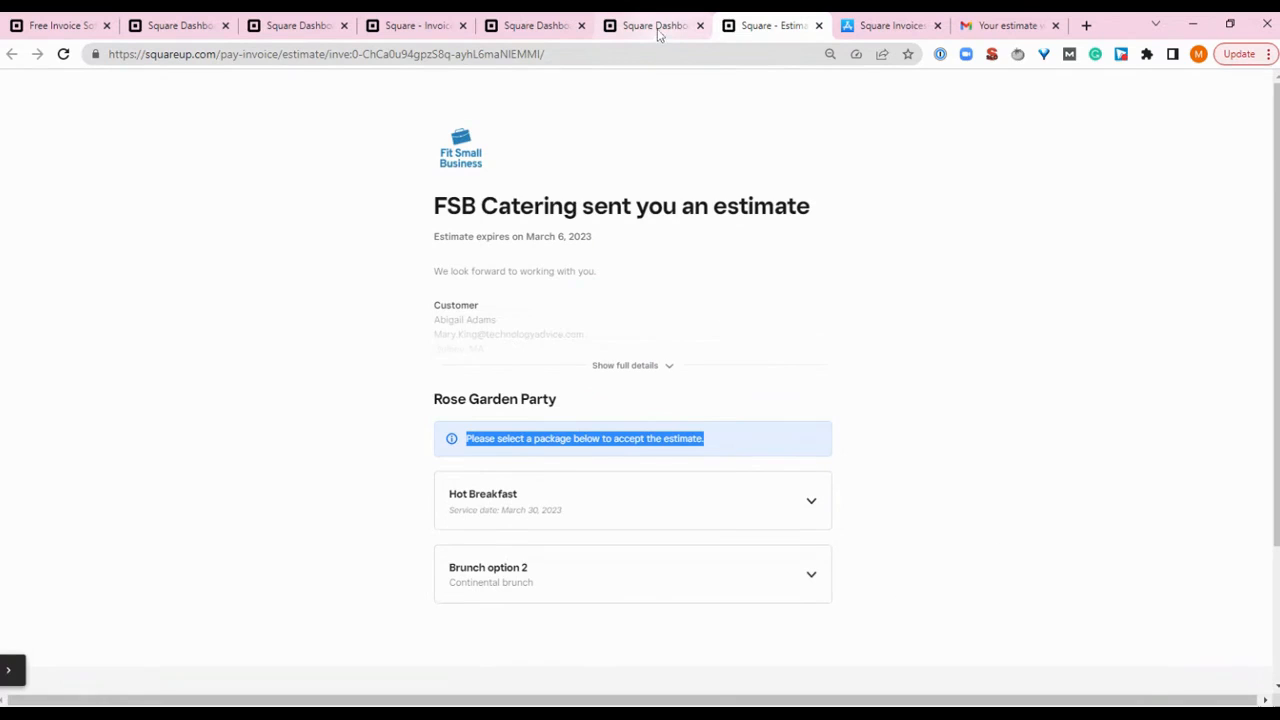
{"action": "left_click", "coordinate": [650, 24]}
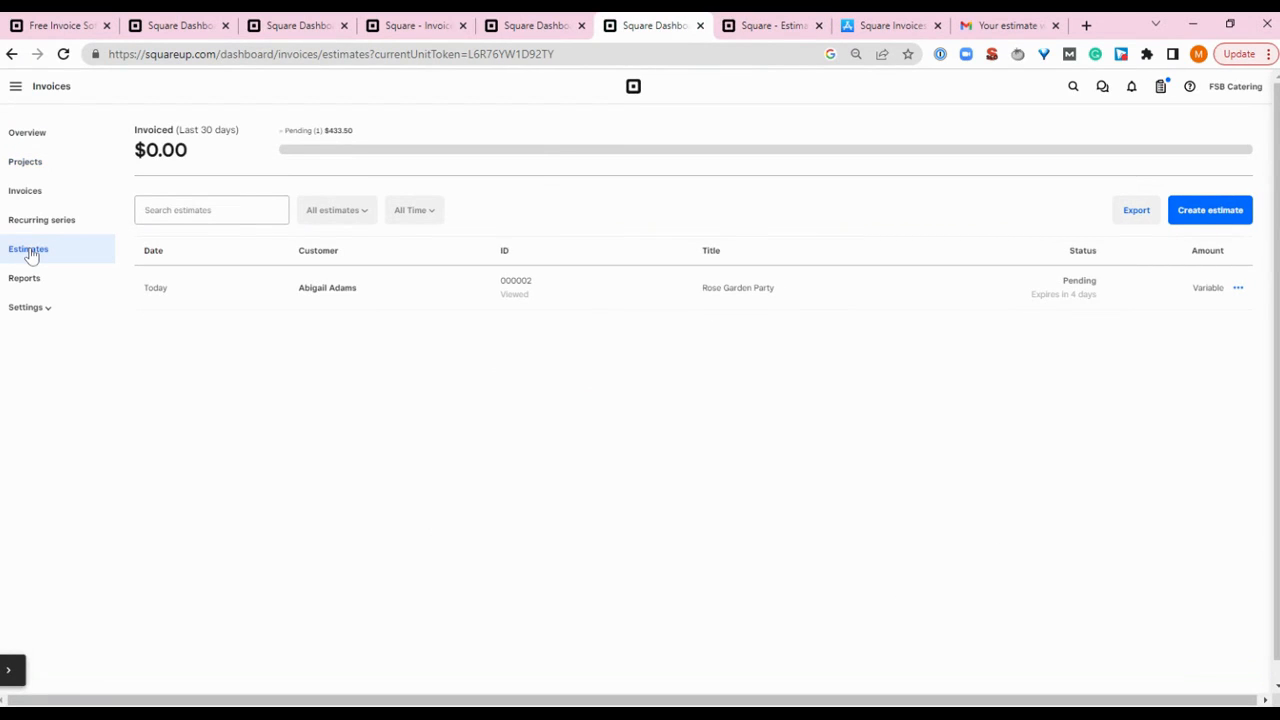
{"action": "mouse_move", "coordinate": [40, 256]}
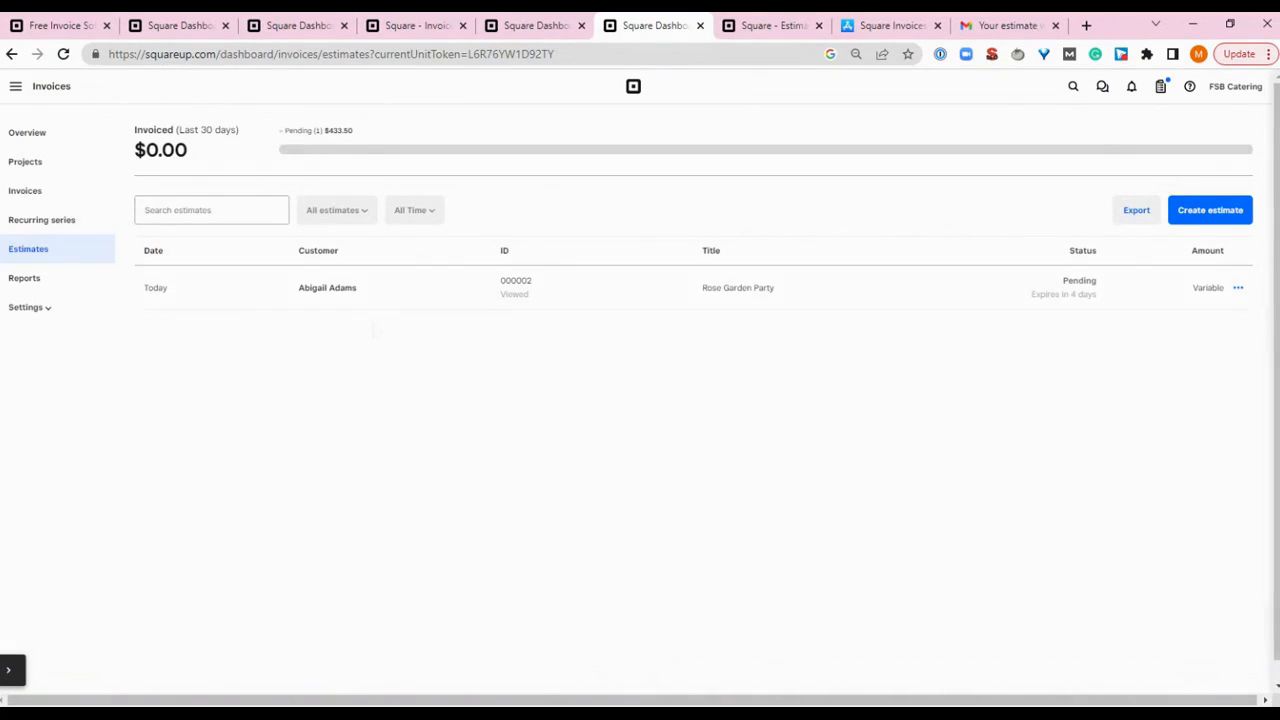
Edit Abigail Adams's Rose Garden Party estimate and review its Details: customer, contracts, auto-convert on
{"action": "left_click", "coordinate": [340, 288]}
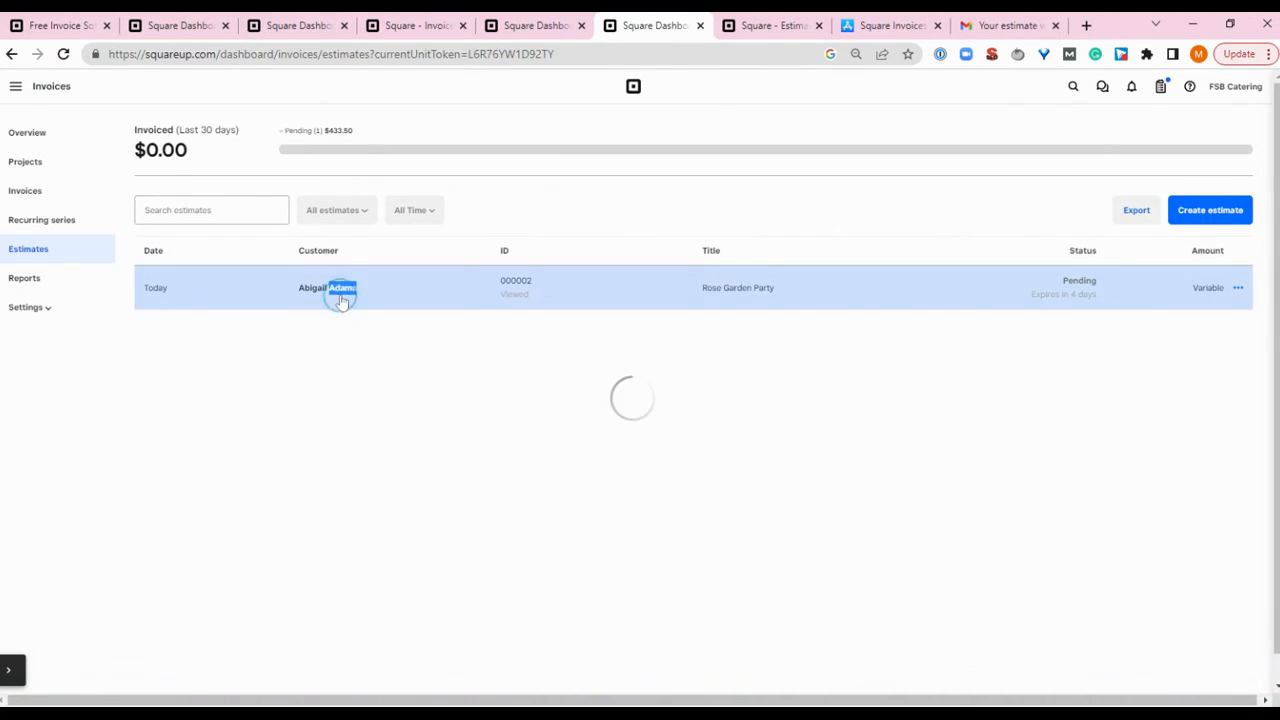
{"action": "left_click", "coordinate": [340, 288]}
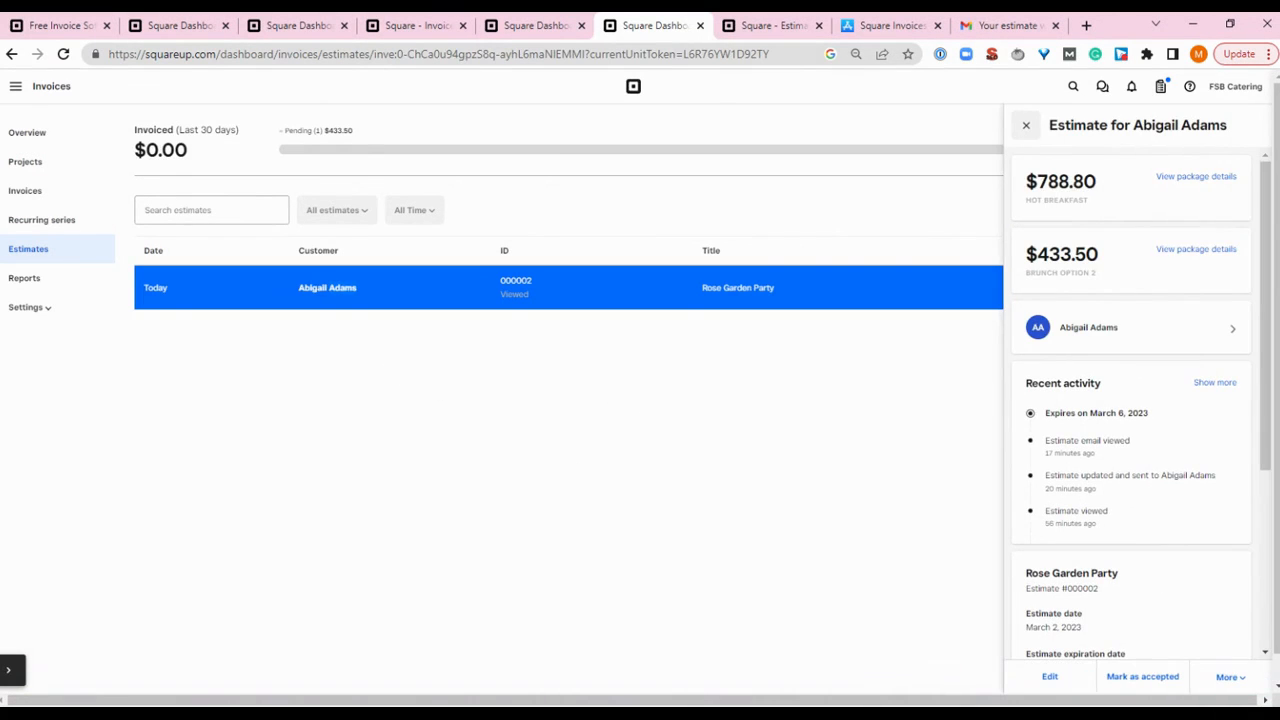
{"action": "left_click", "coordinate": [1048, 676]}
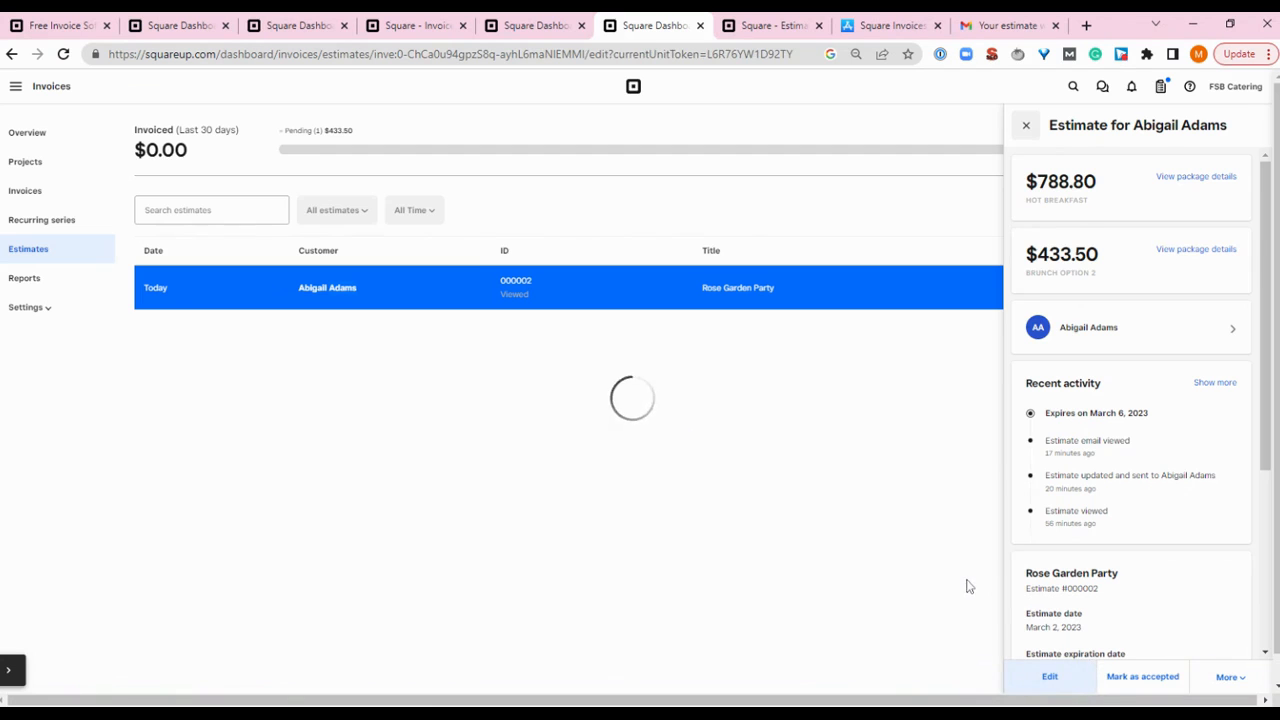
{"action": "left_click", "coordinate": [1048, 676]}
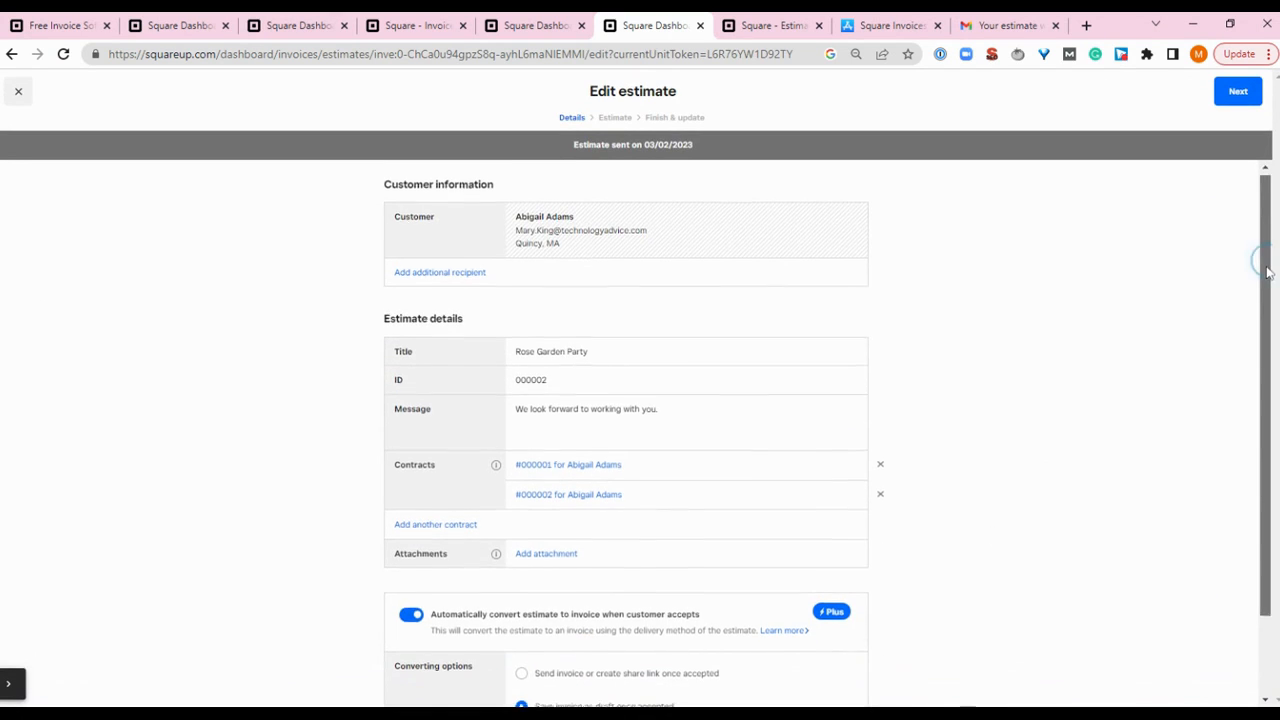
{"action": "scroll", "scroll_direction": "down", "scroll_amount": 3}
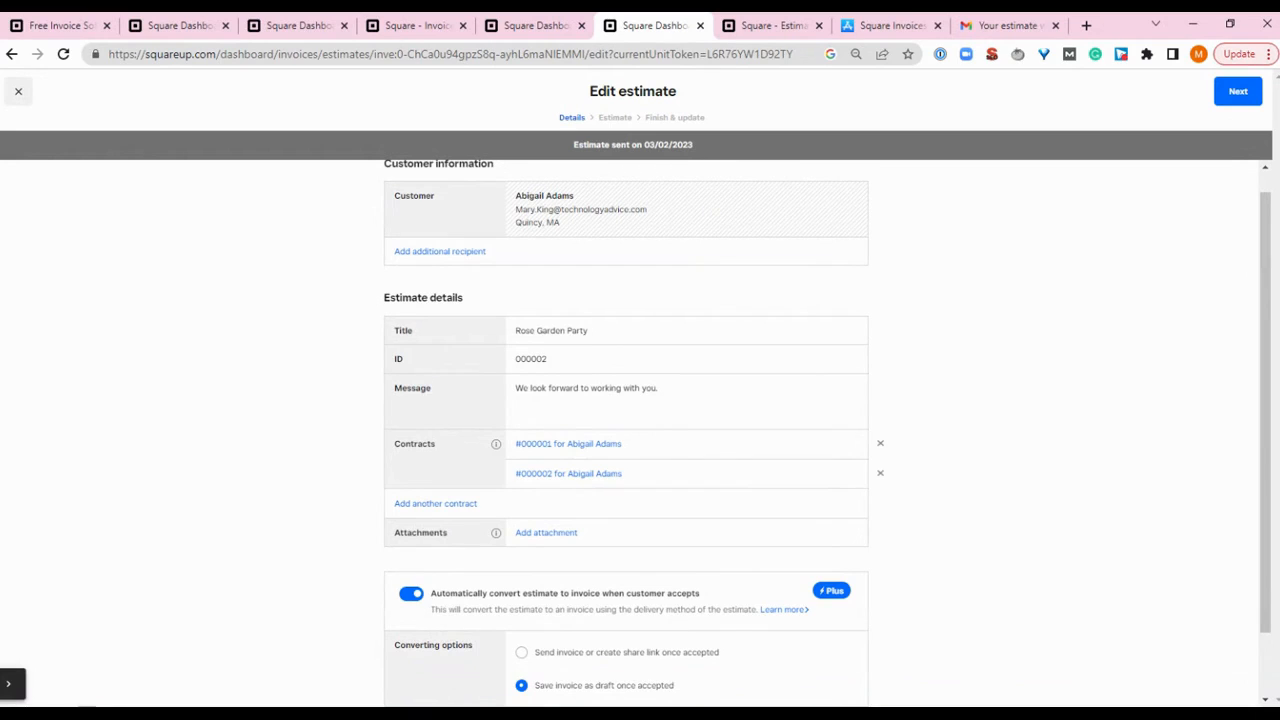
{"action": "triple_click", "coordinate": [552, 330]}
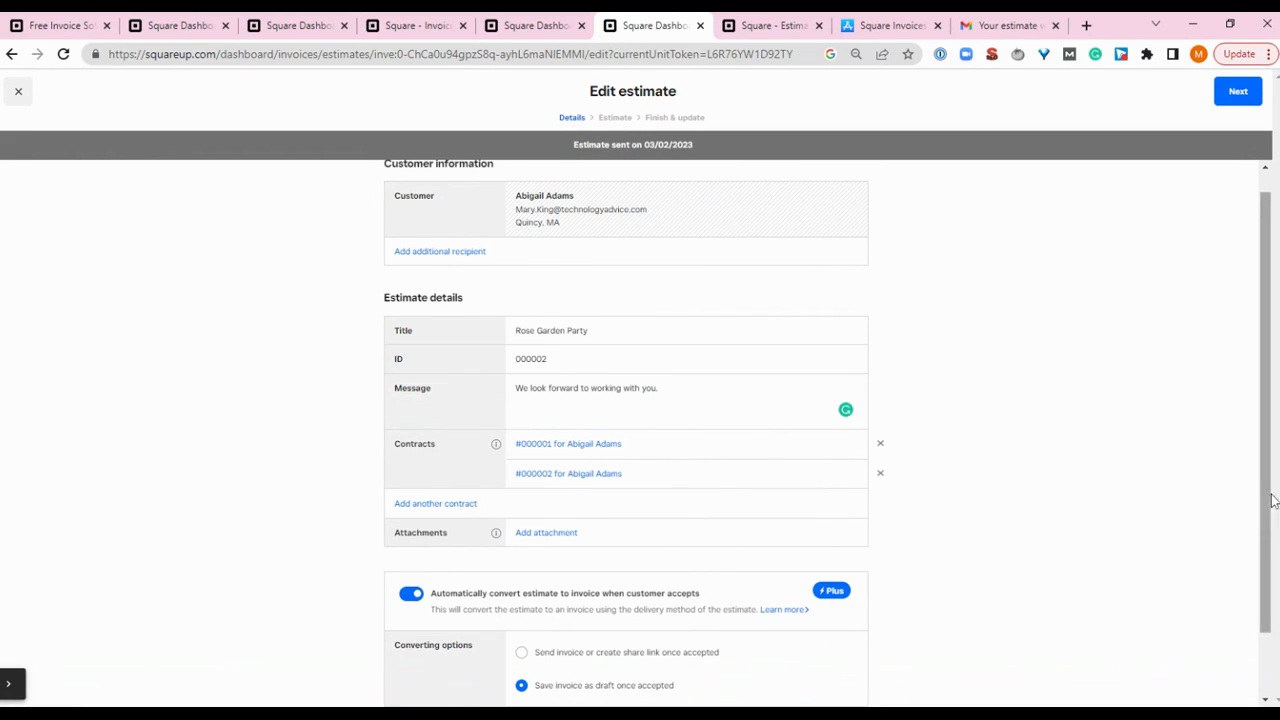
{"action": "scroll", "scroll_direction": "down", "scroll_amount": 3}
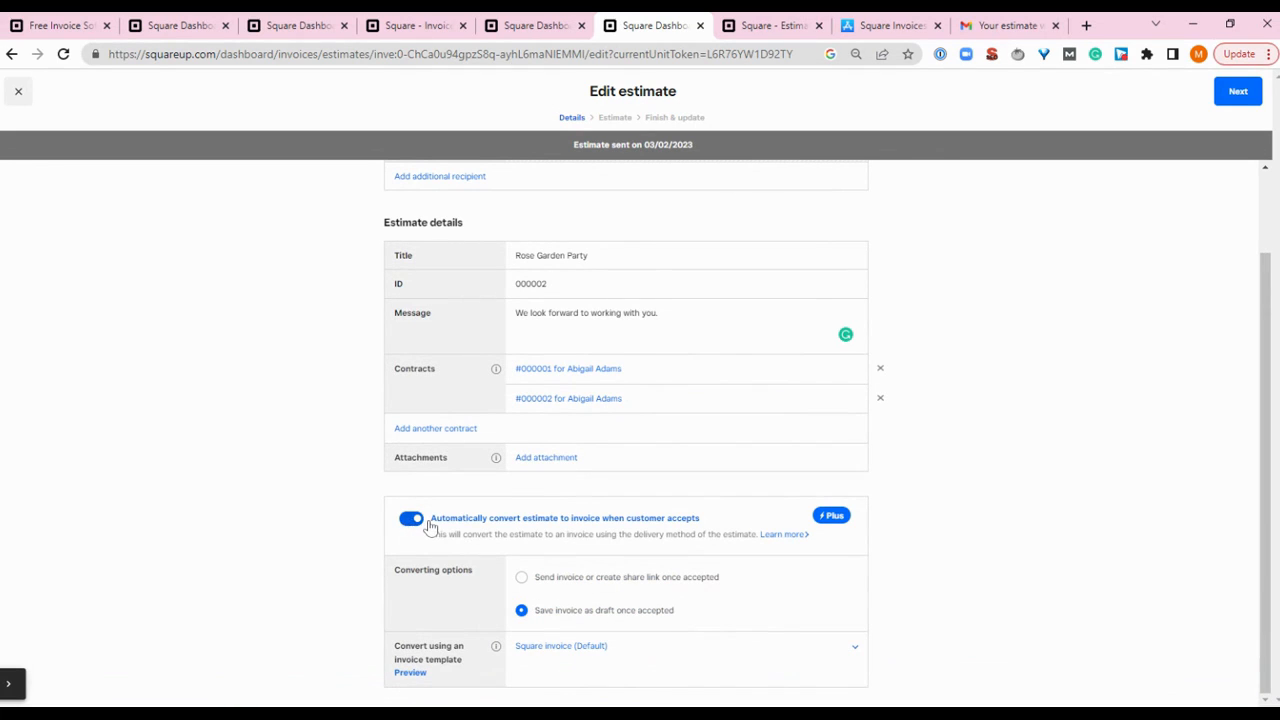
{"action": "mouse_move", "coordinate": [604, 532]}
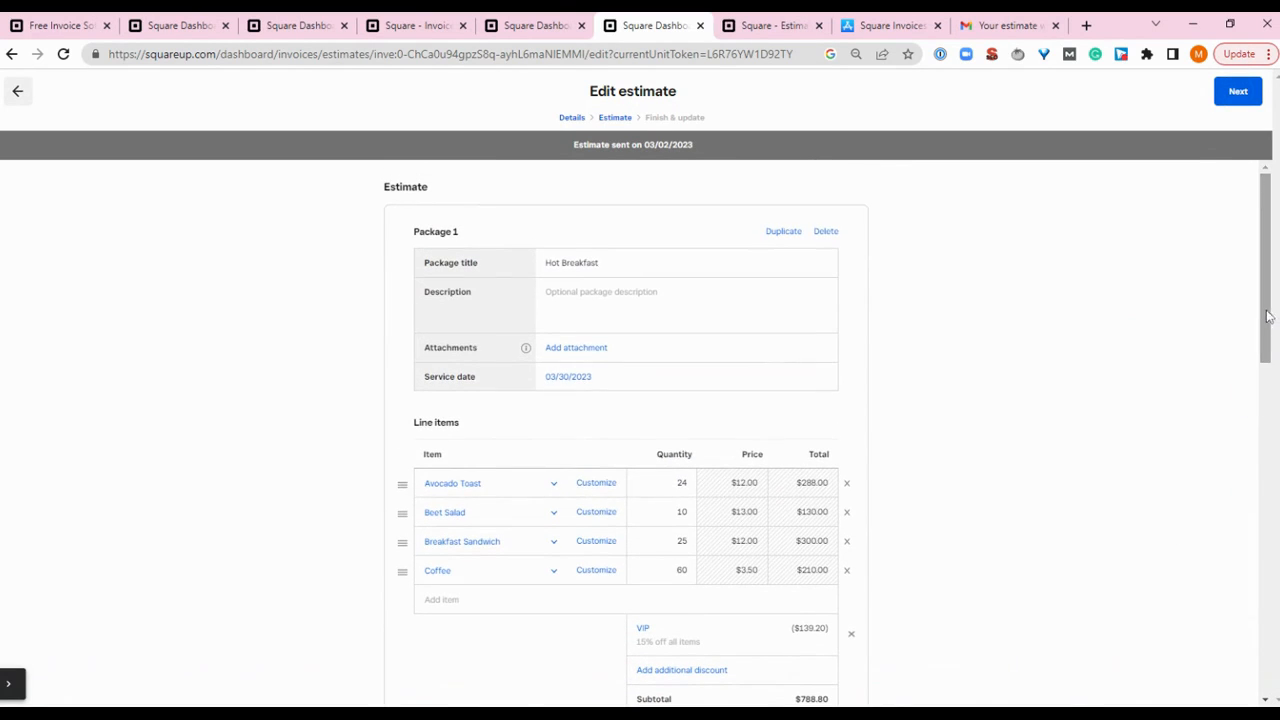
Scroll through Package 1 Hot Breakfast ($788.80) and Package 2 Brunch option 2 ($433.50) line items and totals
{"action": "scroll", "scroll_direction": "down", "scroll_amount": 3}
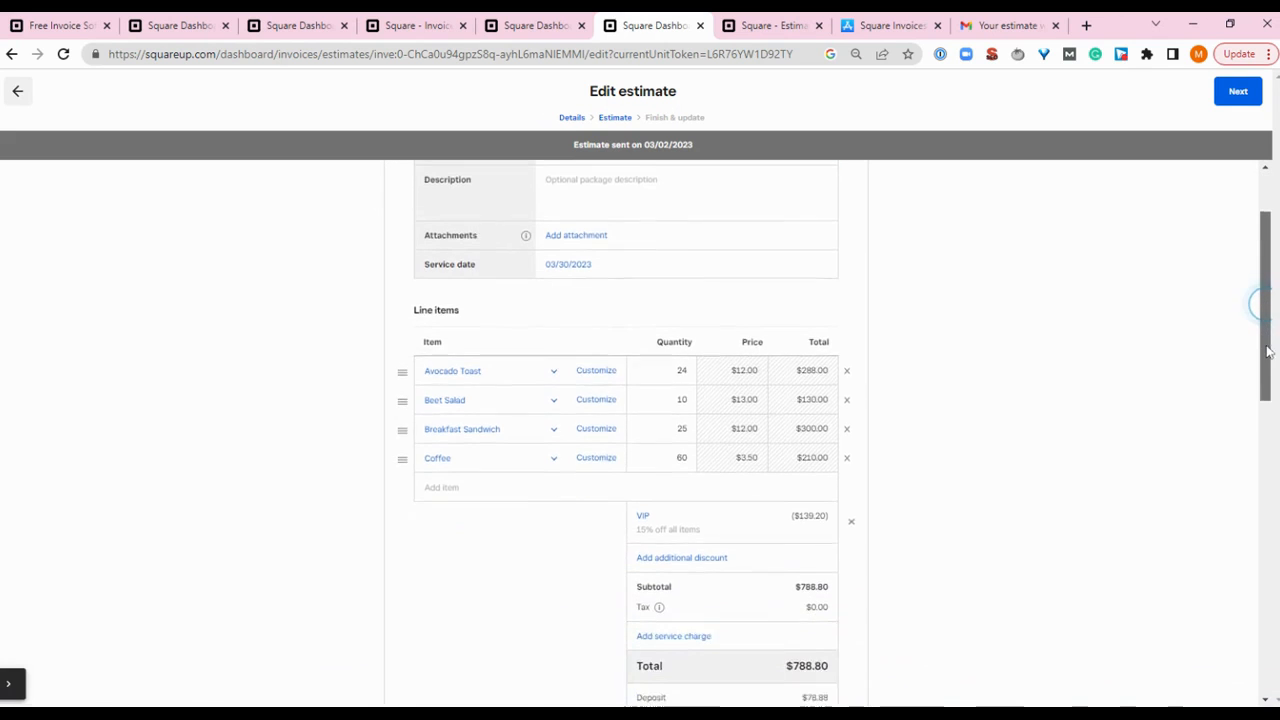
{"action": "scroll", "scroll_direction": "down", "scroll_amount": 3}
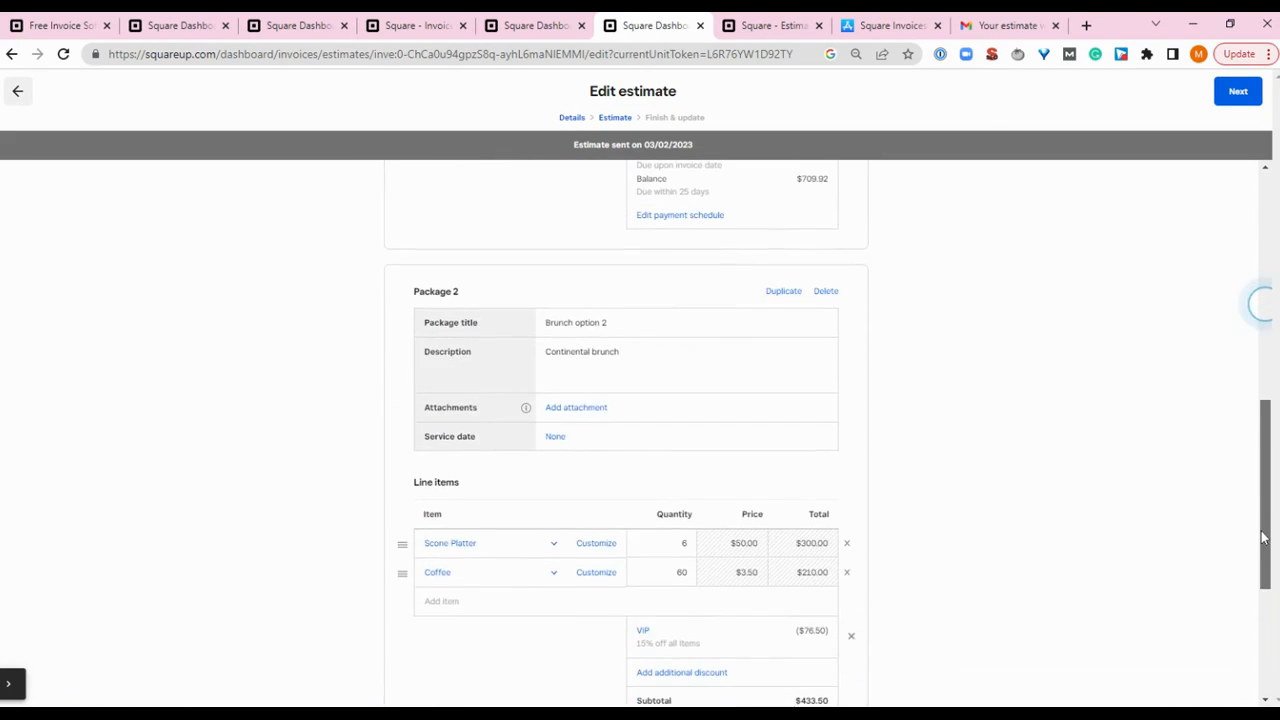
{"action": "scroll", "scroll_direction": "down", "scroll_amount": 3}
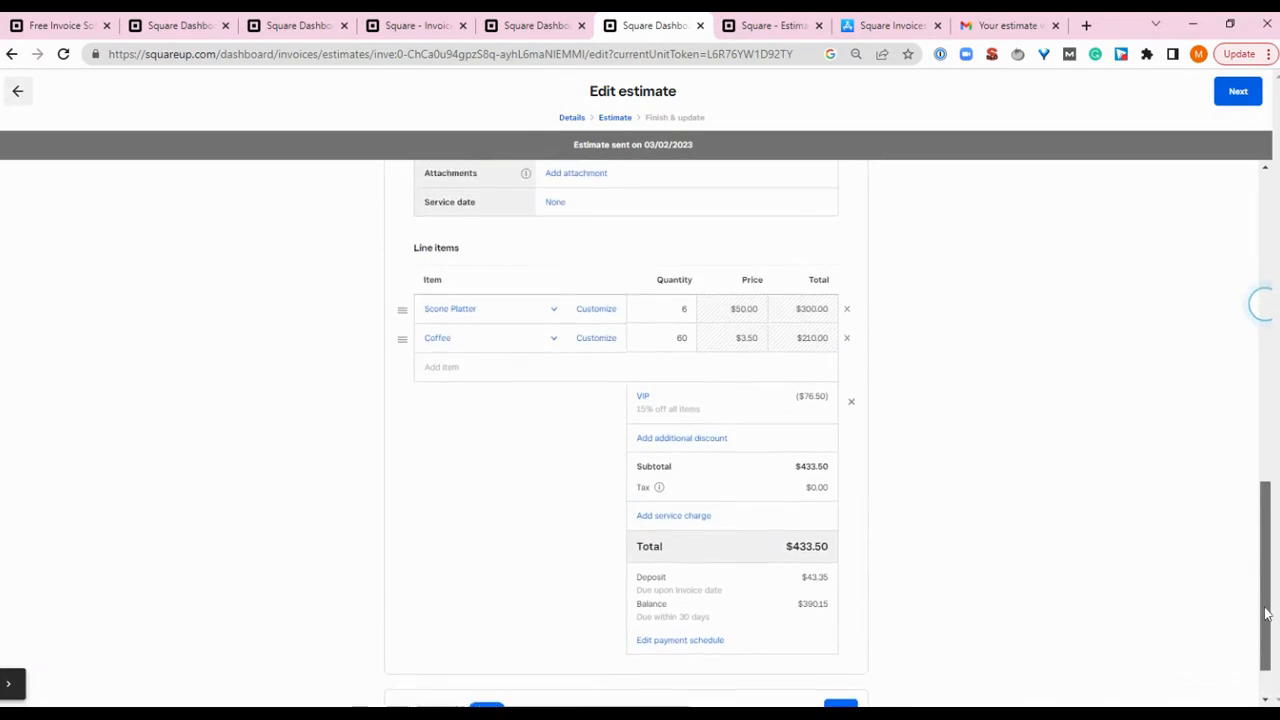
{"action": "scroll", "scroll_direction": "down", "scroll_amount": 3}
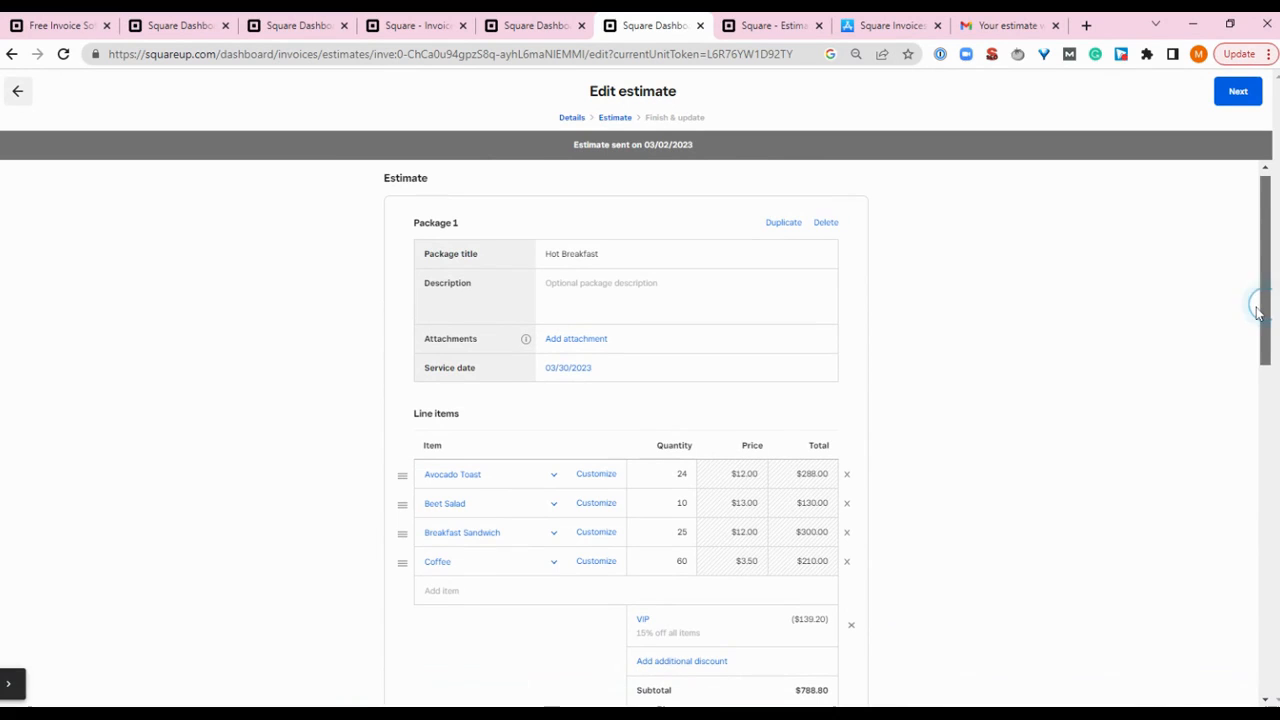
{"action": "mouse_move", "coordinate": [1216, 344]}
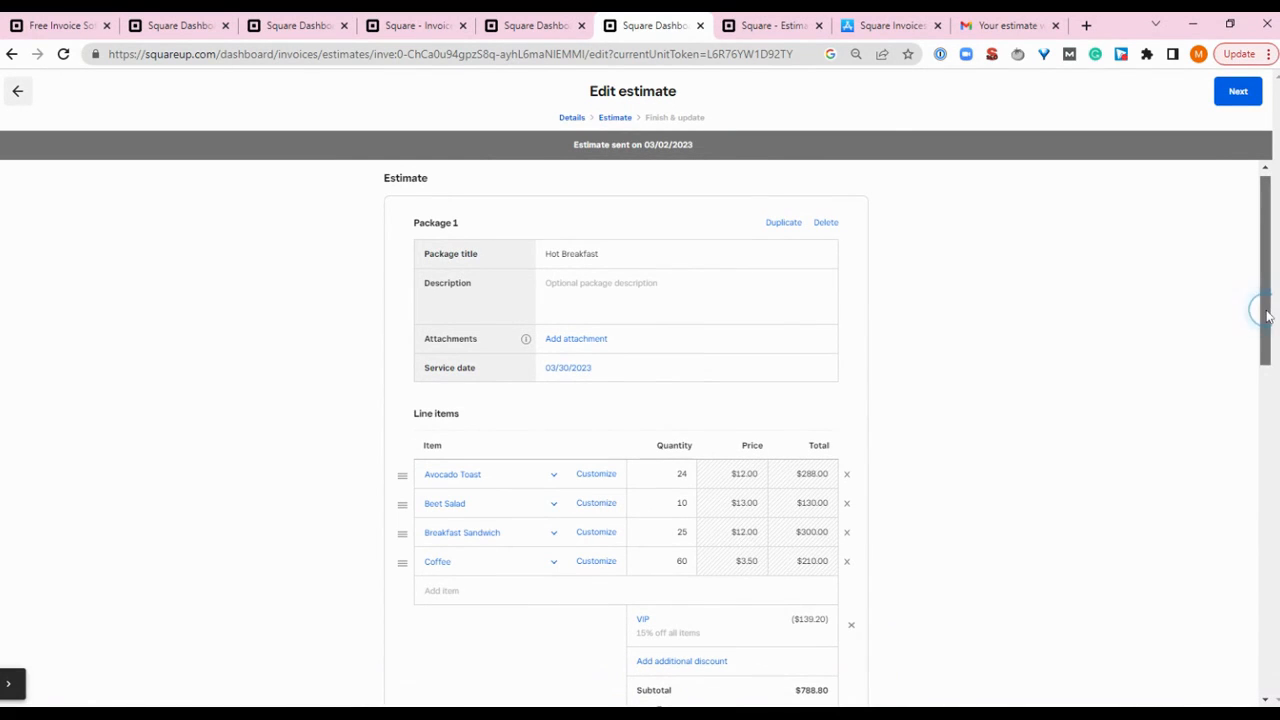
{"action": "scroll", "scroll_direction": "down", "scroll_amount": 3}
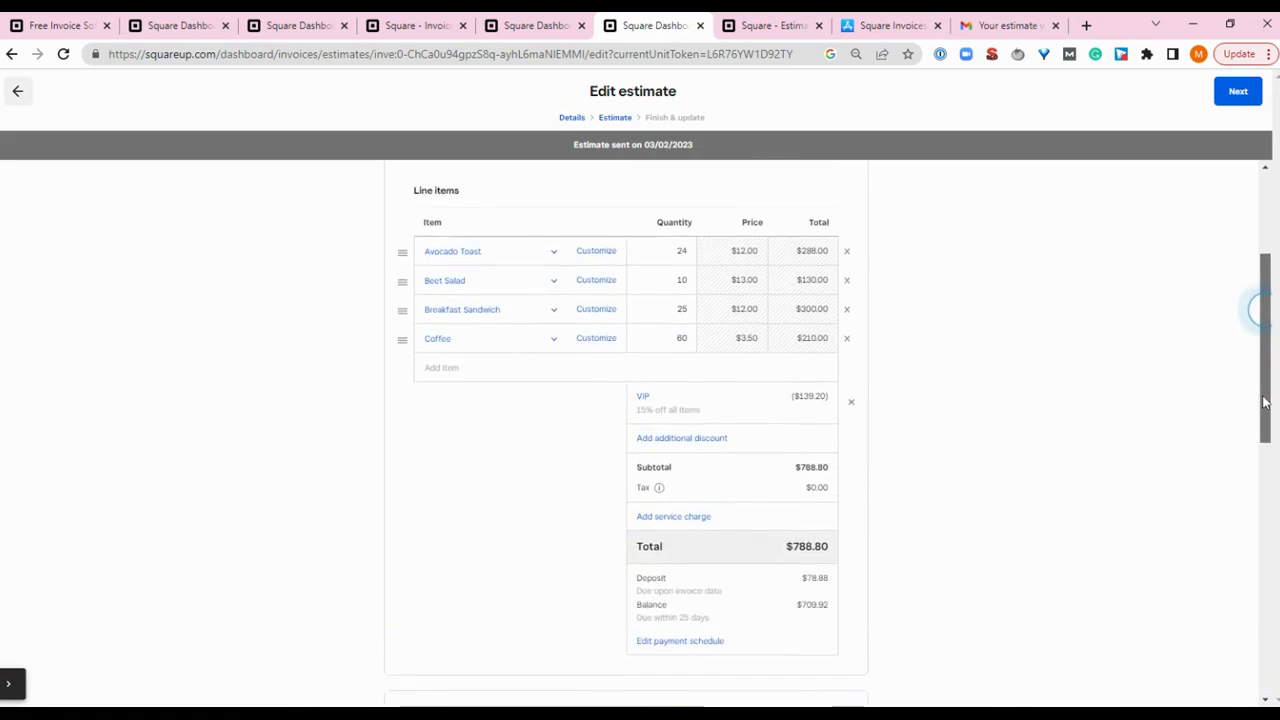
{"action": "scroll", "scroll_direction": "down", "scroll_amount": 3}
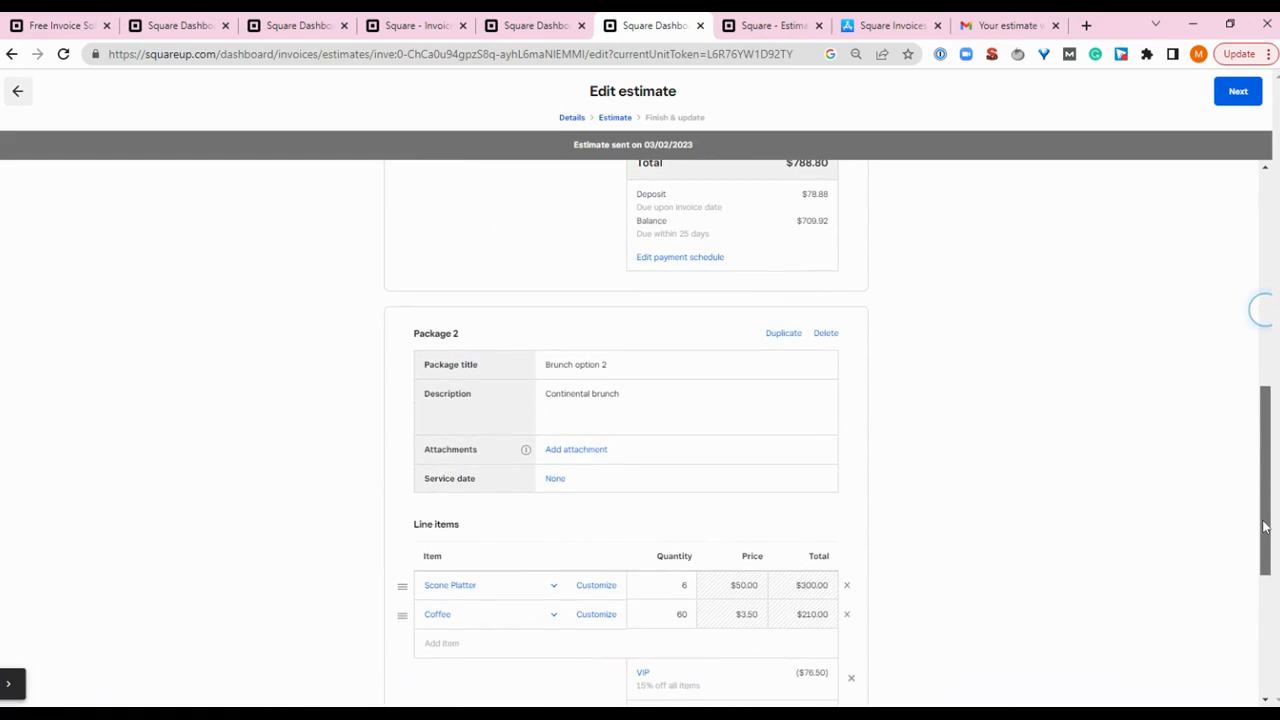
{"action": "scroll", "scroll_direction": "down", "scroll_amount": 3}
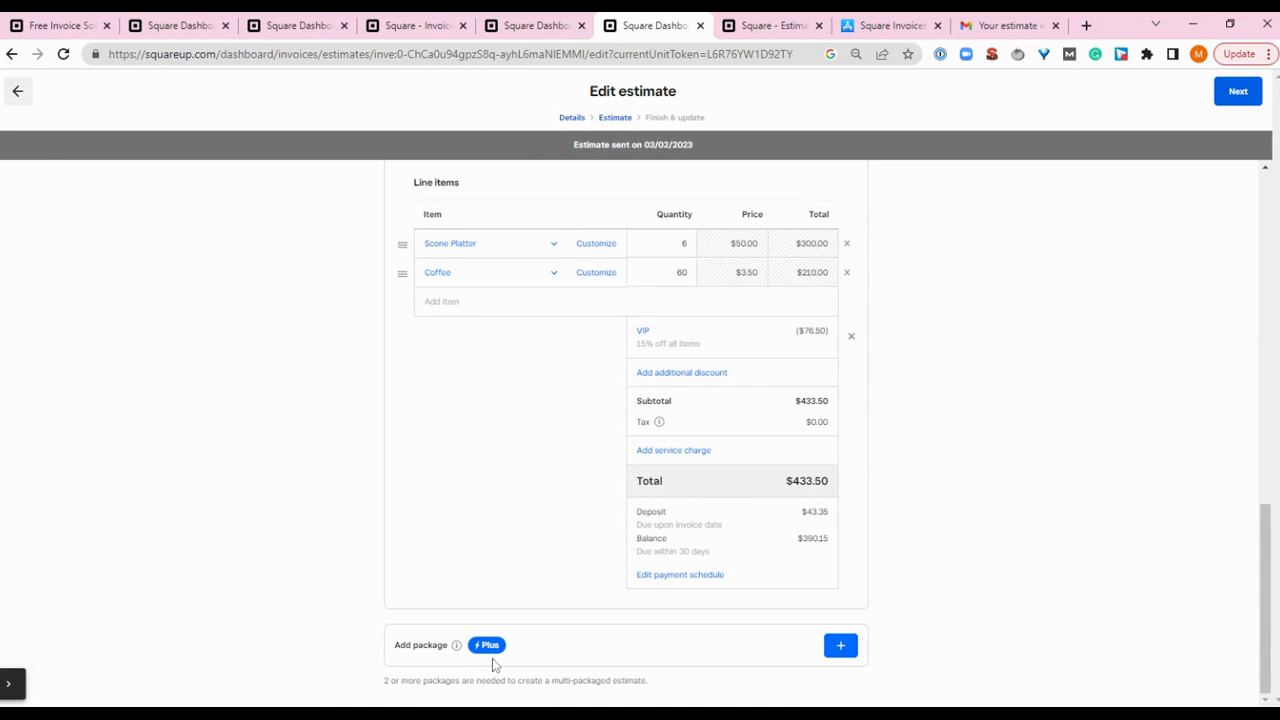
{"action": "mouse_move", "coordinate": [940, 652]}
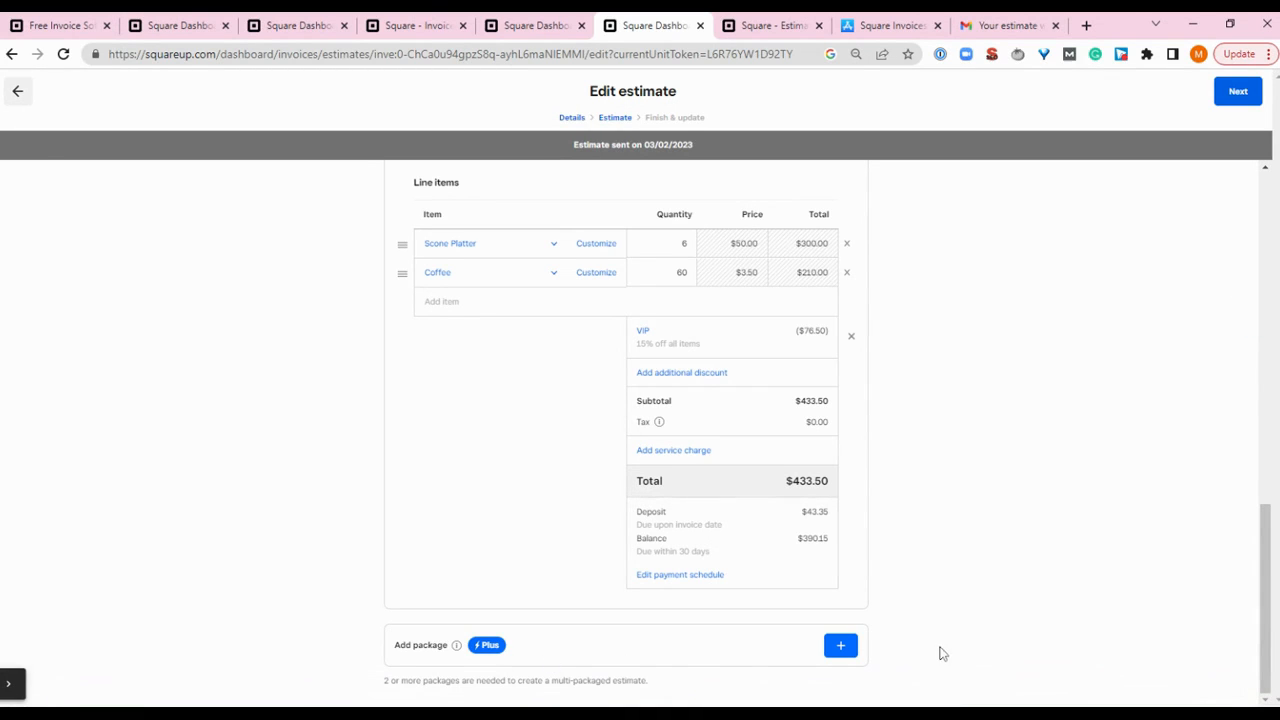
{"action": "mouse_move", "coordinate": [1032, 444]}
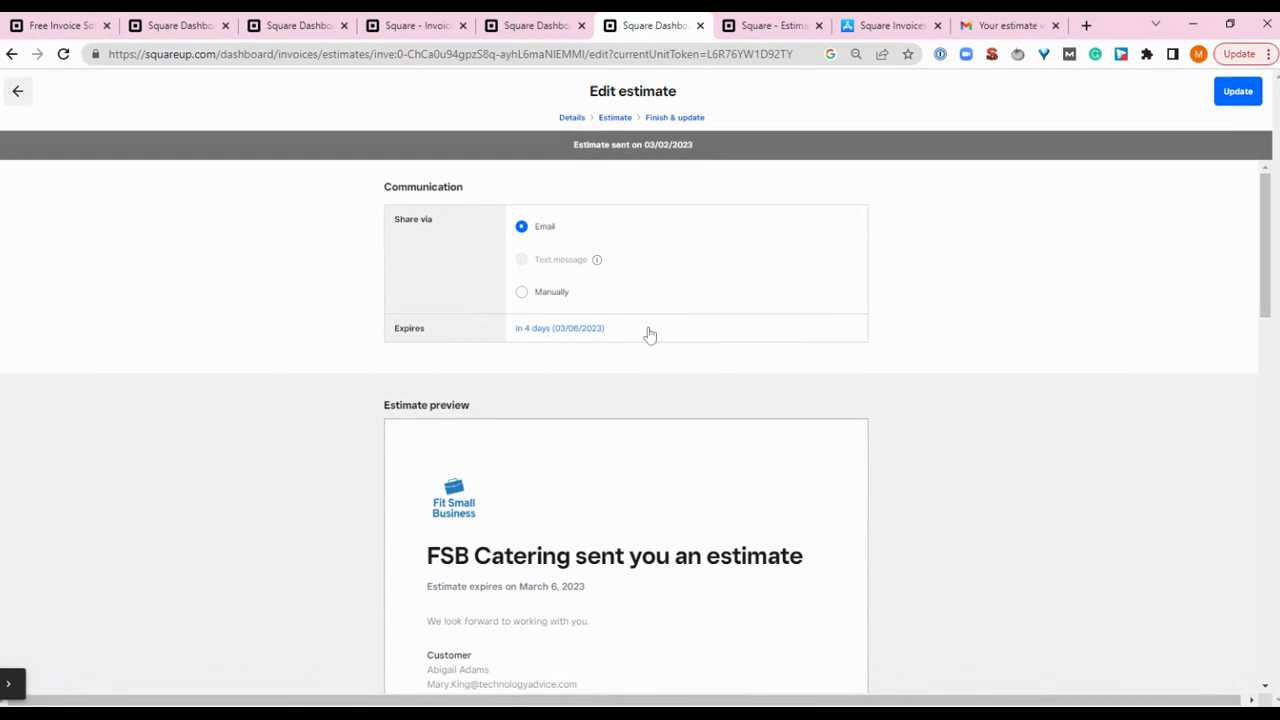
Check the Expires date without changing it and scroll the estimate preview before leaving the editor
{"action": "left_click", "coordinate": [560, 328]}
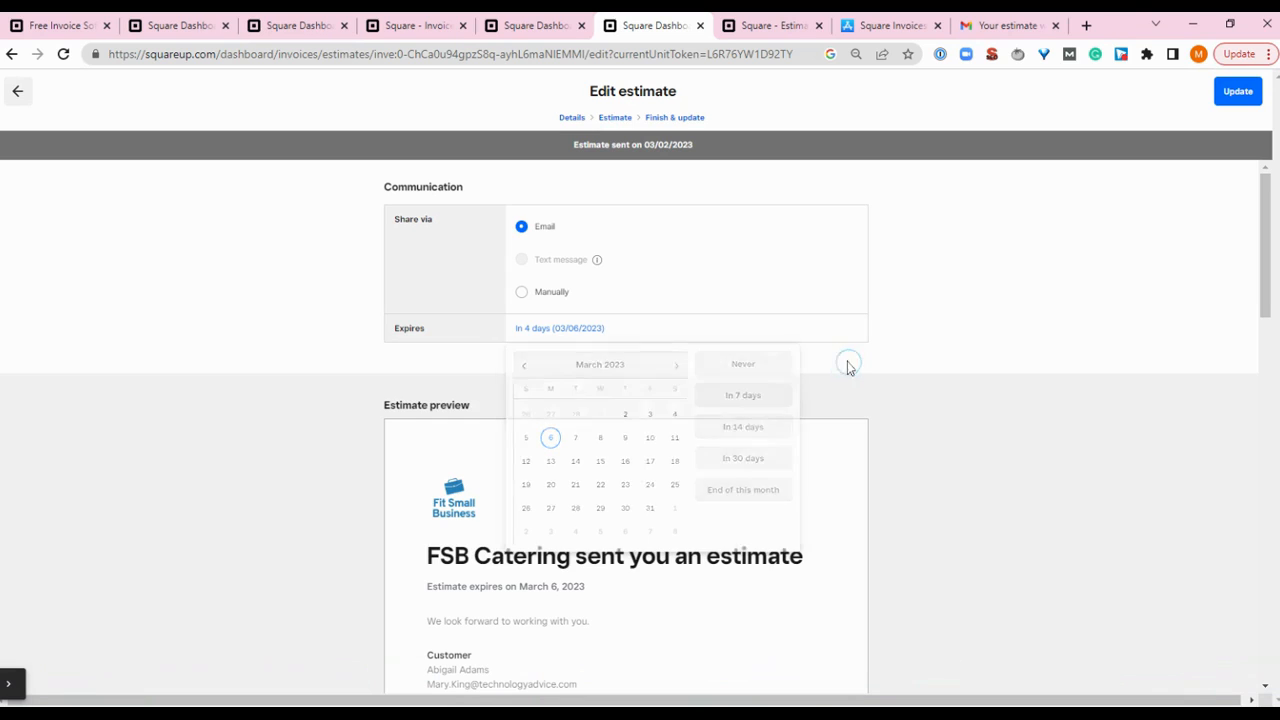
{"action": "left_click", "coordinate": [848, 364]}
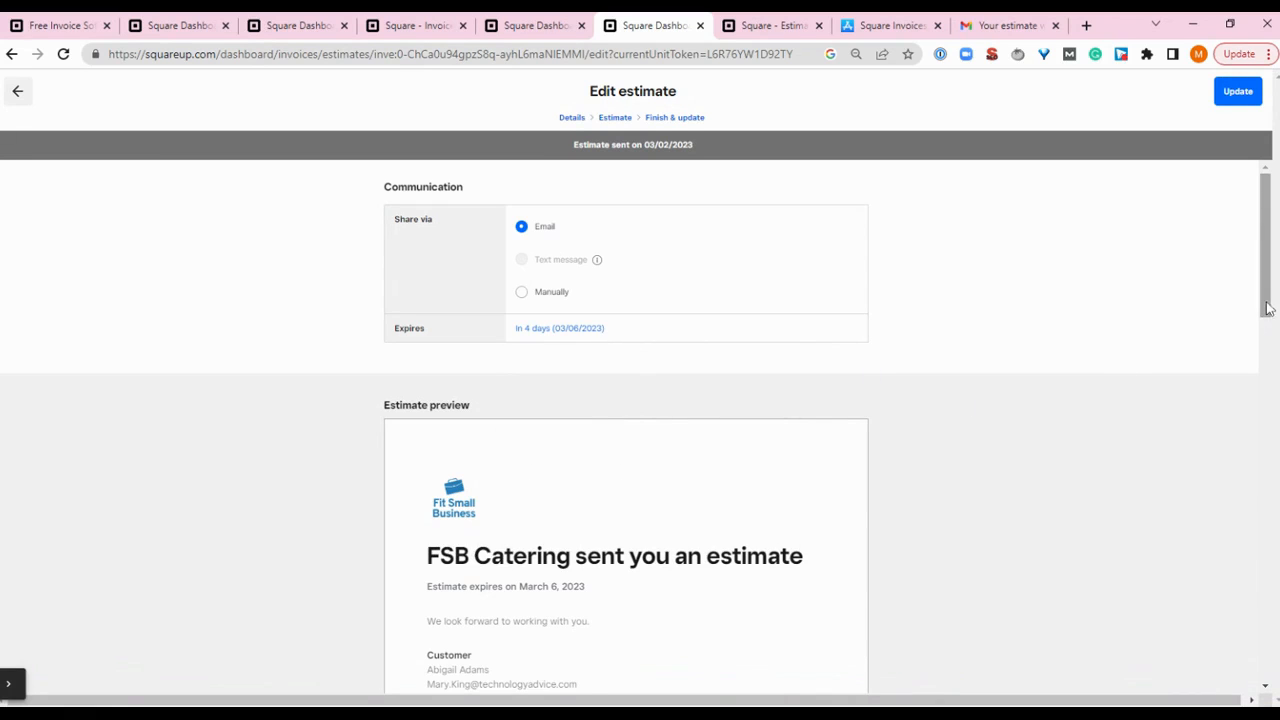
{"action": "scroll", "scroll_direction": "down", "scroll_amount": 3}
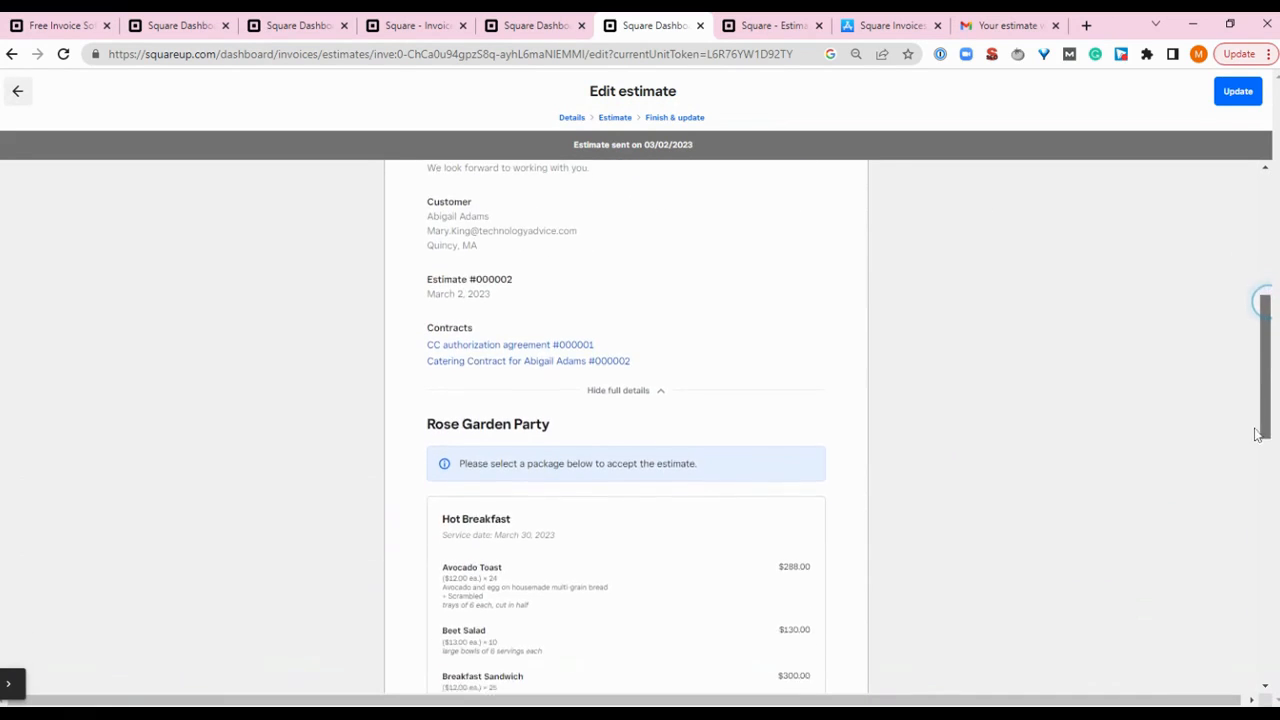
{"action": "scroll", "scroll_direction": "down", "scroll_amount": 3}
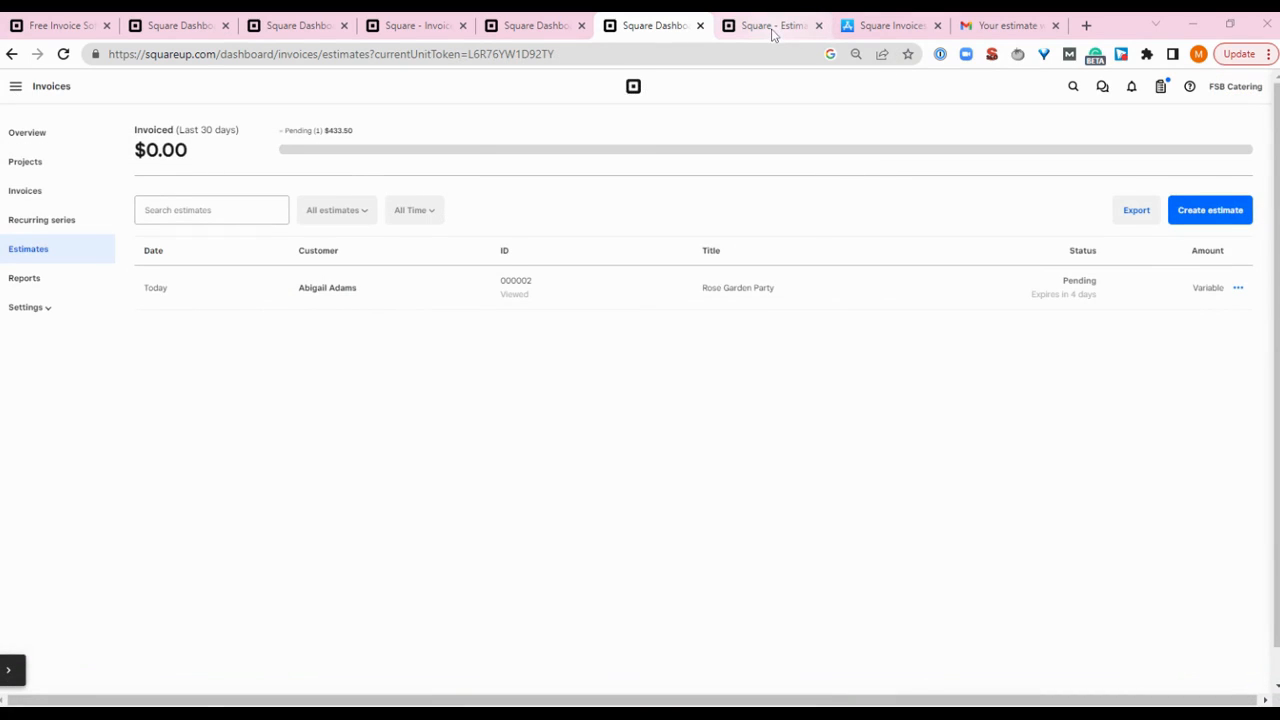
View the Rose Garden Party customer estimate with Hot Breakfast and Brunch option 2 package totals expanded
{"action": "left_click", "coordinate": [770, 24]}
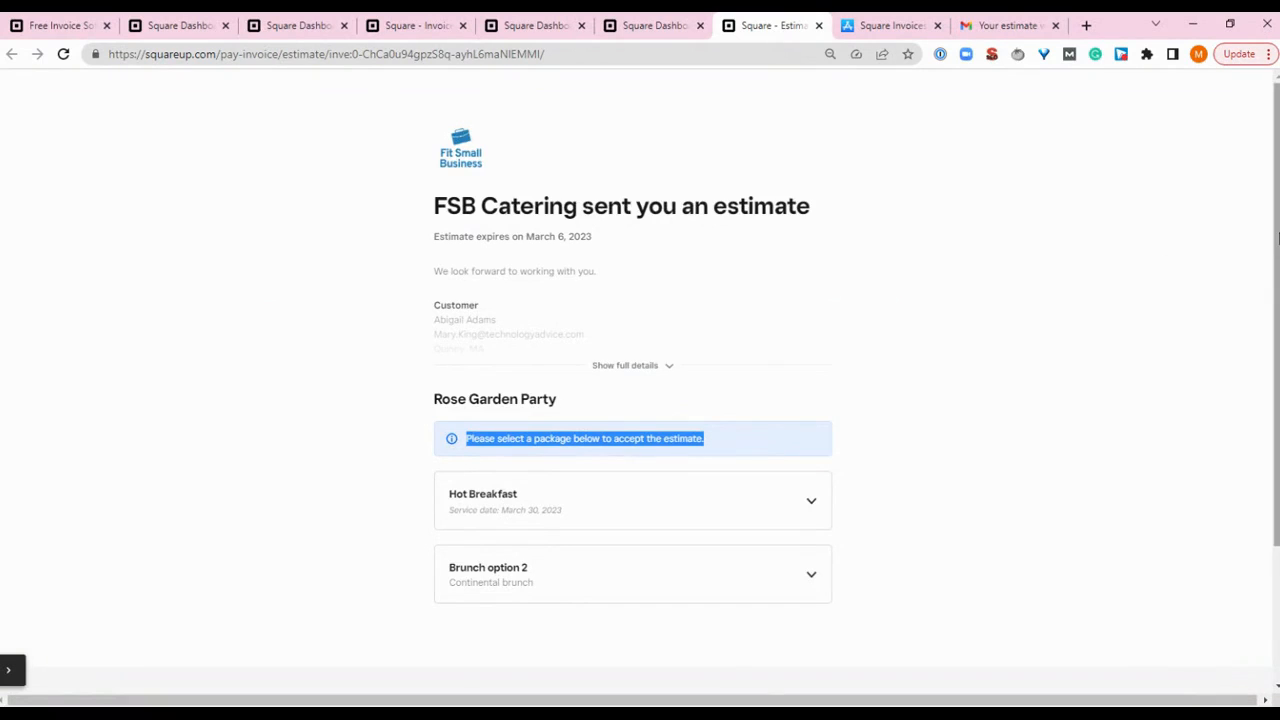
{"action": "scroll", "scroll_direction": "down", "scroll_amount": 3}
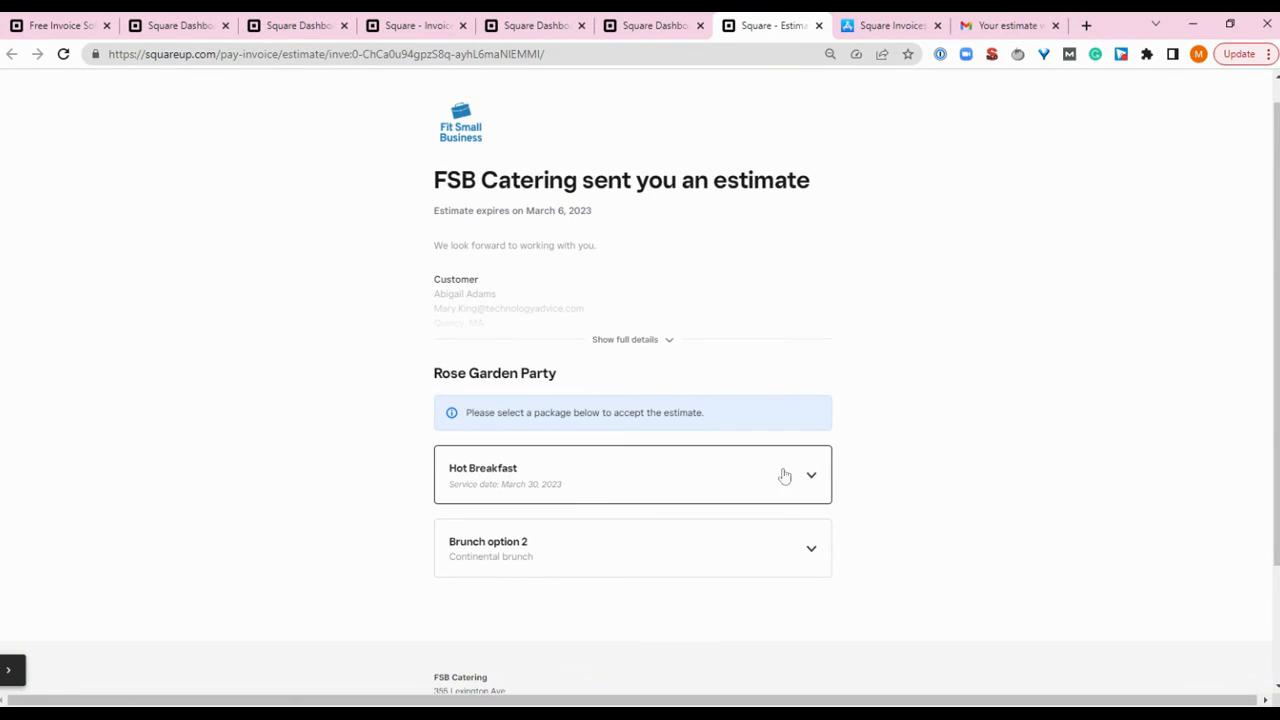
{"action": "left_click", "coordinate": [810, 476]}
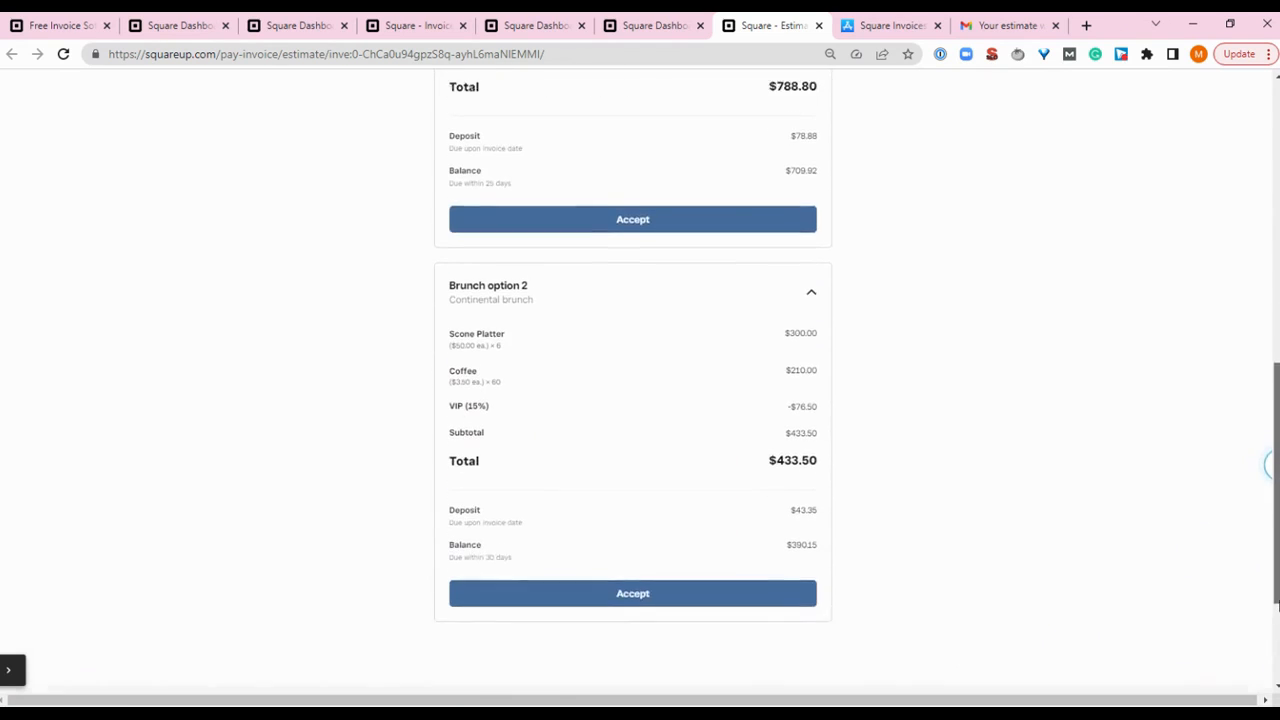
{"action": "scroll", "scroll_direction": "down", "scroll_amount": 3}
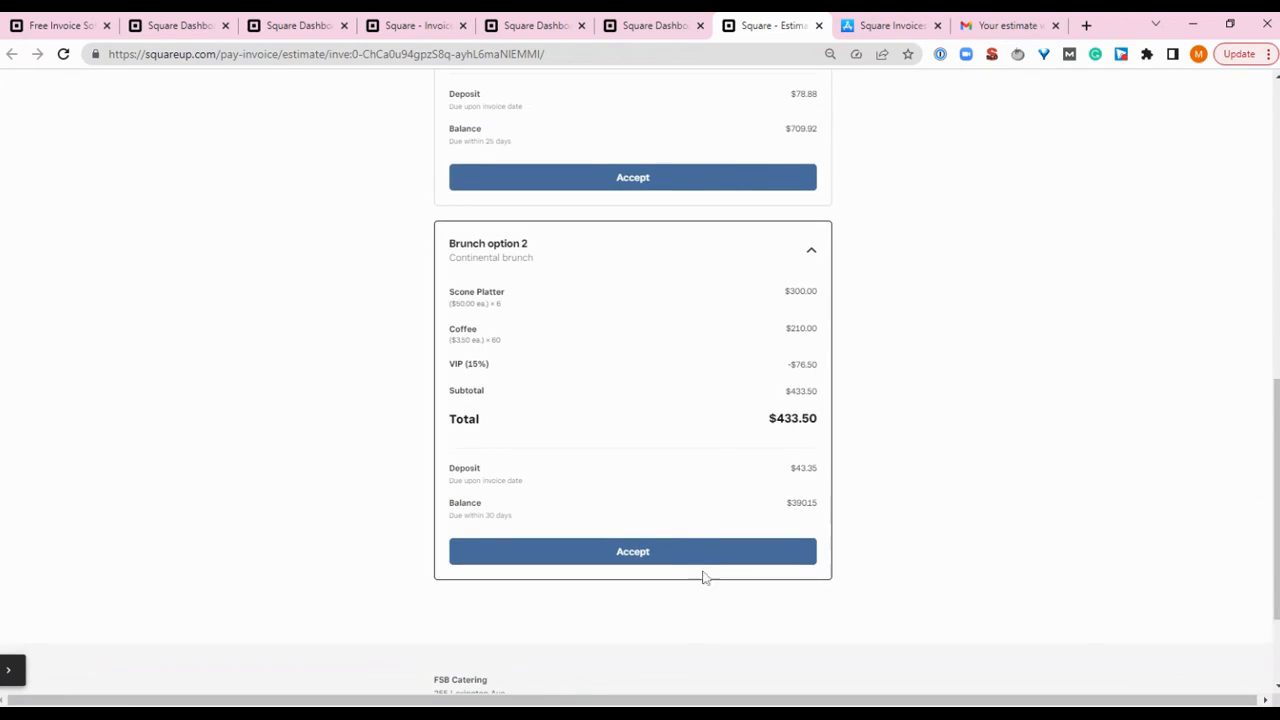
{"action": "scroll", "scroll_direction": "up", "scroll_amount": 3}
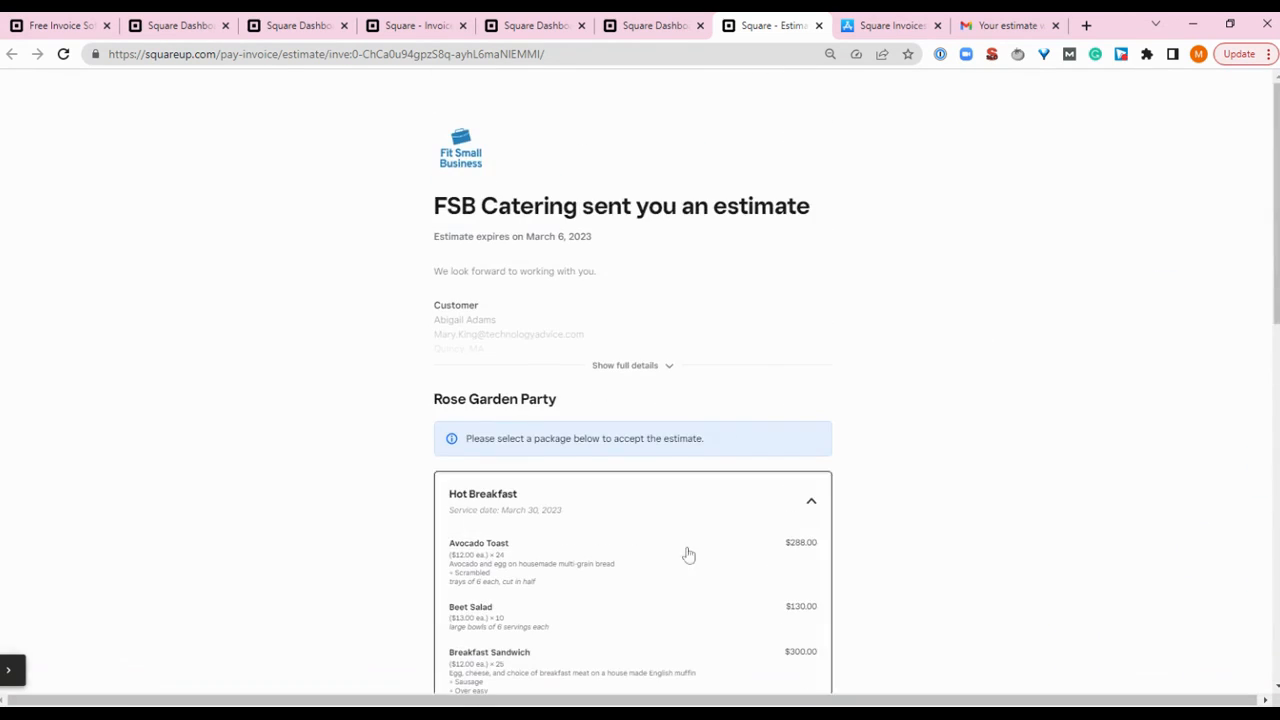
{"action": "mouse_move", "coordinate": [668, 188]}
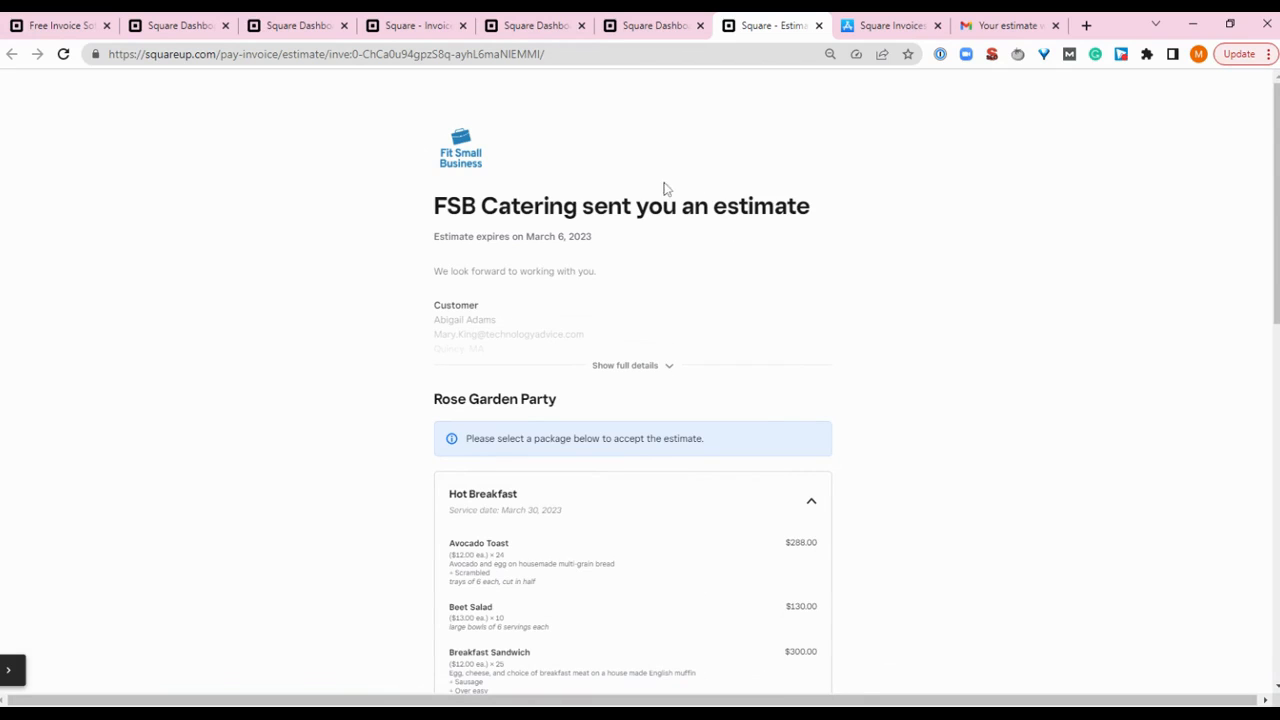
Review the FSB Catering estimate-updated email's package summaries and two contracts in Gmail
{"action": "left_click", "coordinate": [1004, 24]}
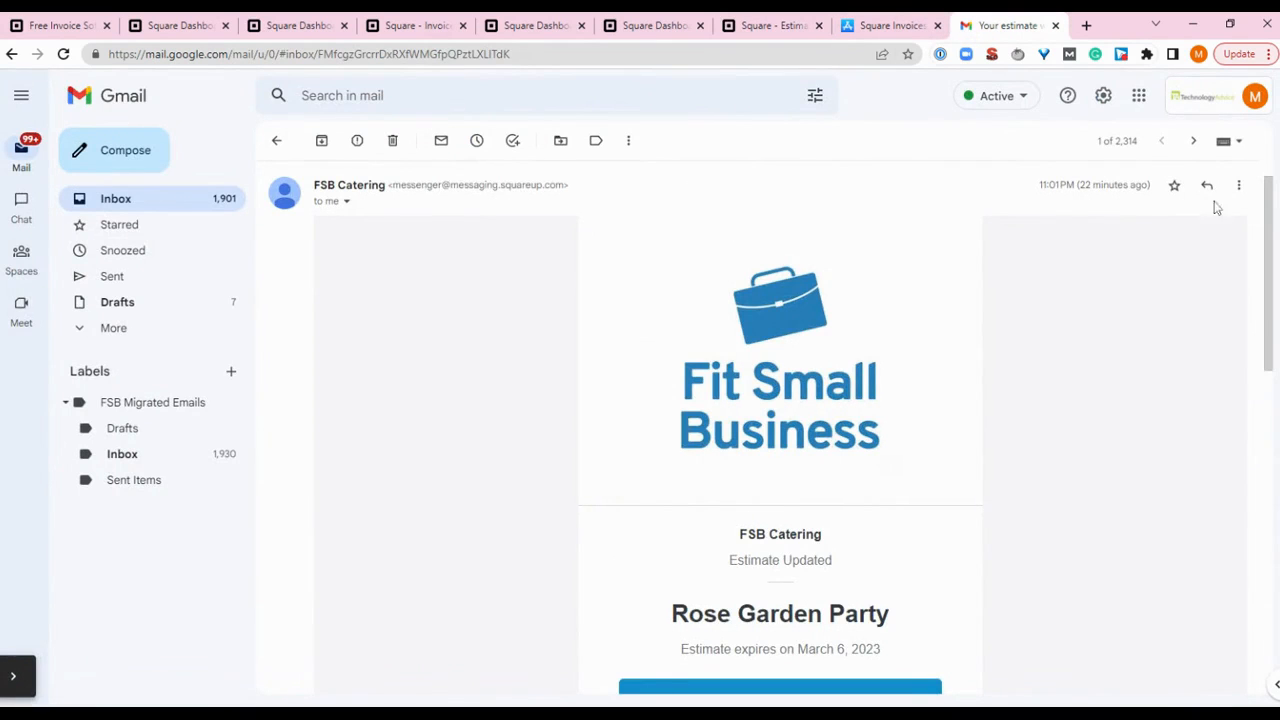
{"action": "scroll", "scroll_direction": "down", "scroll_amount": 3}
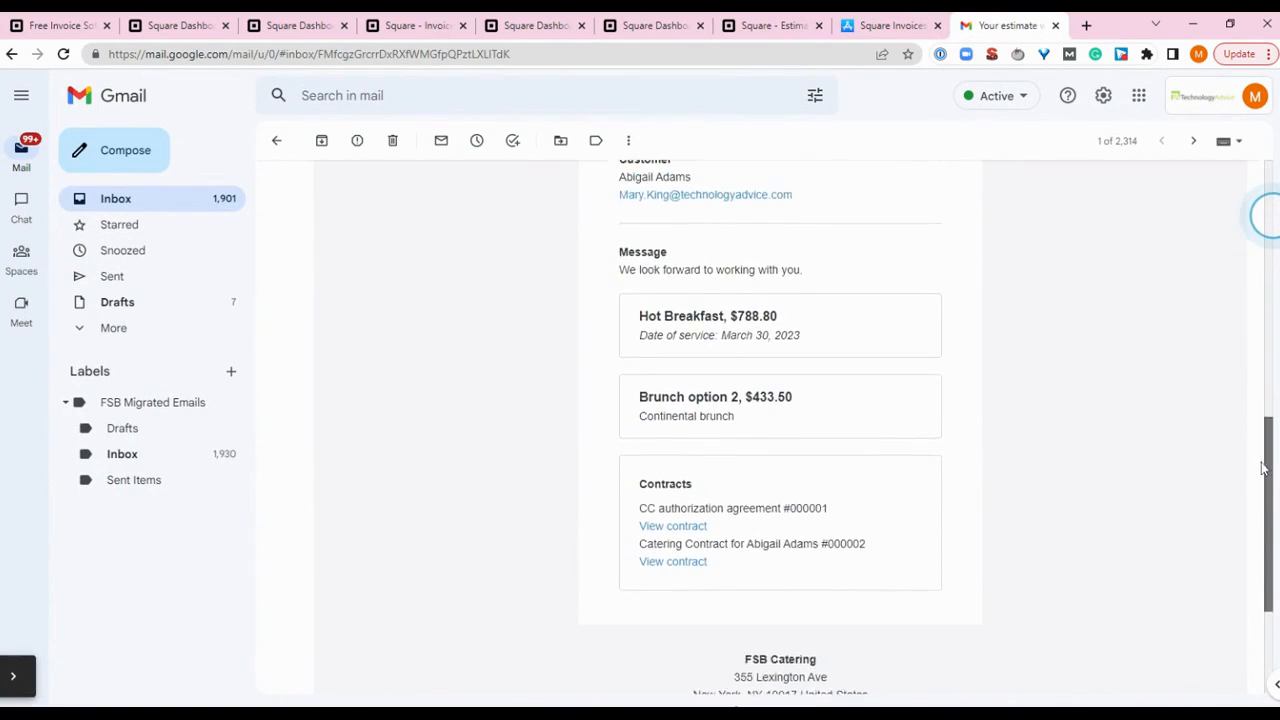
{"action": "scroll", "scroll_direction": "down", "scroll_amount": 3}
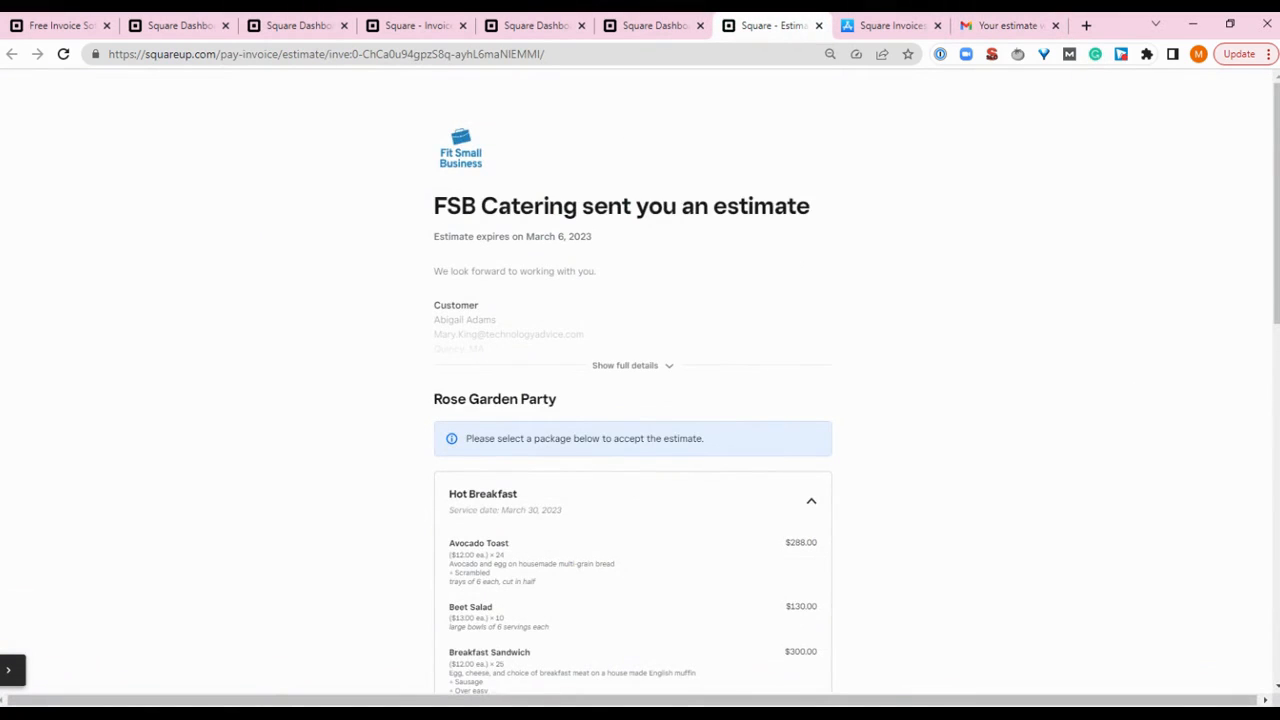
Scroll the customer estimate to Brunch option 2's $433.50 total, deposit, balance and FSB Catering footer
{"action": "scroll", "scroll_direction": "down", "scroll_amount": 3}
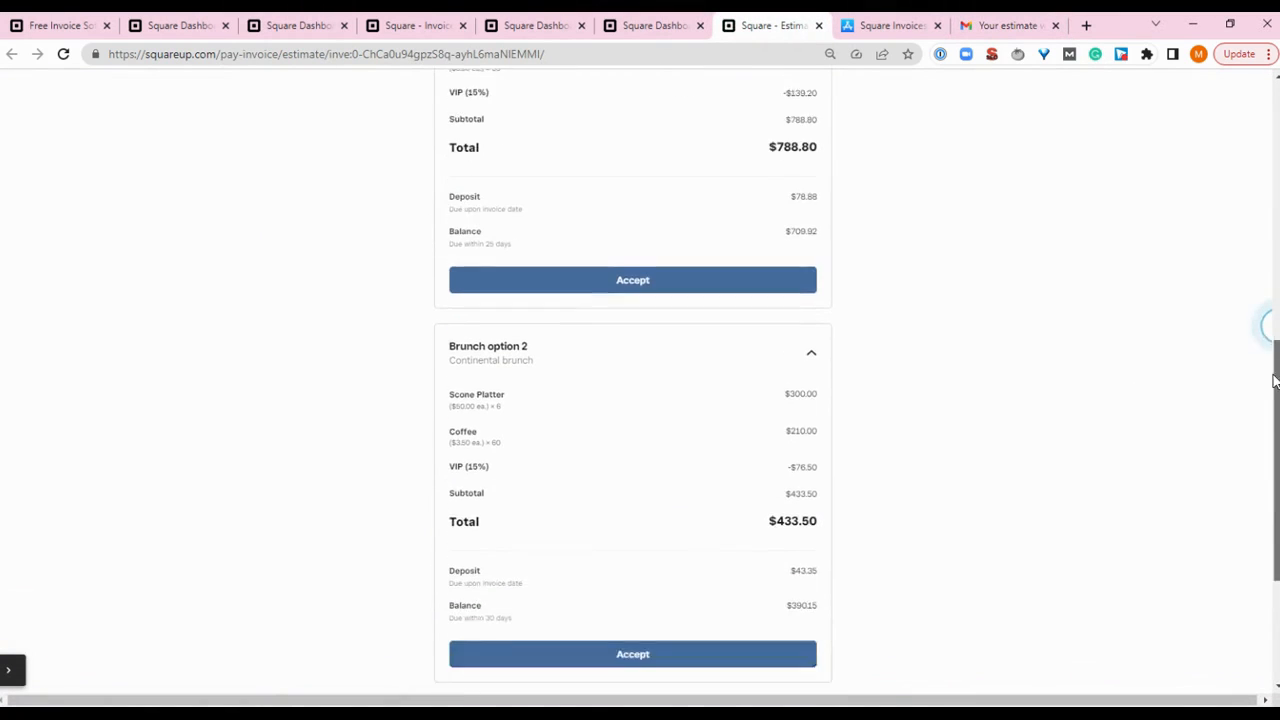
{"action": "scroll", "scroll_direction": "down", "scroll_amount": 3}
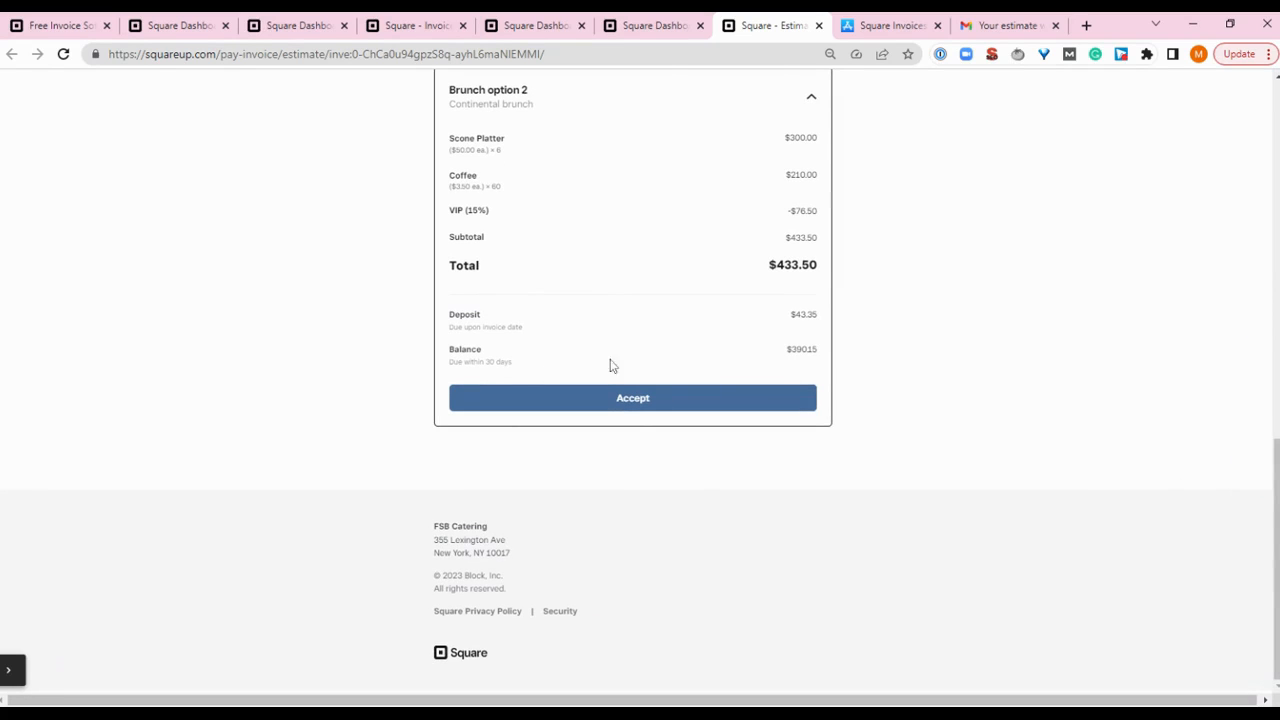
{"action": "mouse_move", "coordinate": [770, 462]}
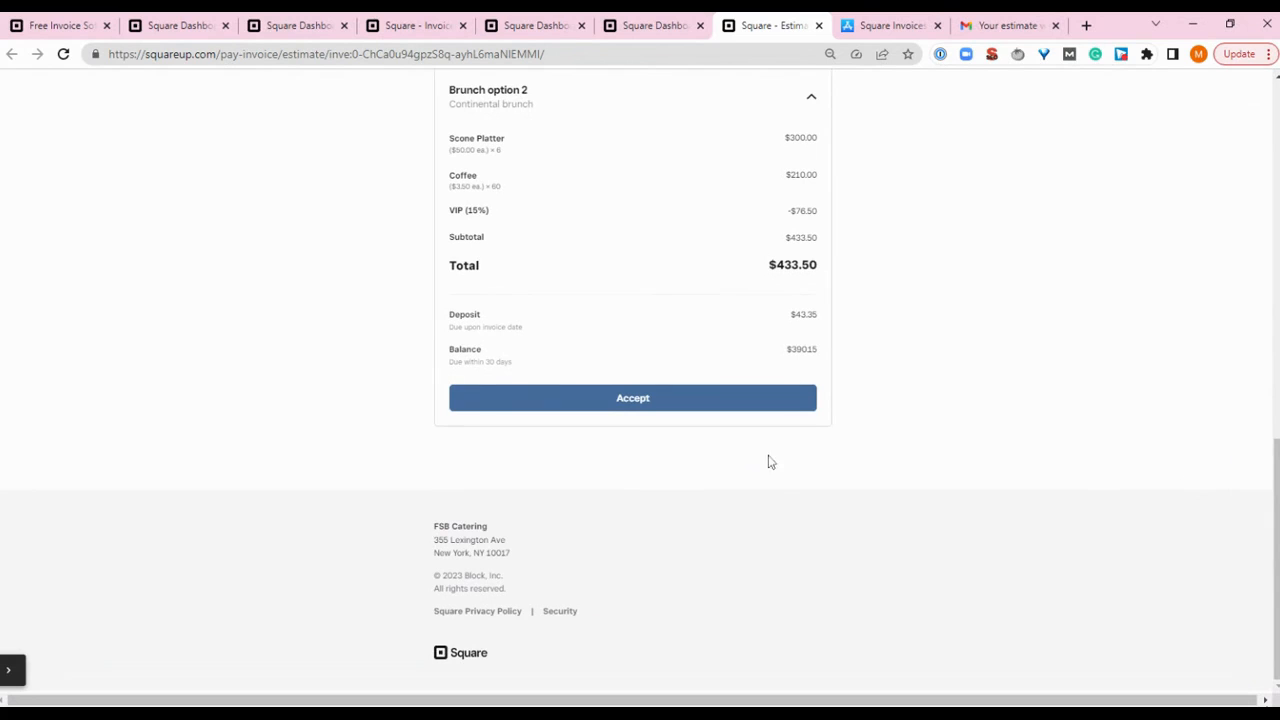
{"action": "mouse_move", "coordinate": [778, 464]}
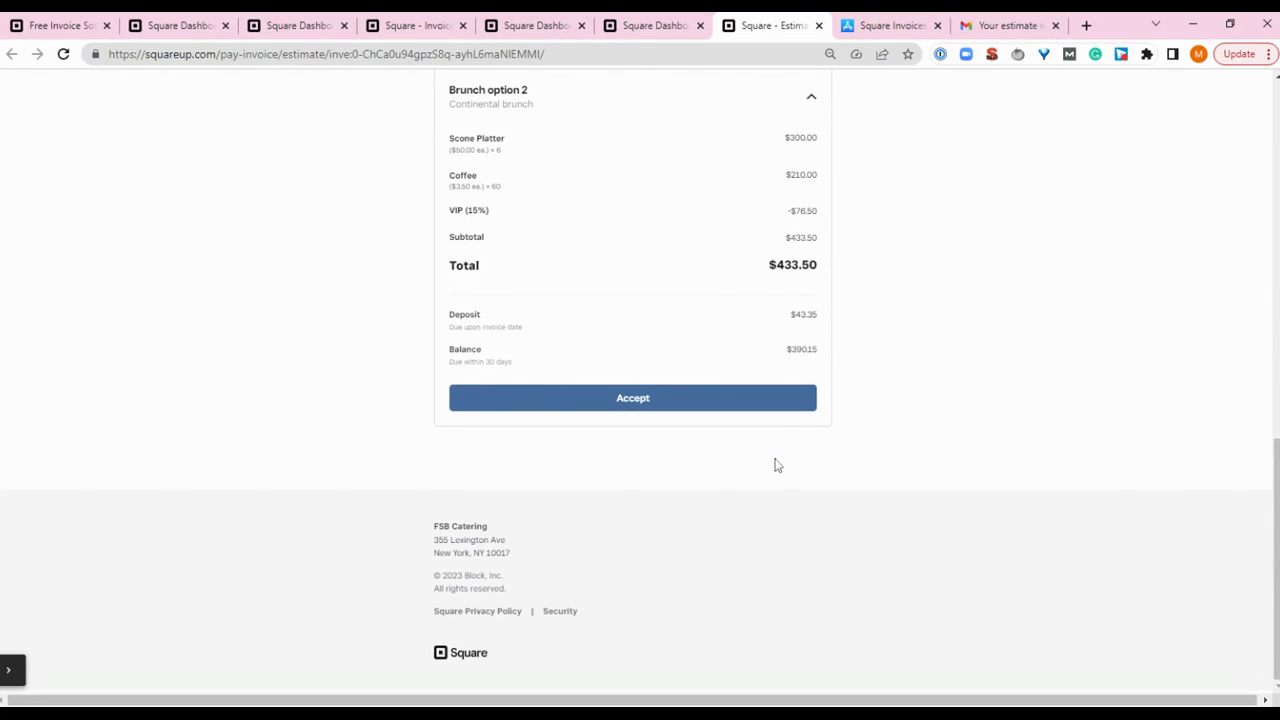